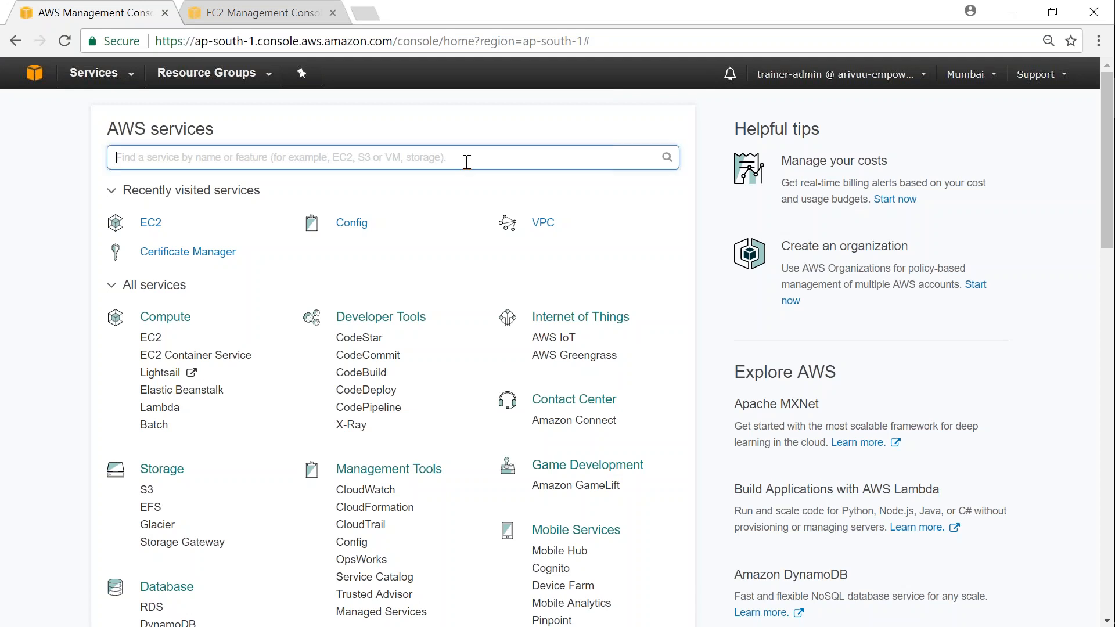
# Step: Search the AWS services for 'rout' and open Route 53
pyautogui.write('rout')
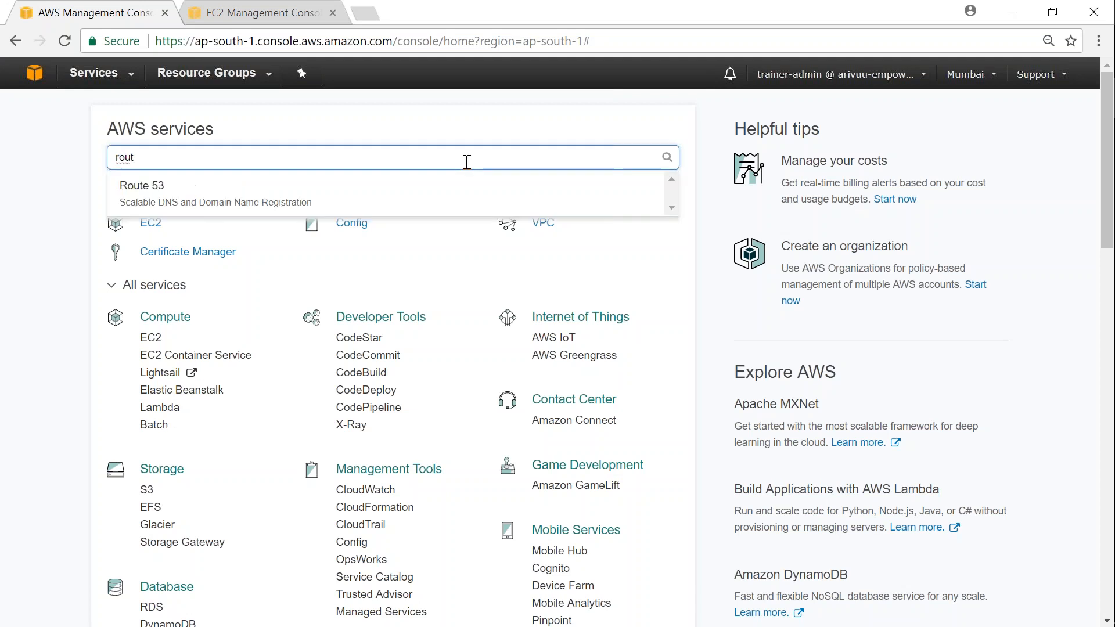
pyautogui.click(141, 186)
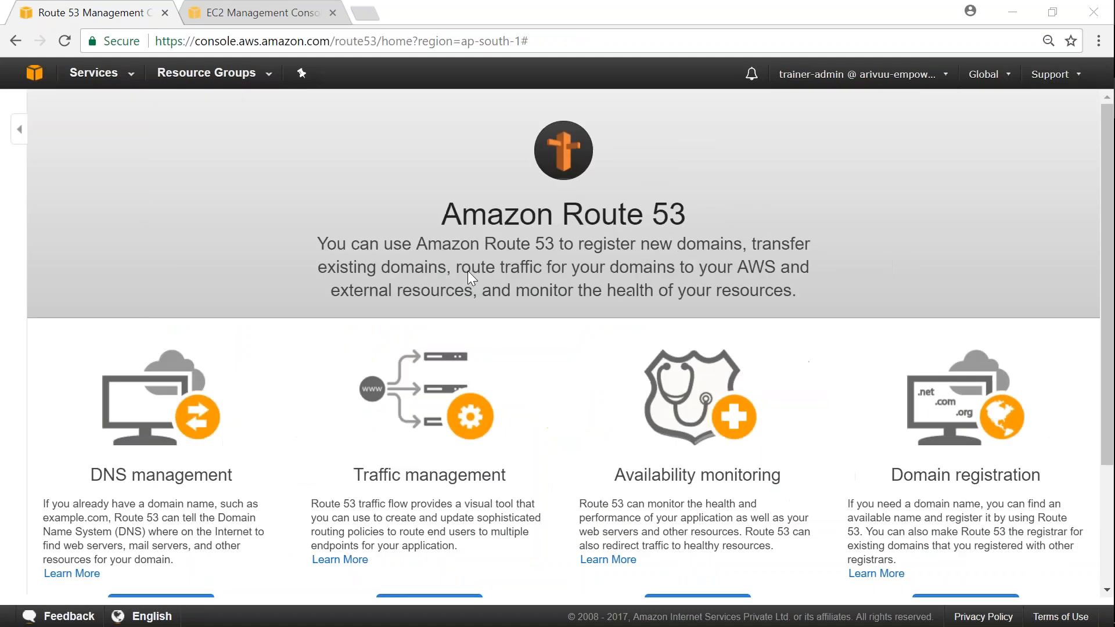
# Step: Scroll the Route 53 landing page and open Registered domains, which lists no domains
pyautogui.scroll(-3)
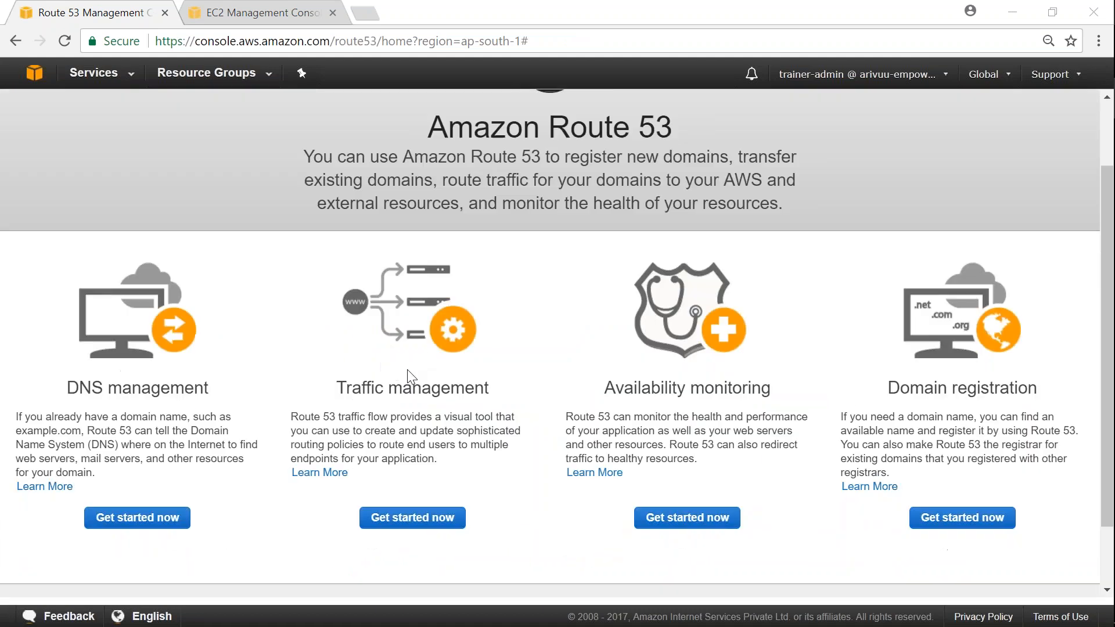
pyautogui.moveTo(137, 541)
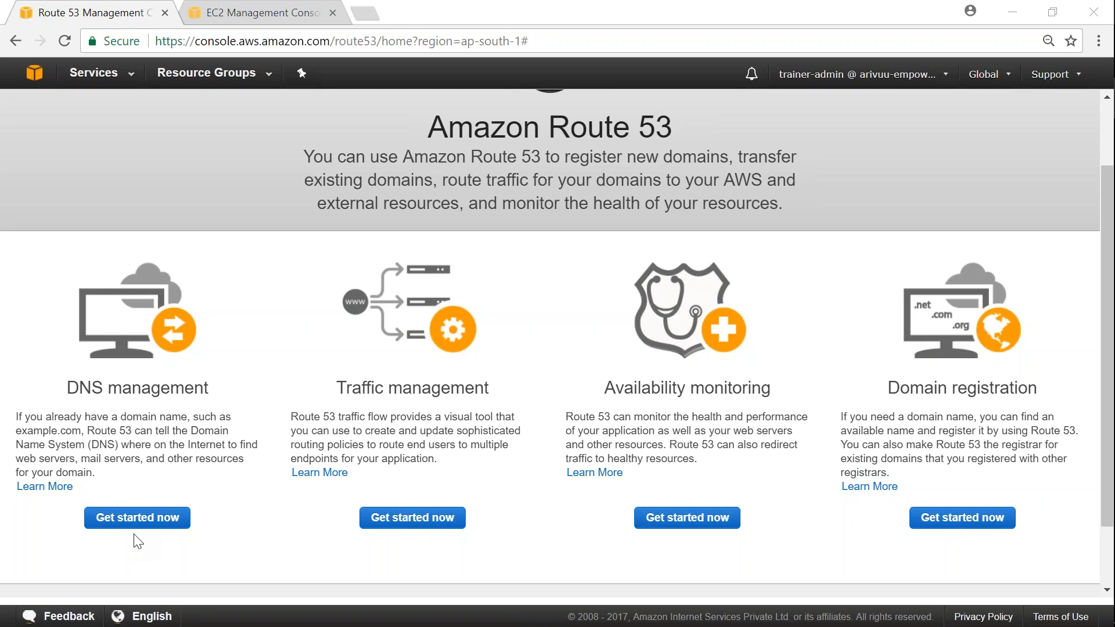
pyautogui.moveTo(1080, 50)
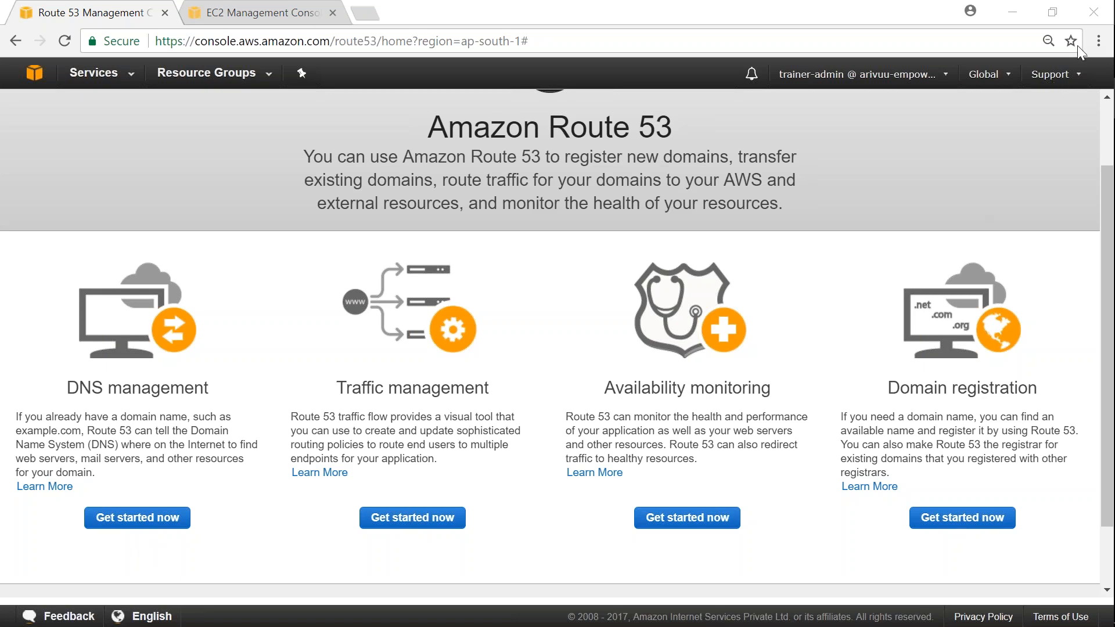
pyautogui.moveTo(1098, 41)
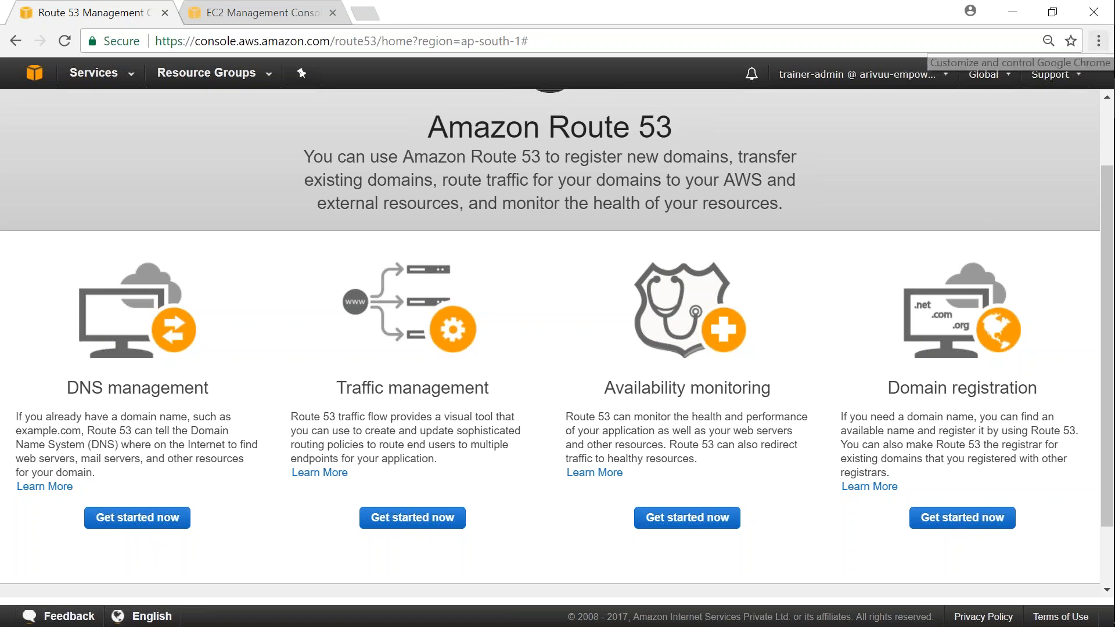
pyautogui.moveTo(309, 544)
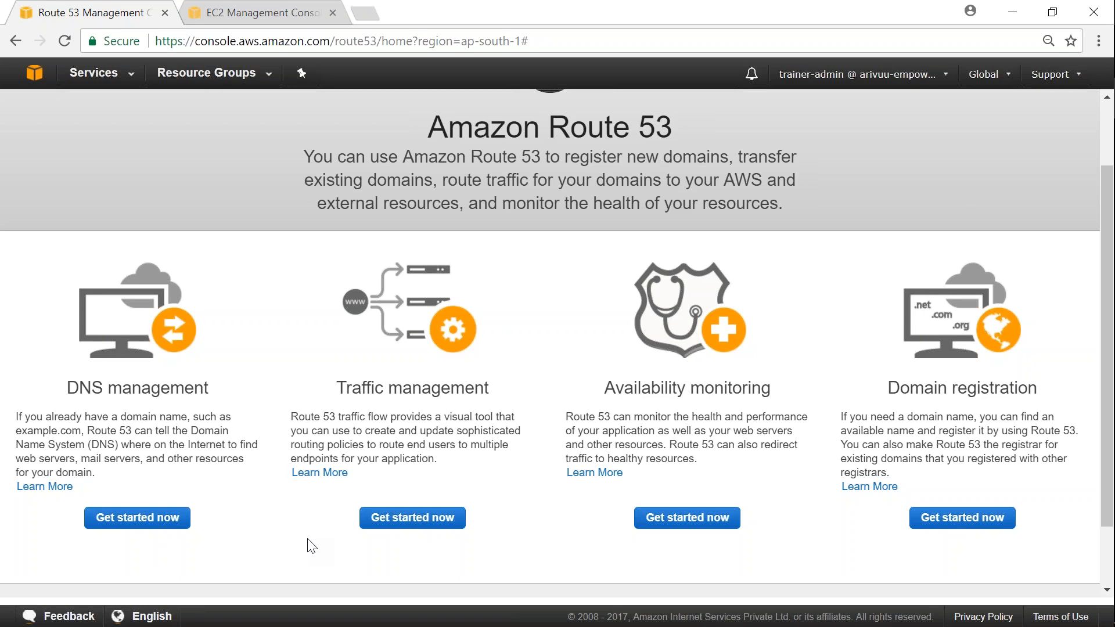
pyautogui.moveTo(299, 521)
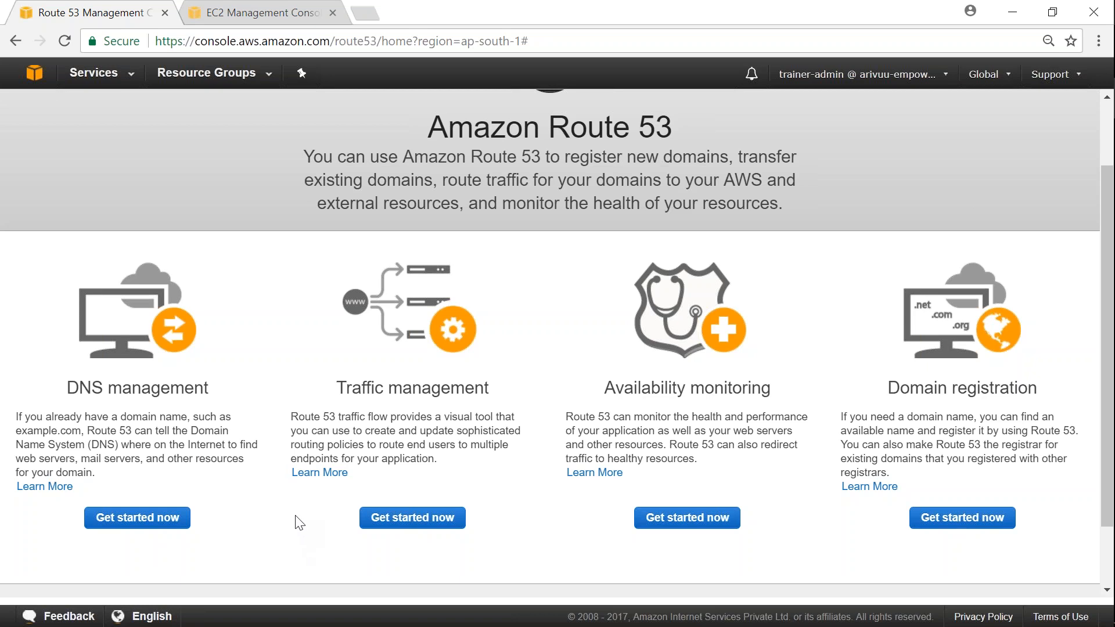
pyautogui.moveTo(397, 375)
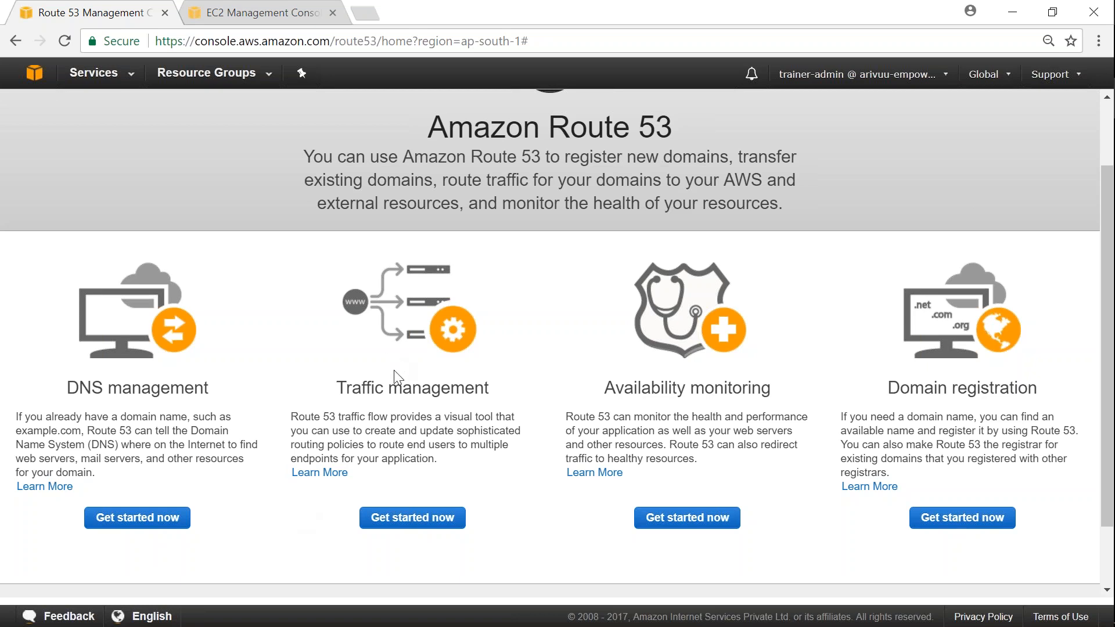
pyautogui.moveTo(348, 395)
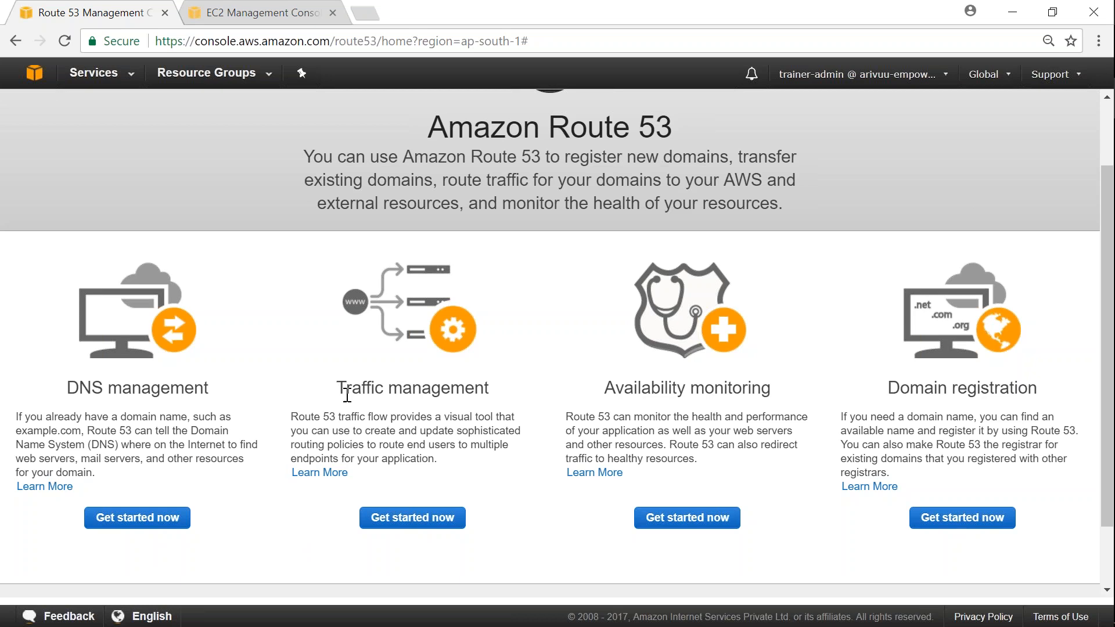
pyautogui.moveTo(337, 403)
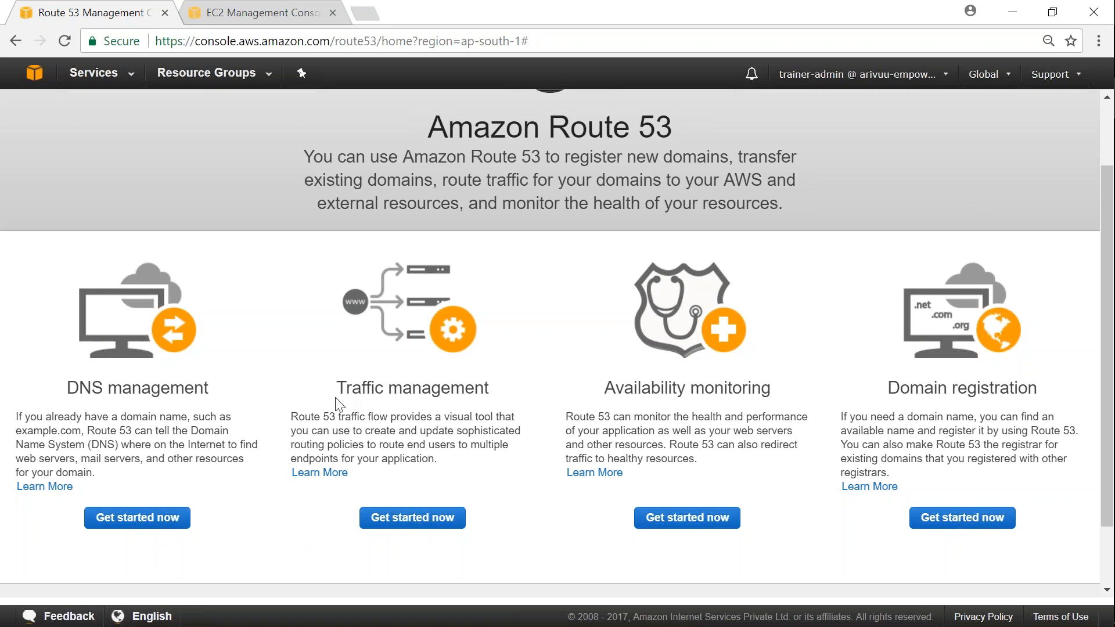
pyautogui.moveTo(342, 398)
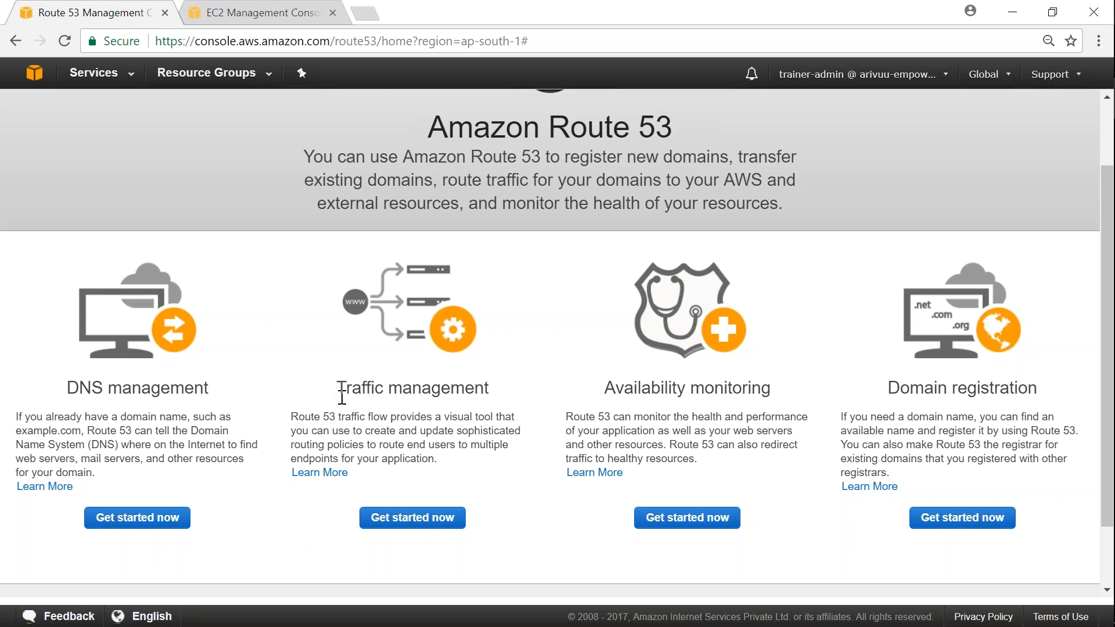
pyautogui.moveTo(342, 412)
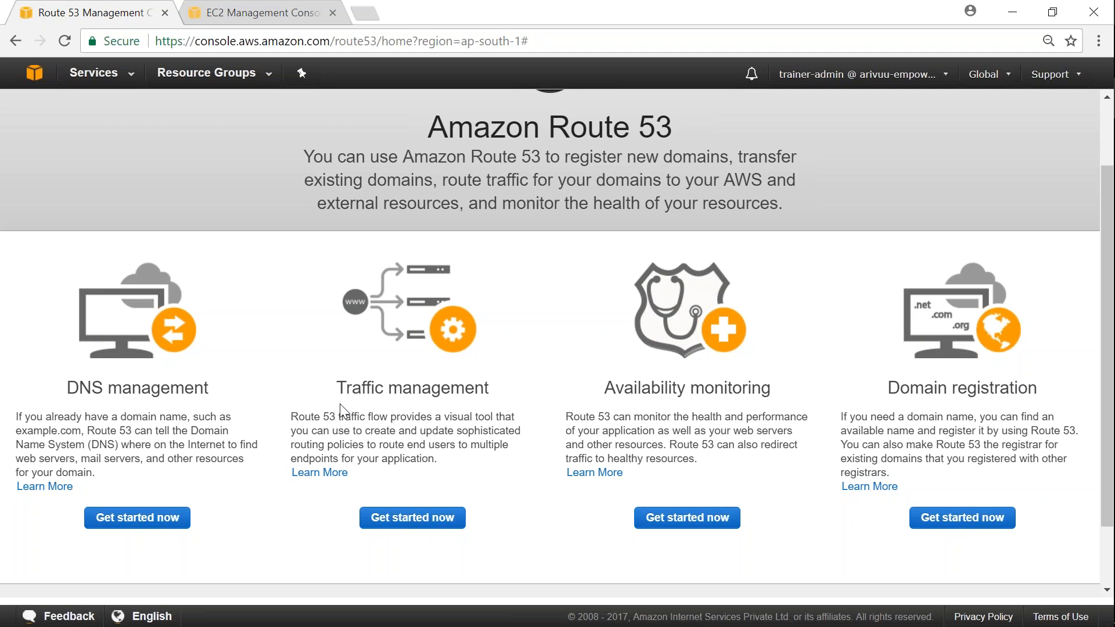
pyautogui.moveTo(347, 269)
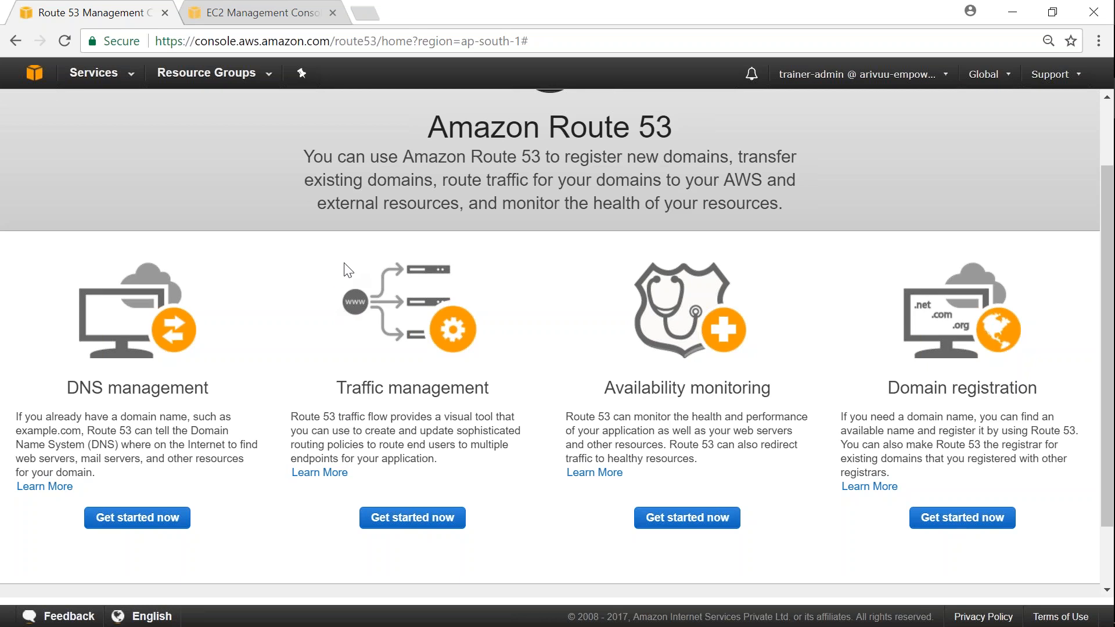
pyautogui.moveTo(452, 370)
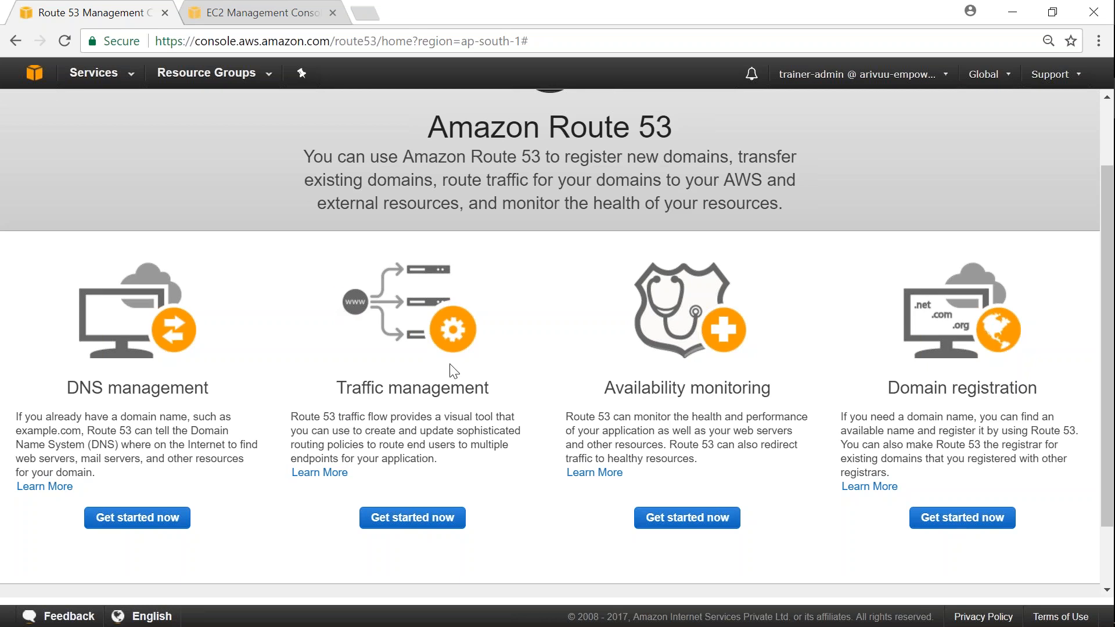
pyautogui.moveTo(603, 387); pyautogui.dragTo(718, 387)
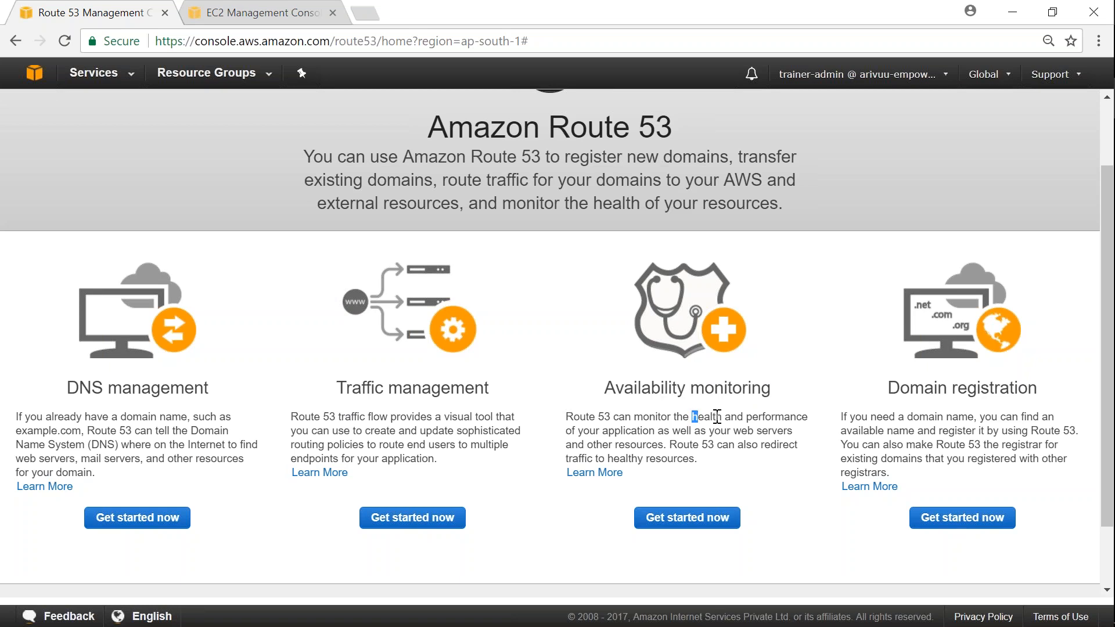
pyautogui.doubleClick(774, 417)
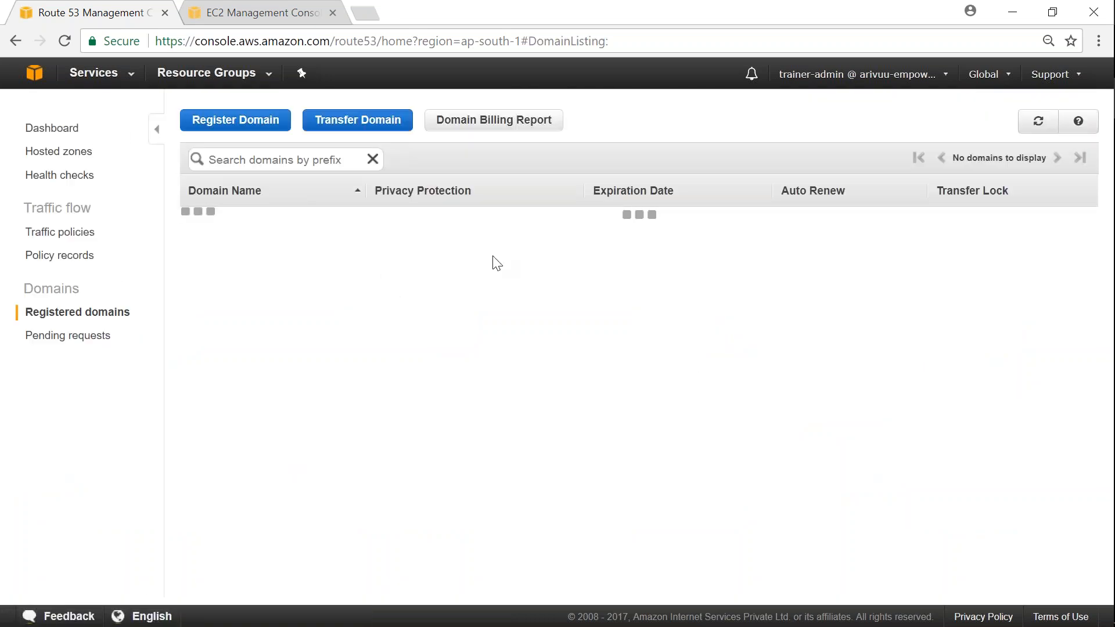
pyautogui.click(271, 160)
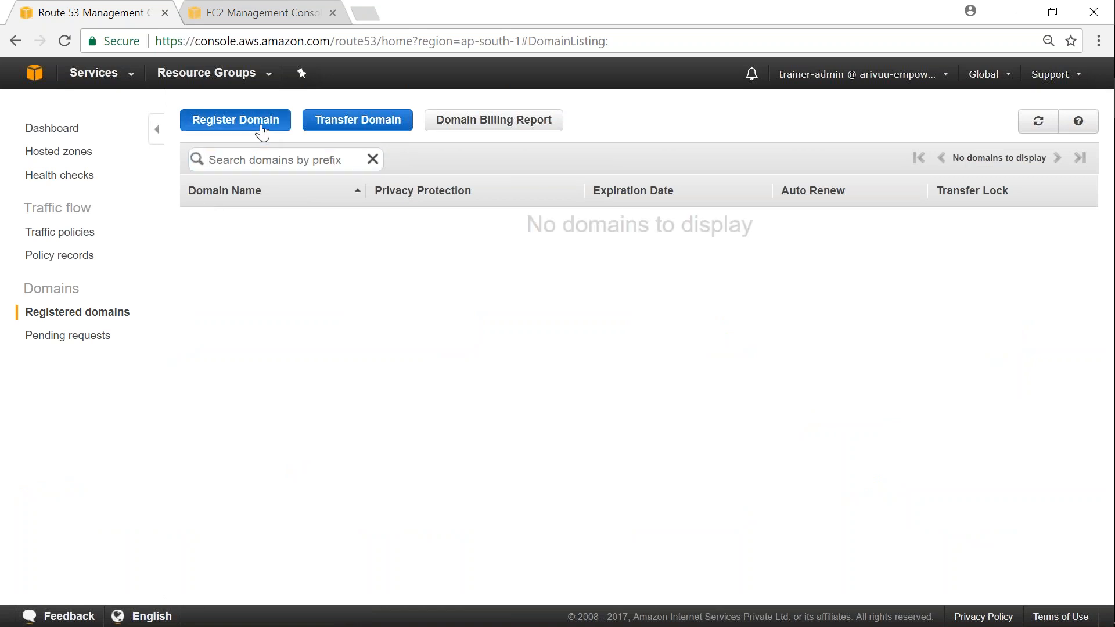
# Step: Start Register Domain and enter the name valaxy-training-demo with the .com extension
pyautogui.click(234, 120)
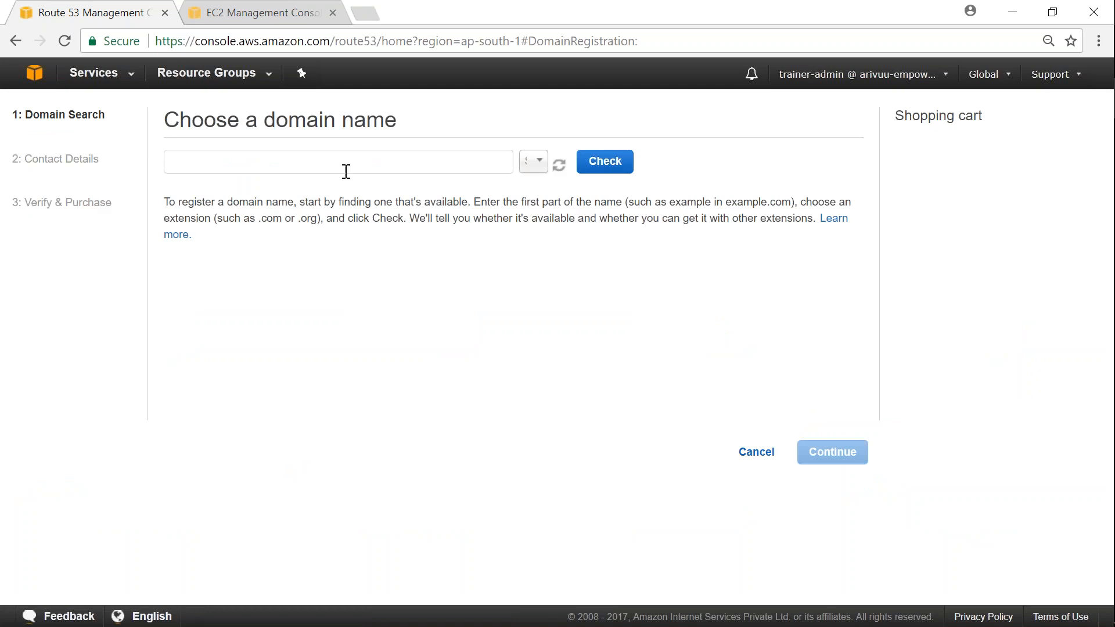
pyautogui.click(346, 161)
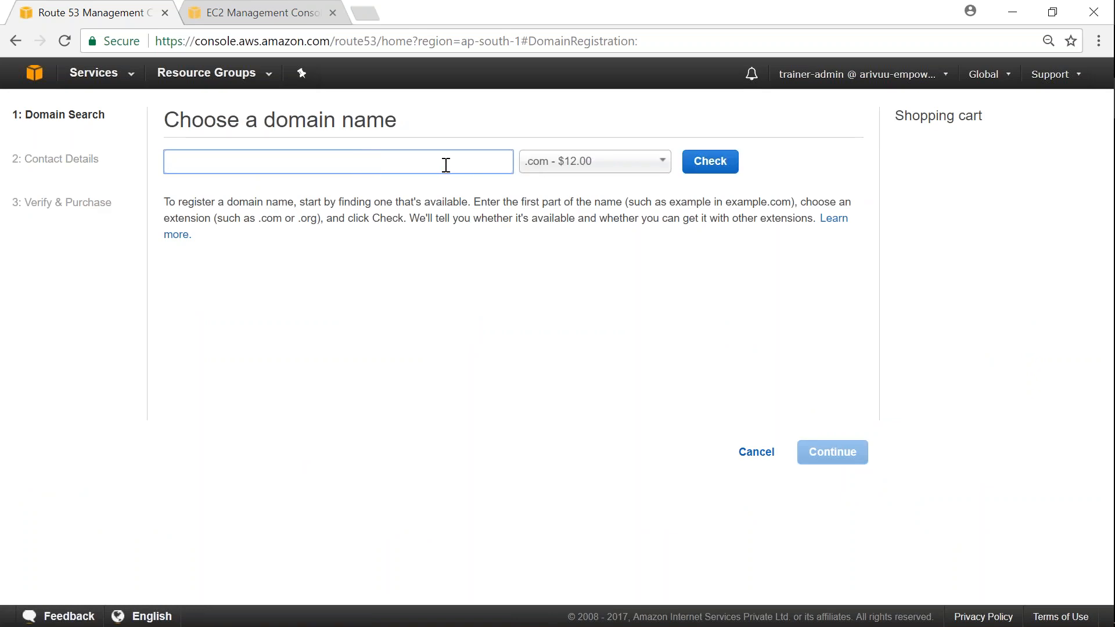
pyautogui.moveTo(387, 162)
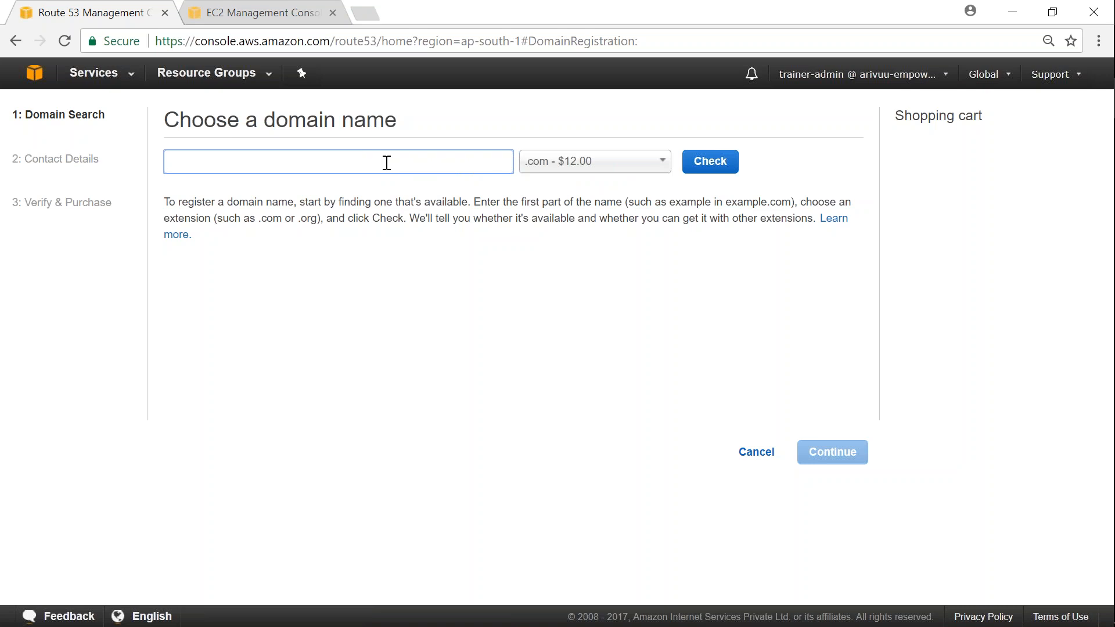
pyautogui.write('valaxy-dem')
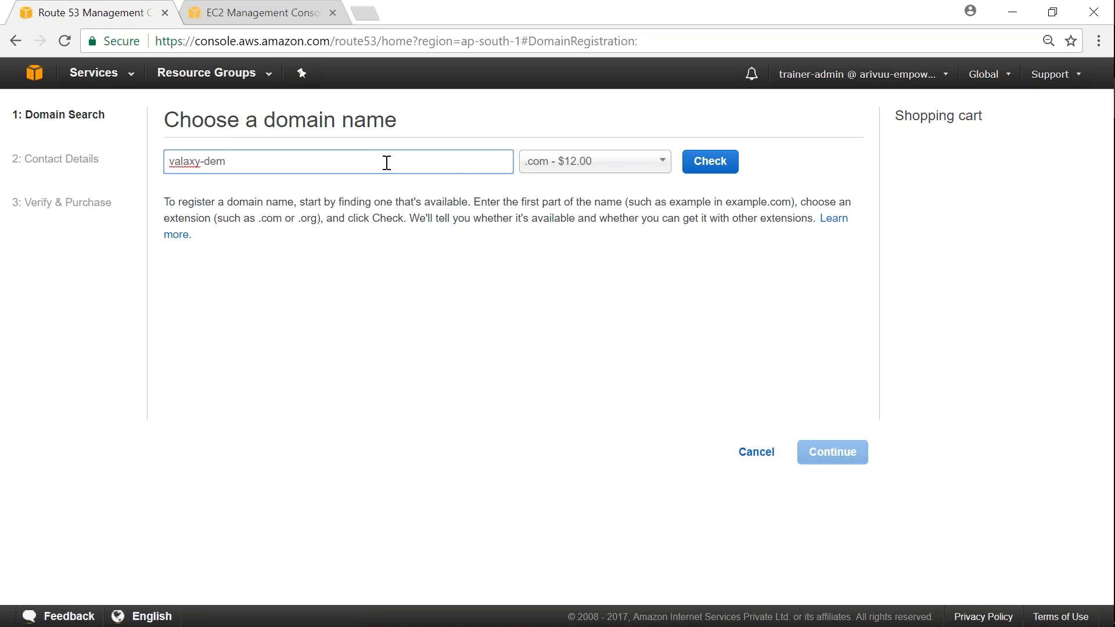
pyautogui.write('o')
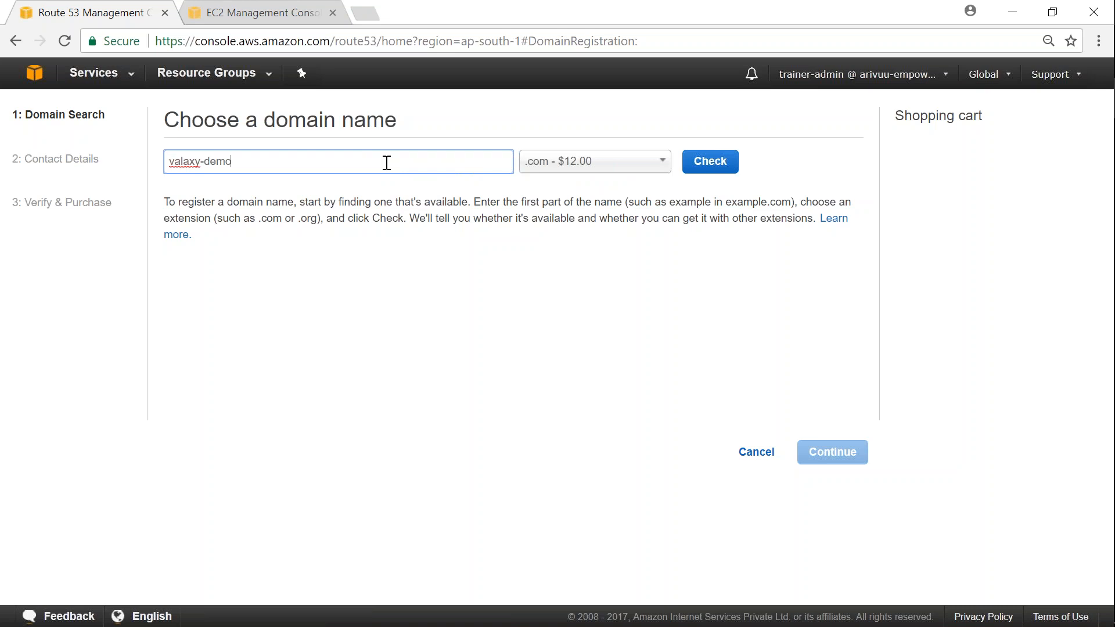
pyautogui.press('Backspace')
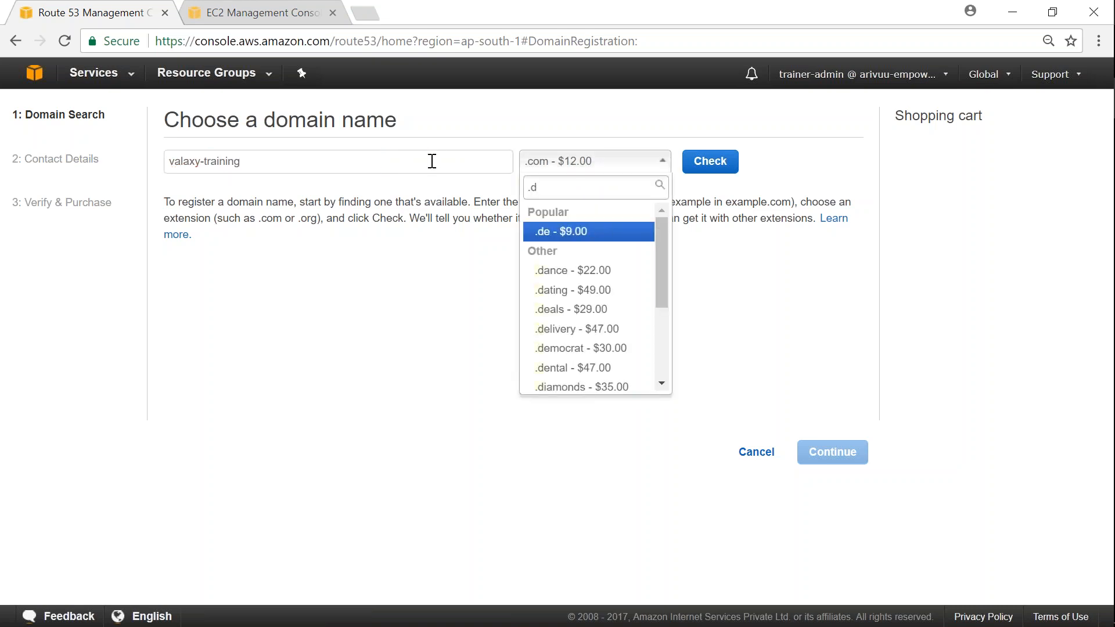
pyautogui.click(430, 162)
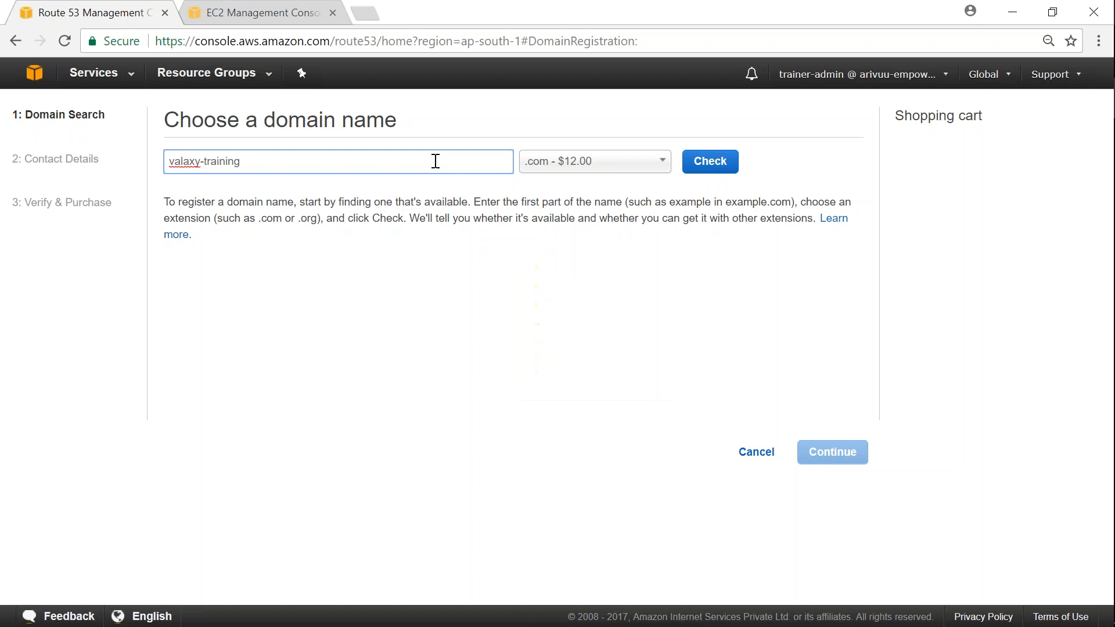
# Step: Check availability of valaxy-training-demo.com, shown available at $12.00 per year
pyautogui.write('-demo')
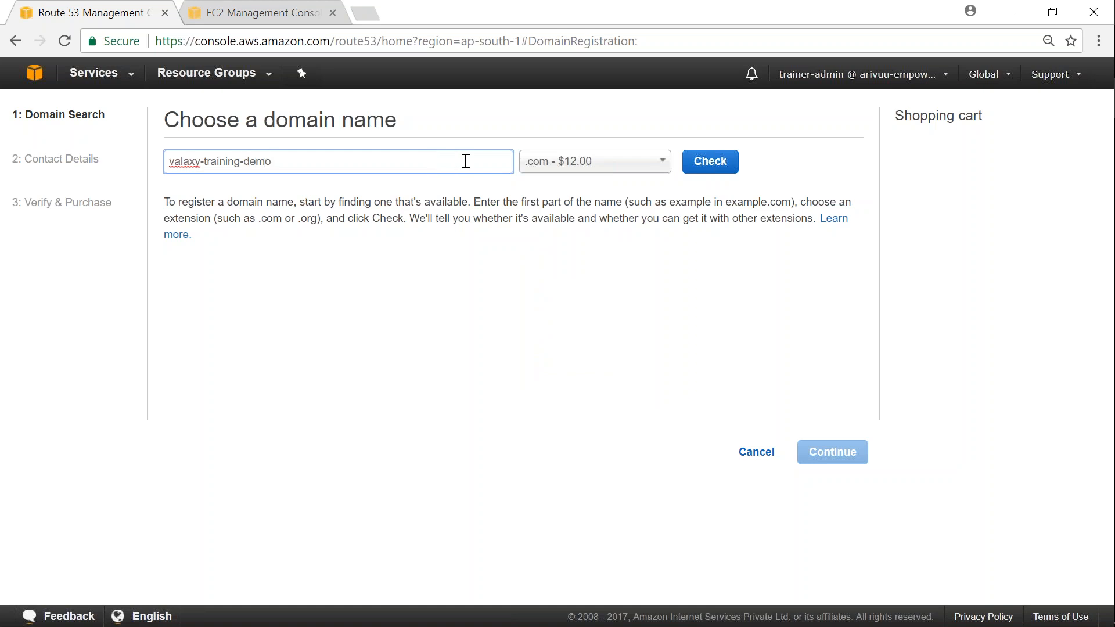
pyautogui.click(710, 162)
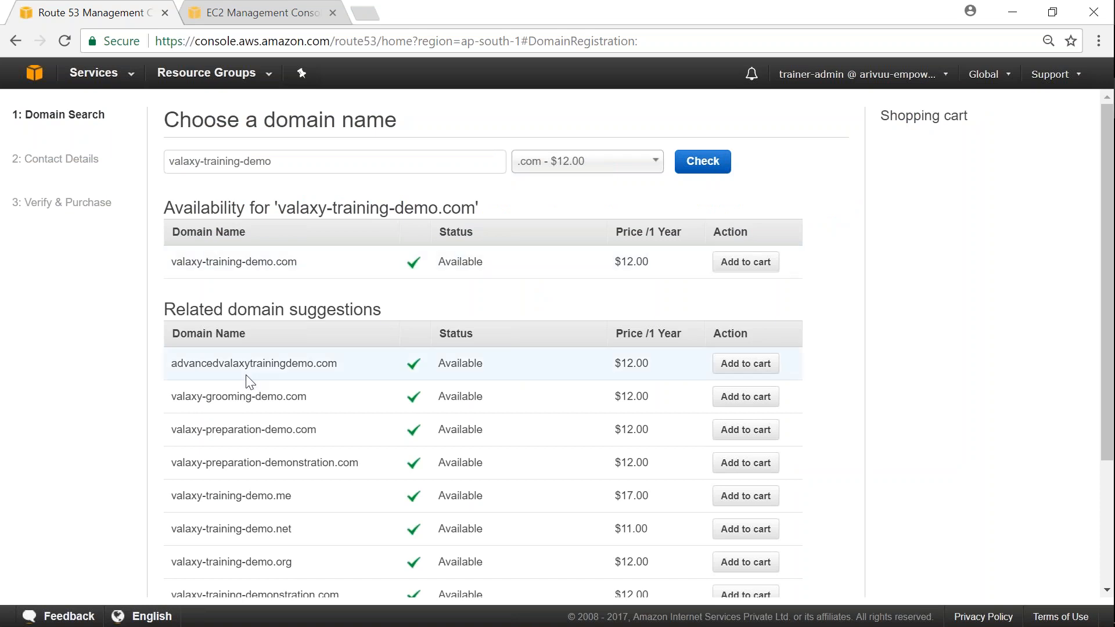
pyautogui.moveTo(258, 393)
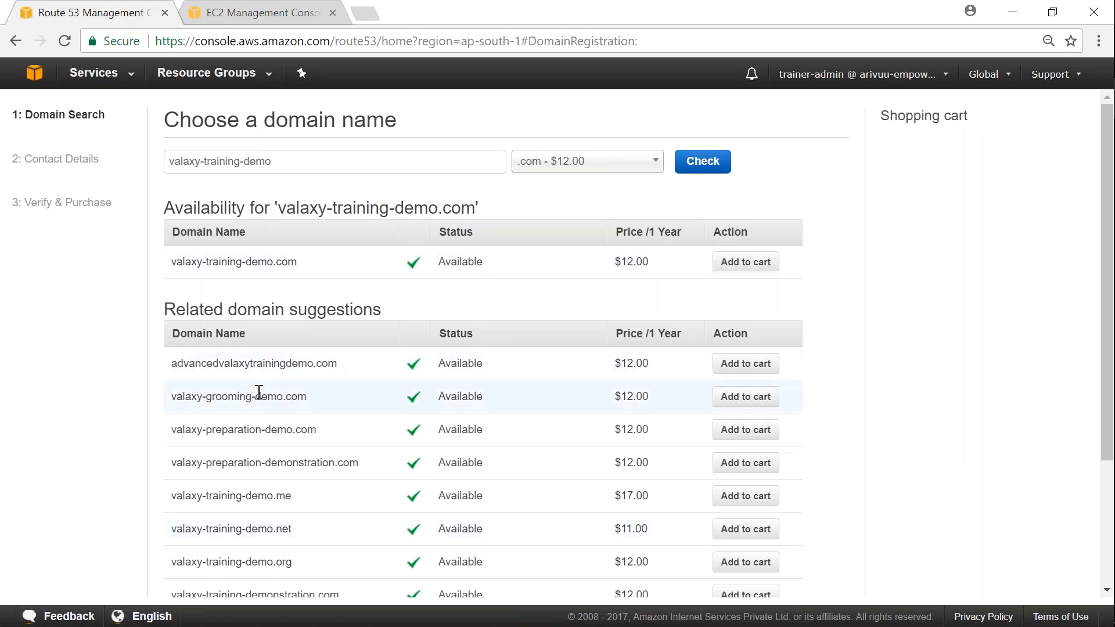
pyautogui.moveTo(753, 274)
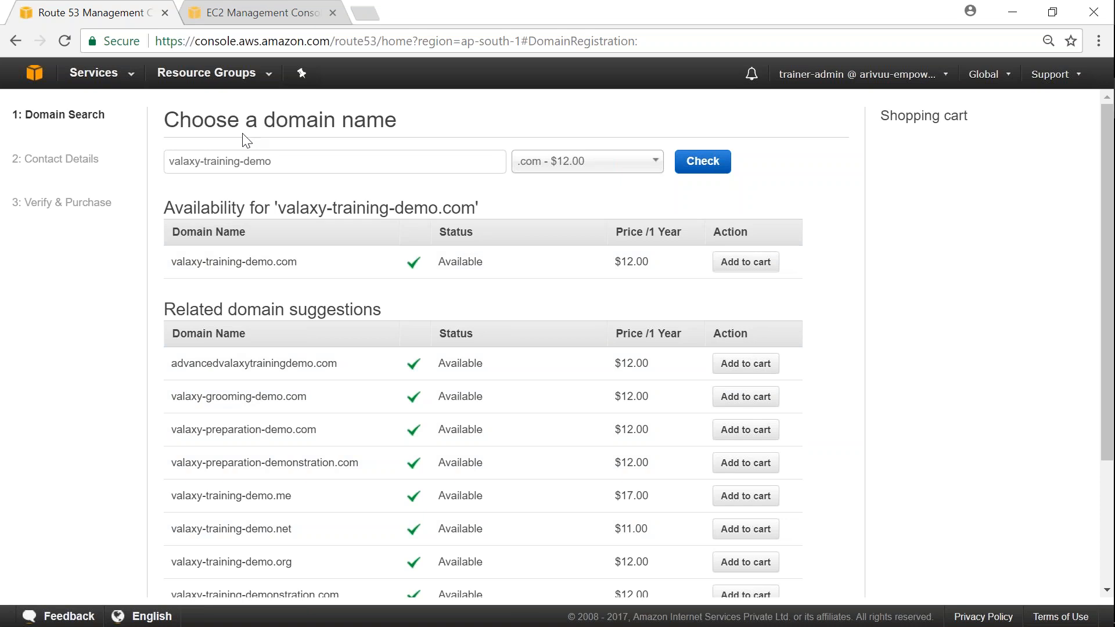
pyautogui.moveTo(706, 357)
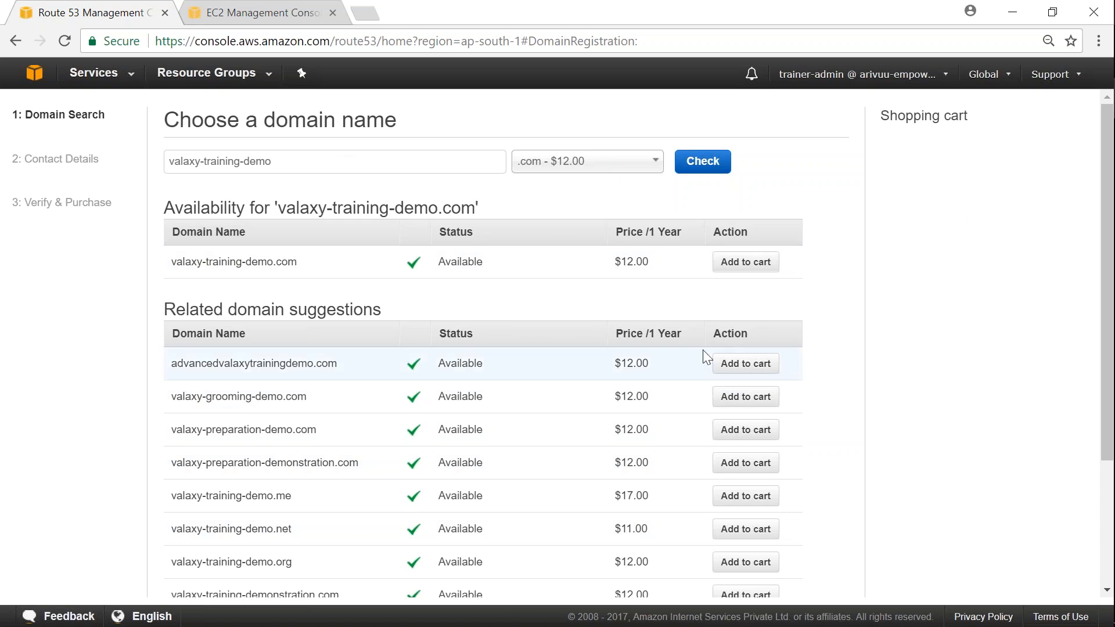
pyautogui.moveTo(373, 192)
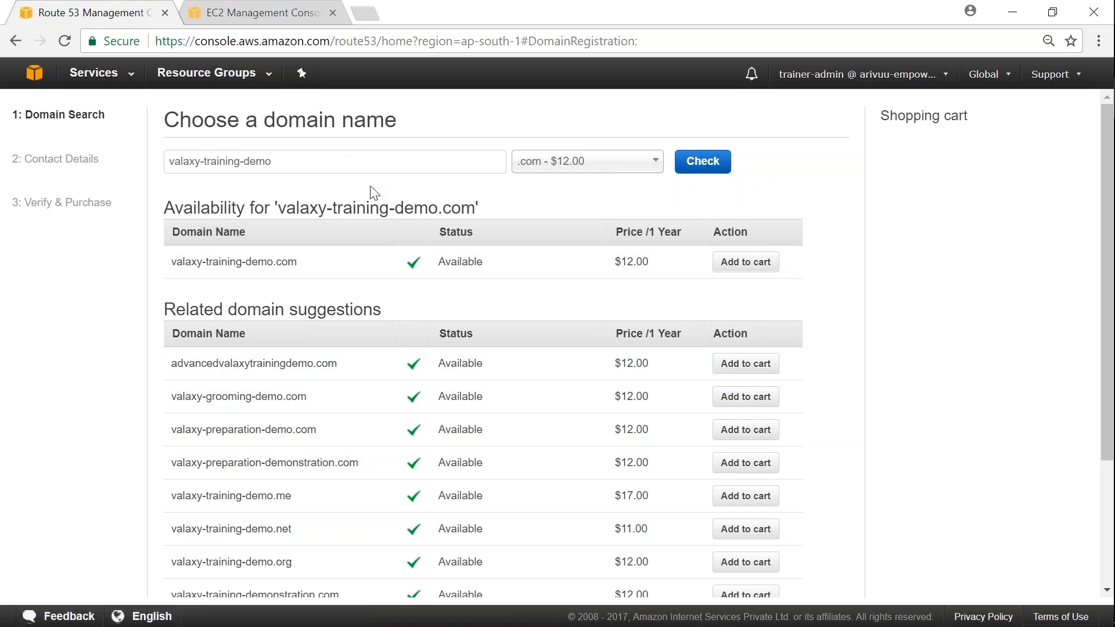
pyautogui.moveTo(128, 87)
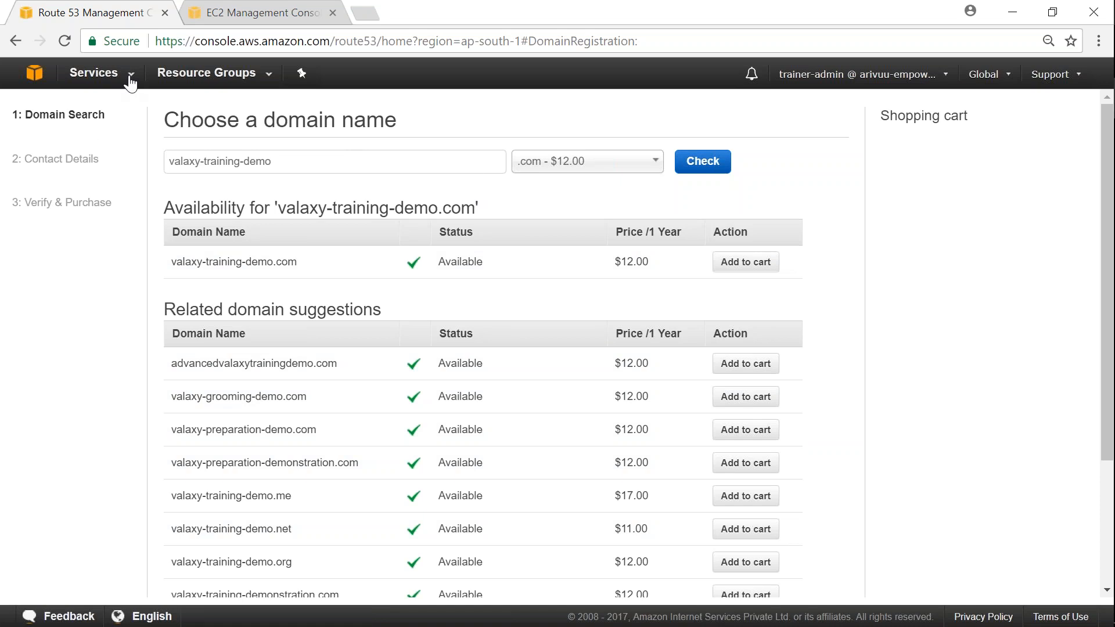
pyautogui.moveTo(19, 41)
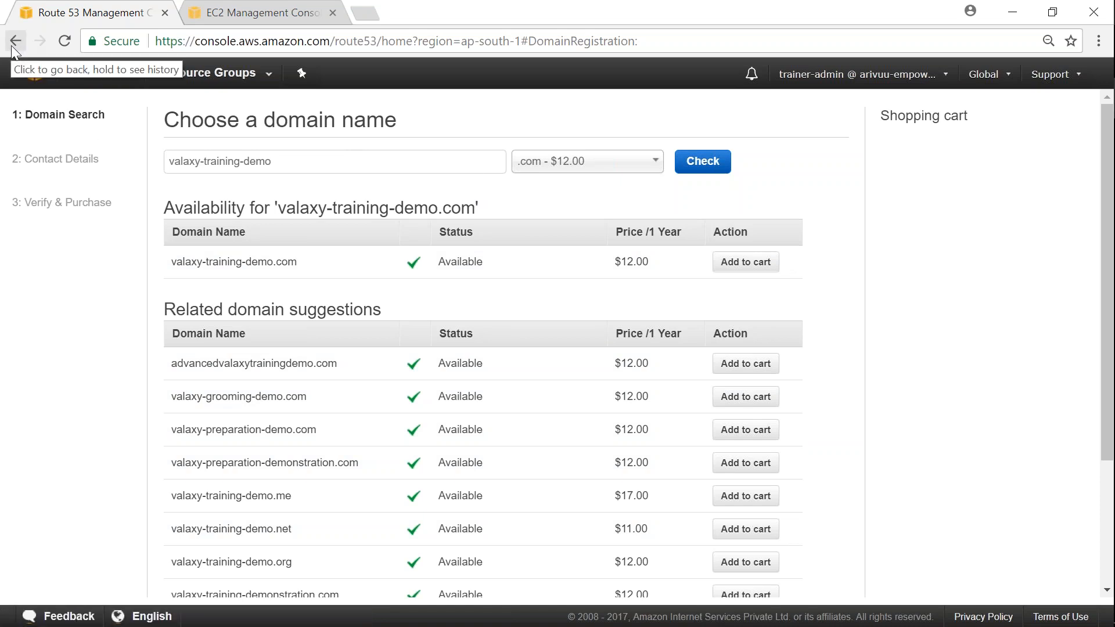
# Step: Go back to the Route 53 Dashboard and scroll to the Get started now section
pyautogui.click(19, 41)
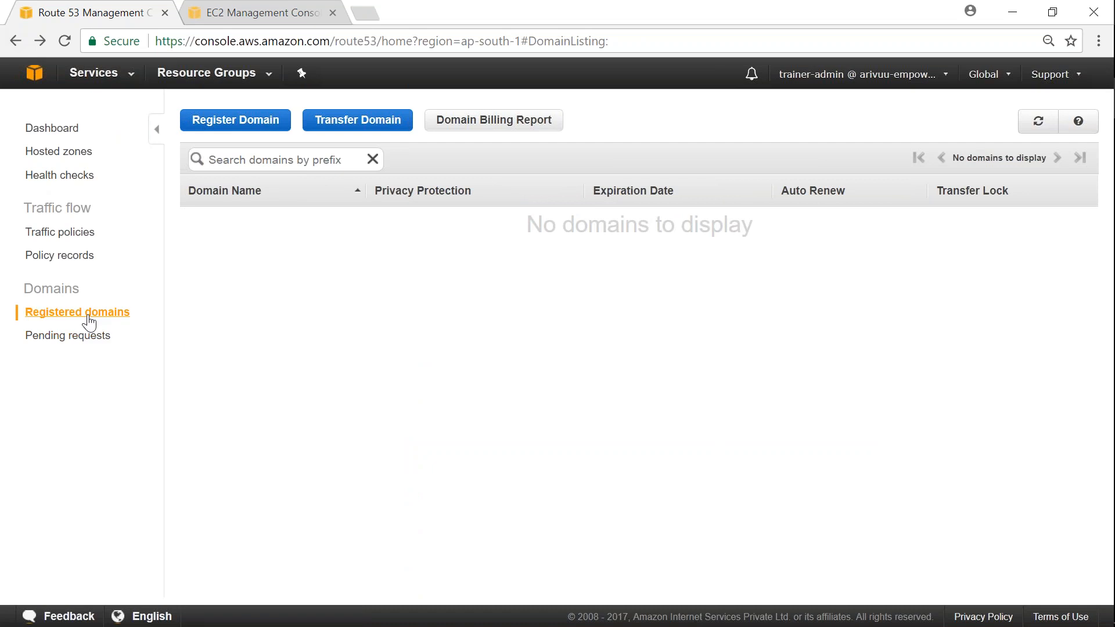
pyautogui.click(53, 128)
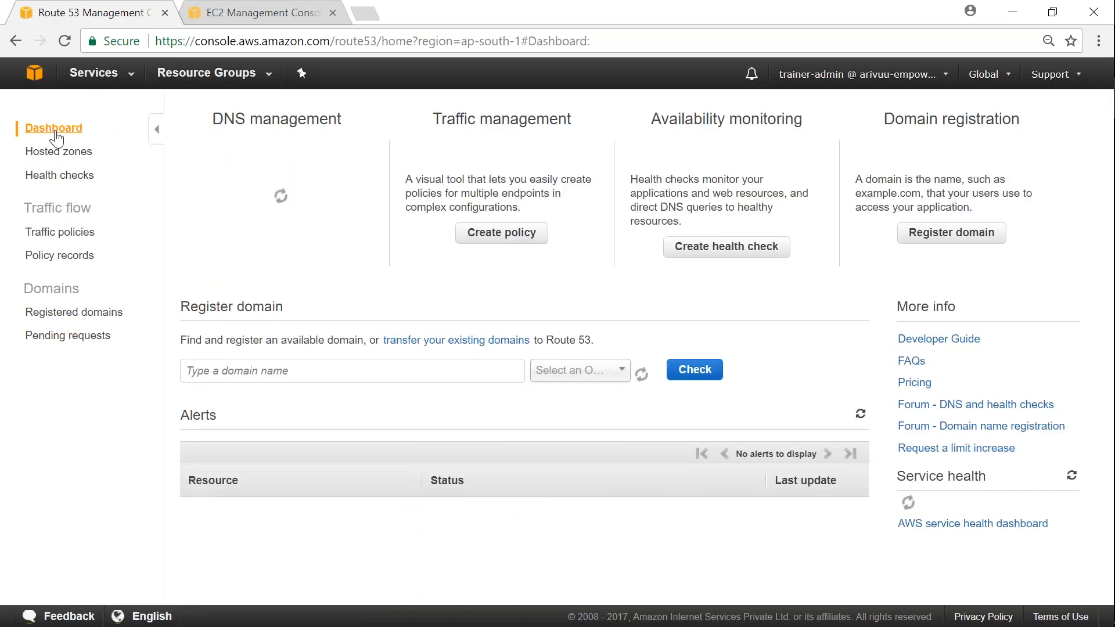
pyautogui.scroll(-3)
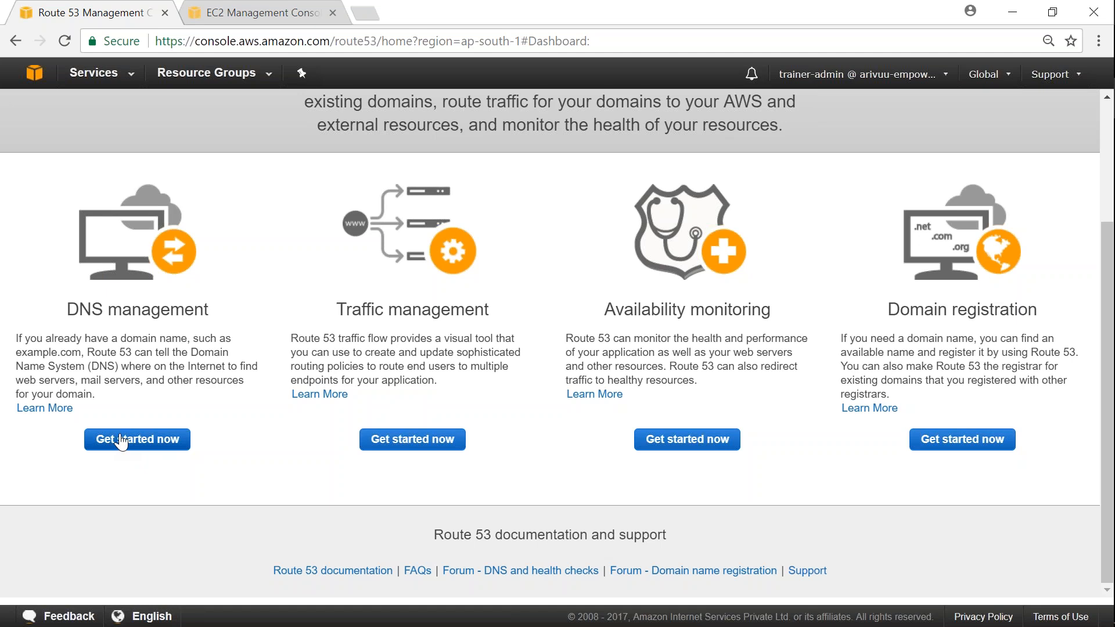
# Step: Open DNS management to reach the empty Hosted zones list and start creating a zone
pyautogui.click(137, 439)
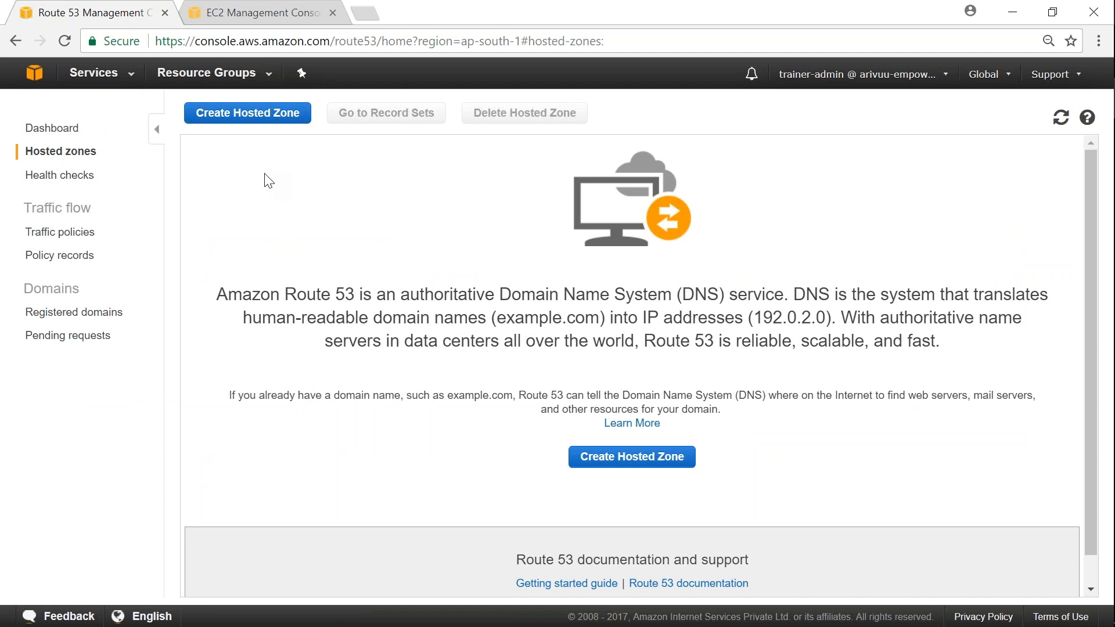
pyautogui.moveTo(251, 138)
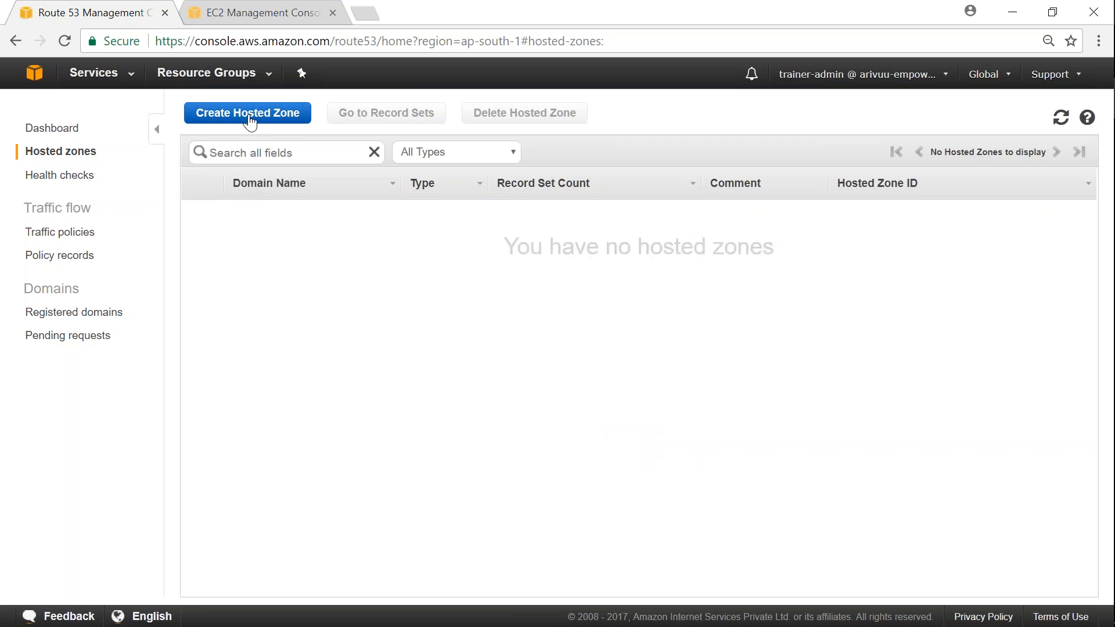
pyautogui.click(247, 113)
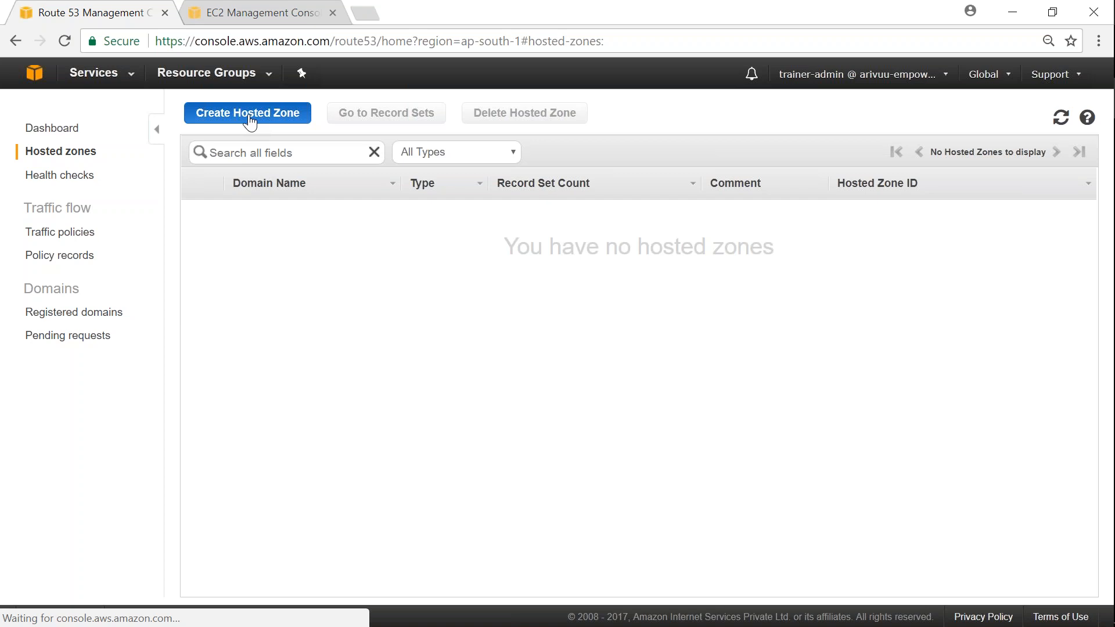
# Step: Fill in domain valaxy, comment private-hosted-zone-demo, type Private Hosted Zone for Amazon VPC
pyautogui.click(248, 113)
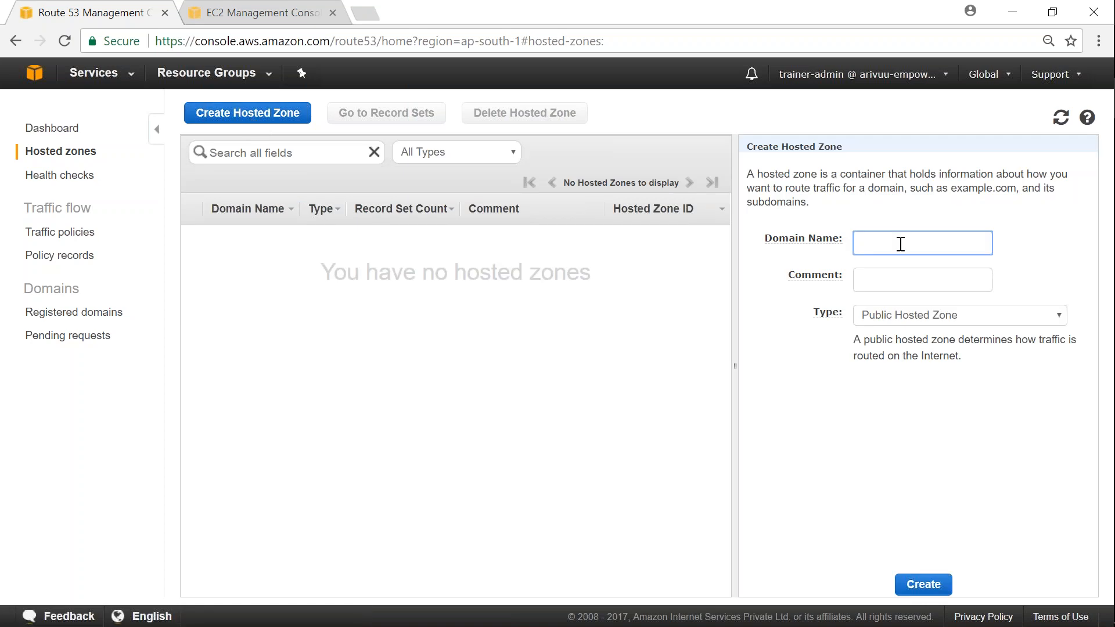
pyautogui.moveTo(877, 243)
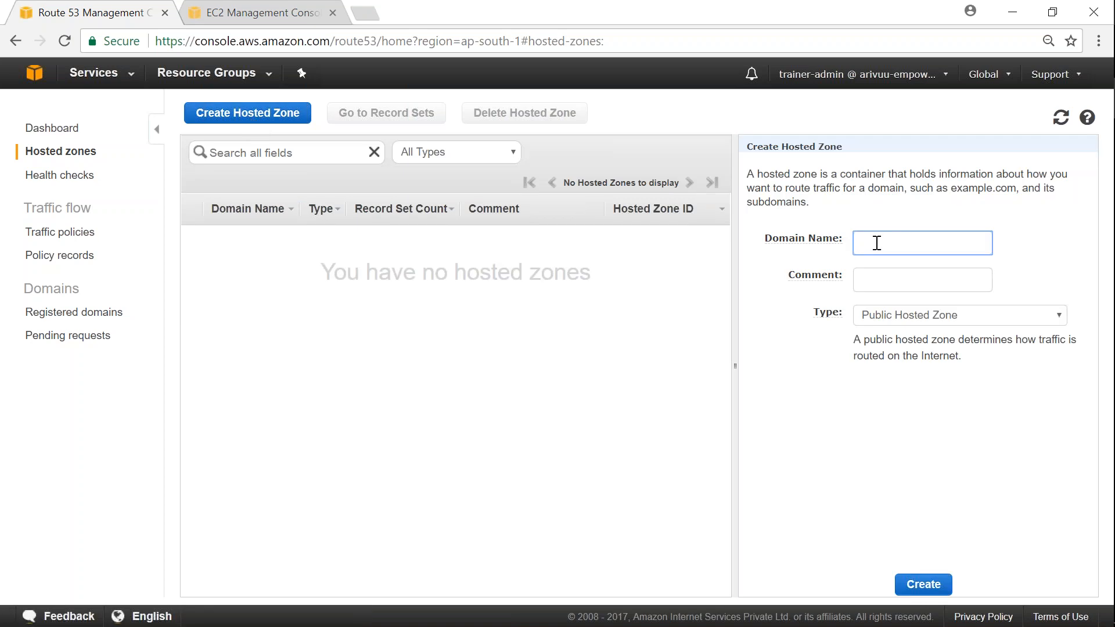
pyautogui.write('valaxy')
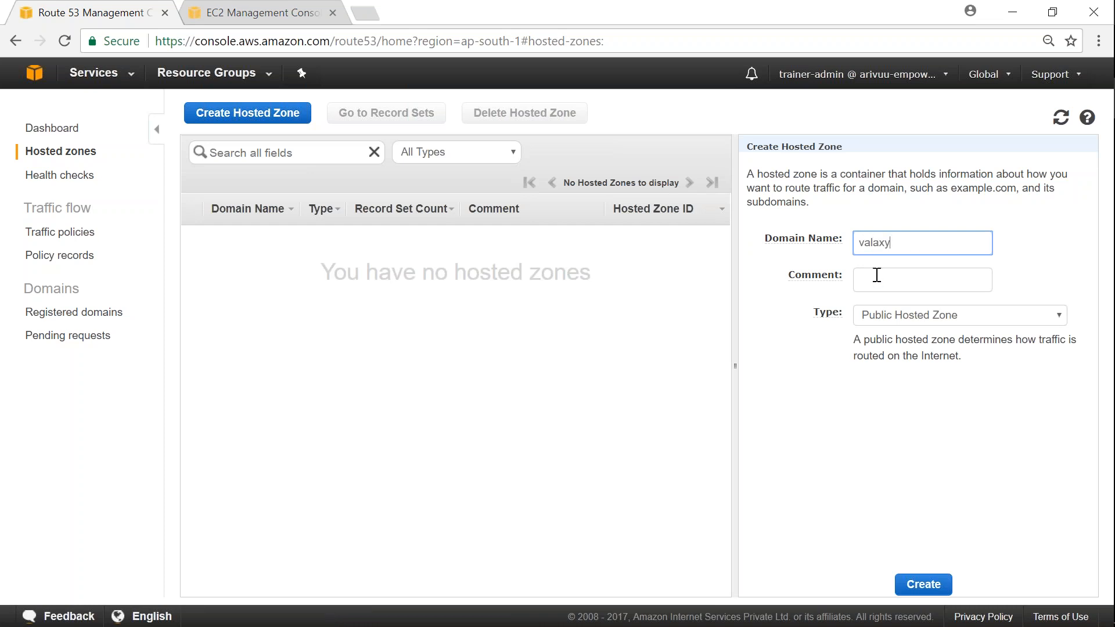
pyautogui.write('private-hosted-s')
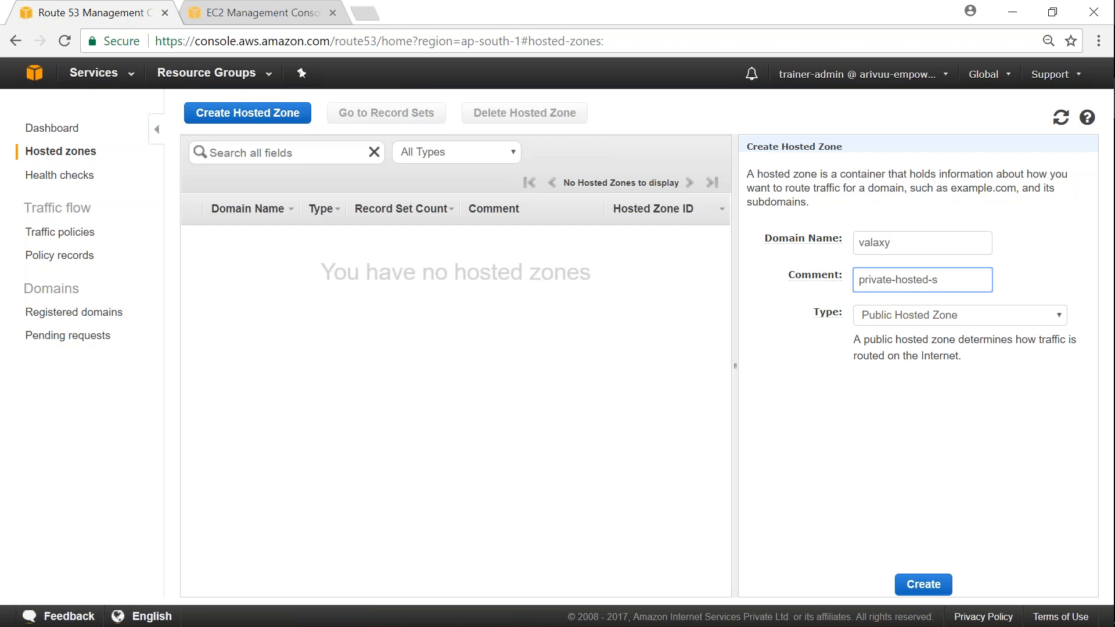
pyautogui.write('one-demo')
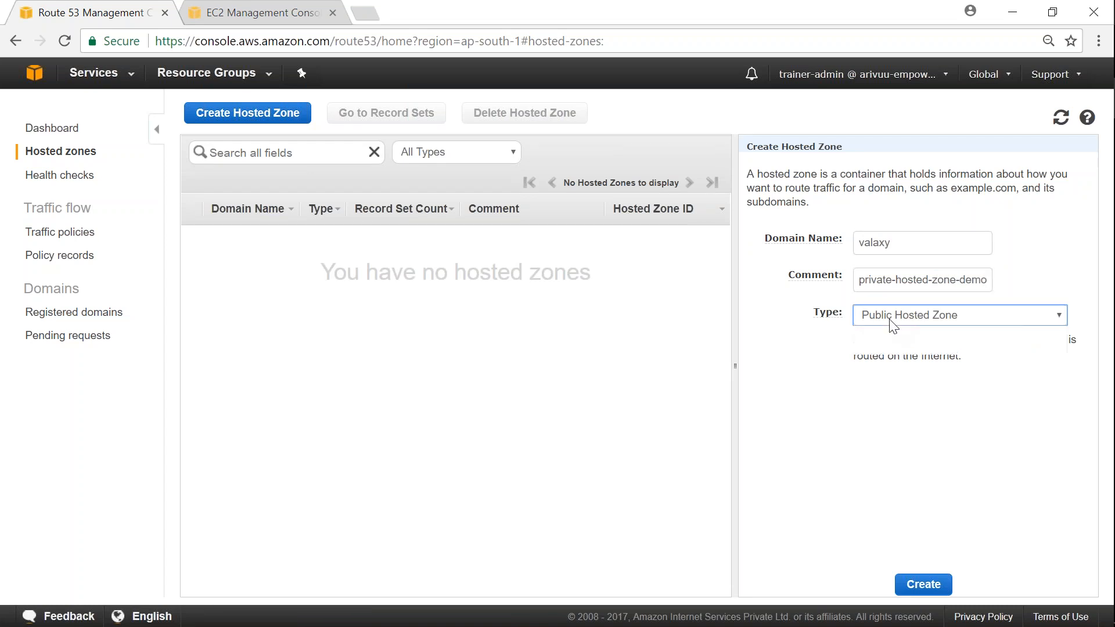
pyautogui.click(959, 316)
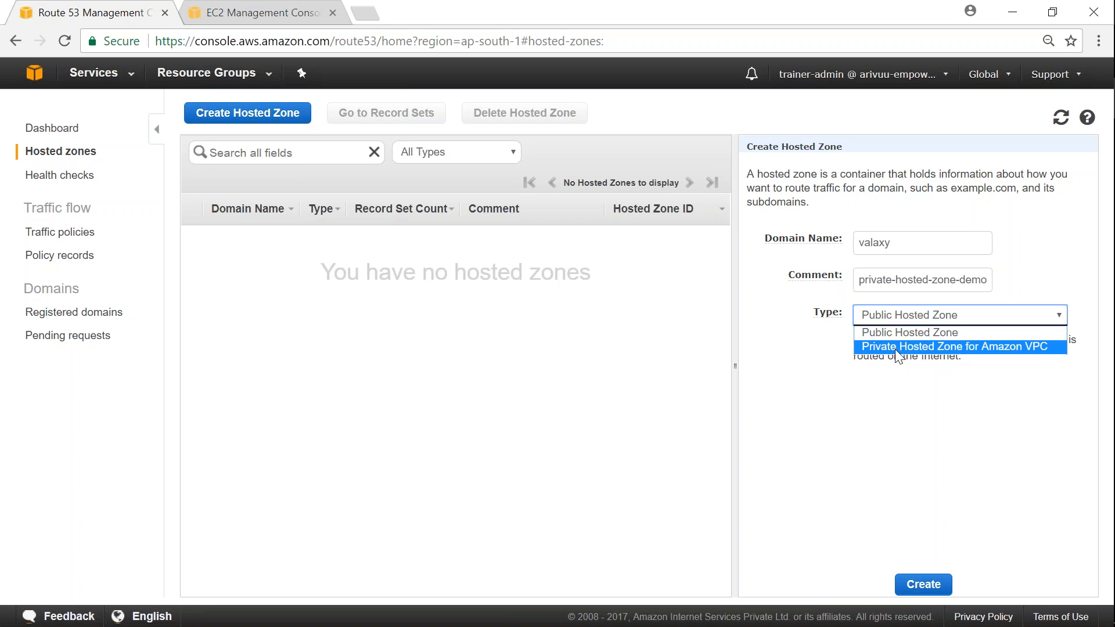
pyautogui.click(955, 346)
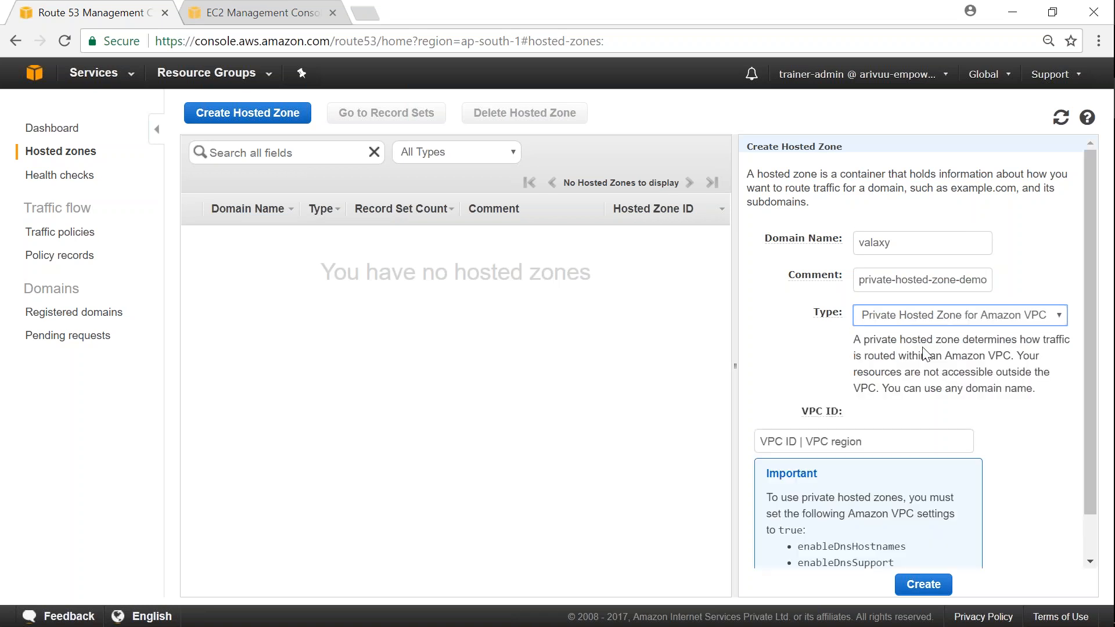
pyautogui.scroll(-3)
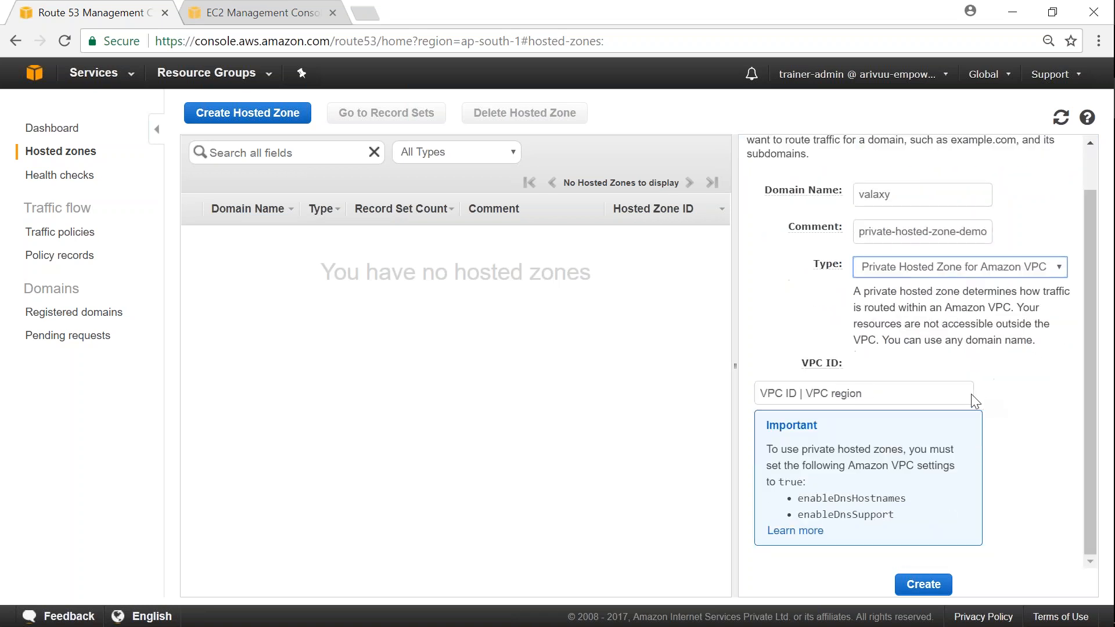
pyautogui.click(864, 393)
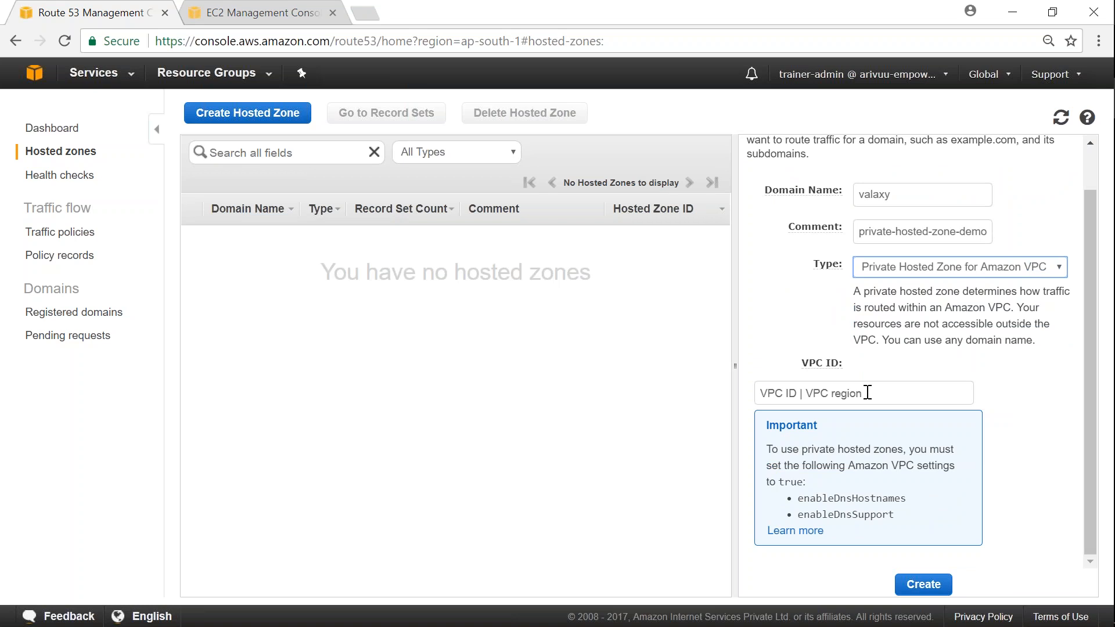
pyautogui.click(863, 392)
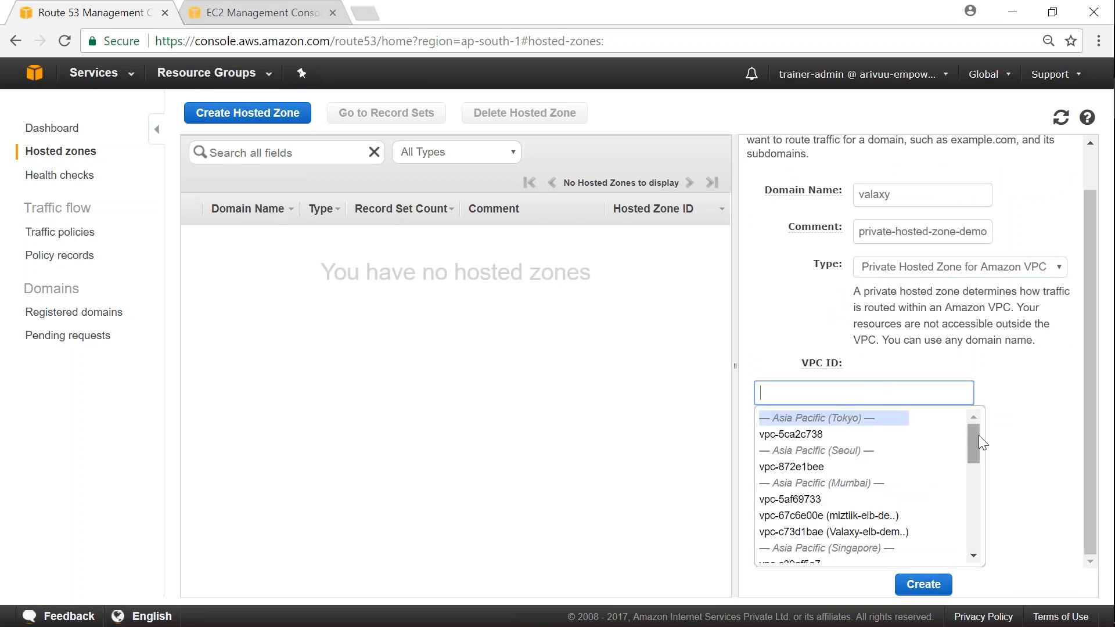
# Step: Associate VPC vpc-c73d1bae, change the domain to valaxy.com, and create the zone
pyautogui.scroll(-3)
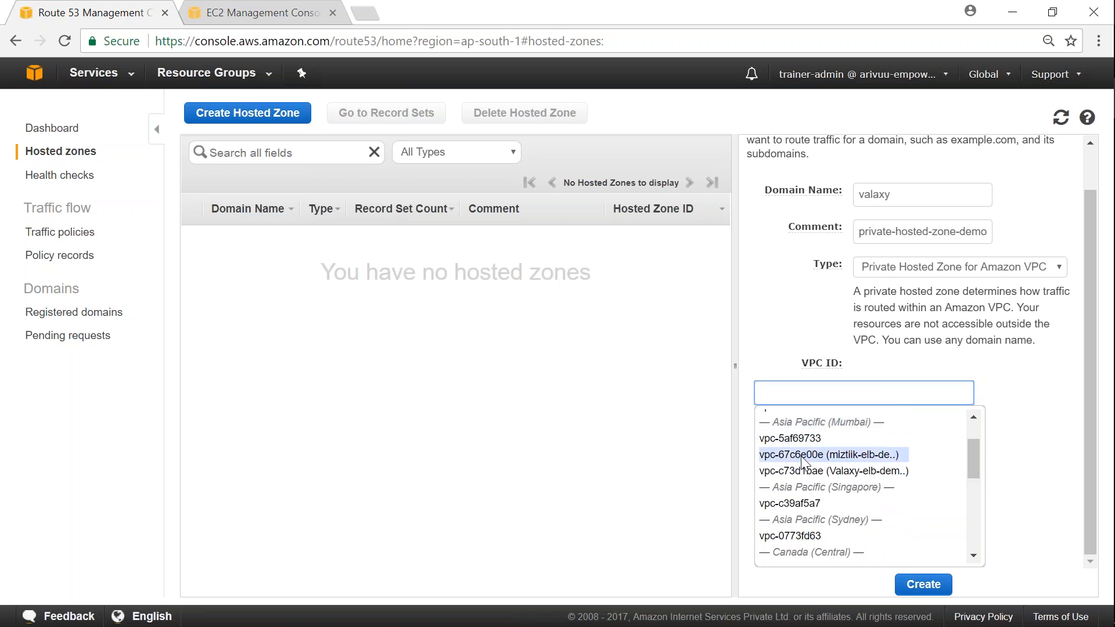
pyautogui.moveTo(831, 471)
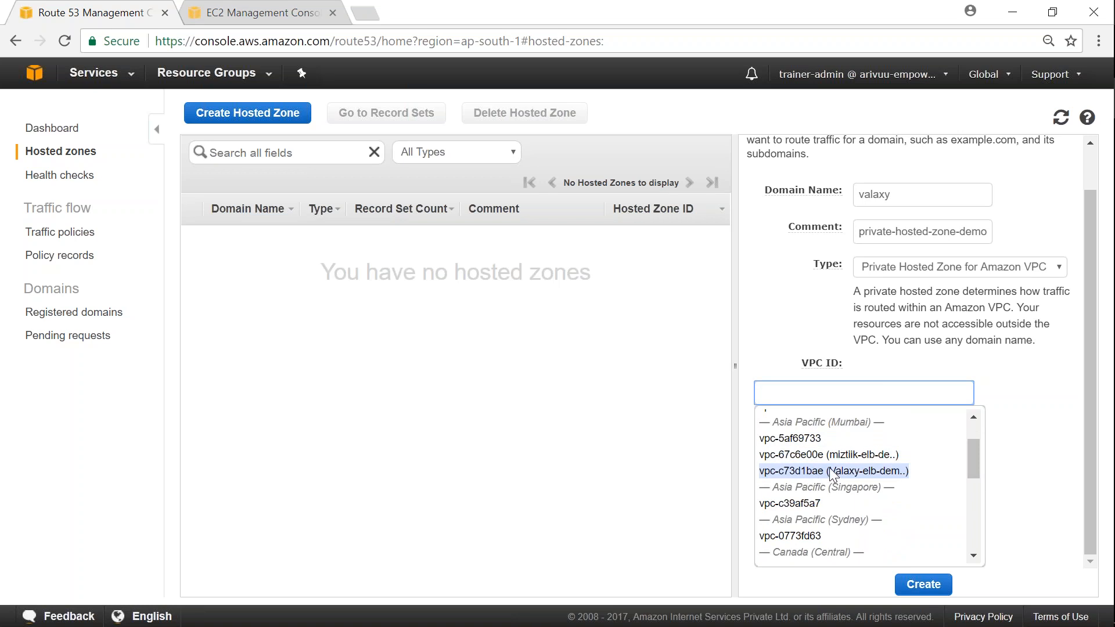
pyautogui.moveTo(893, 485)
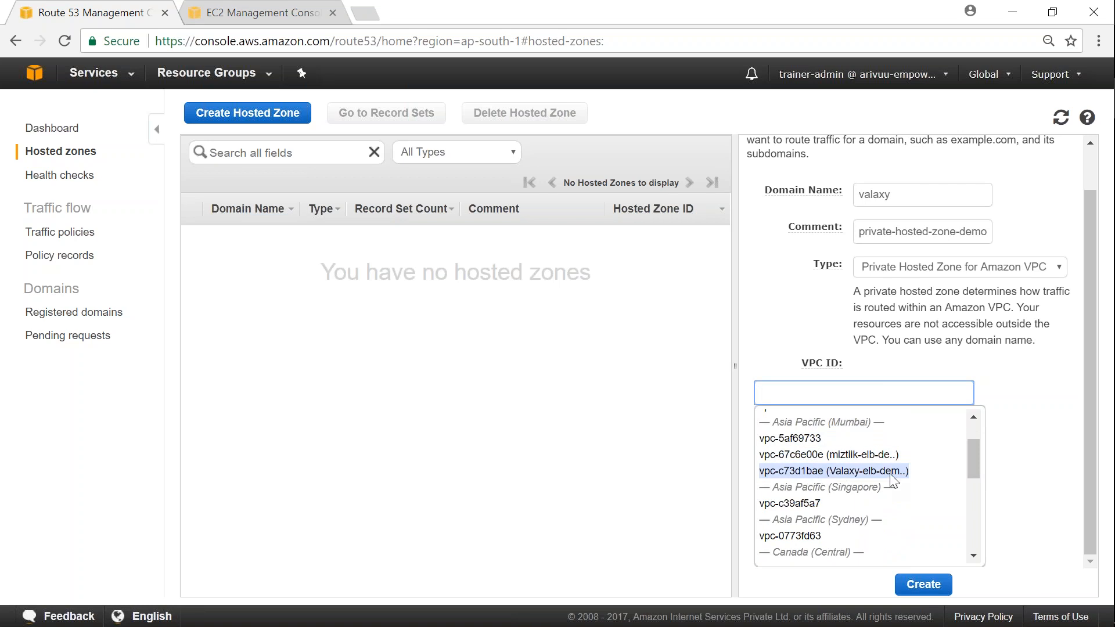
pyautogui.moveTo(877, 484)
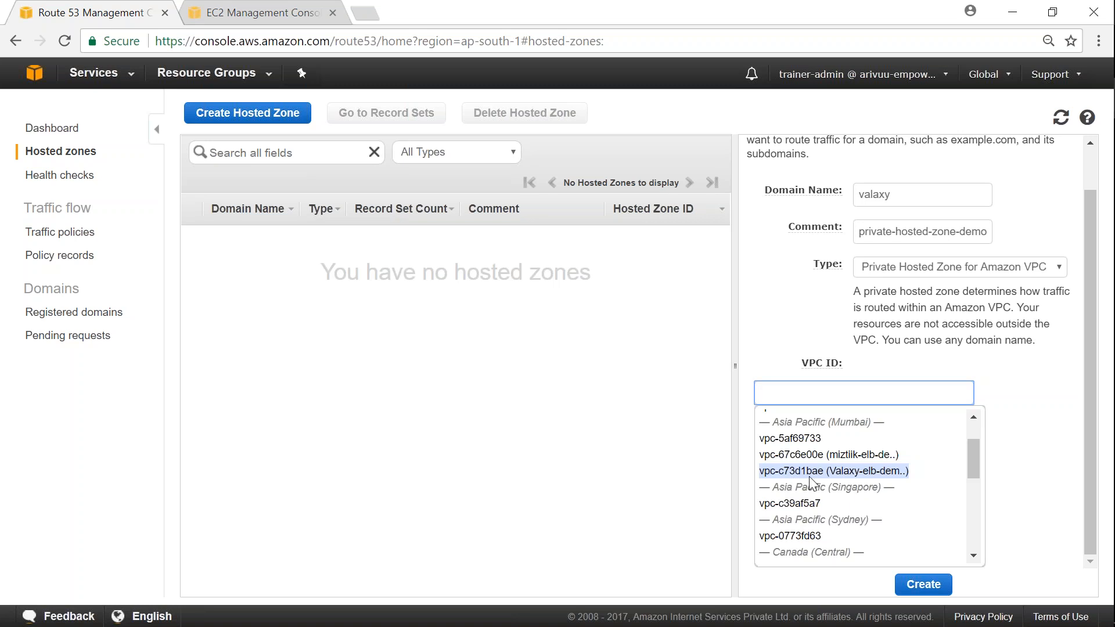
pyautogui.click(832, 471)
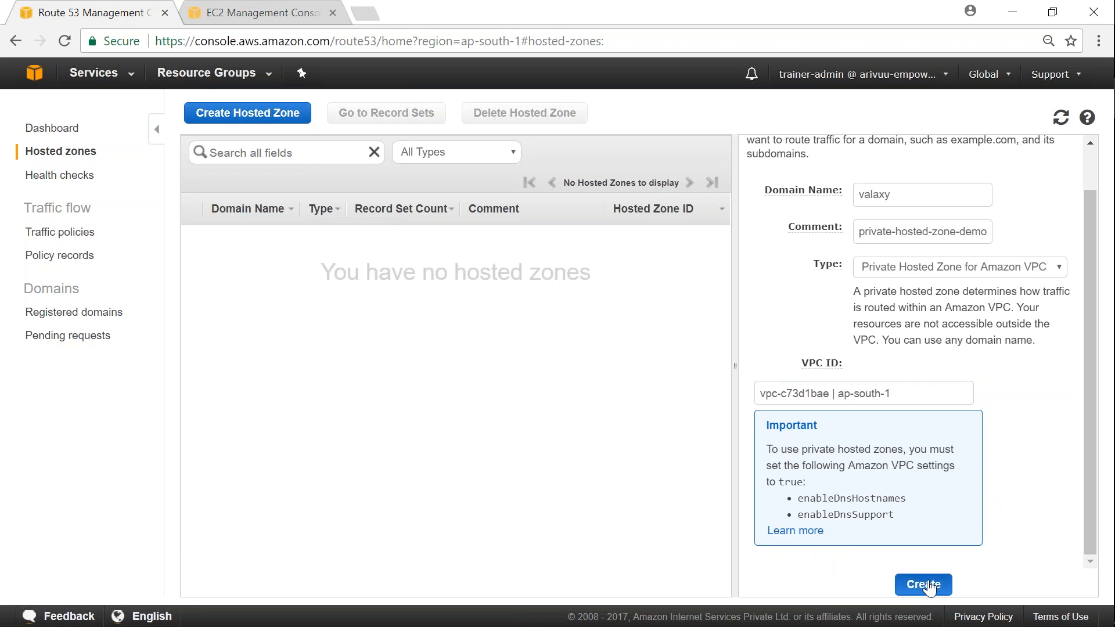
pyautogui.click(922, 195)
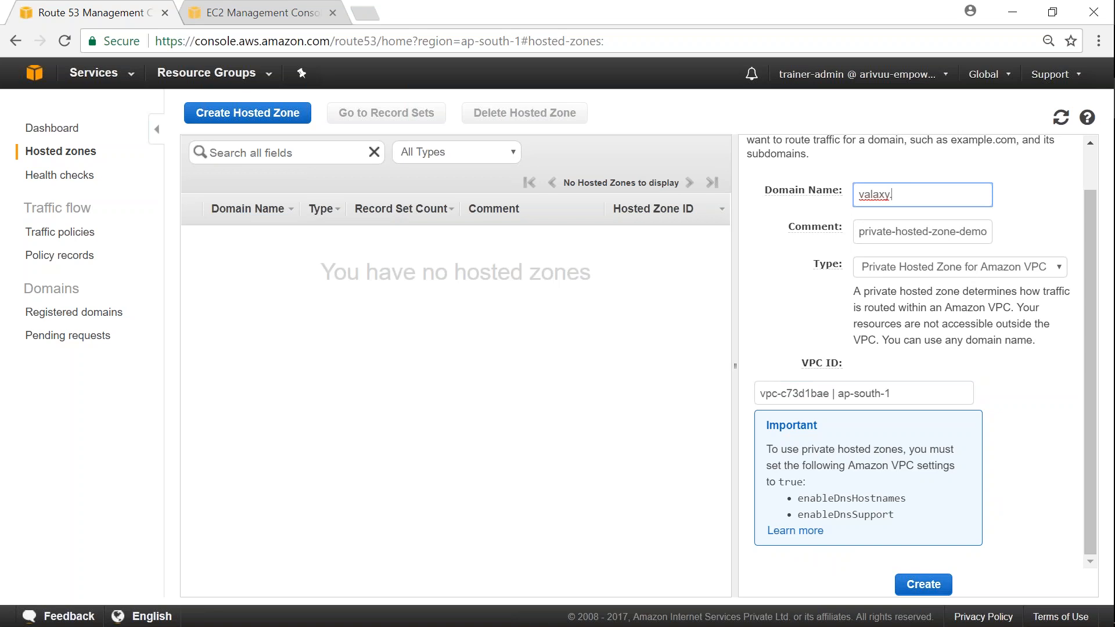
pyautogui.write('.com')
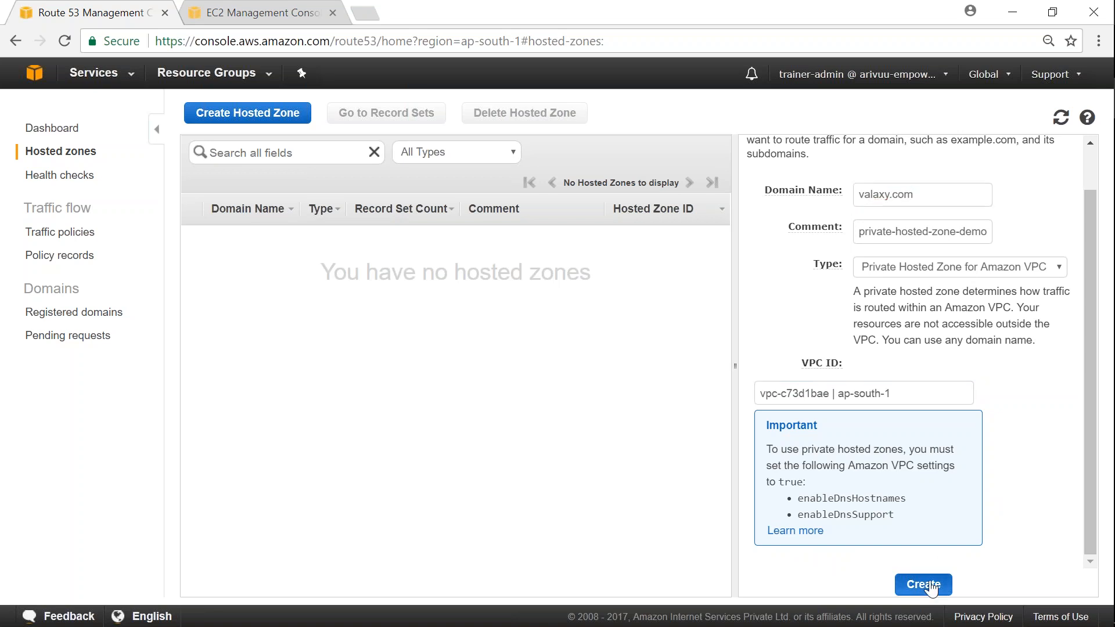
pyautogui.click(924, 584)
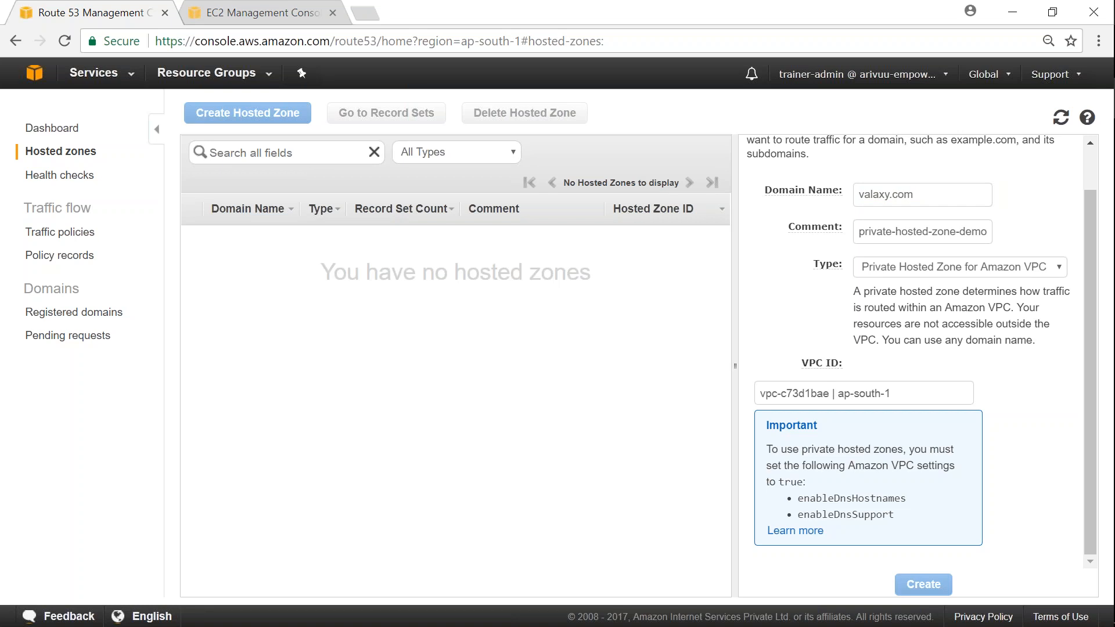
pyautogui.click(923, 584)
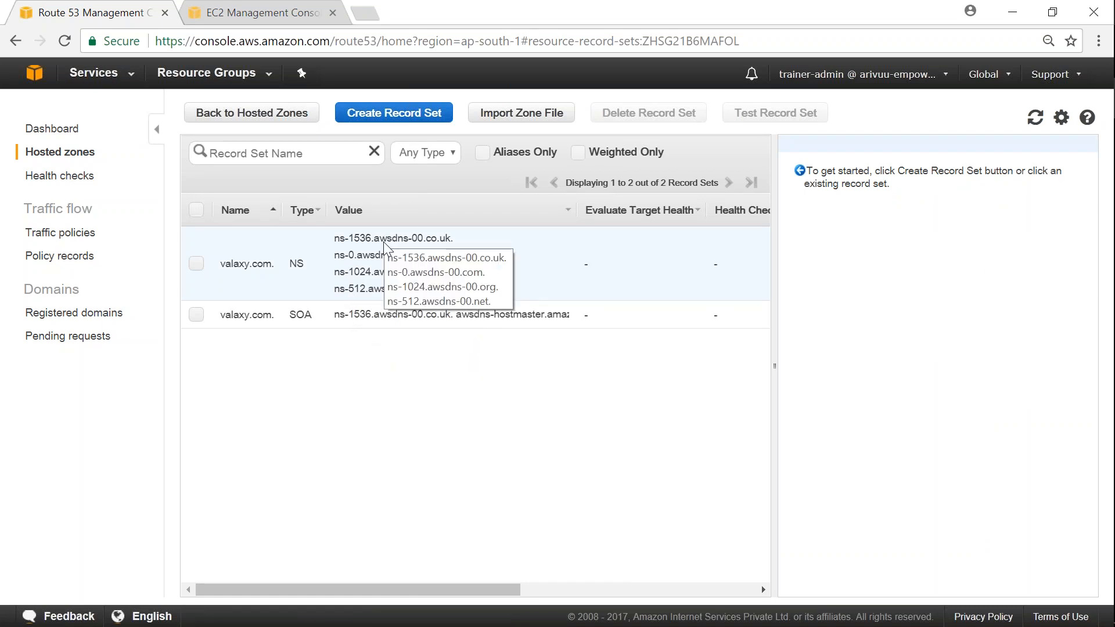
pyautogui.moveTo(225, 274)
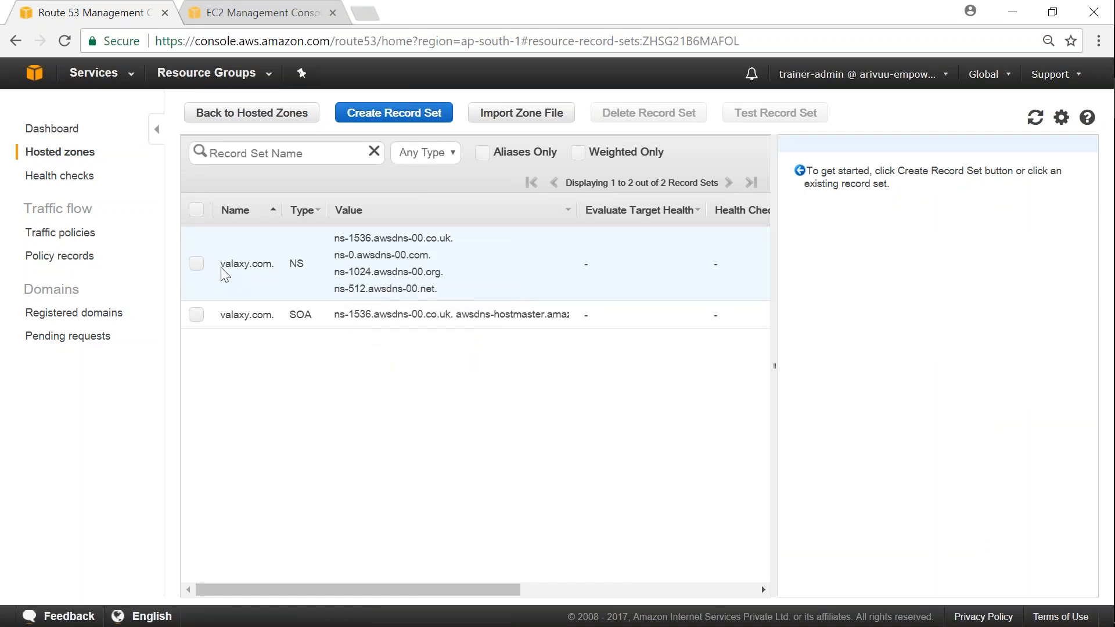
pyautogui.moveTo(270, 276)
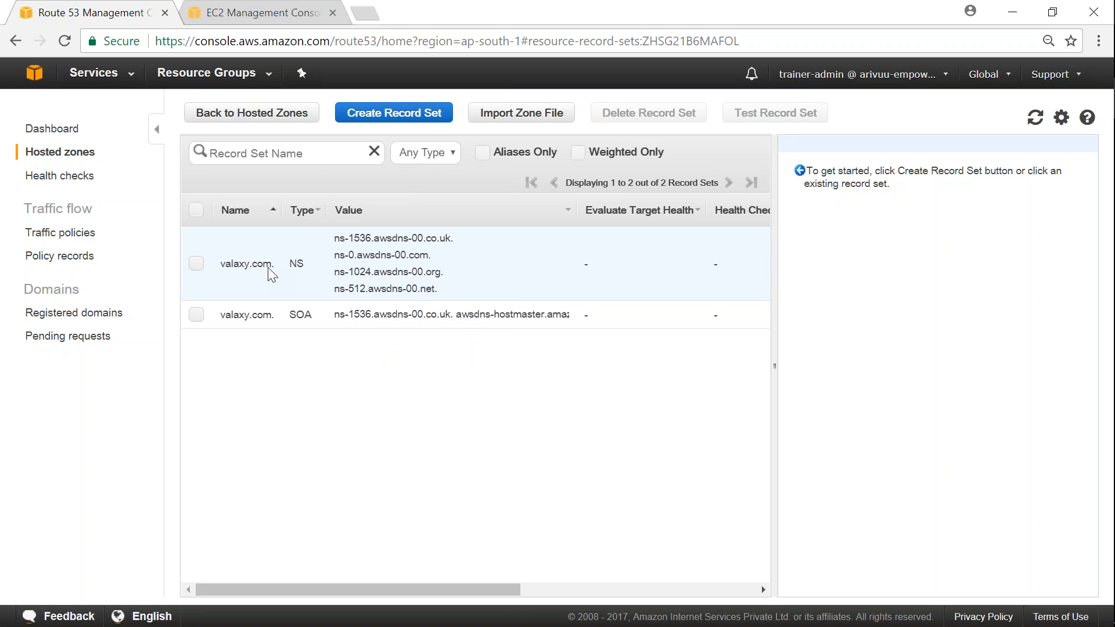
pyautogui.moveTo(266, 287)
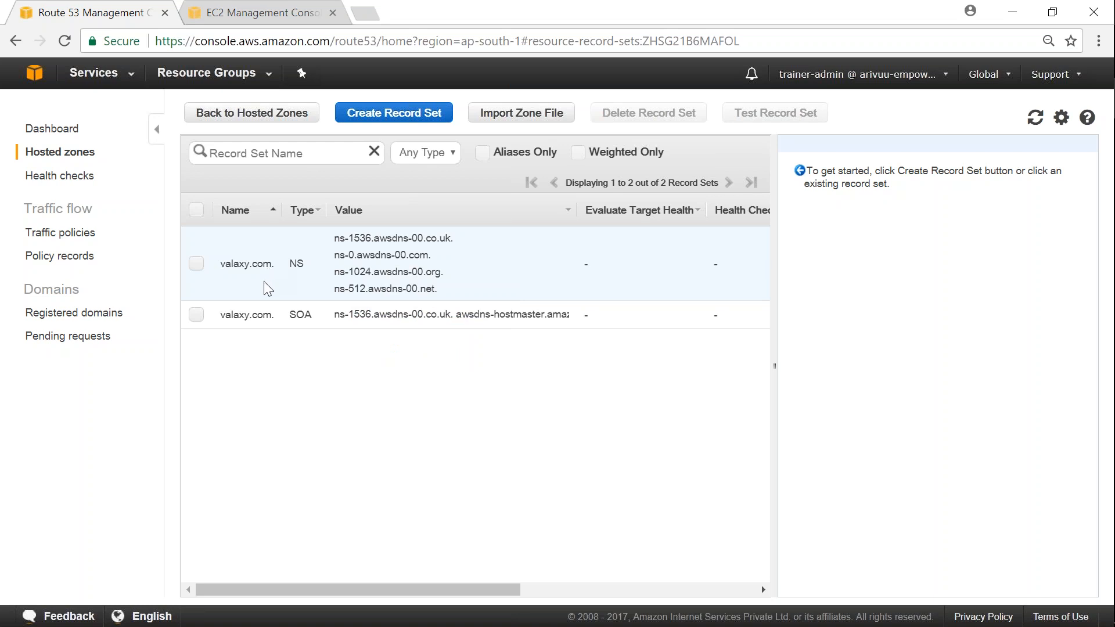
pyautogui.moveTo(368, 281)
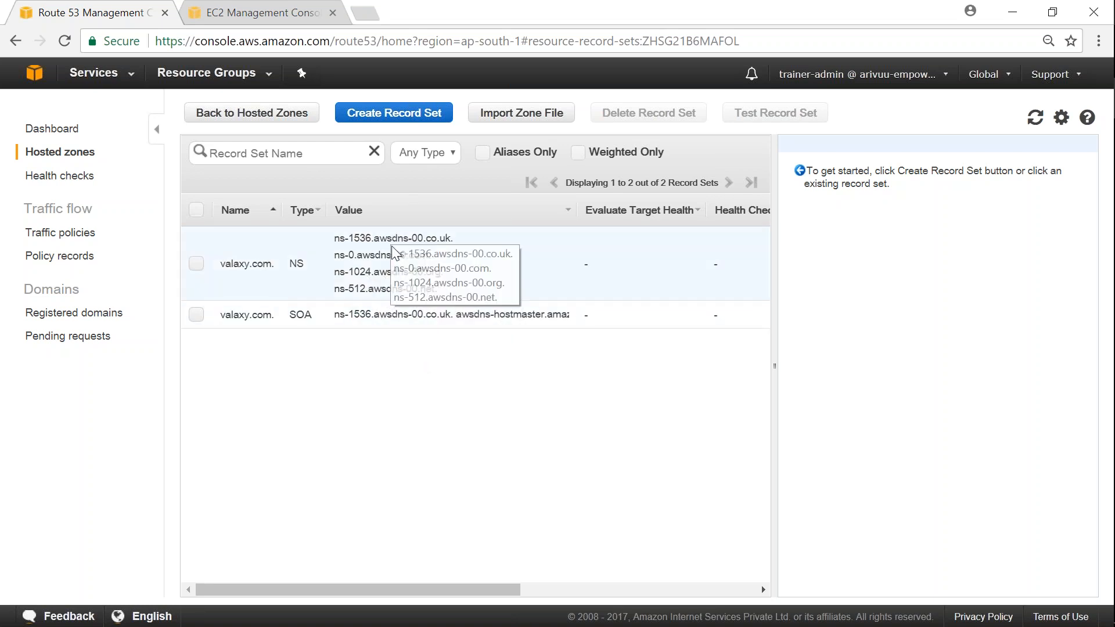
pyautogui.moveTo(307, 409)
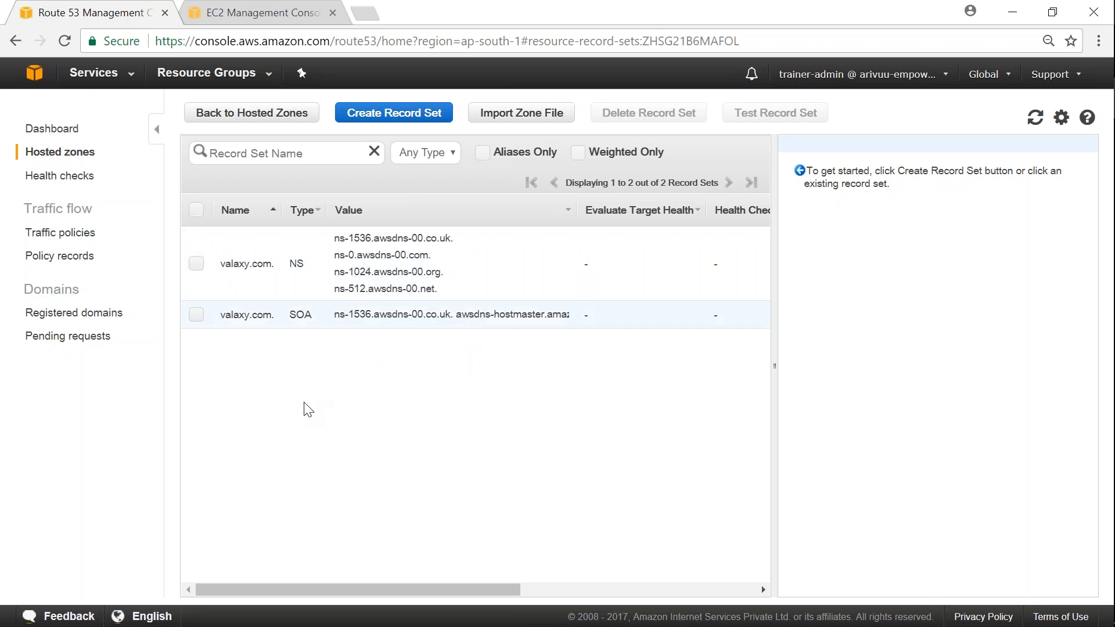
pyautogui.moveTo(304, 449)
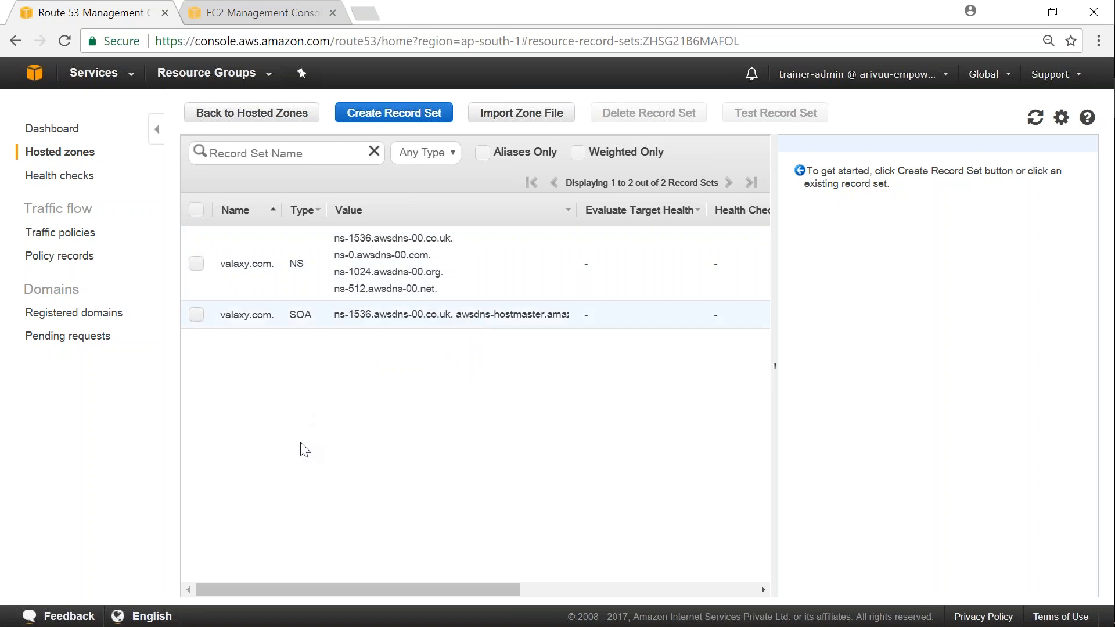
pyautogui.moveTo(355, 434)
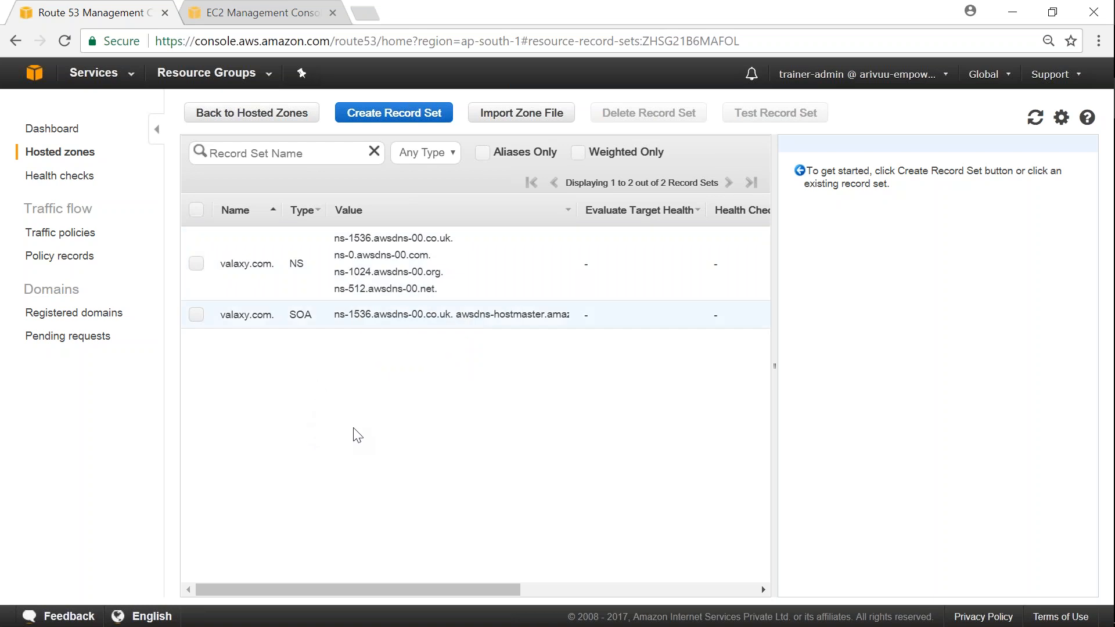
pyautogui.moveTo(373, 439)
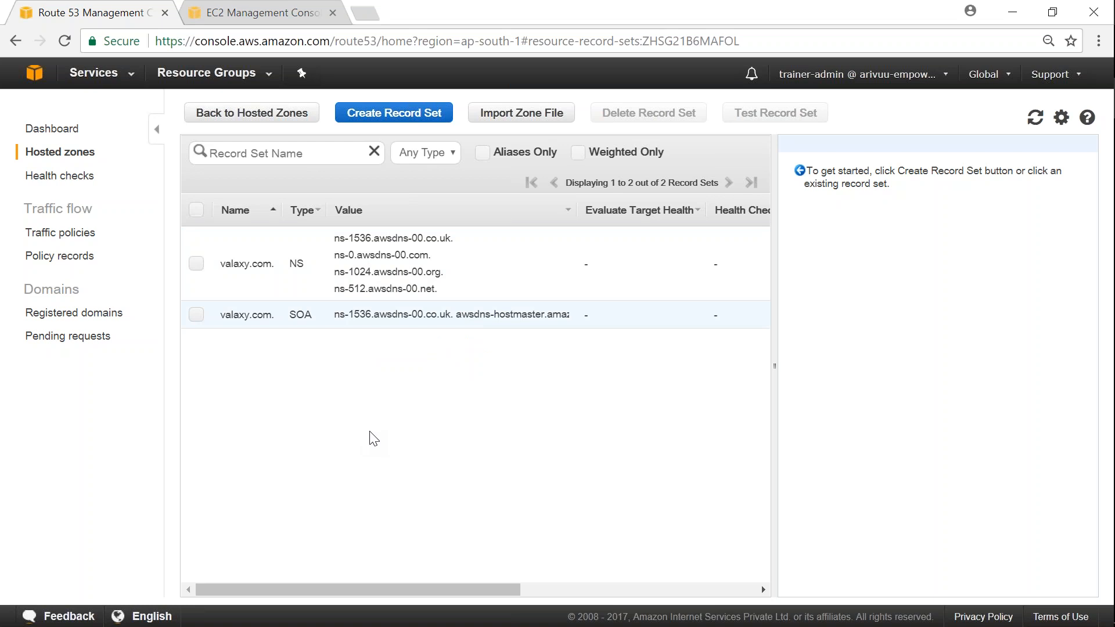
pyautogui.moveTo(377, 449)
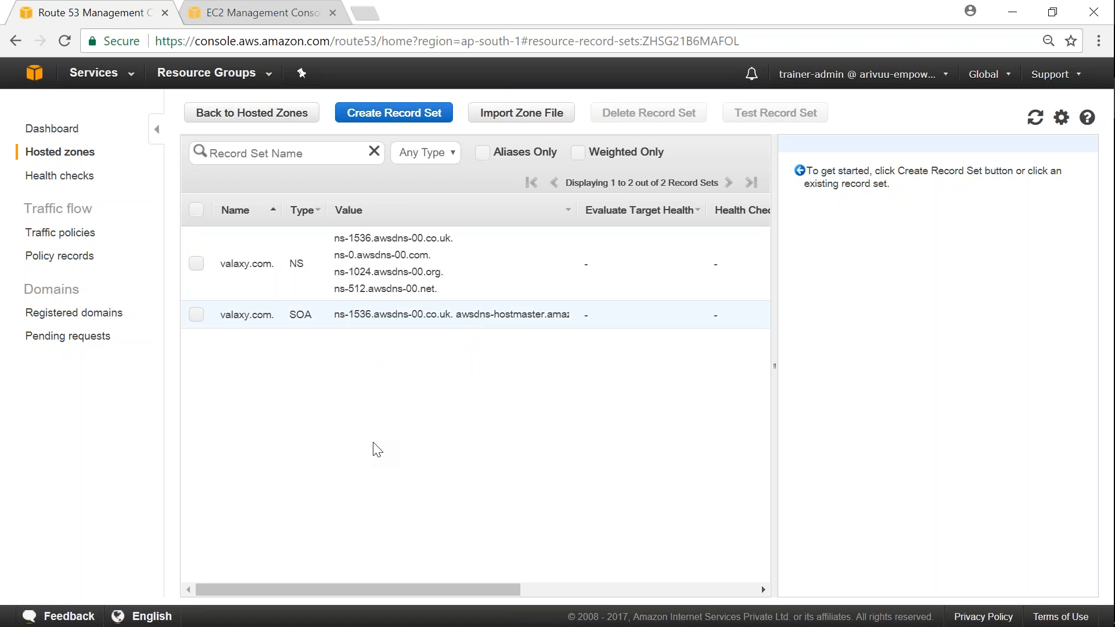
pyautogui.moveTo(372, 463)
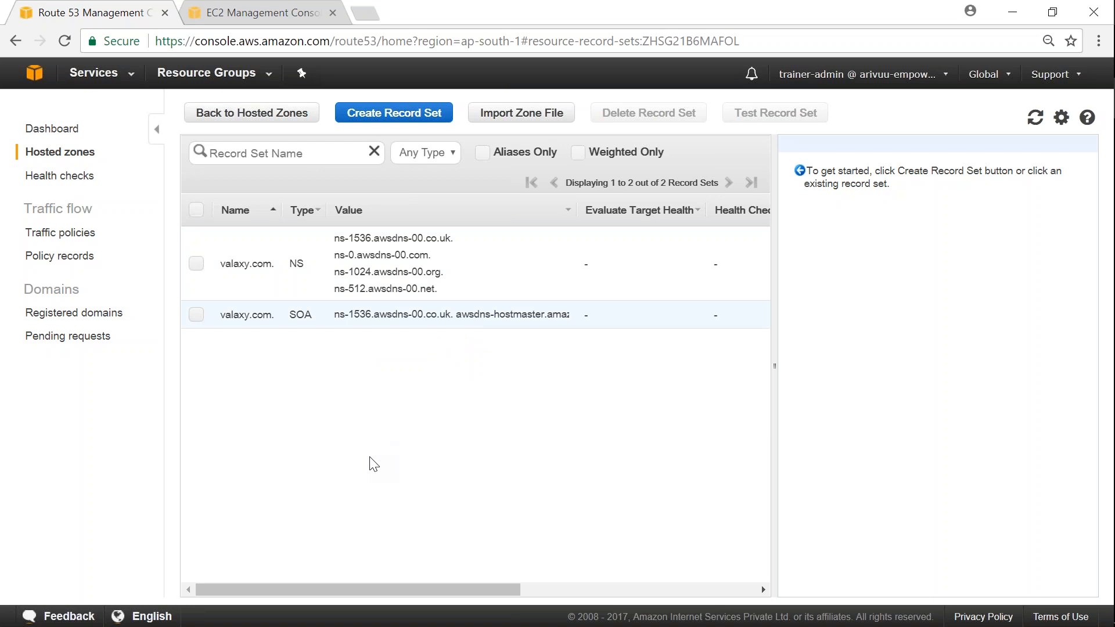
pyautogui.moveTo(382, 452)
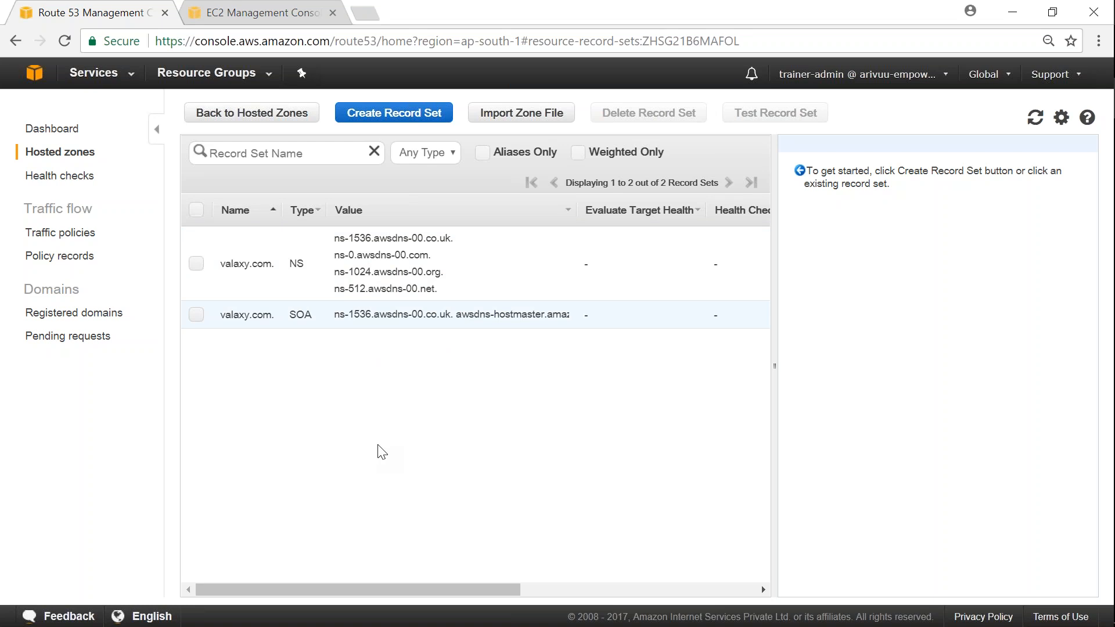
pyautogui.moveTo(382, 432)
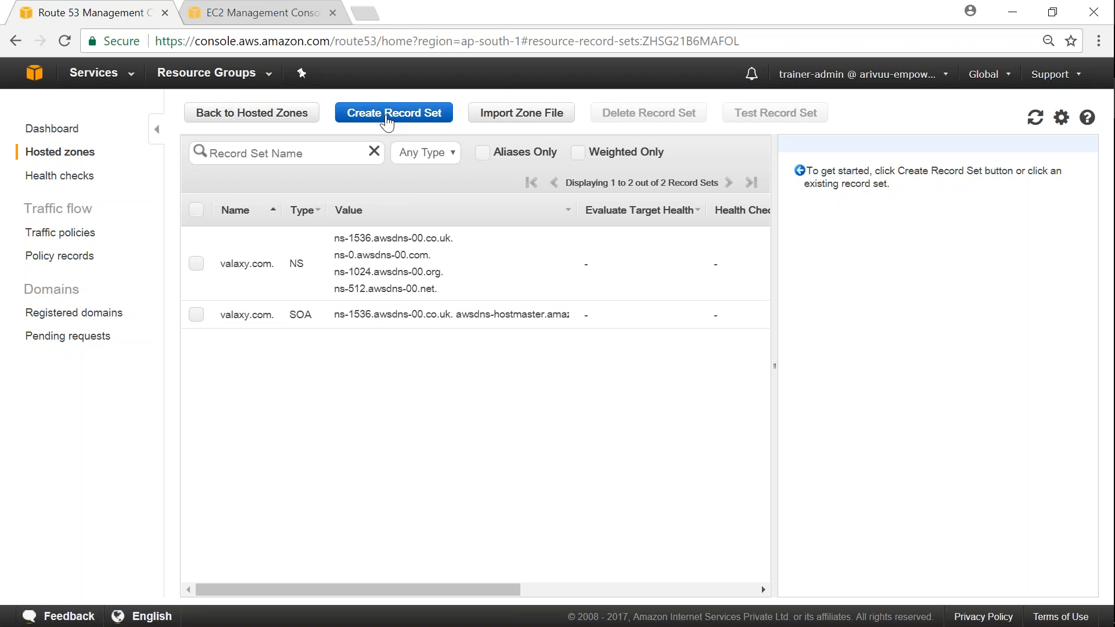
pyautogui.moveTo(267, 23)
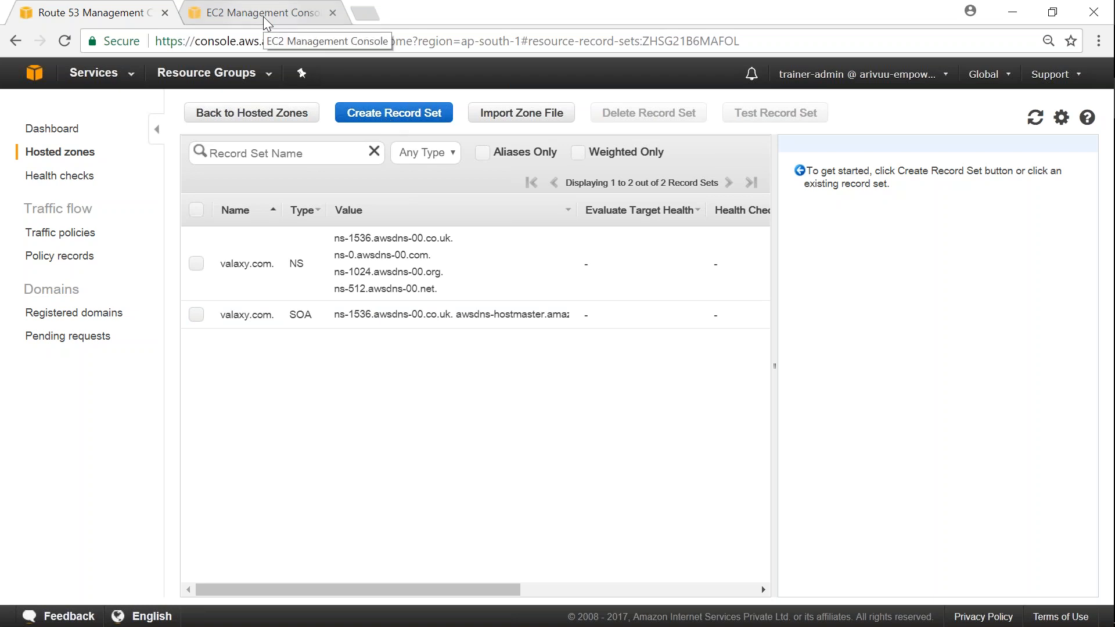
# Step: In the EC2 console, launch an instance from the Amazon Linux AMI on t2.micro
pyautogui.click(255, 12)
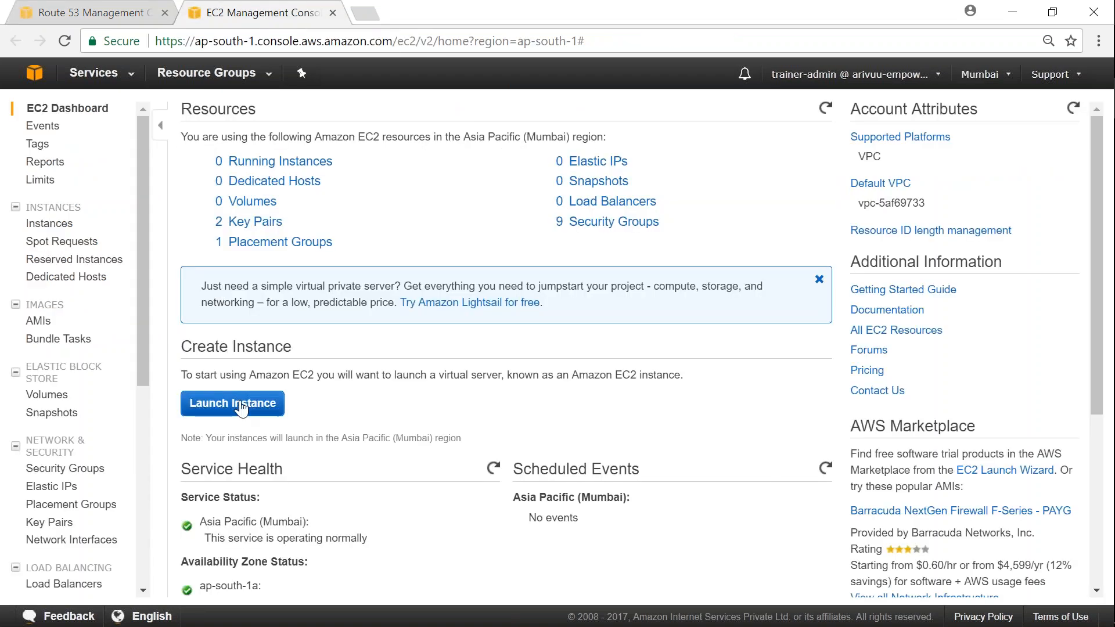
pyautogui.click(233, 403)
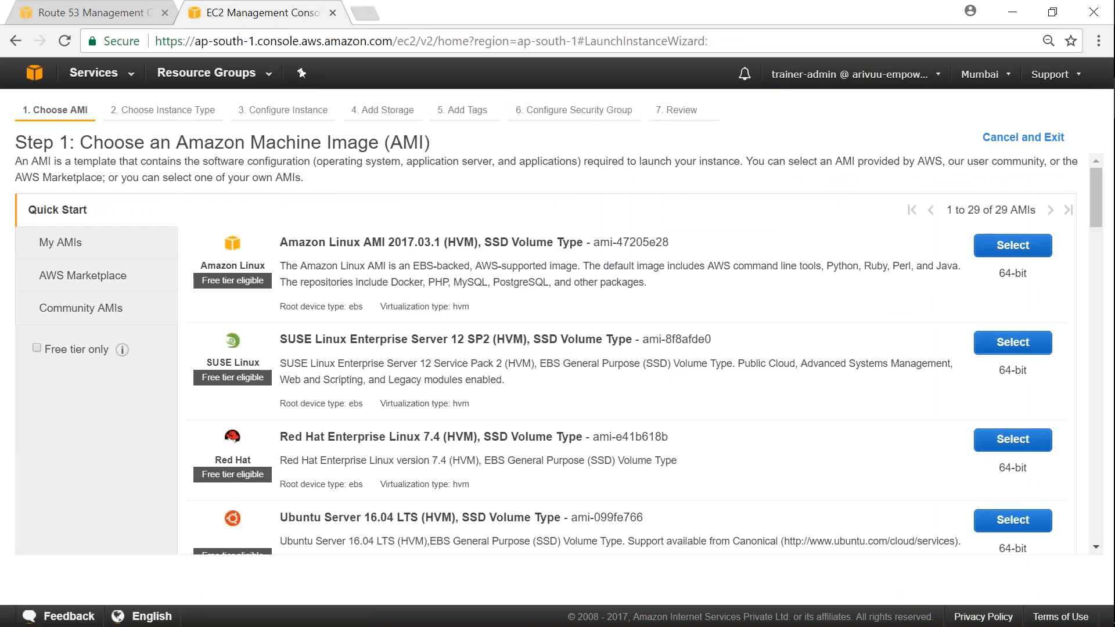
pyautogui.moveTo(993, 266)
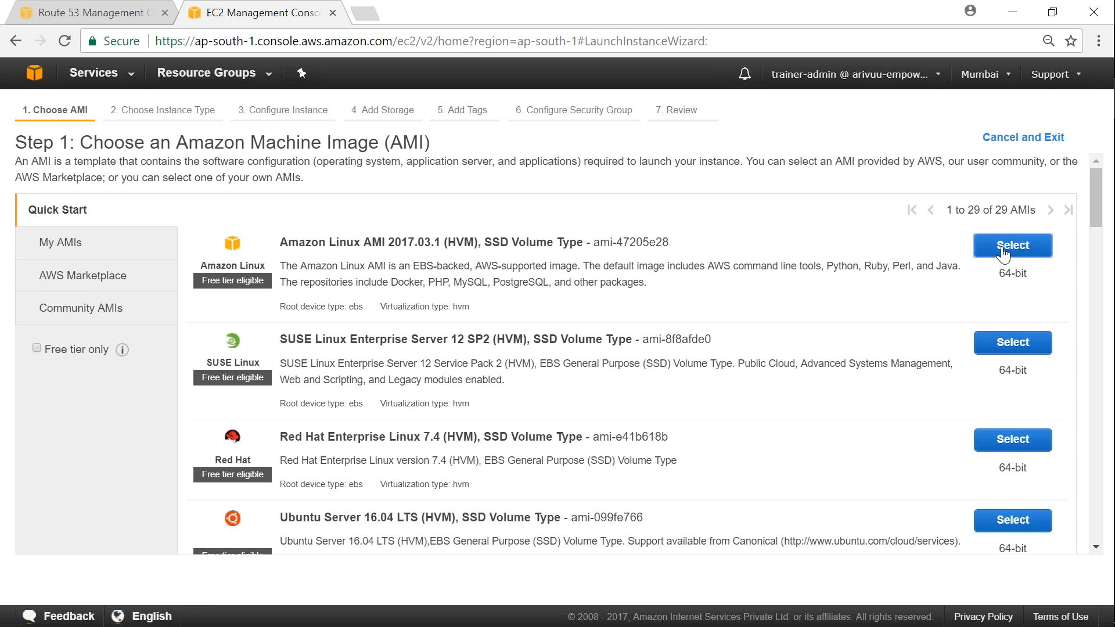
pyautogui.click(1012, 245)
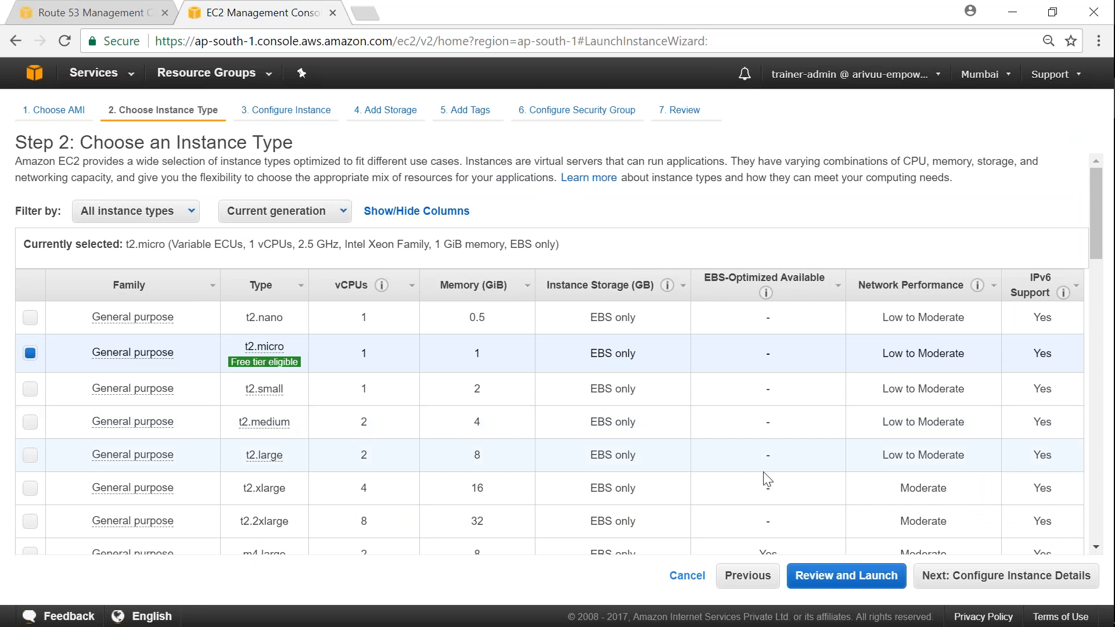
pyautogui.scroll(-3)
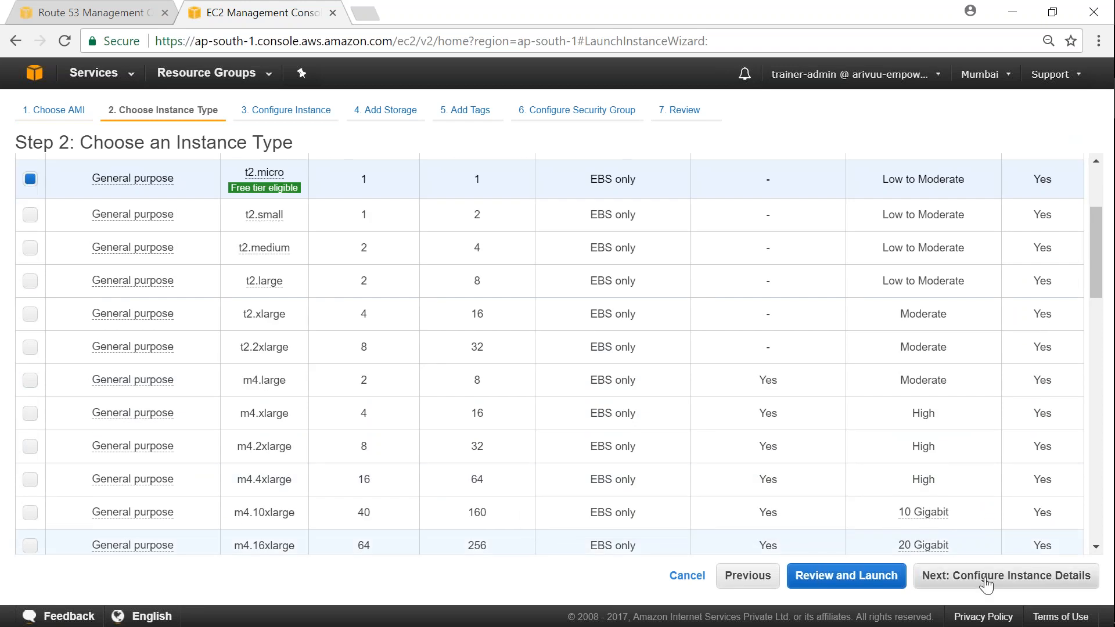
# Step: Put the instance in the Valaxy-elb-demo-vpc subnet with public IP auto-assign enabled
pyautogui.click(1006, 576)
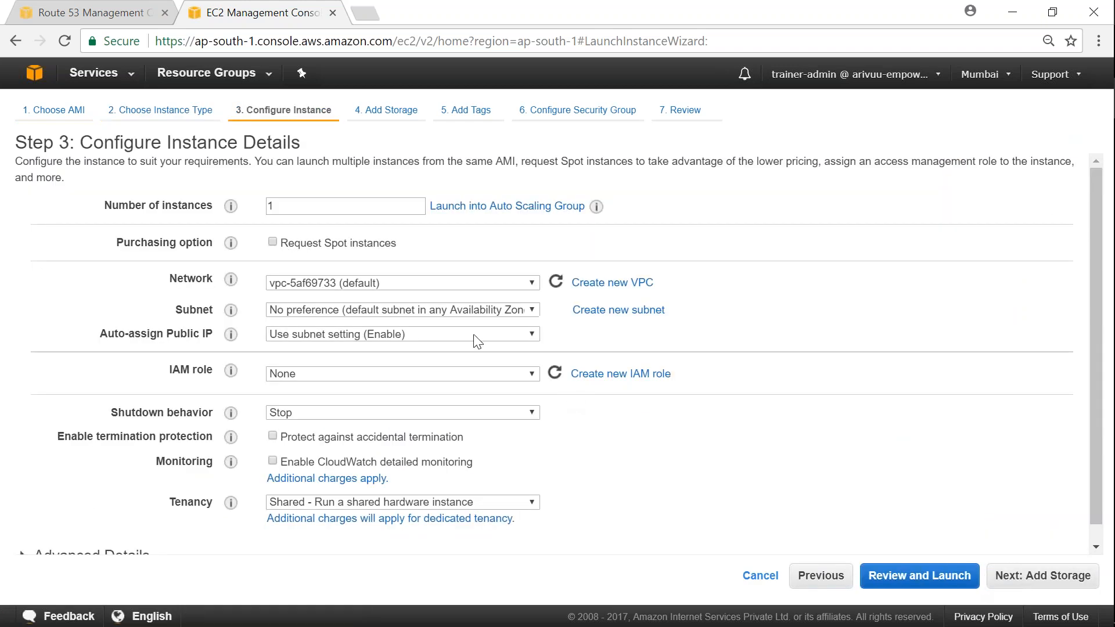
pyautogui.click(402, 282)
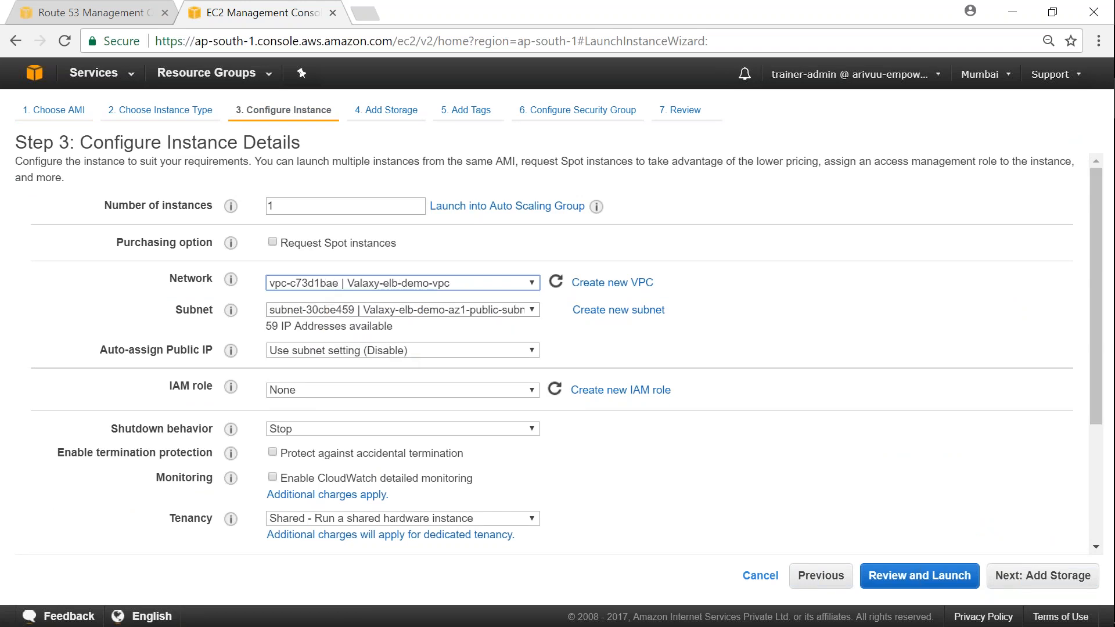
pyautogui.click(402, 309)
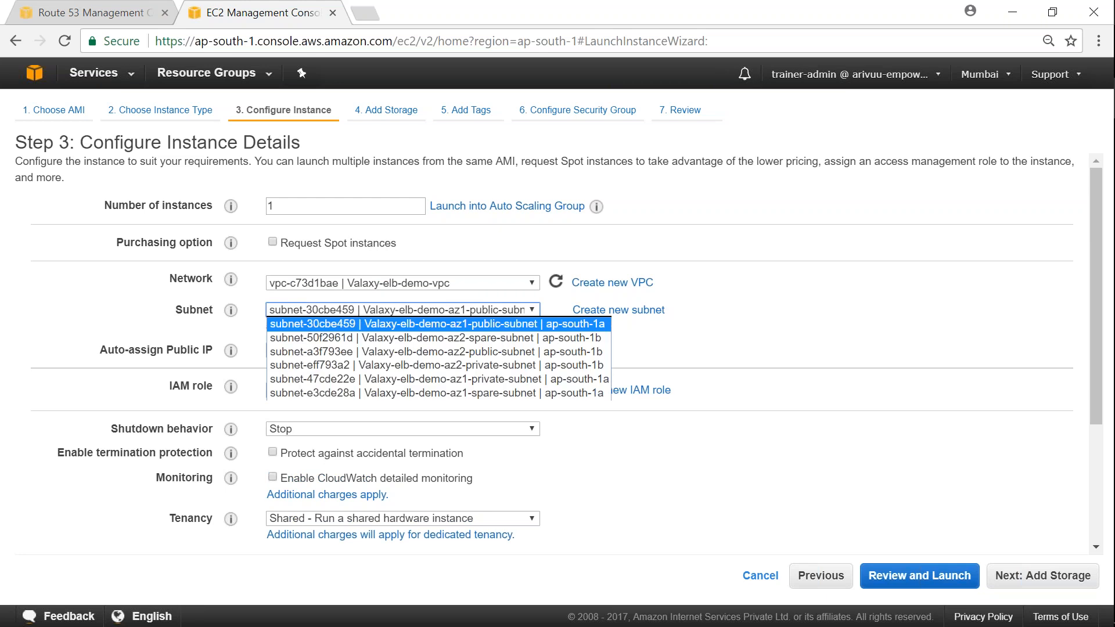
pyautogui.moveTo(383, 382)
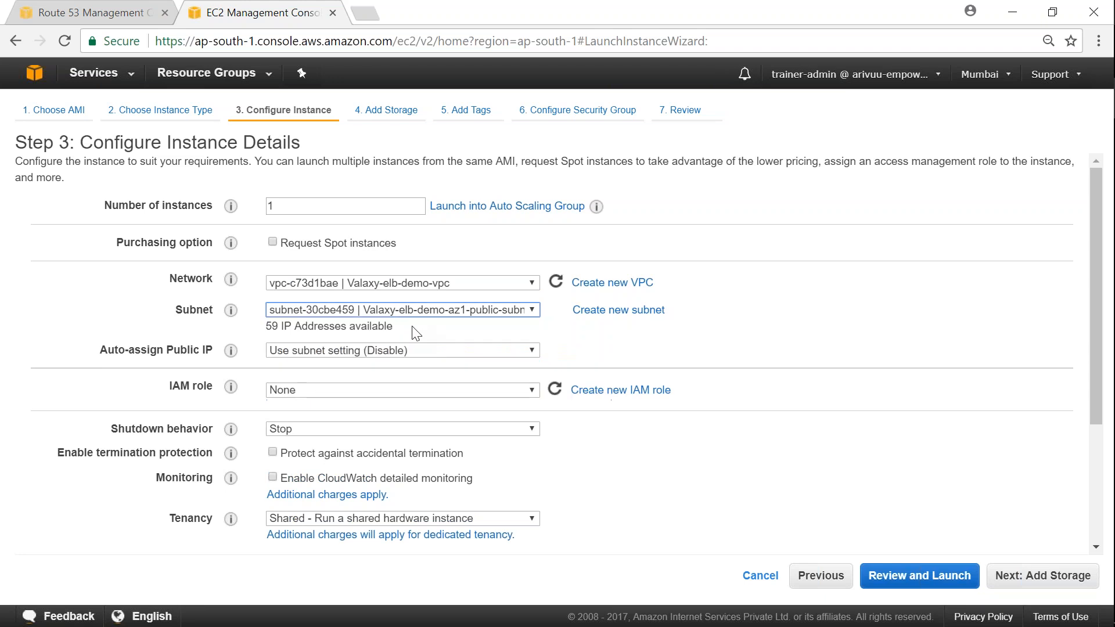
pyautogui.click(401, 350)
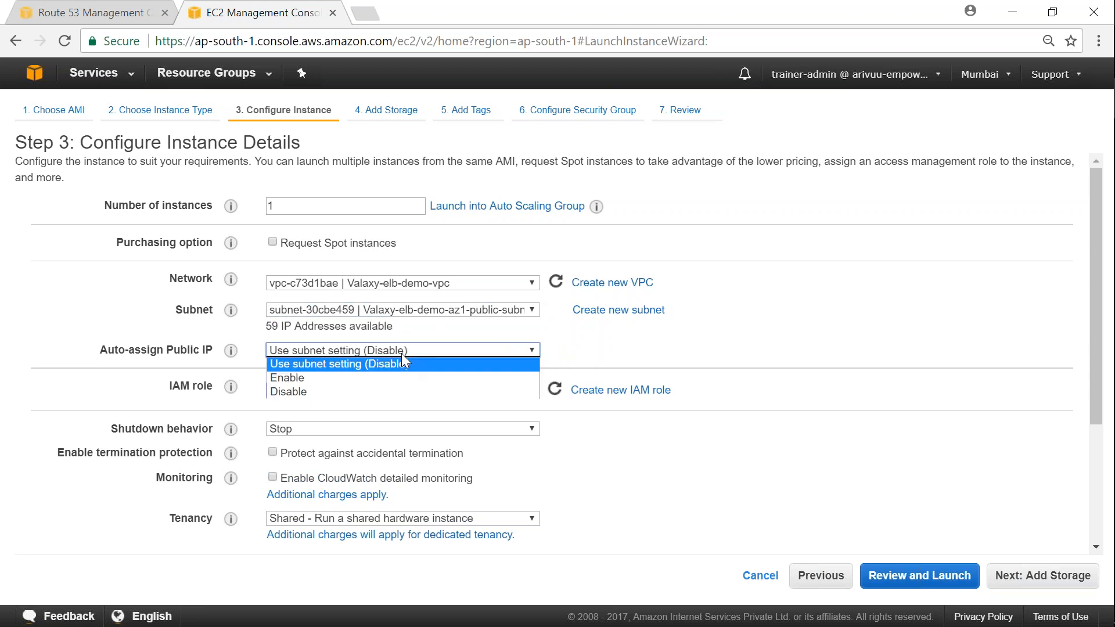
pyautogui.click(287, 378)
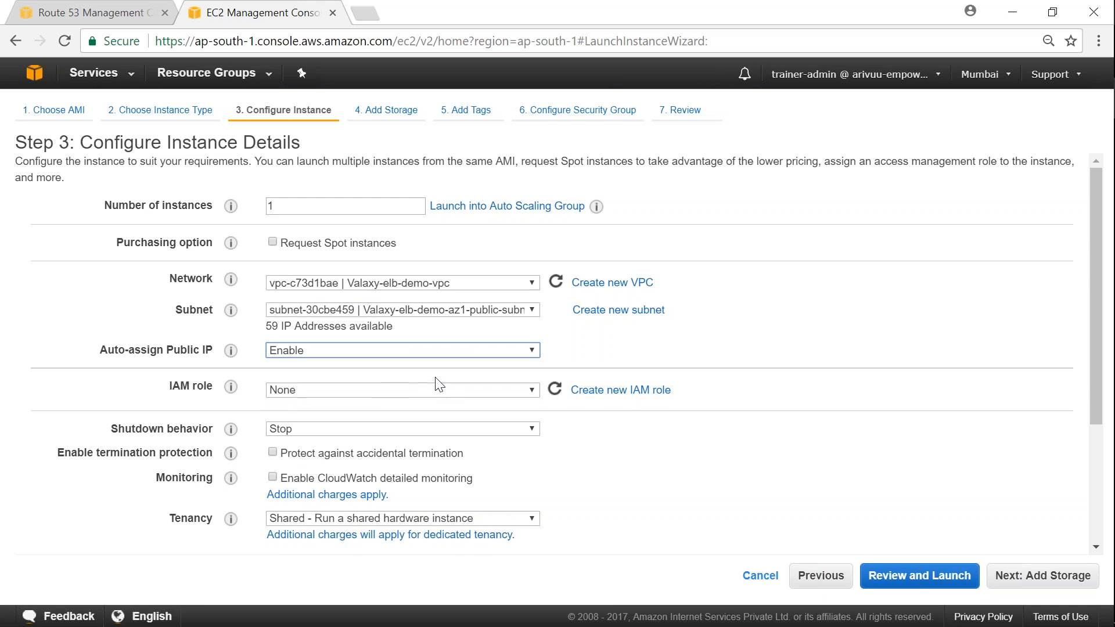
pyautogui.moveTo(661, 443)
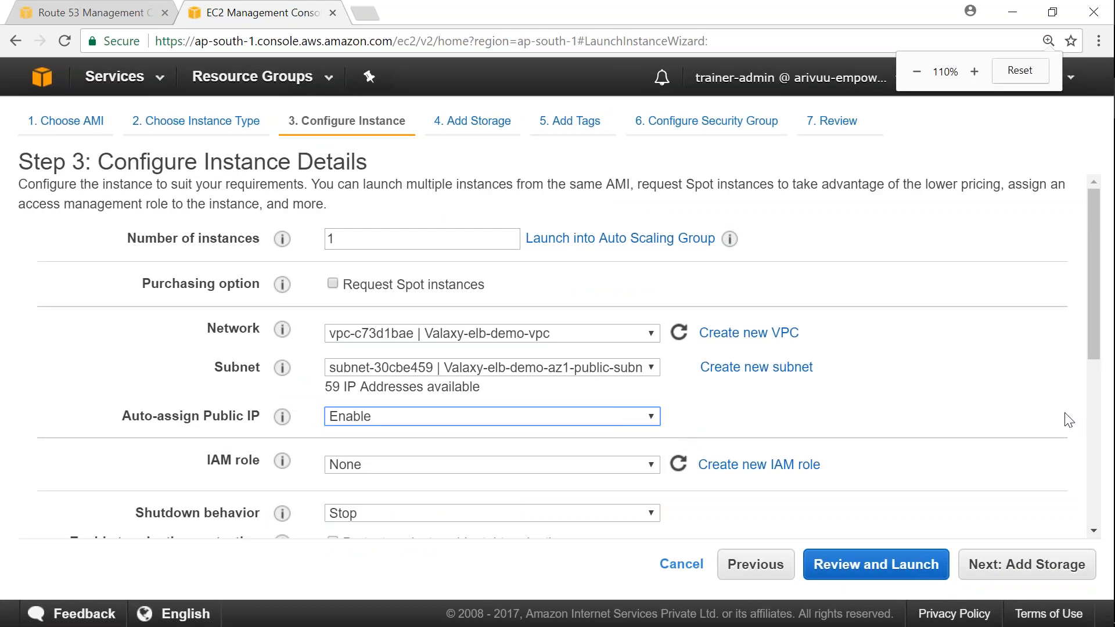
# Step: Attach the IAM role ec2-full-access-s3-for-valaxy-ec2-demo to the instance
pyautogui.scroll(-3)
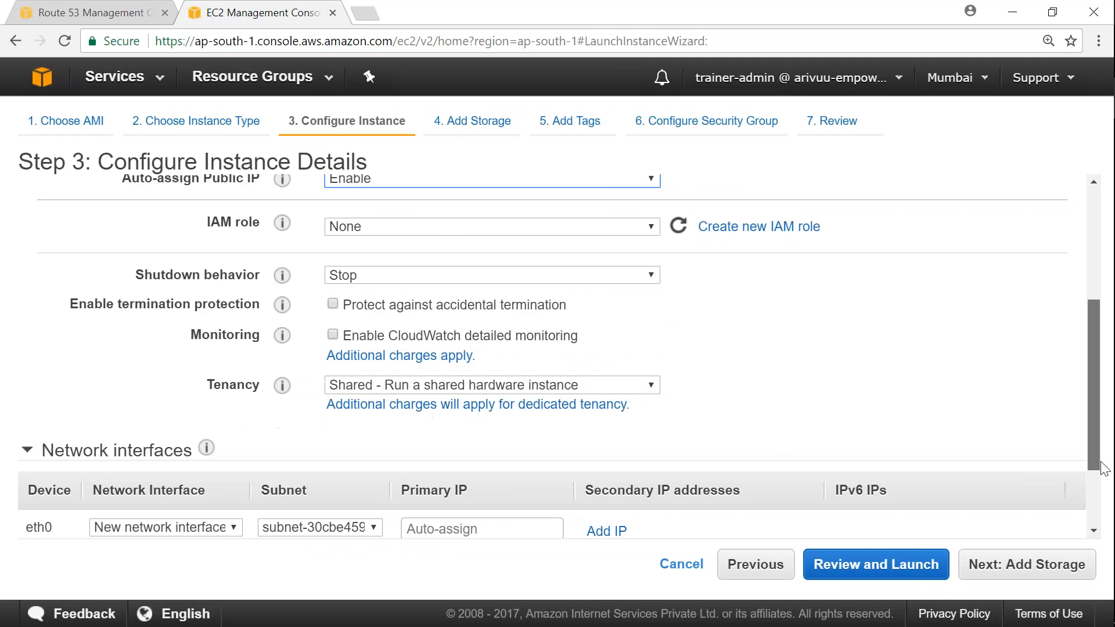
pyautogui.scroll(-3)
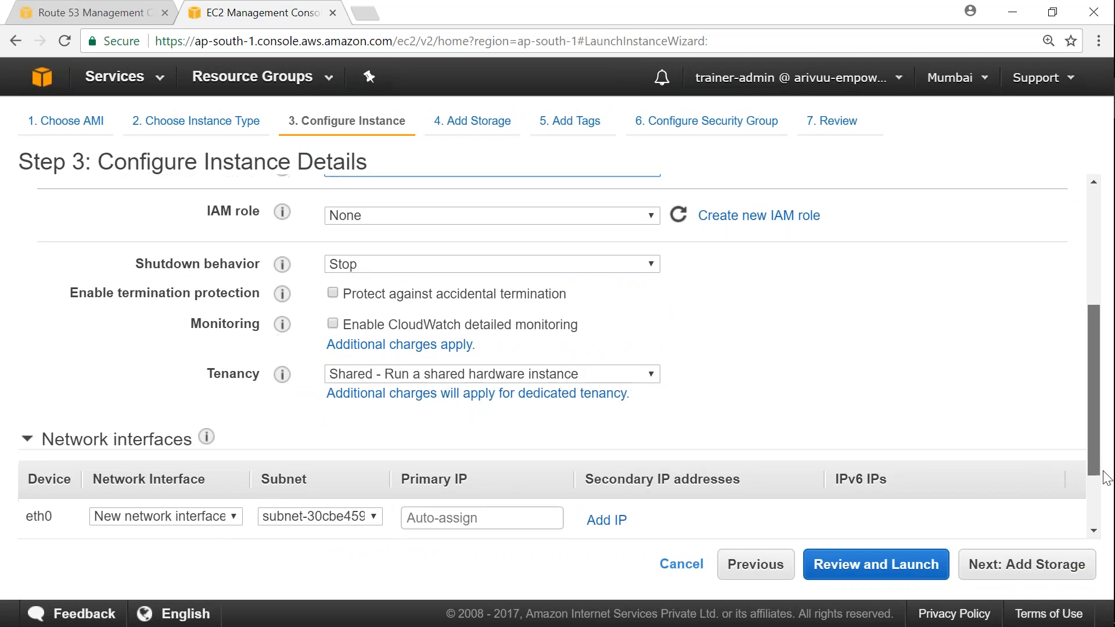
pyautogui.click(491, 271)
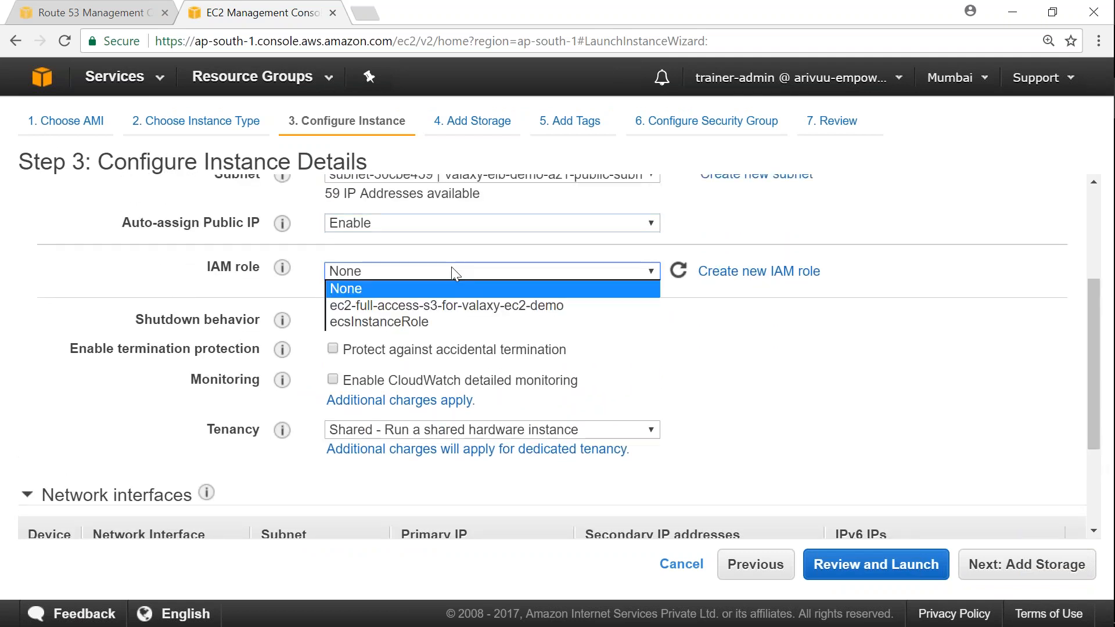
pyautogui.click(447, 305)
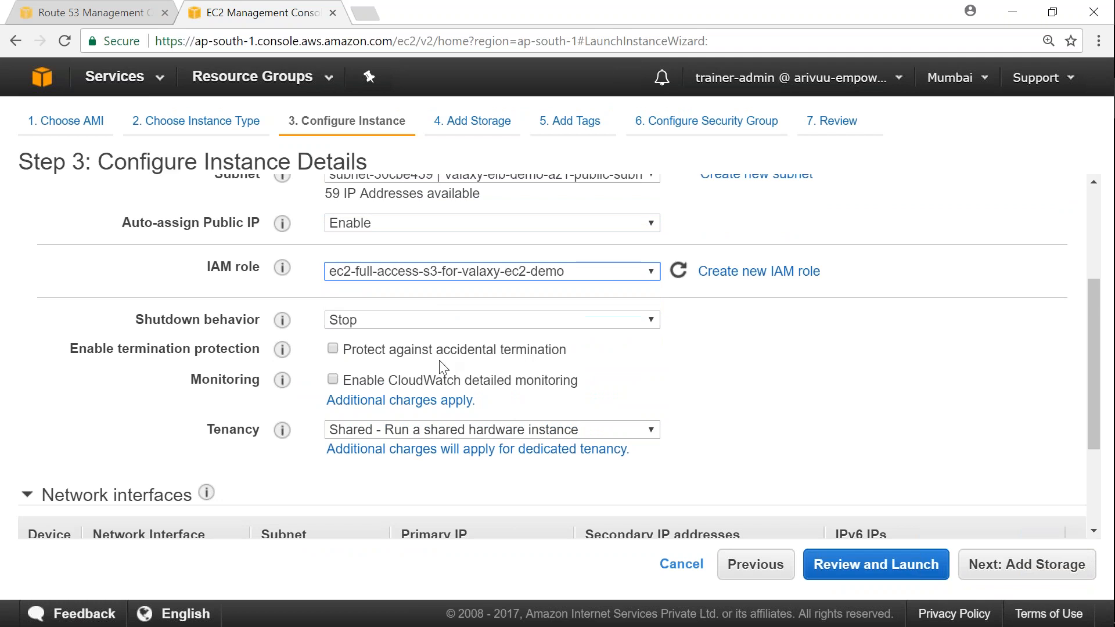
pyautogui.scroll(-3)
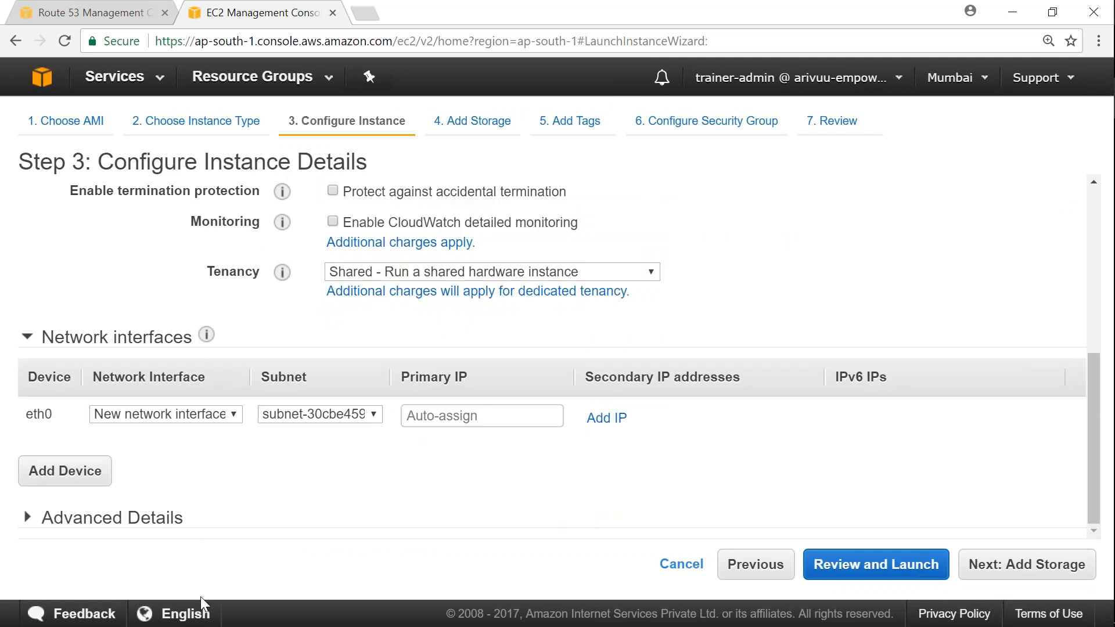
pyautogui.moveTo(901, 497)
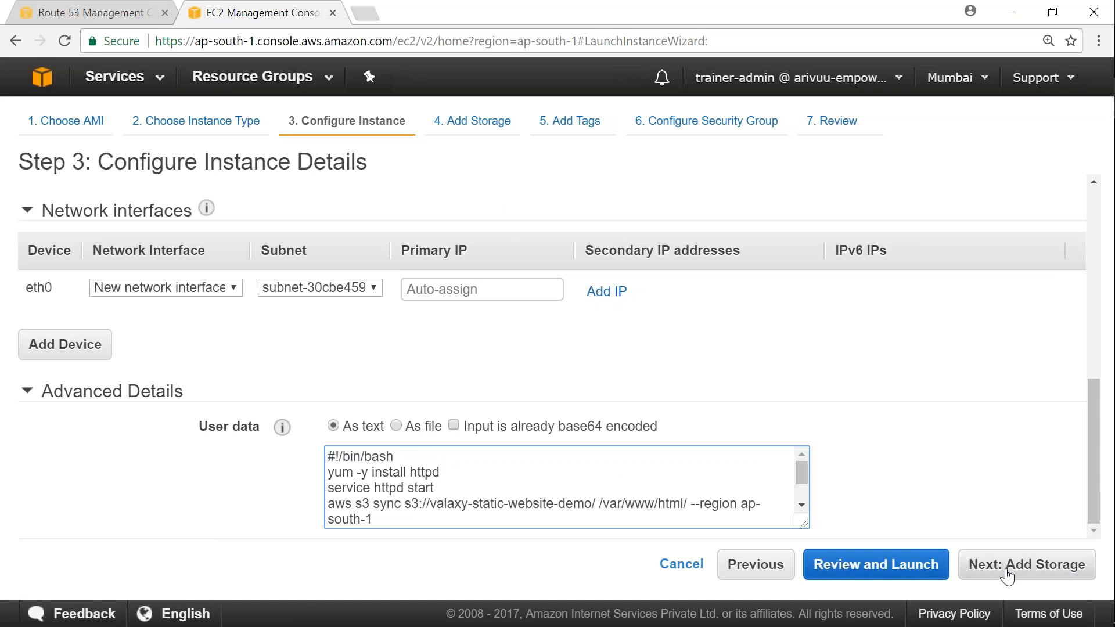
# Step: Launch srv01a tagged Name=srv01a, using pubSecGrp and the mumbai-trainer-admin-key key pair
pyautogui.click(1026, 565)
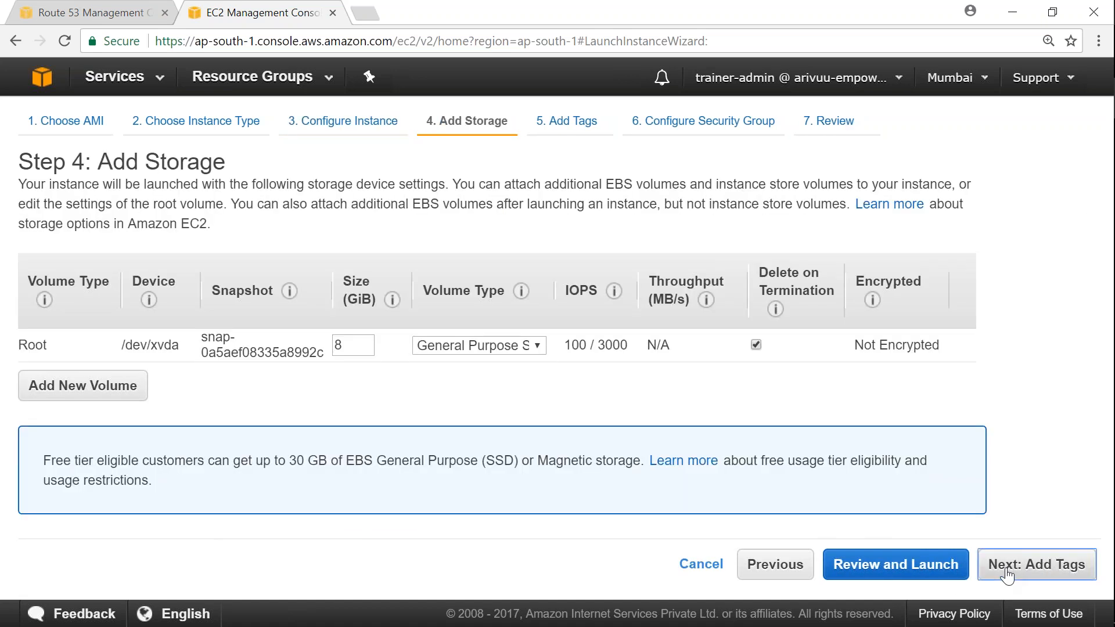
pyautogui.click(1038, 565)
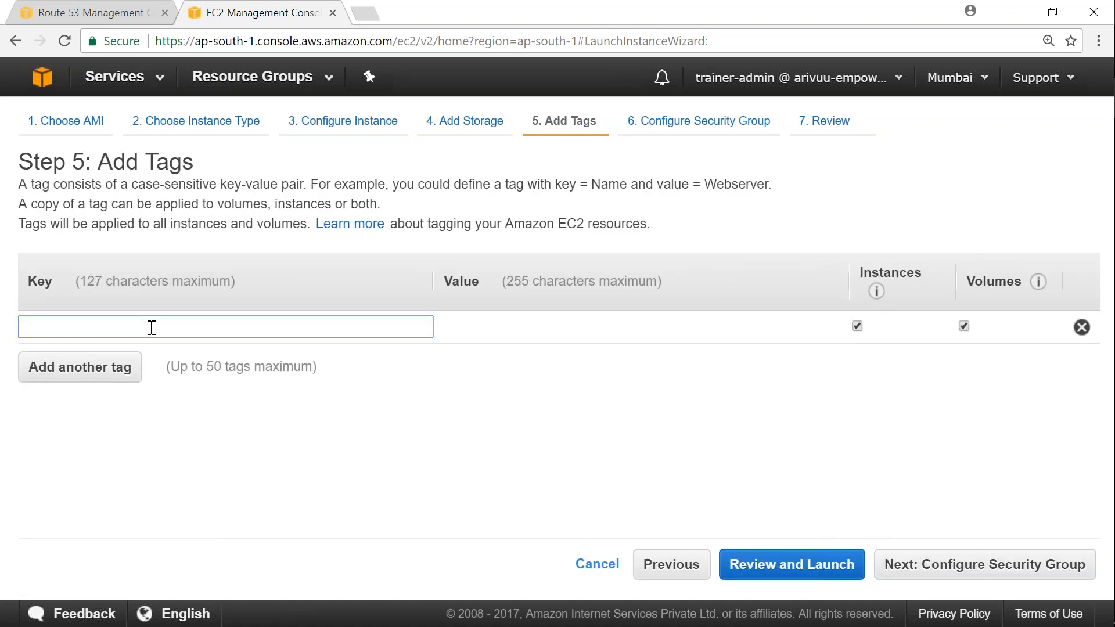
pyautogui.write('srv01a')
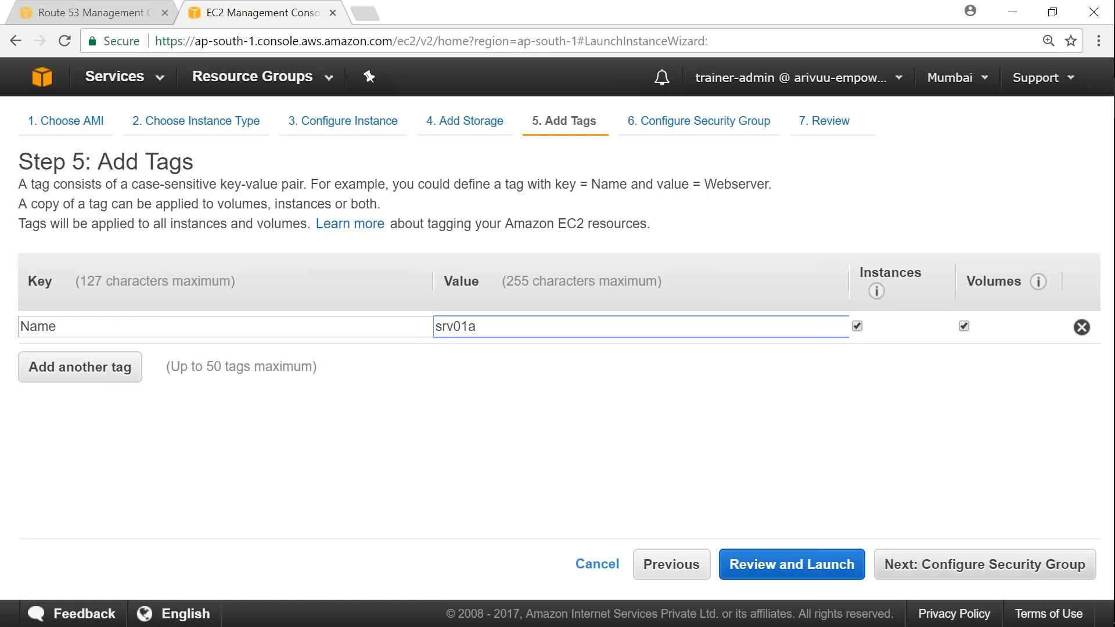
pyautogui.click(984, 564)
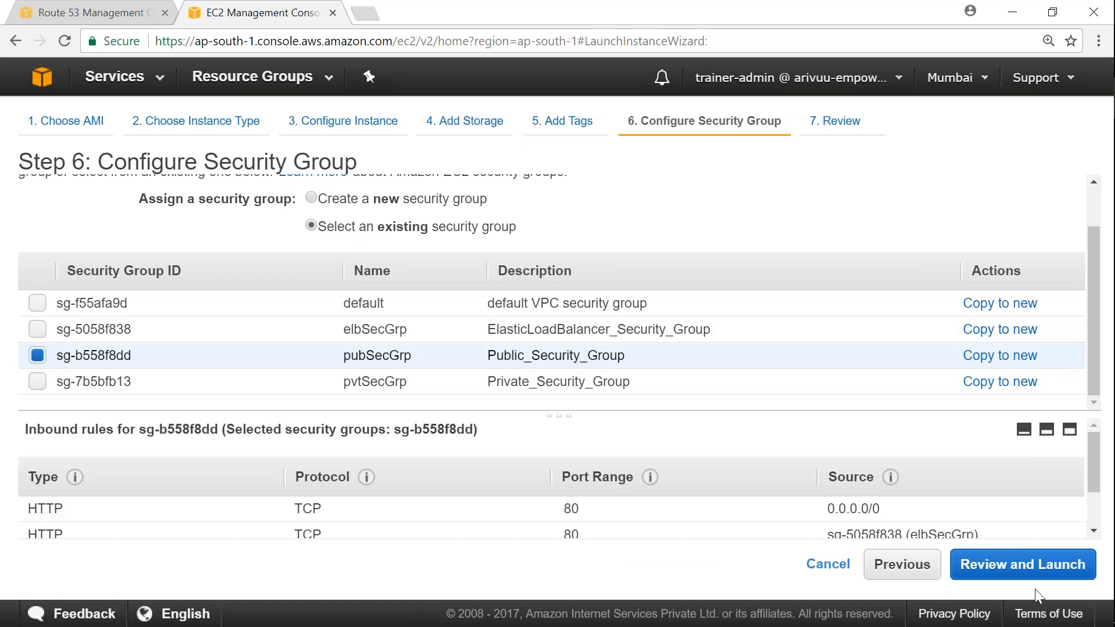
pyautogui.click(1022, 564)
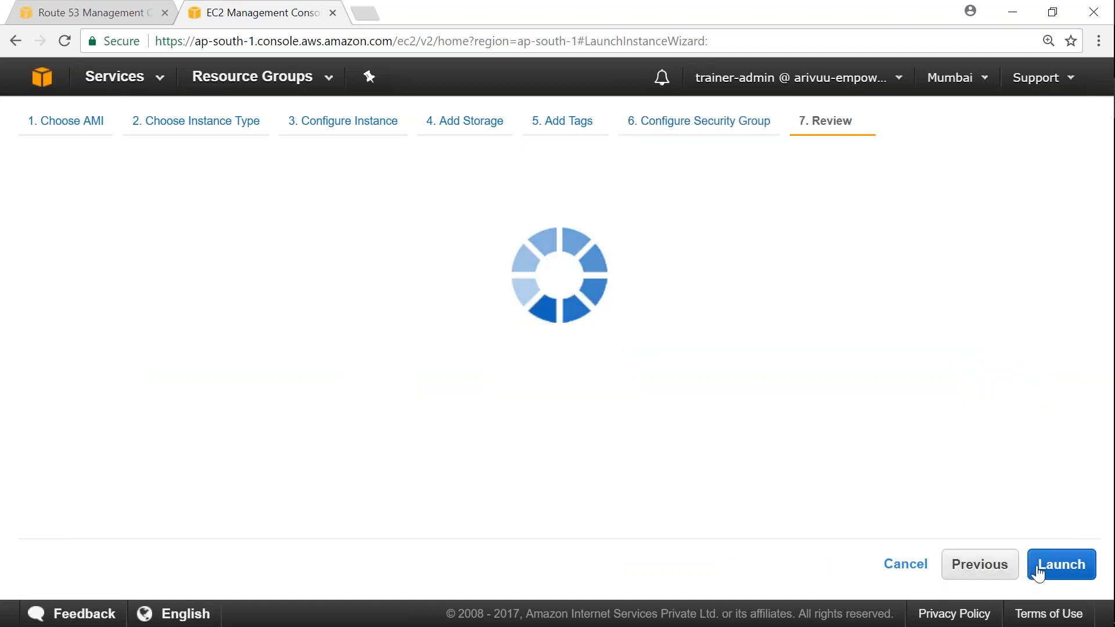
pyautogui.click(1061, 564)
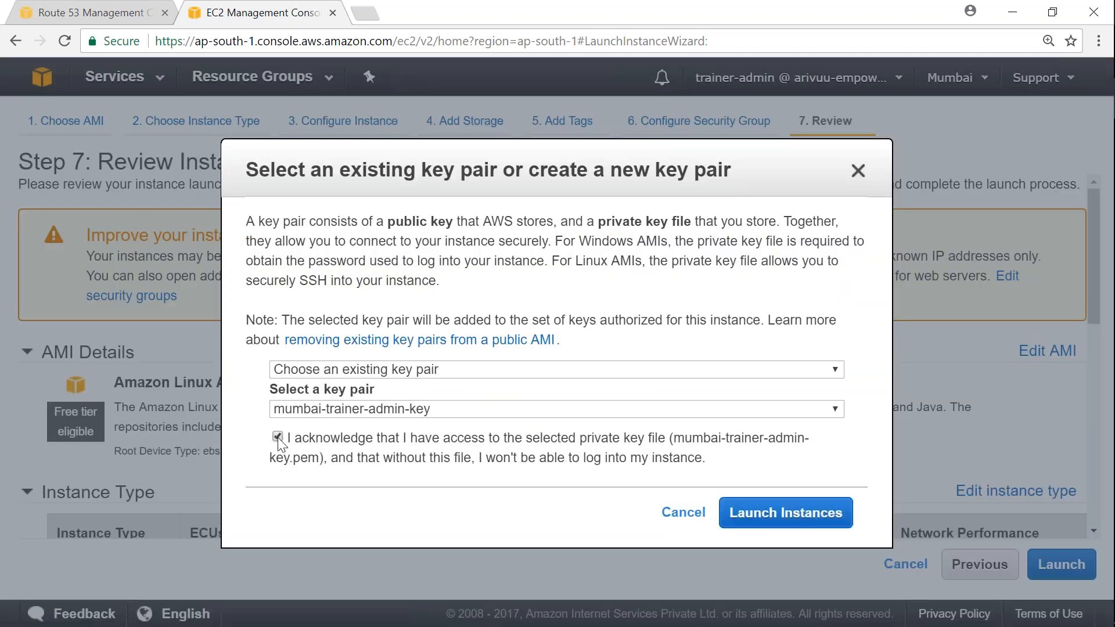
pyautogui.click(785, 512)
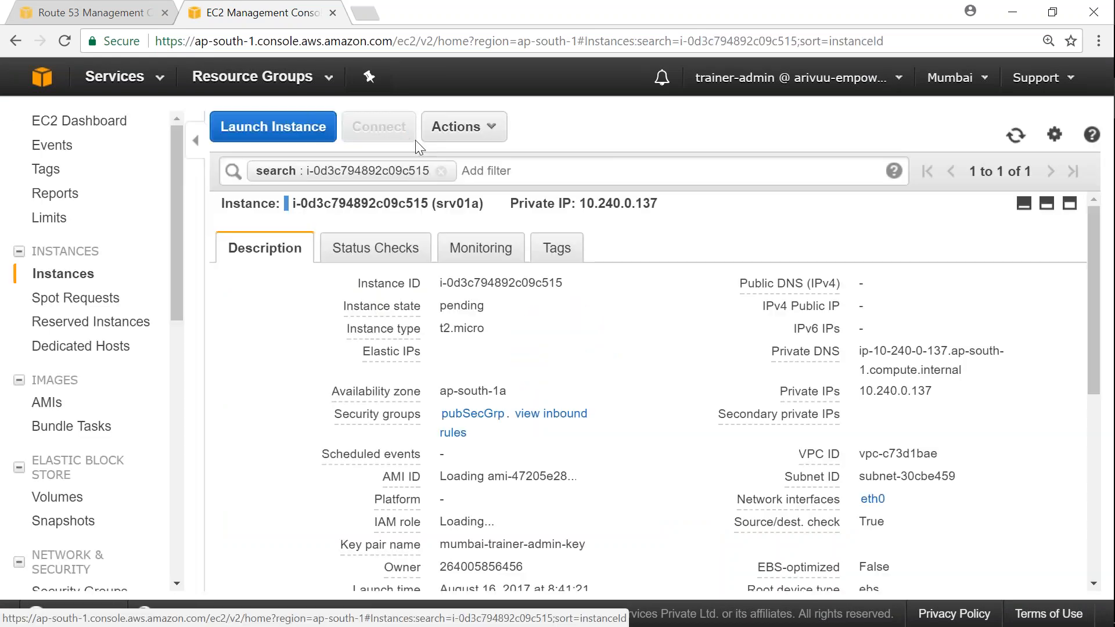
# Step: Start launching a copy of srv01a in the az2 public subnet (subnet-a3f793ee)
pyautogui.click(273, 127)
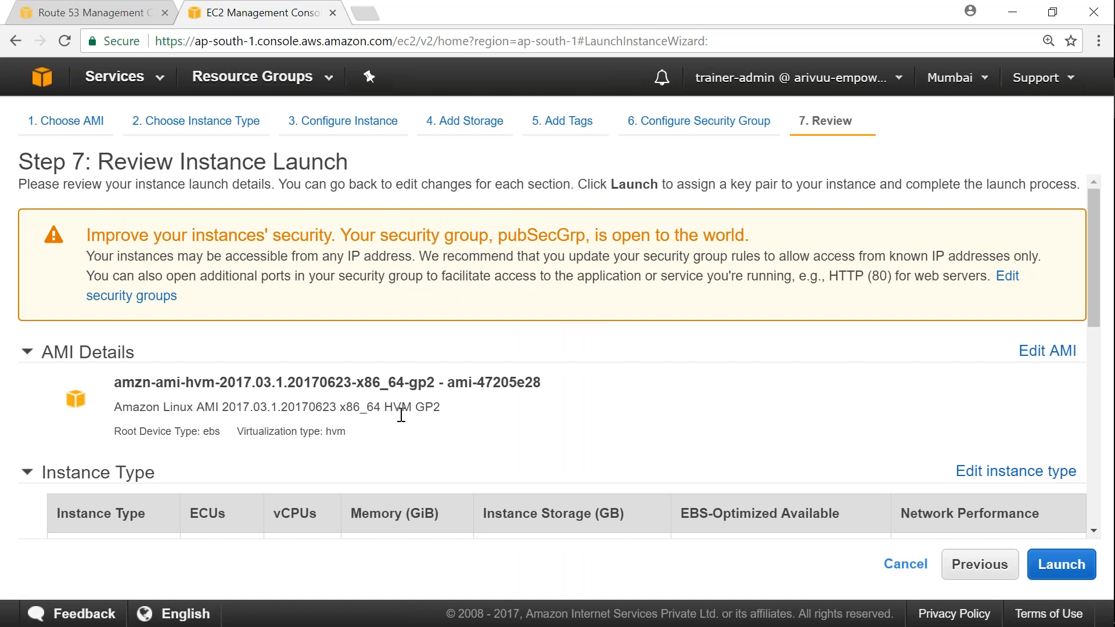
pyautogui.scroll(-3)
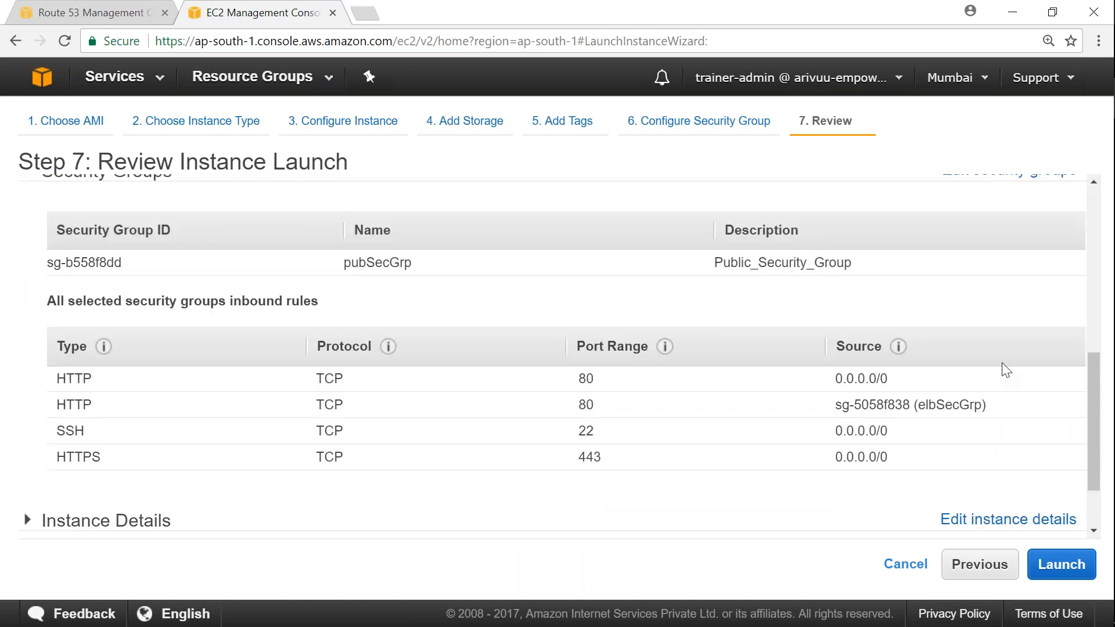
pyautogui.scroll(-3)
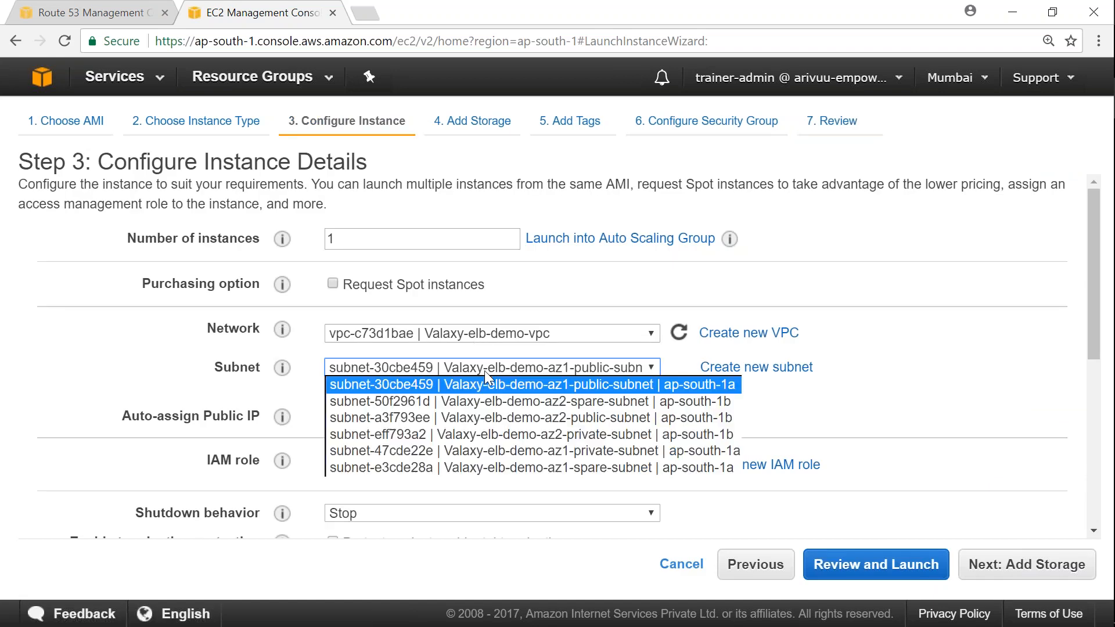
pyautogui.moveTo(491, 395)
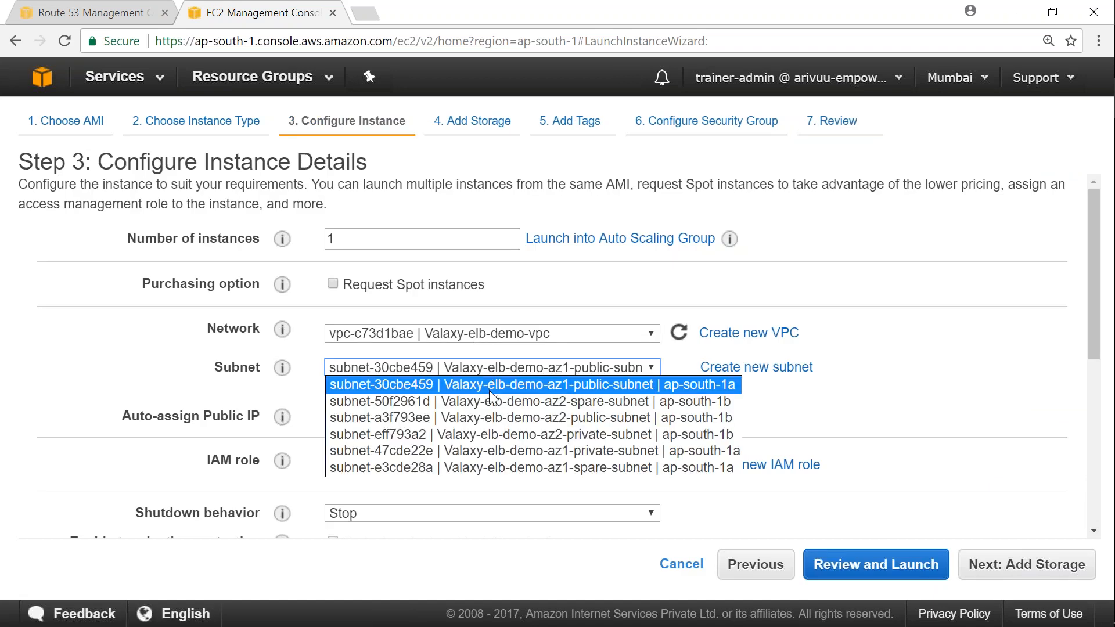
pyautogui.click(557, 418)
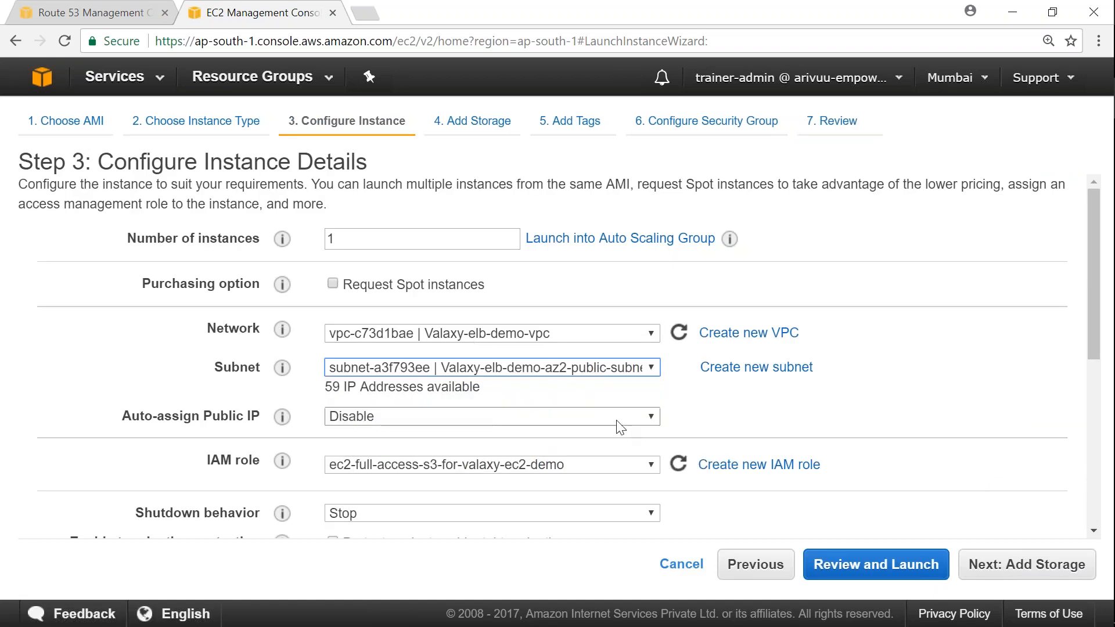
pyautogui.scroll(-3)
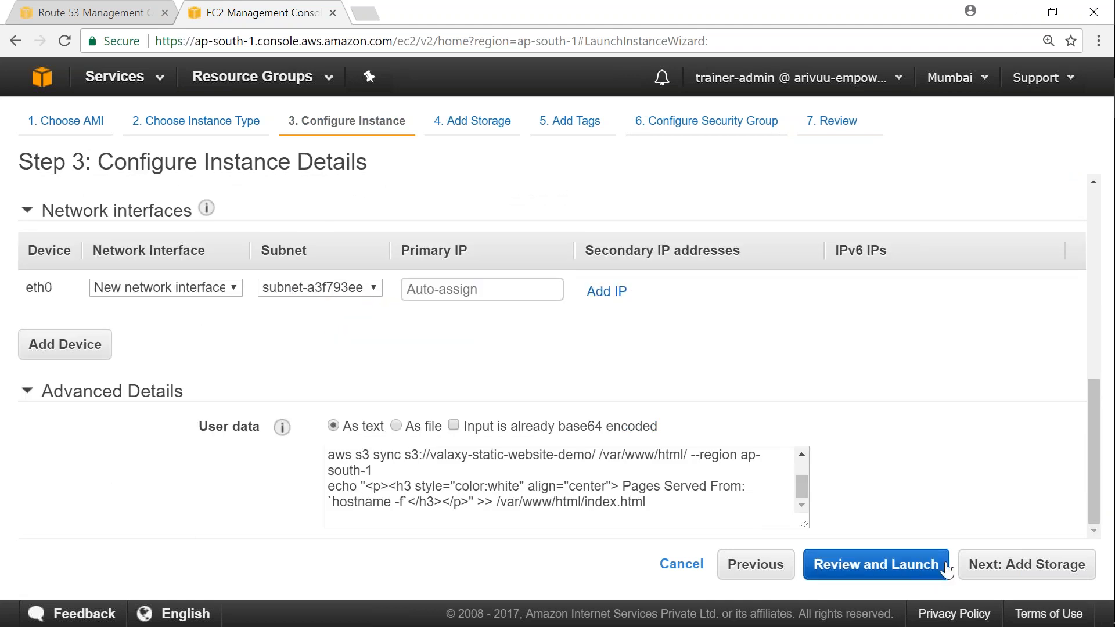
pyautogui.click(878, 565)
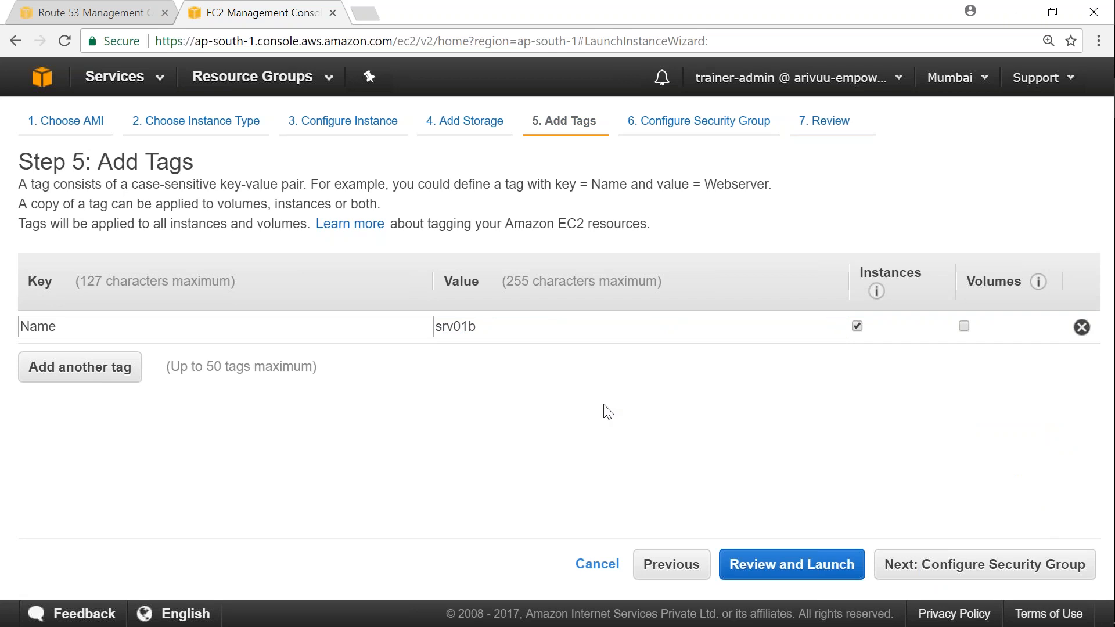
# Step: Launch srv01b with the existing key pair and open its pending instance details
pyautogui.click(792, 564)
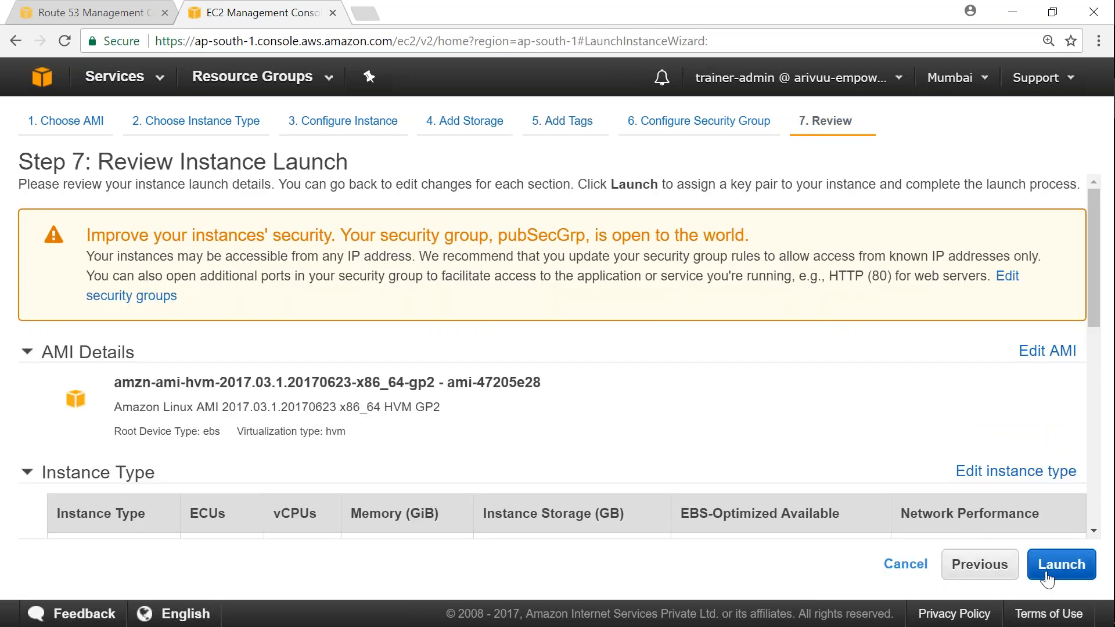
pyautogui.click(1060, 564)
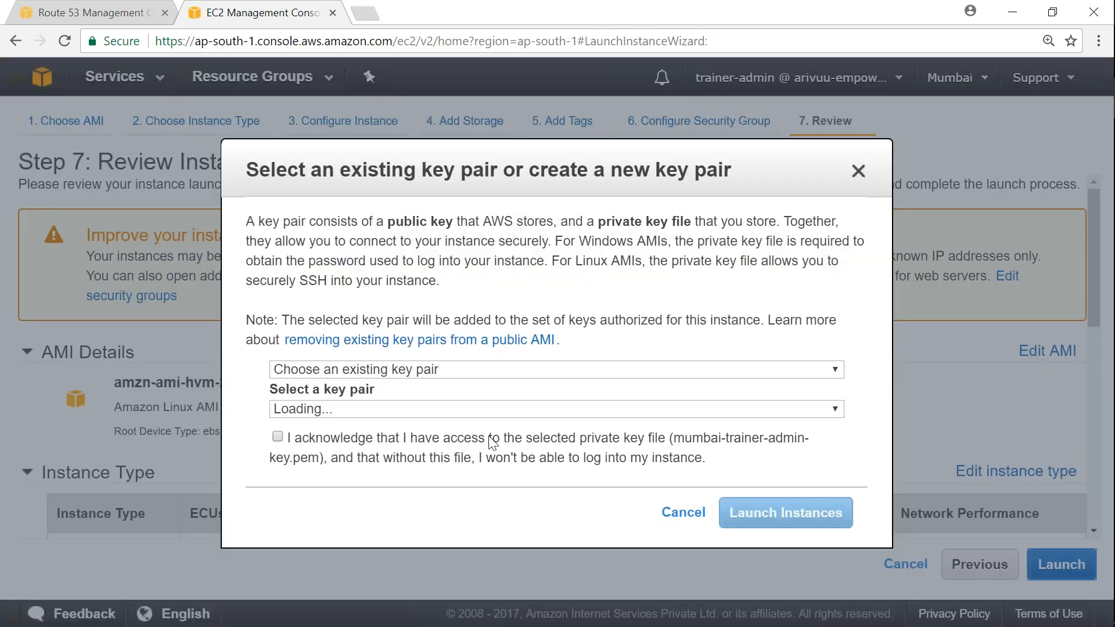
pyautogui.click(785, 513)
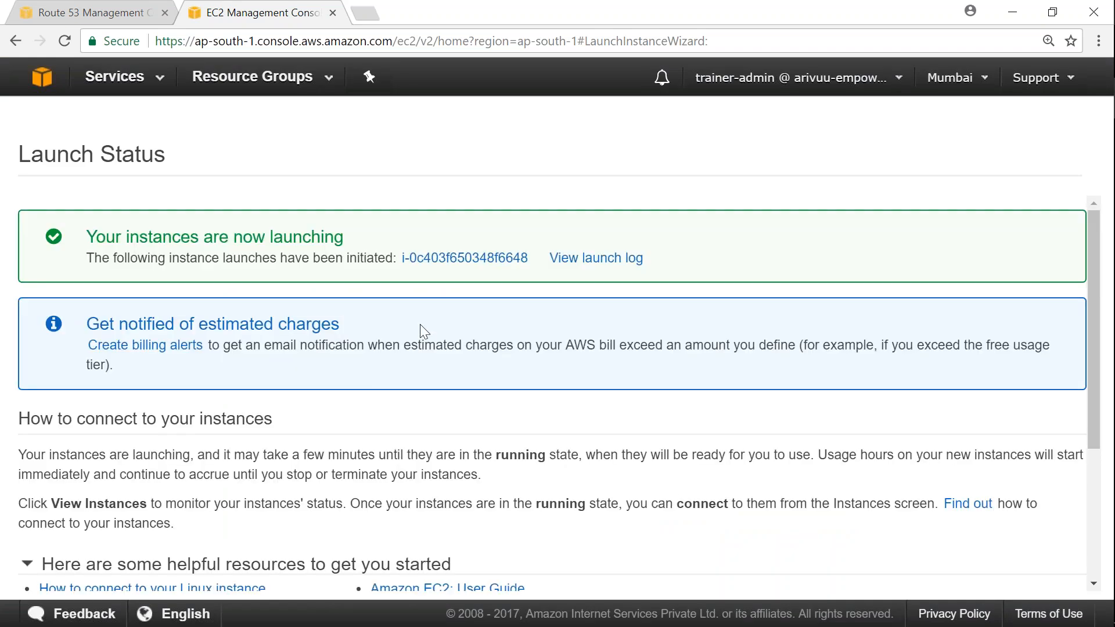
pyautogui.moveTo(396, 333)
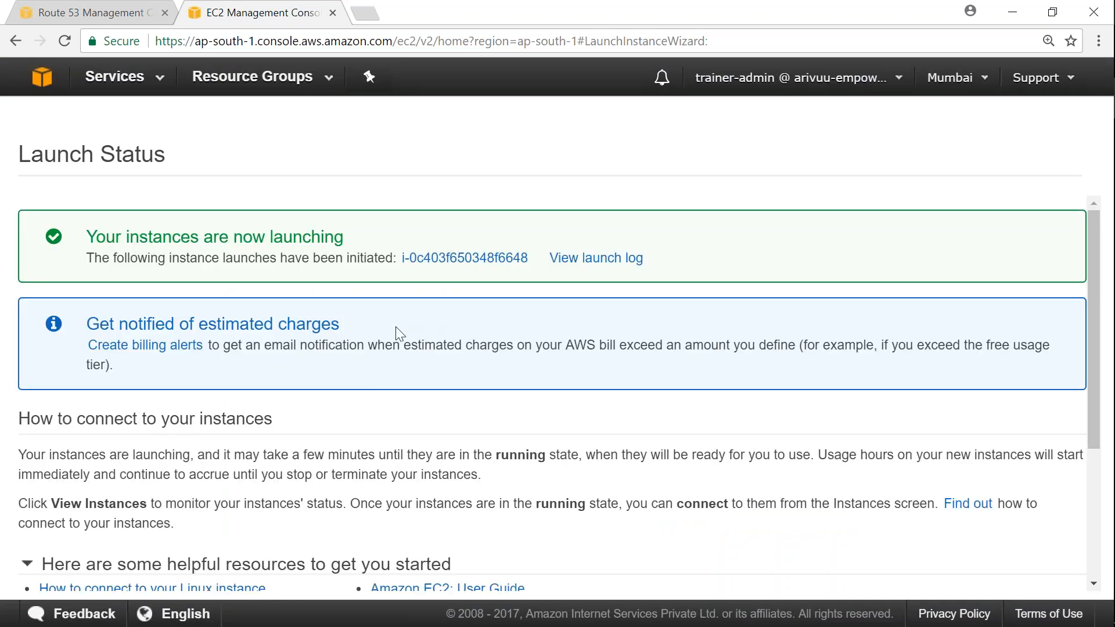
pyautogui.moveTo(465, 258)
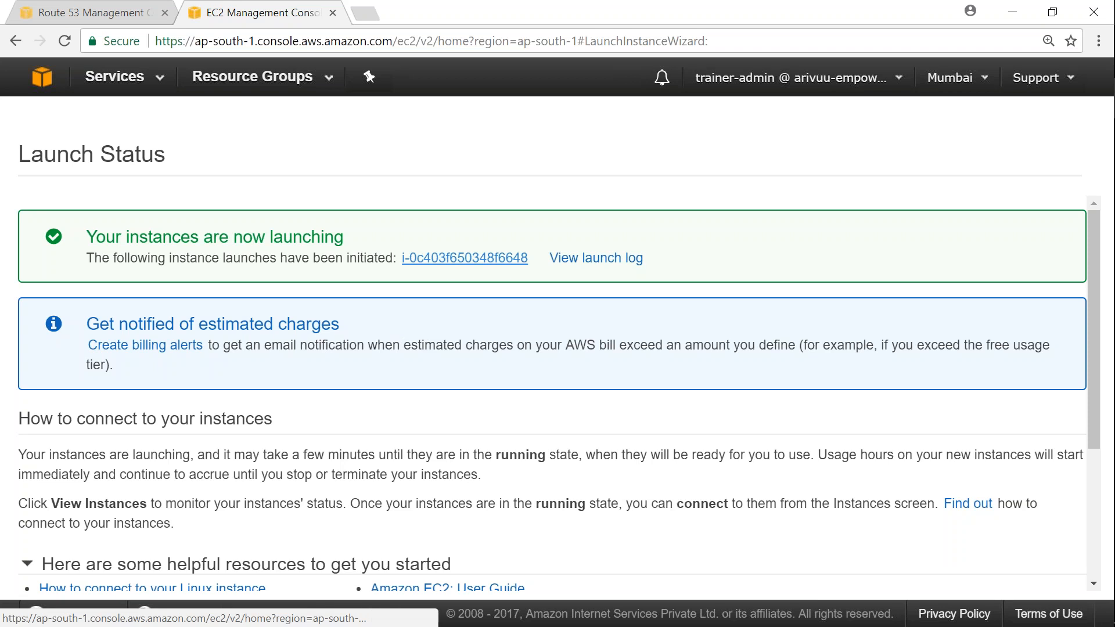
pyautogui.click(464, 258)
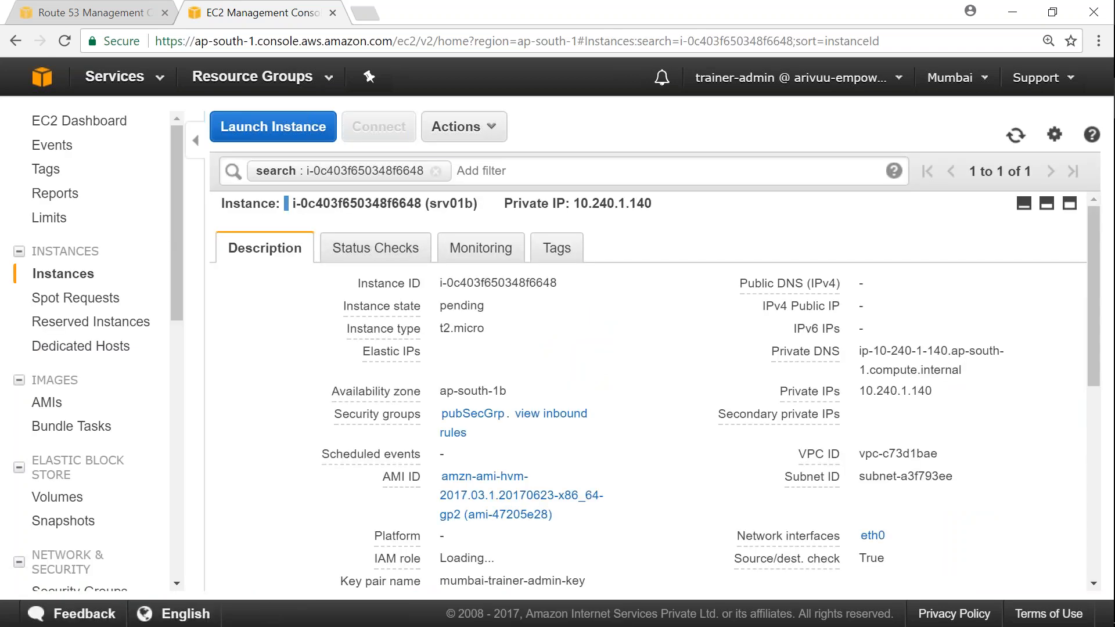
# Step: Clear the instance filter, select srv01a, and highlight its public IP 13.126.129.105
pyautogui.click(436, 171)
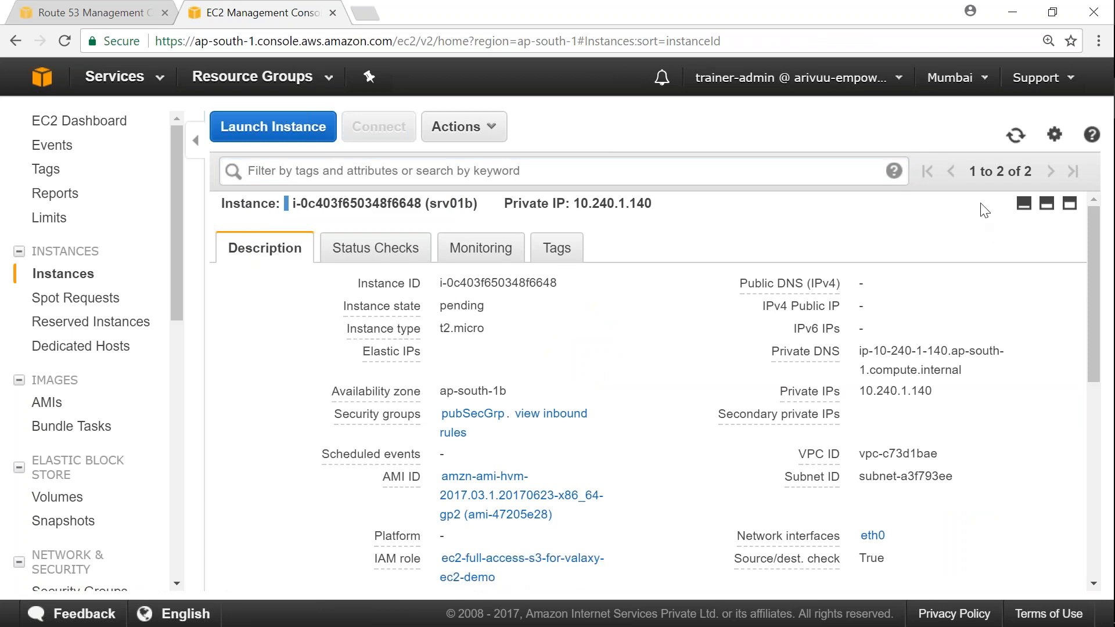
pyautogui.moveTo(1021, 207)
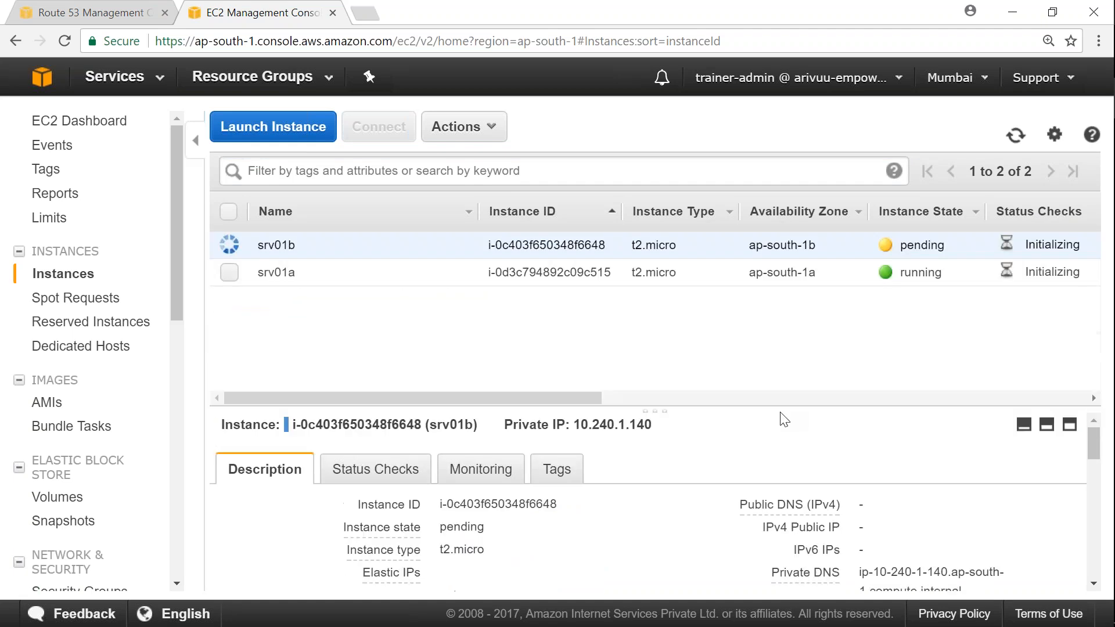
pyautogui.moveTo(541, 320)
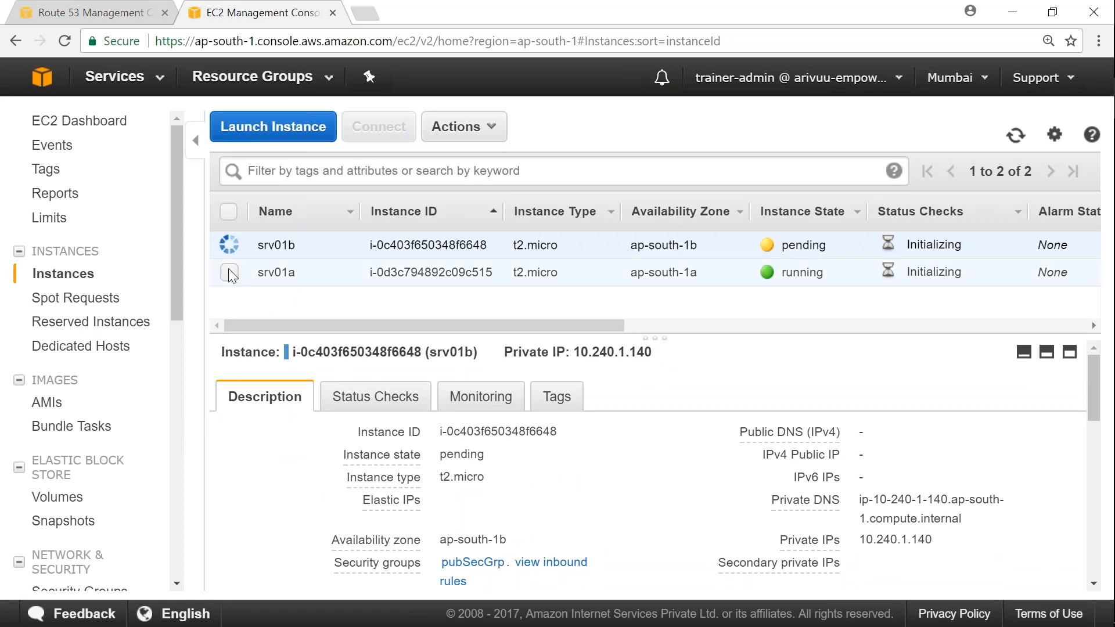
pyautogui.click(229, 272)
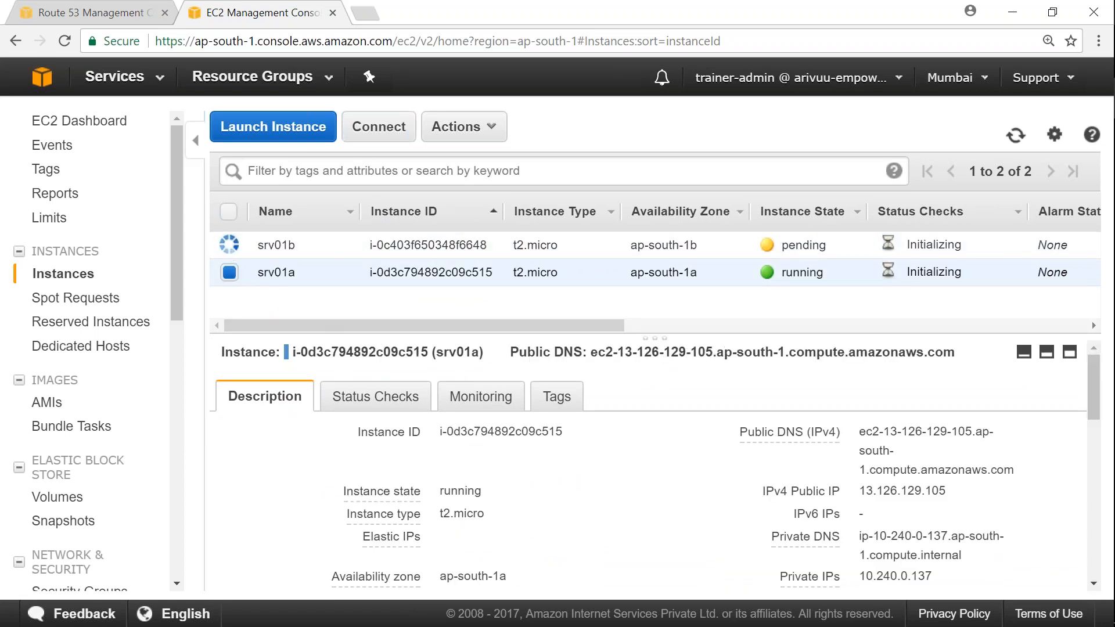
pyautogui.doubleClick(902, 491)
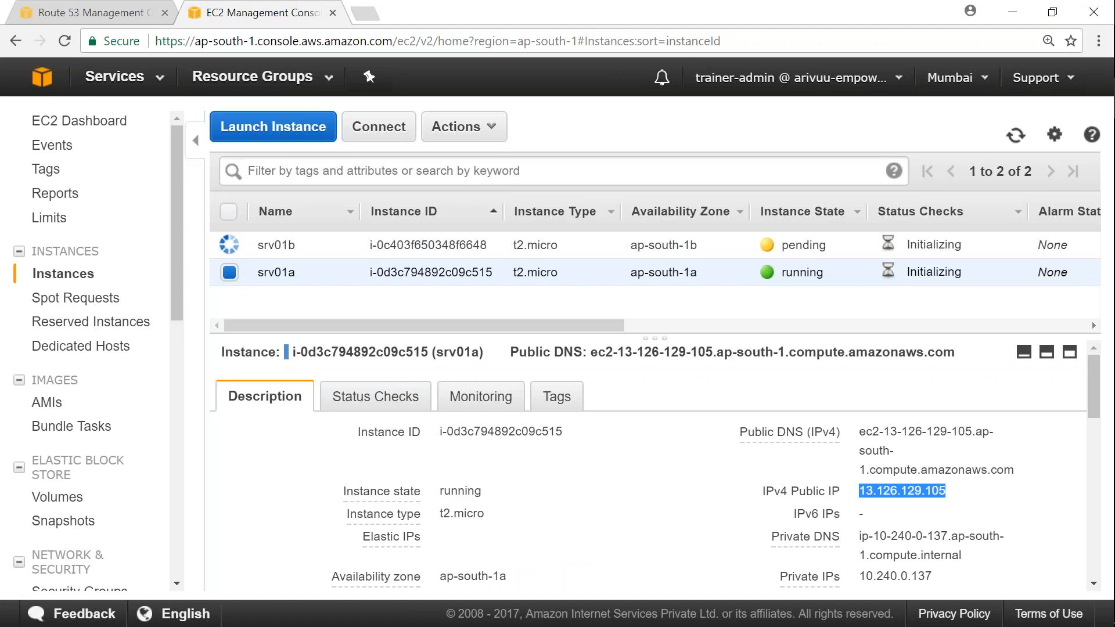
pyautogui.moveTo(357, 18)
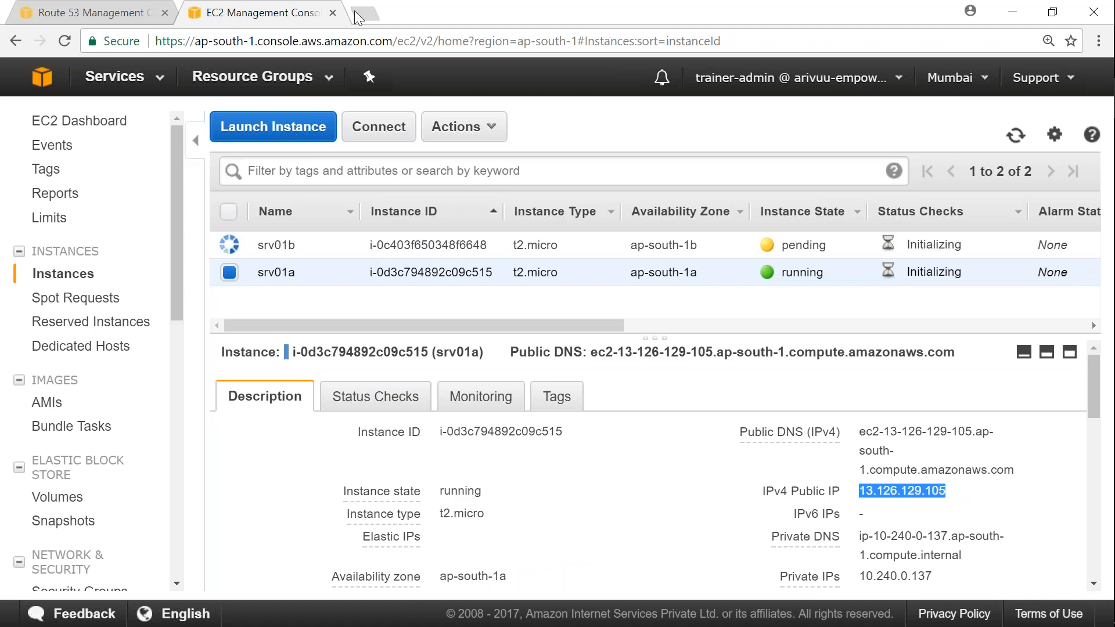
# Step: Load 13.126.129.105 in a new tab to see srv01a's welcome page, then return to EC2
pyautogui.click(364, 15)
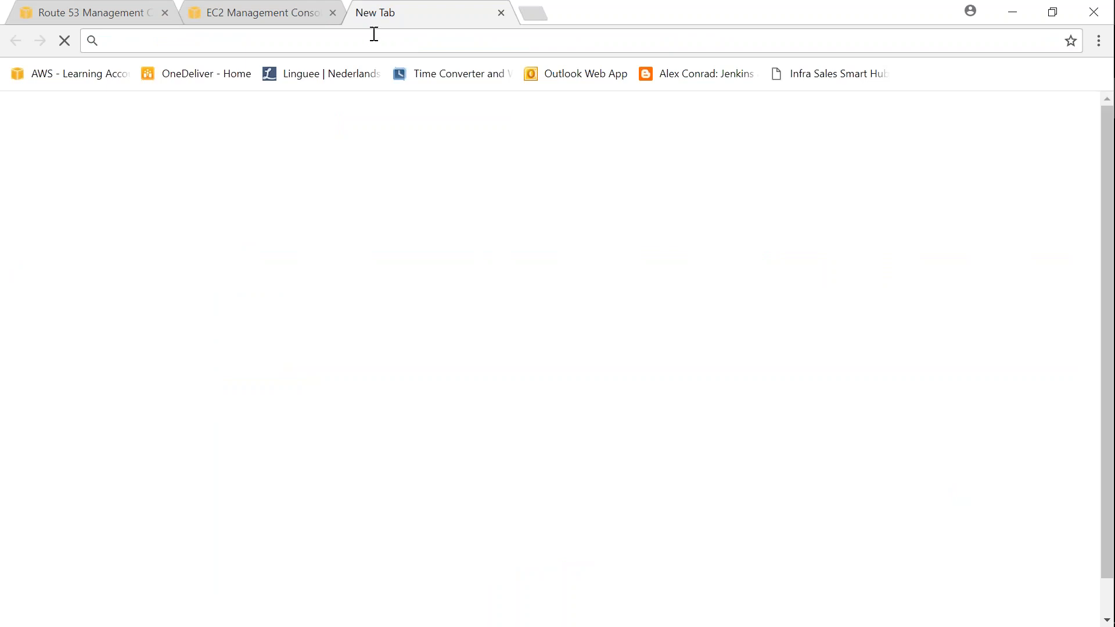
pyautogui.write('13.126.129.105')
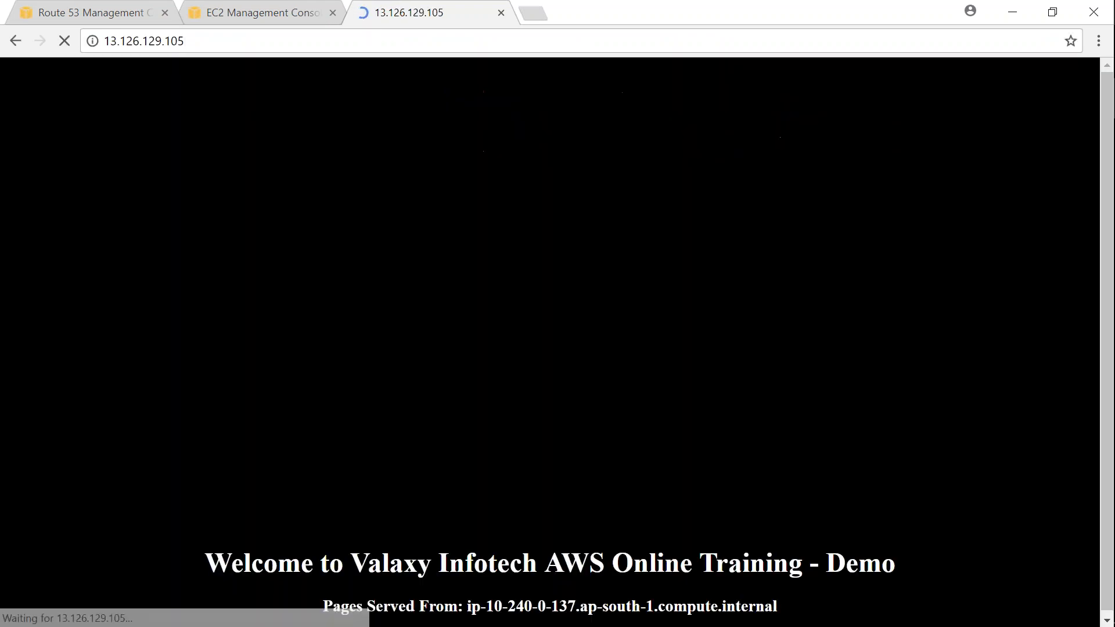
pyautogui.click(259, 13)
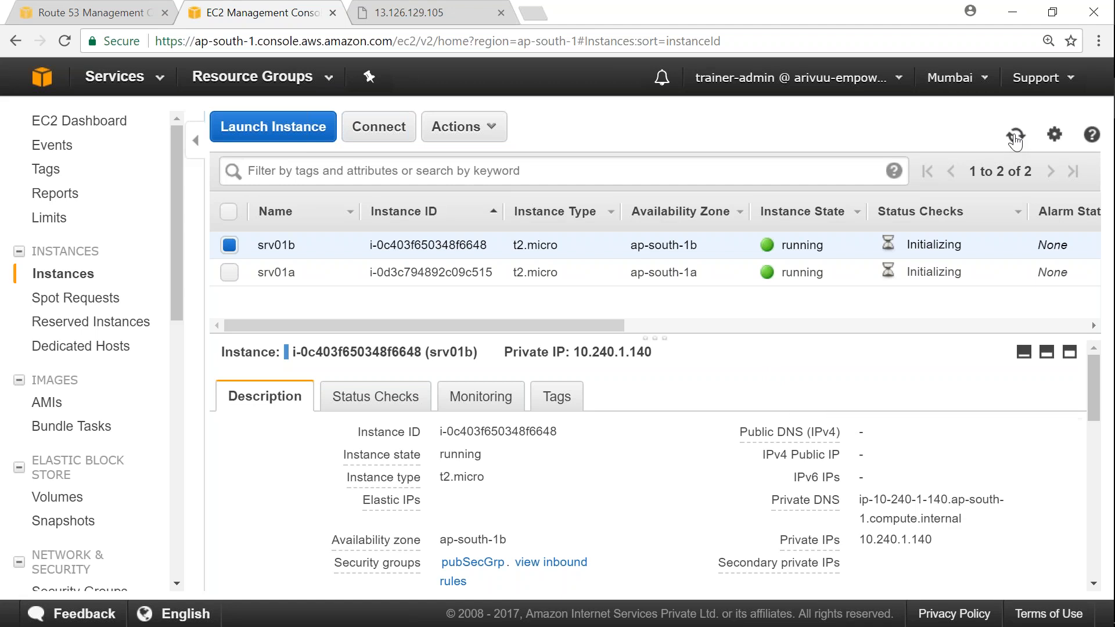
# Step: Refresh the instances list, review srv01b's private IP, then view srv01a's details
pyautogui.click(1013, 135)
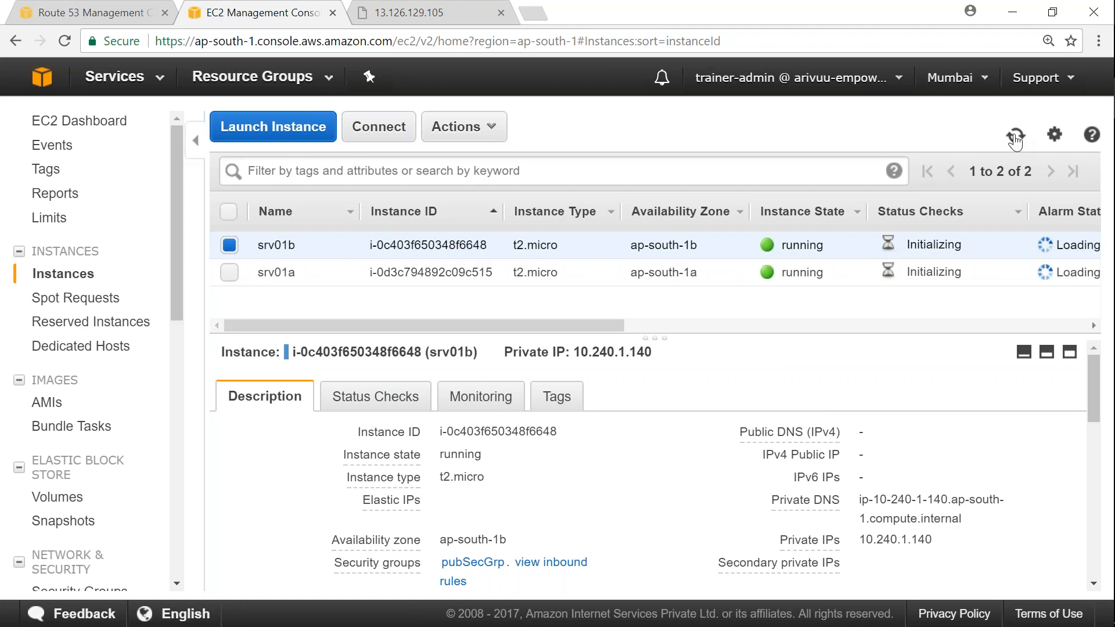
pyautogui.click(1014, 134)
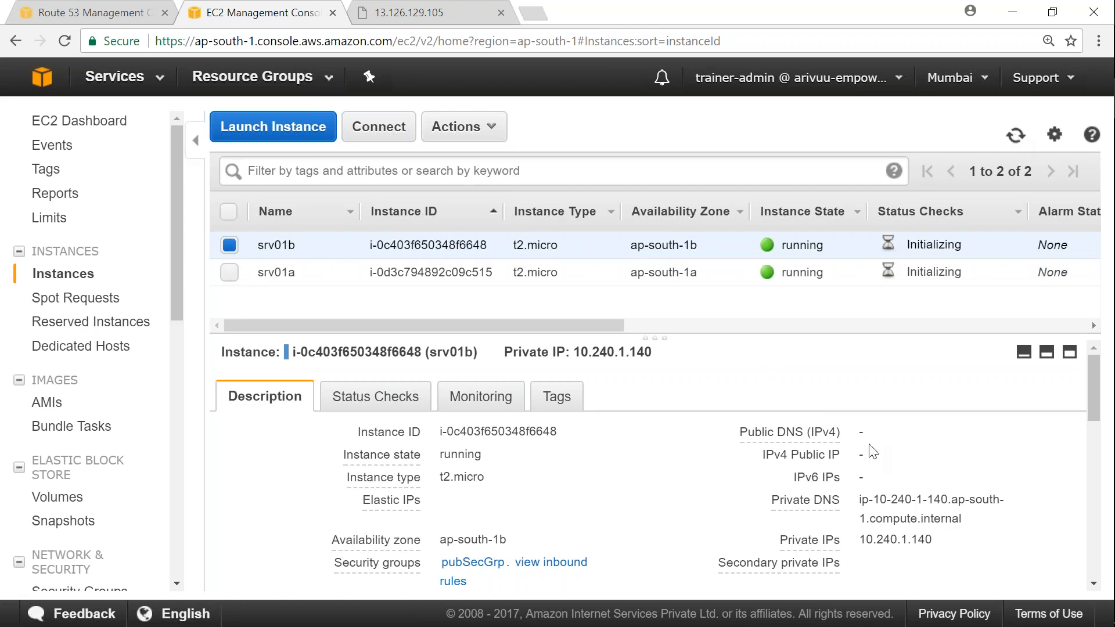
pyautogui.moveTo(888, 493)
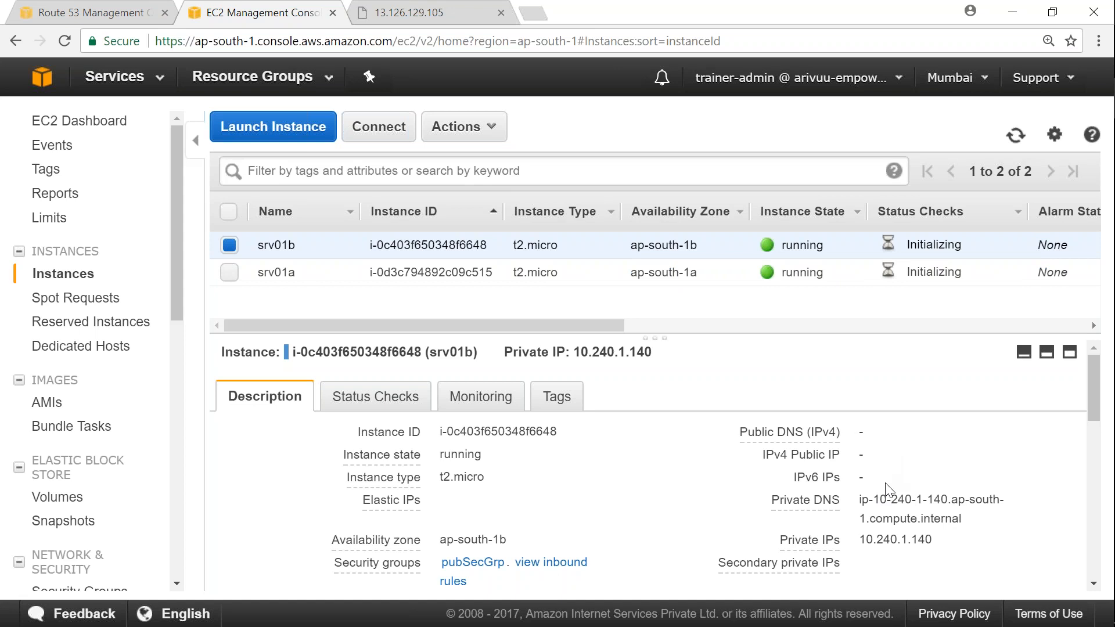
pyautogui.moveTo(901, 461)
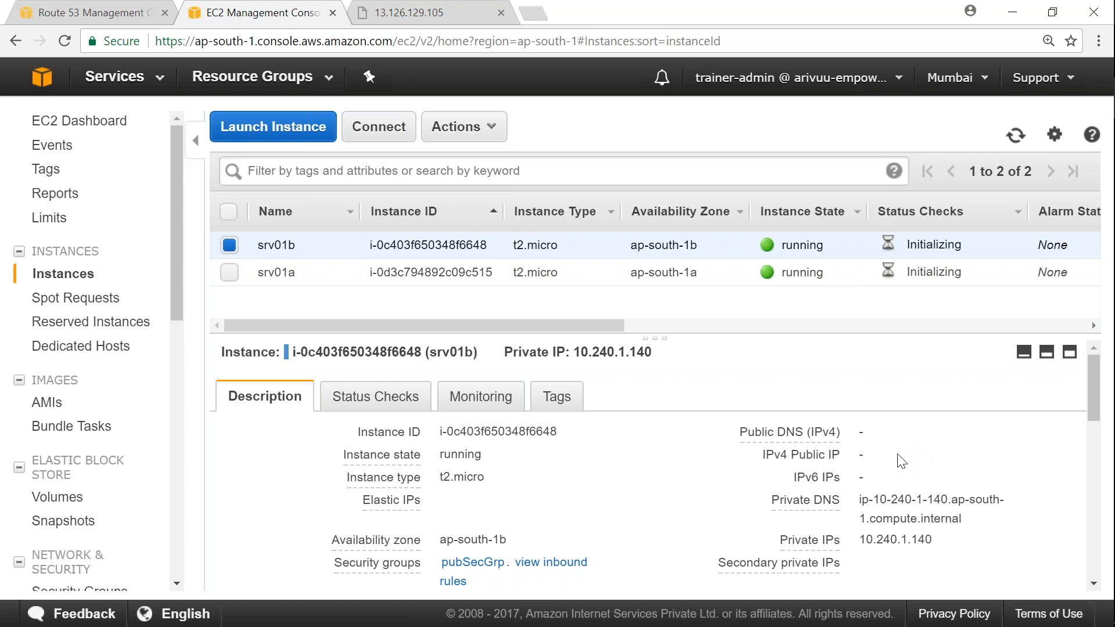
pyautogui.moveTo(886, 449)
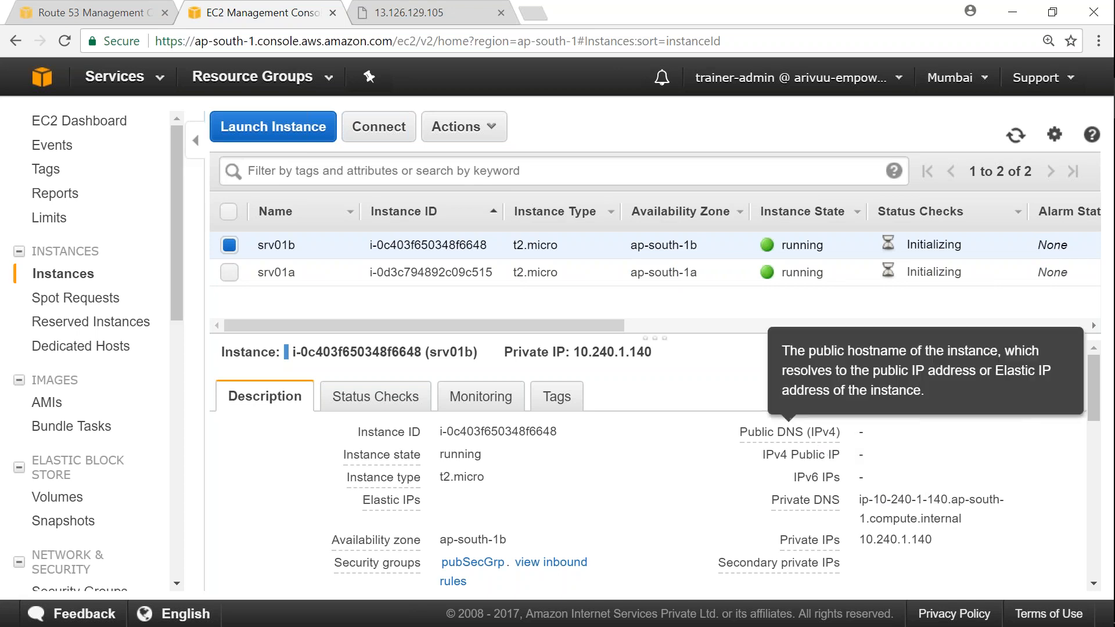
pyautogui.moveTo(630, 376)
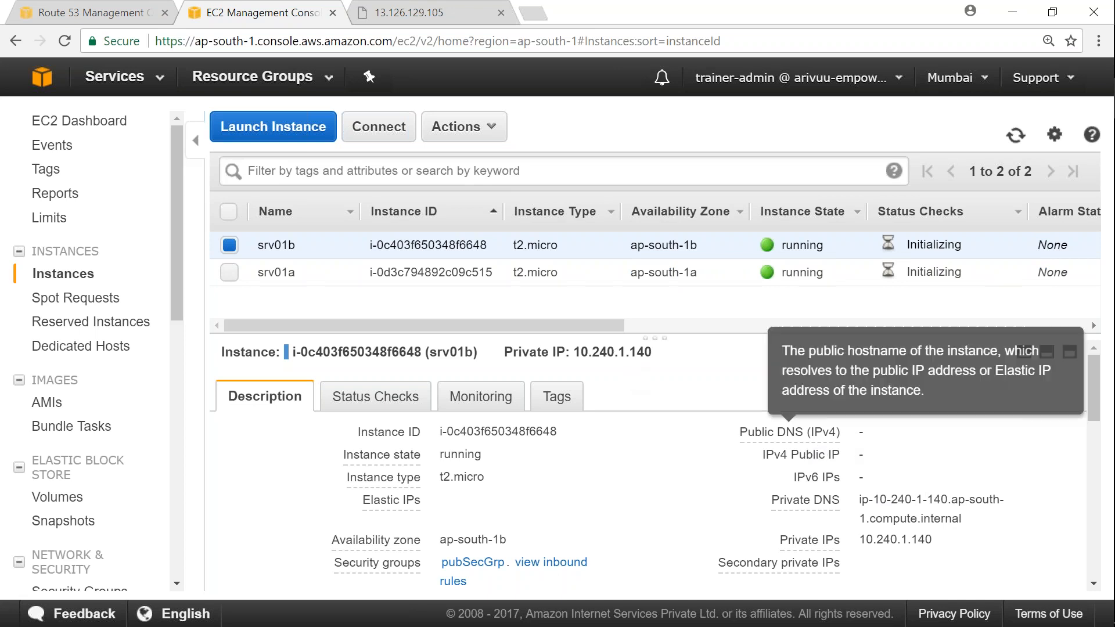
pyautogui.doubleClick(892, 539)
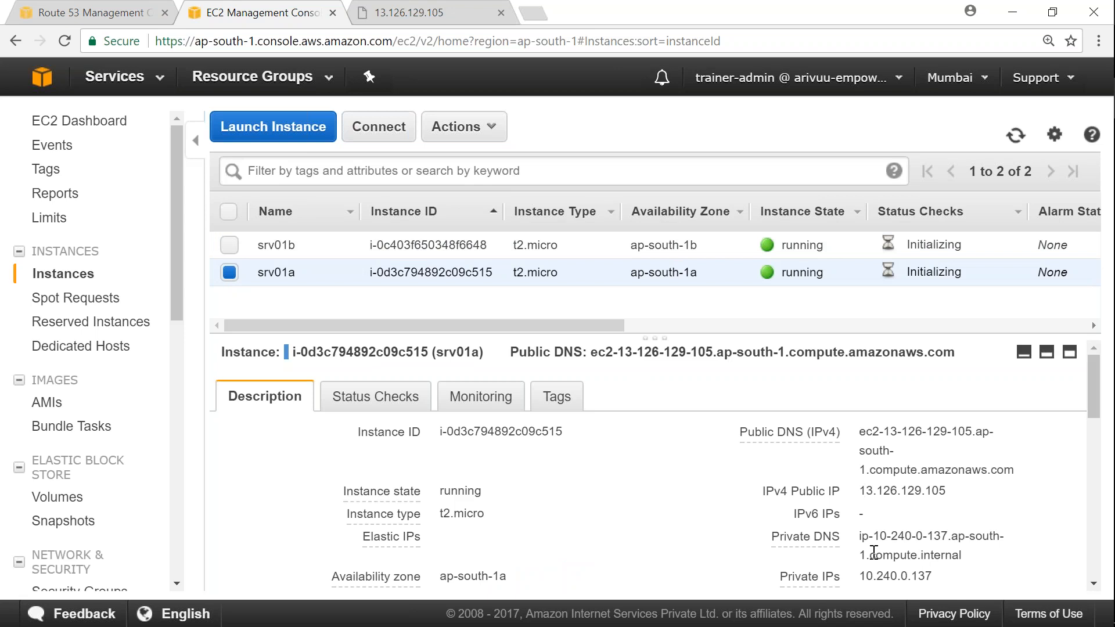
pyautogui.moveTo(862, 576)
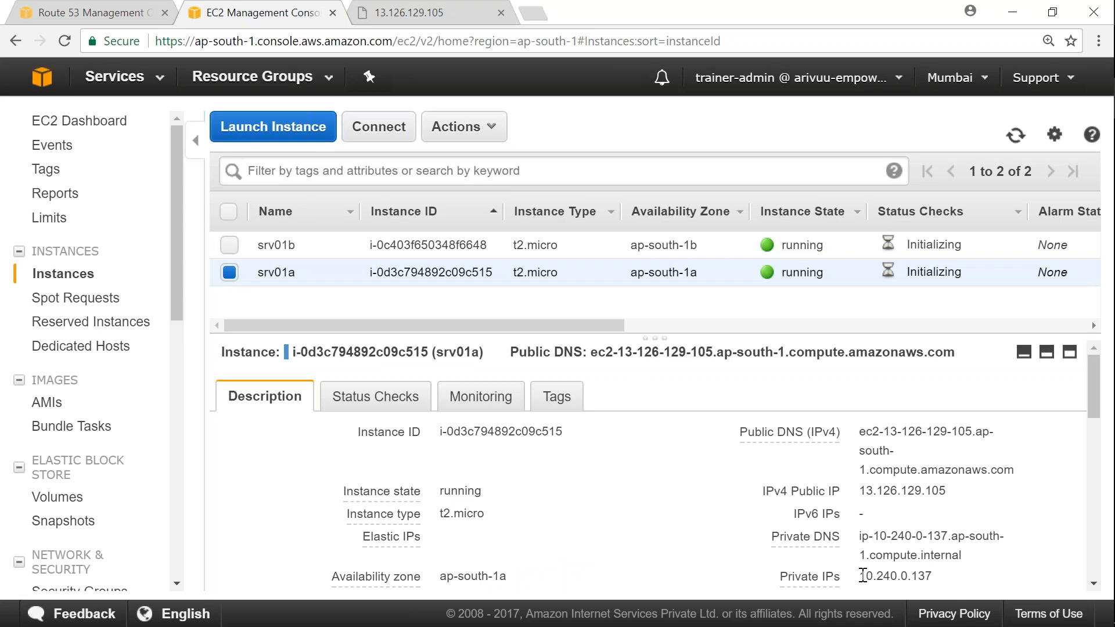
# Step: Copy srv01a's private IP 10.240.0.137 and switch to the valaxy.com record sets tab
pyautogui.doubleClick(892, 575)
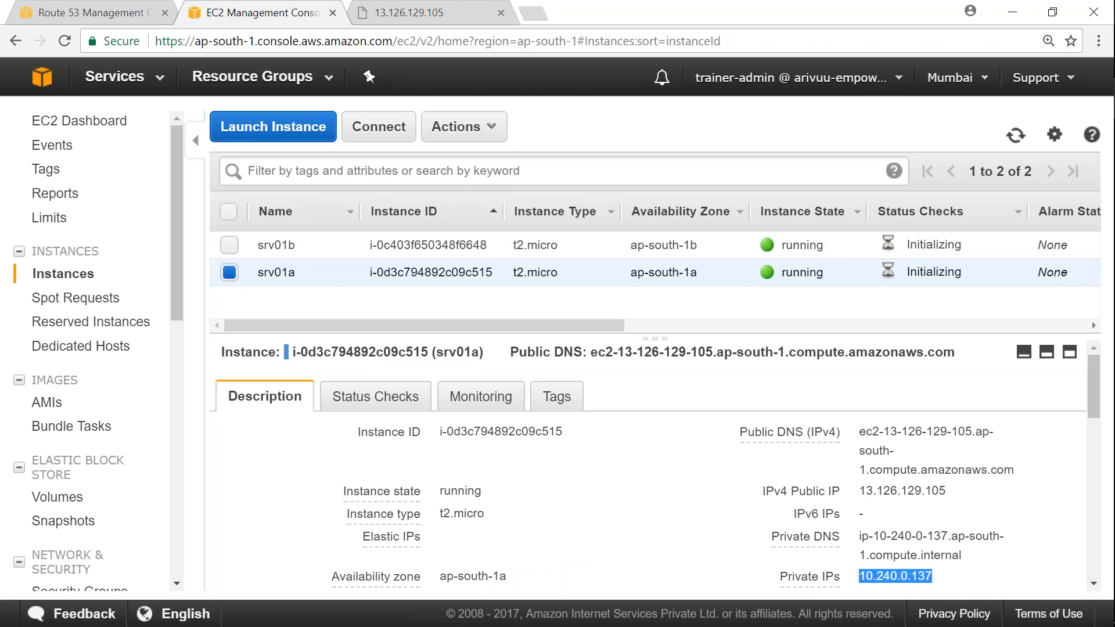
pyautogui.click(93, 13)
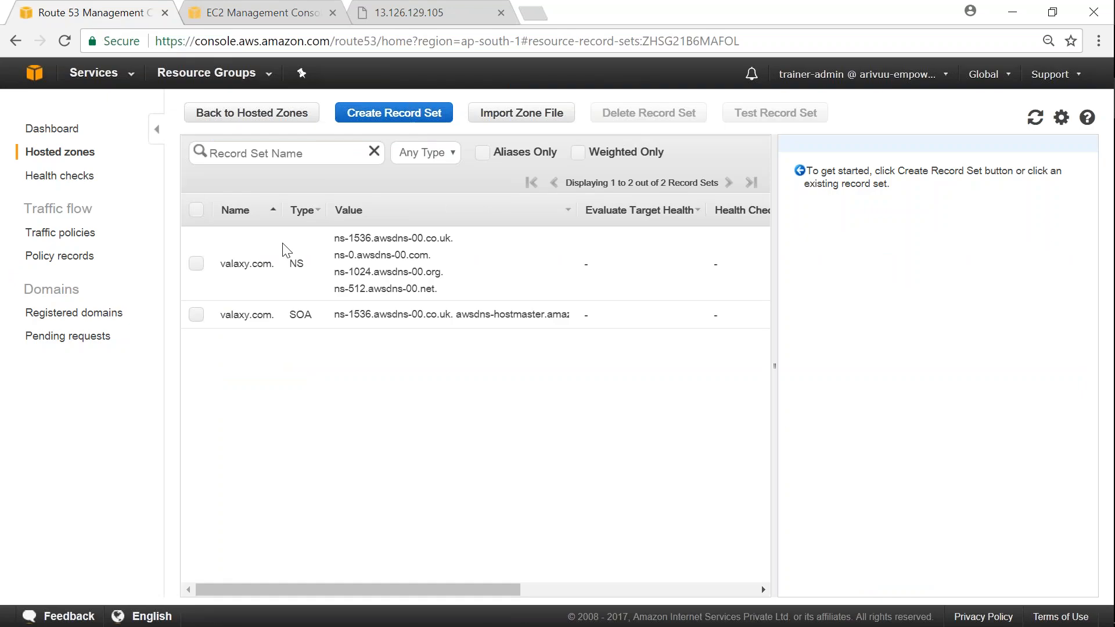
pyautogui.moveTo(402, 123)
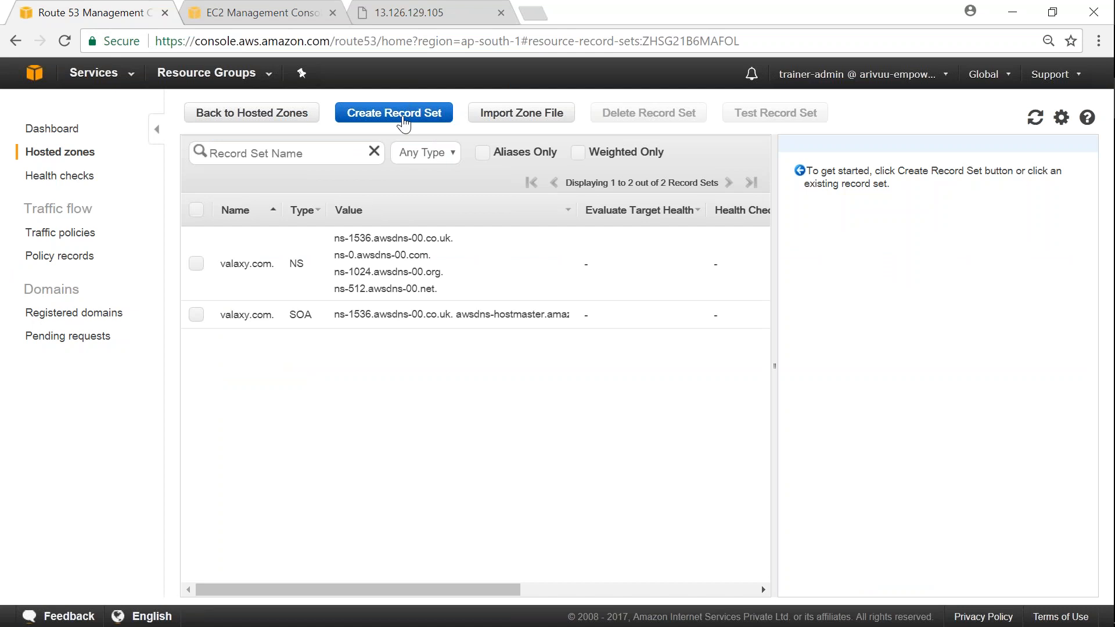
# Step: Draft a valaxy.com record set named srv01a, typed CNAME with Alias set to Yes
pyautogui.click(393, 112)
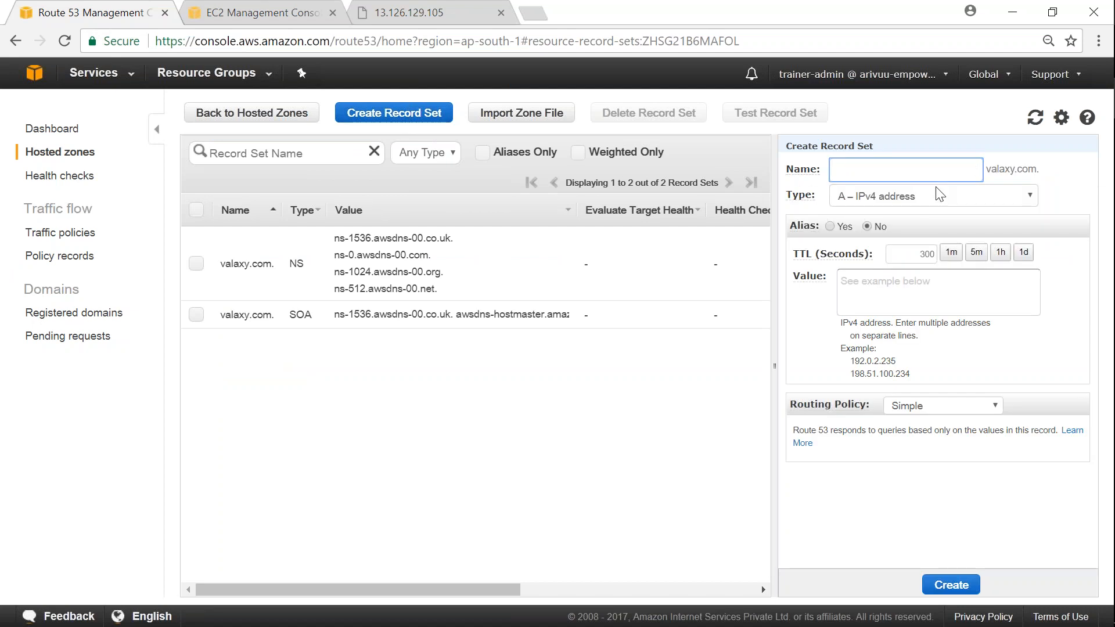
pyautogui.write('sr')
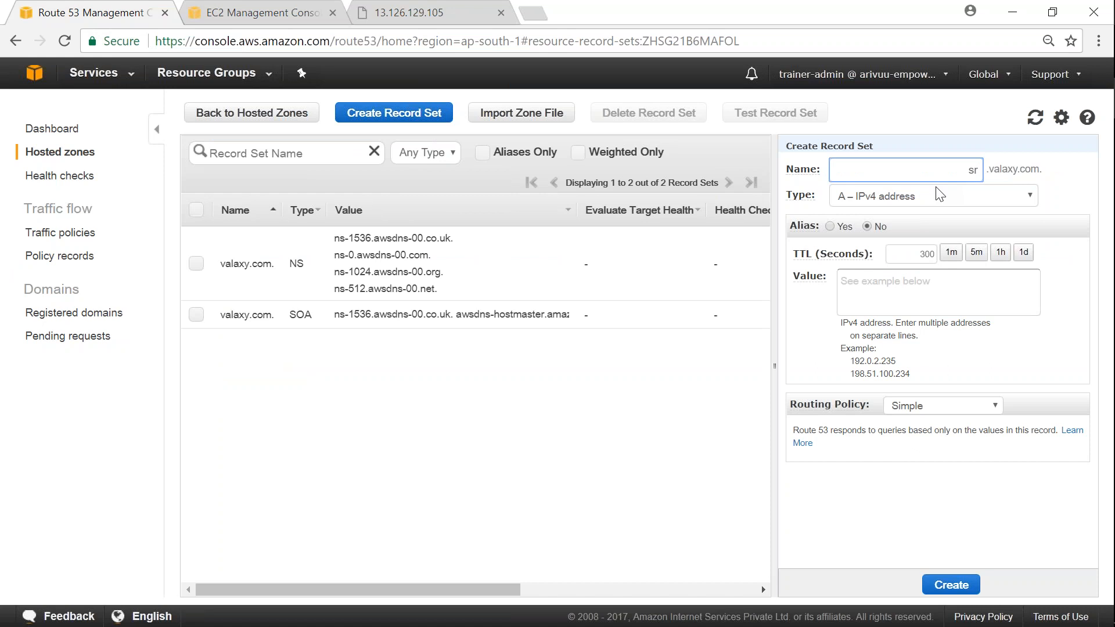
pyautogui.write('srv01a')
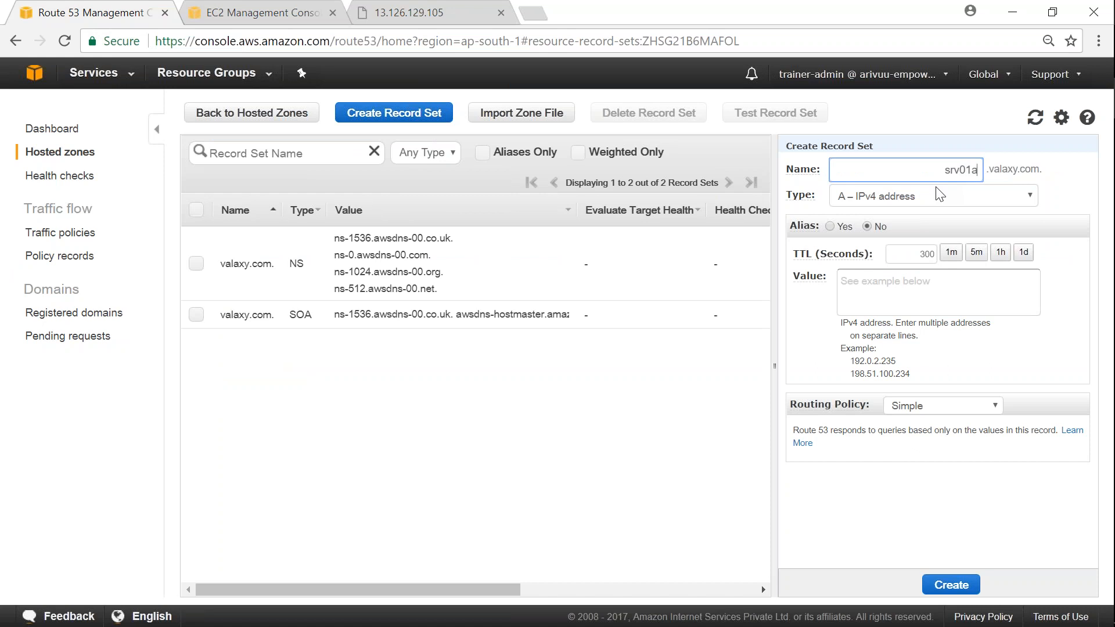
pyautogui.moveTo(851, 208)
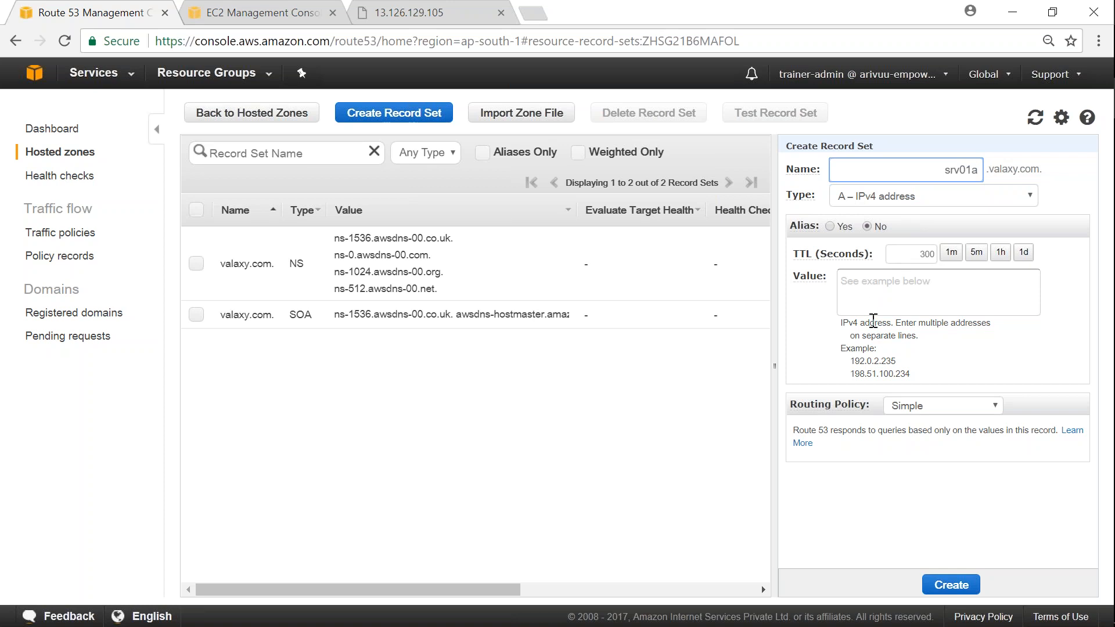
pyautogui.moveTo(838, 322); pyautogui.dragTo(893, 354)
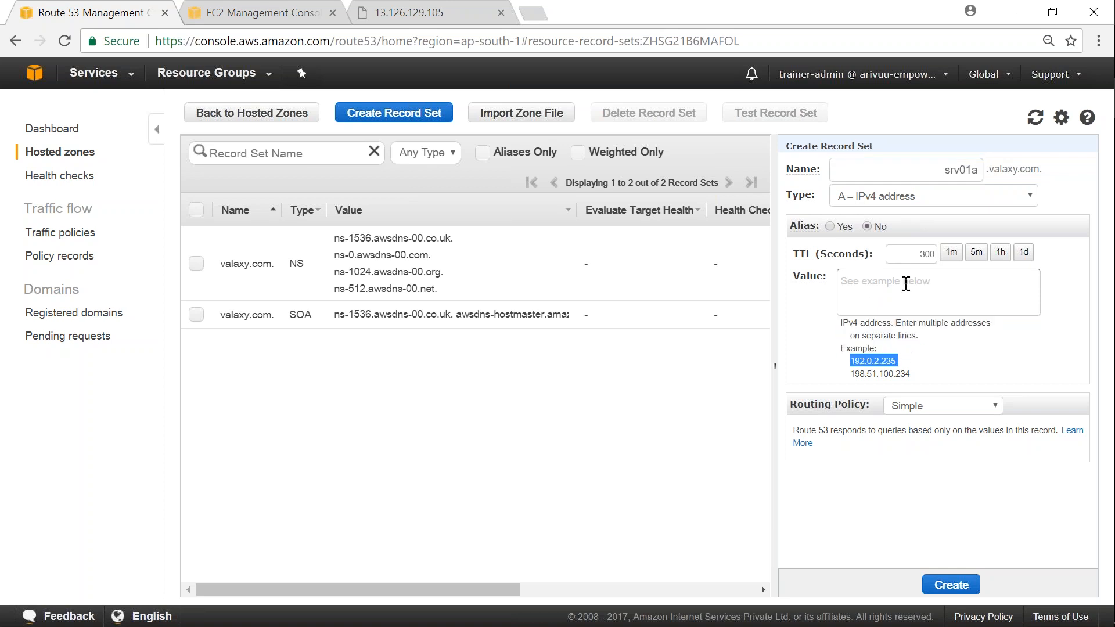
pyautogui.click(933, 196)
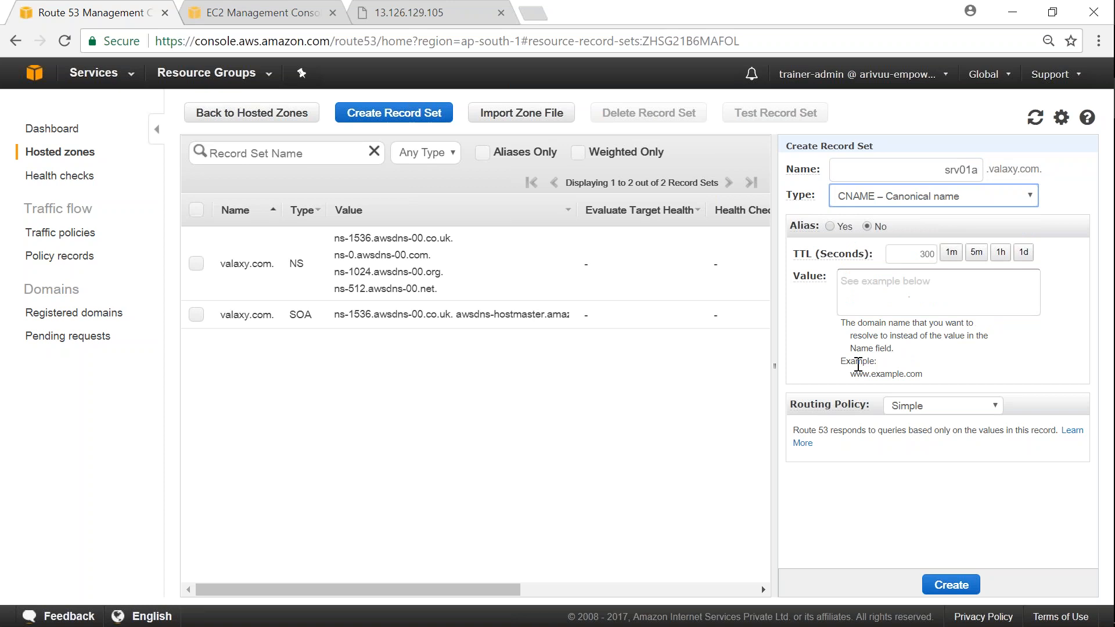
pyautogui.doubleClick(885, 374)
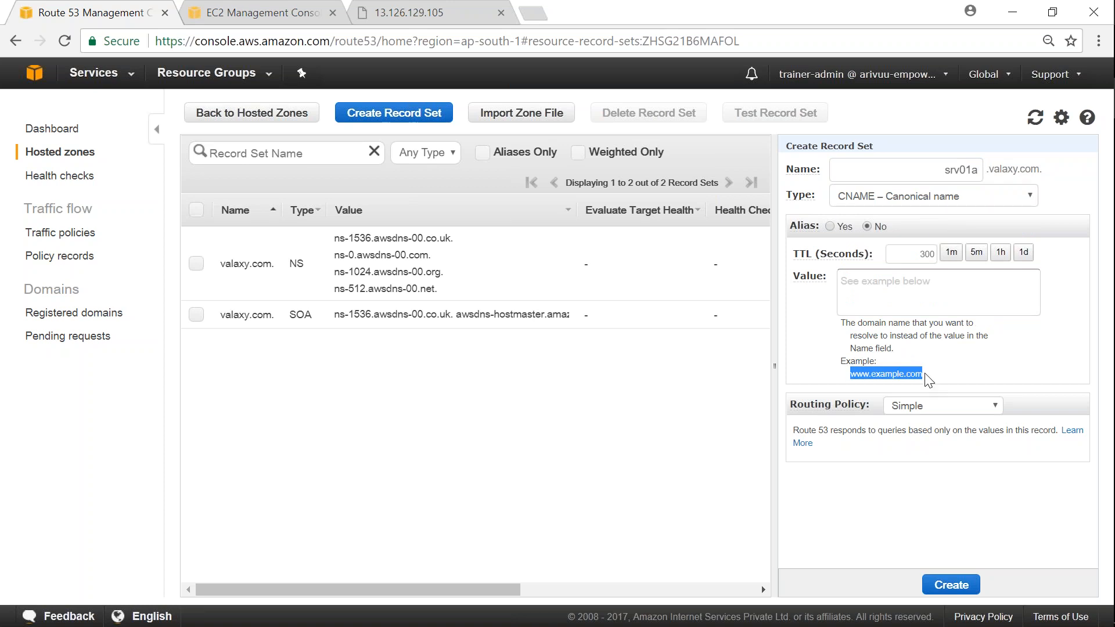
pyautogui.click(936, 292)
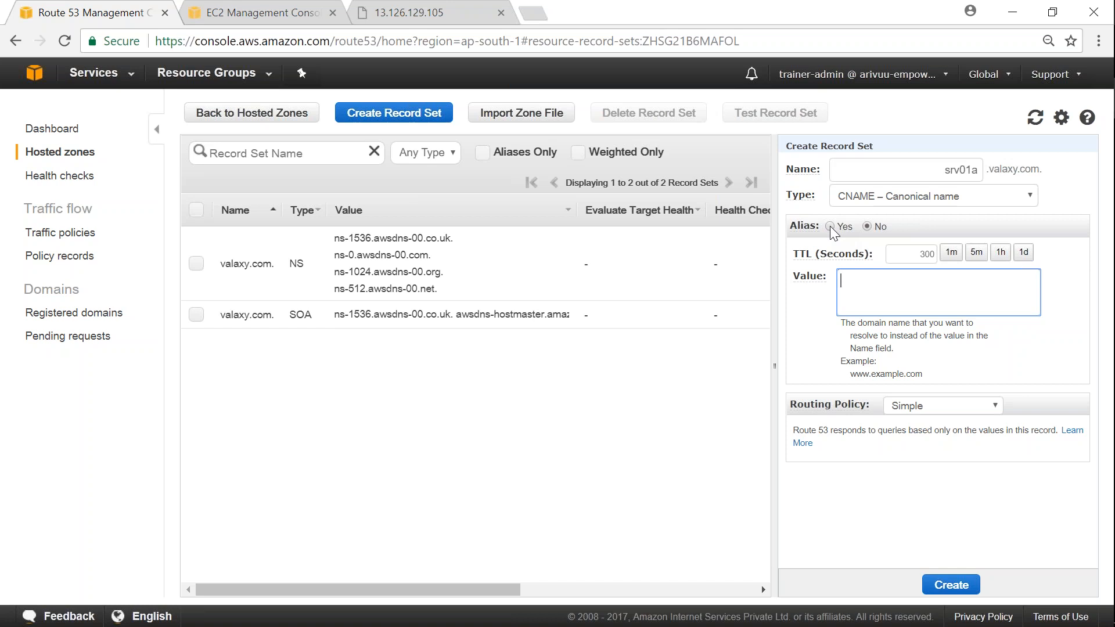
pyautogui.click(829, 227)
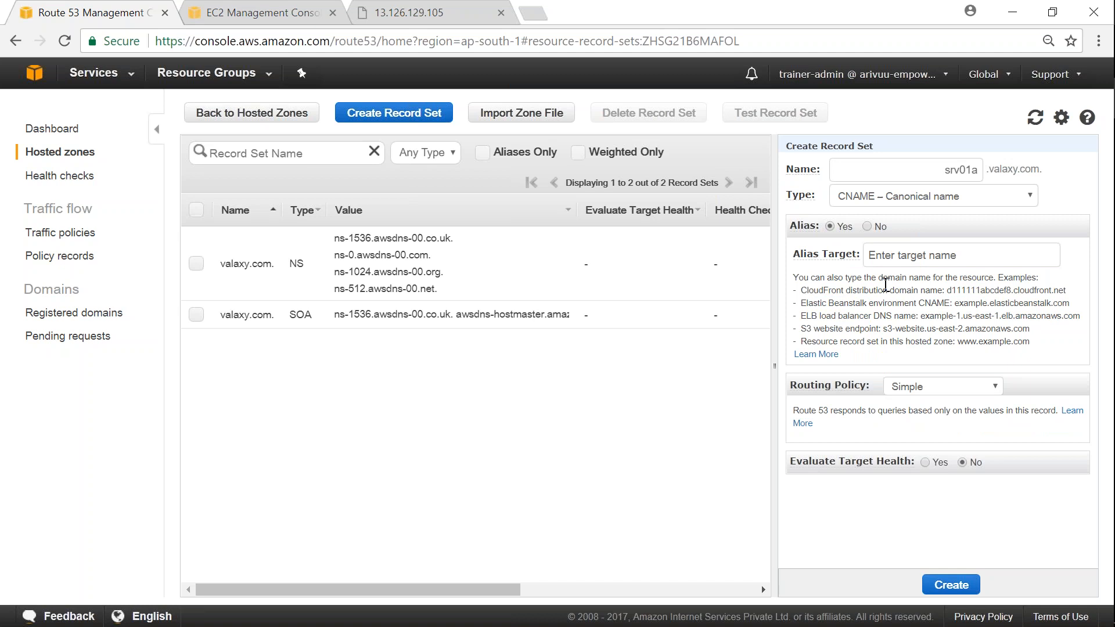
pyautogui.click(962, 255)
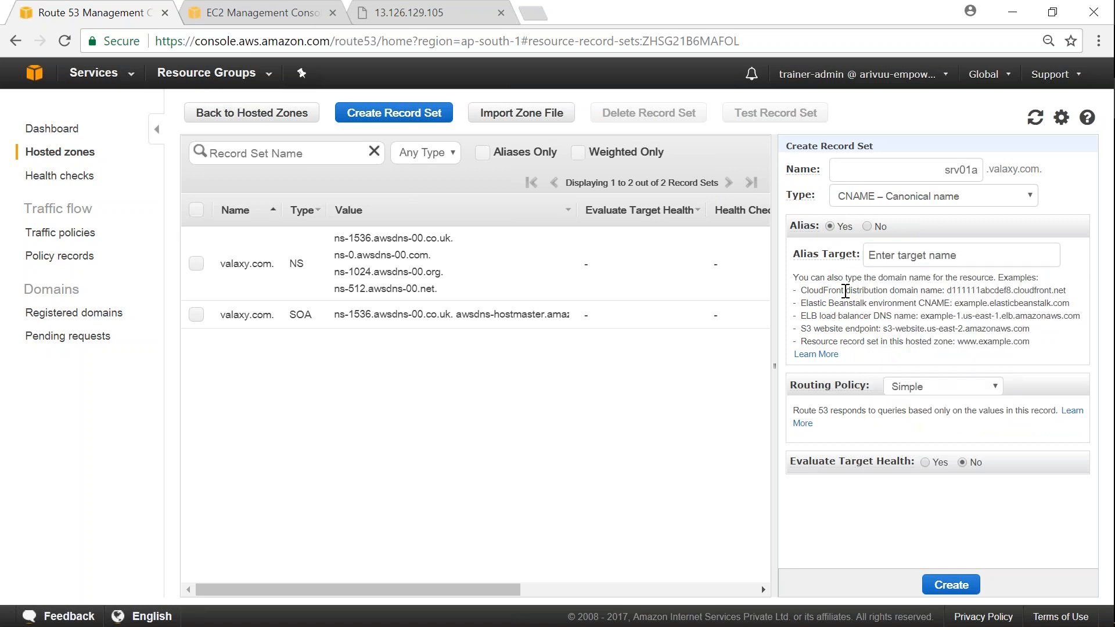
# Step: Create the A record srv01a.valaxy.com pointing to 10.240.0.137, with alias off
pyautogui.click(933, 196)
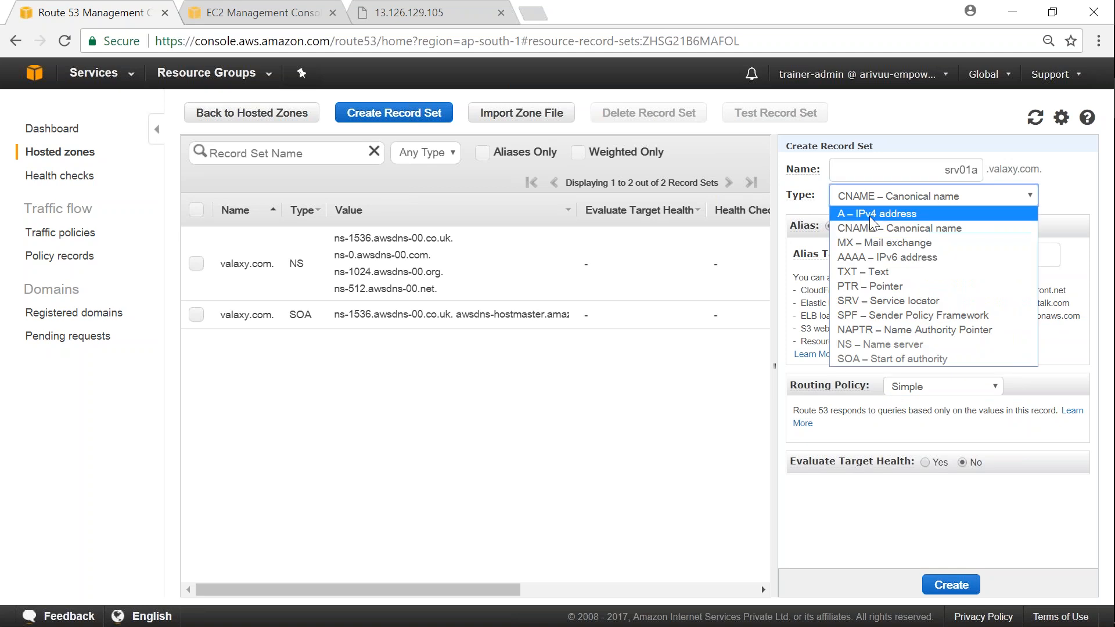
pyautogui.click(875, 214)
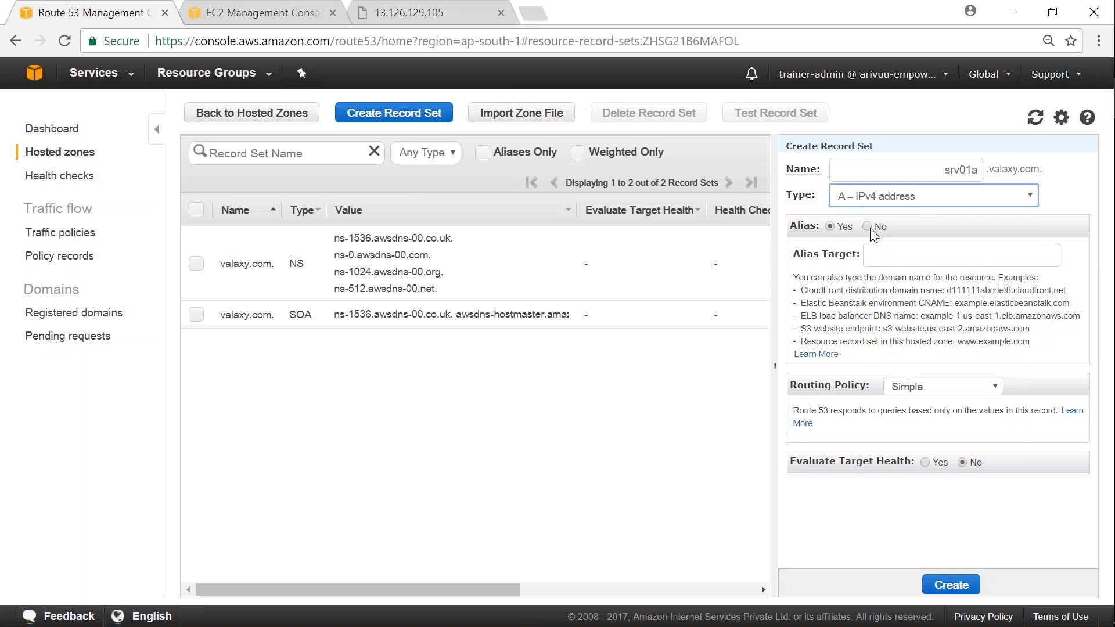
pyautogui.click(866, 227)
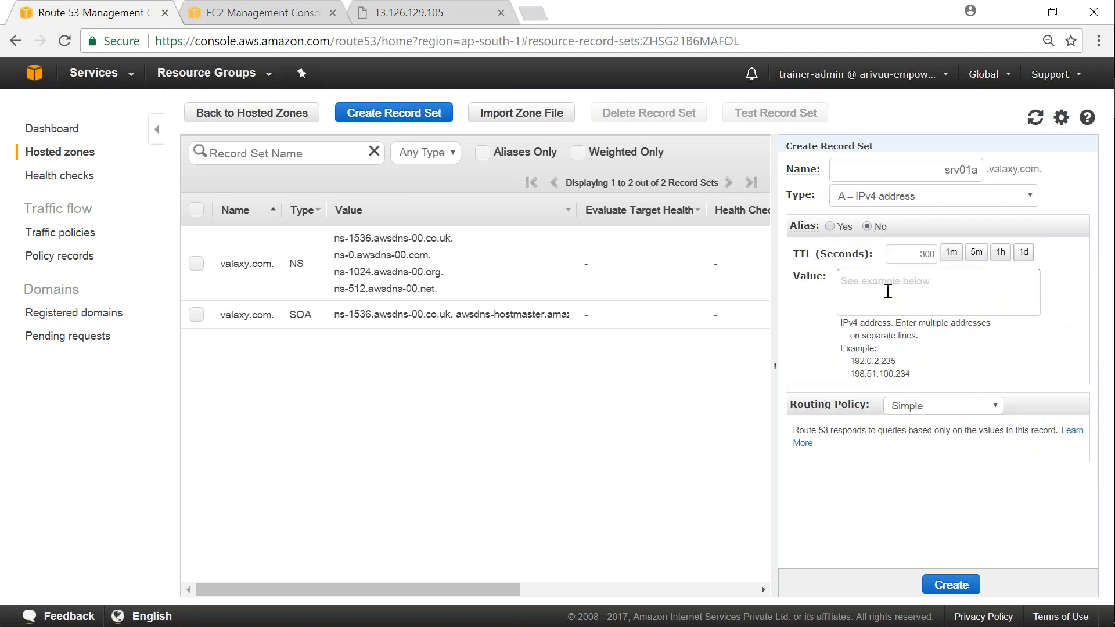
pyautogui.click(890, 291)
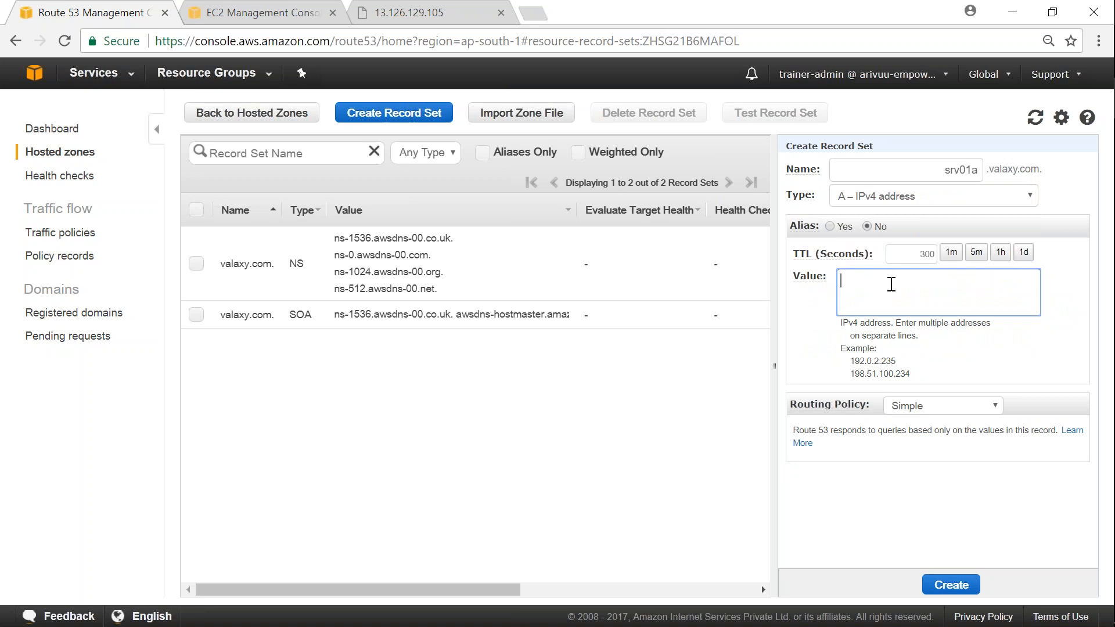
pyautogui.write('10.240.0.137')
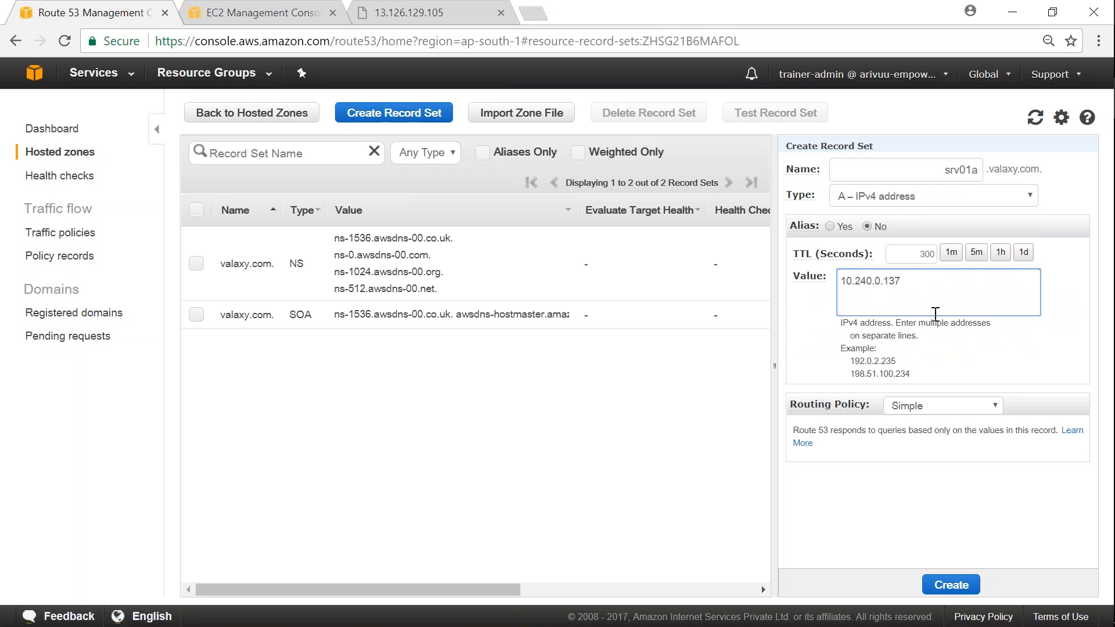
pyautogui.moveTo(915, 287)
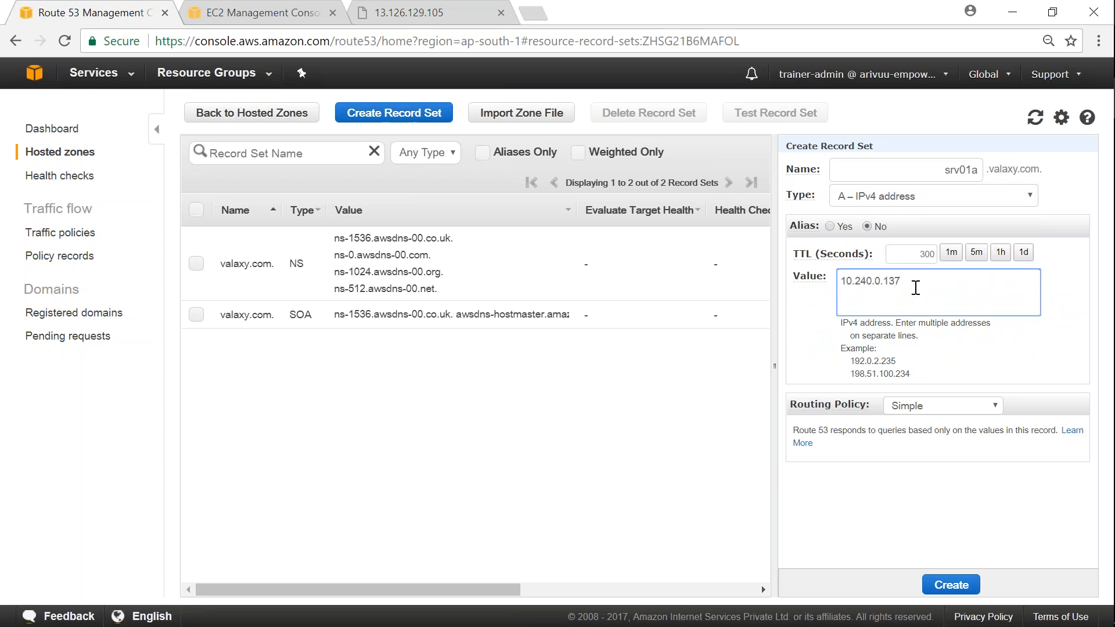
pyautogui.click(915, 287)
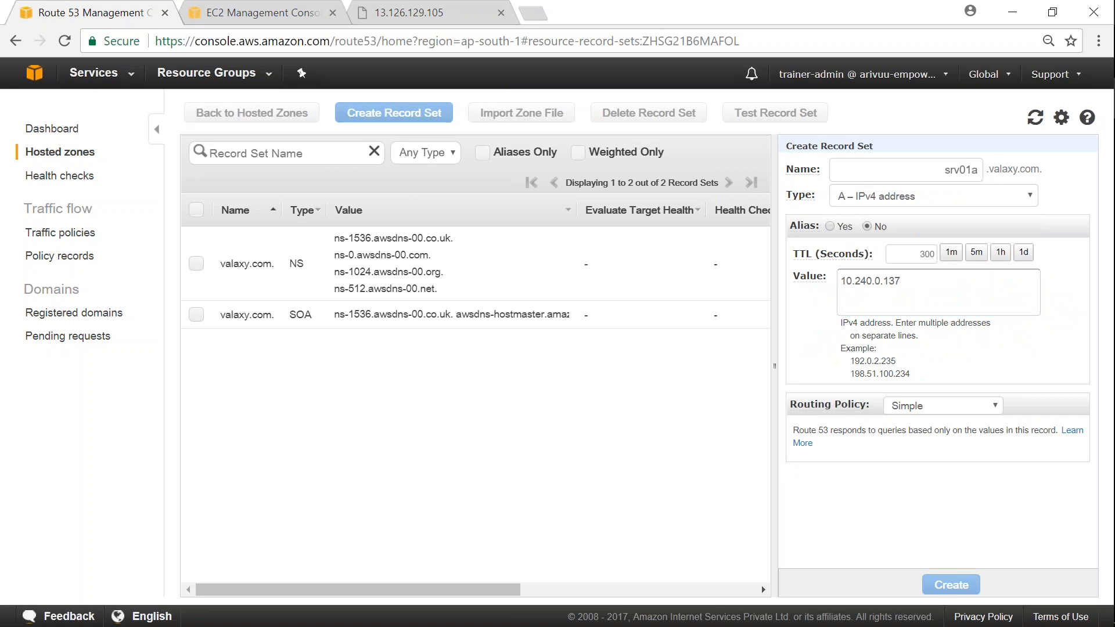
pyautogui.click(950, 584)
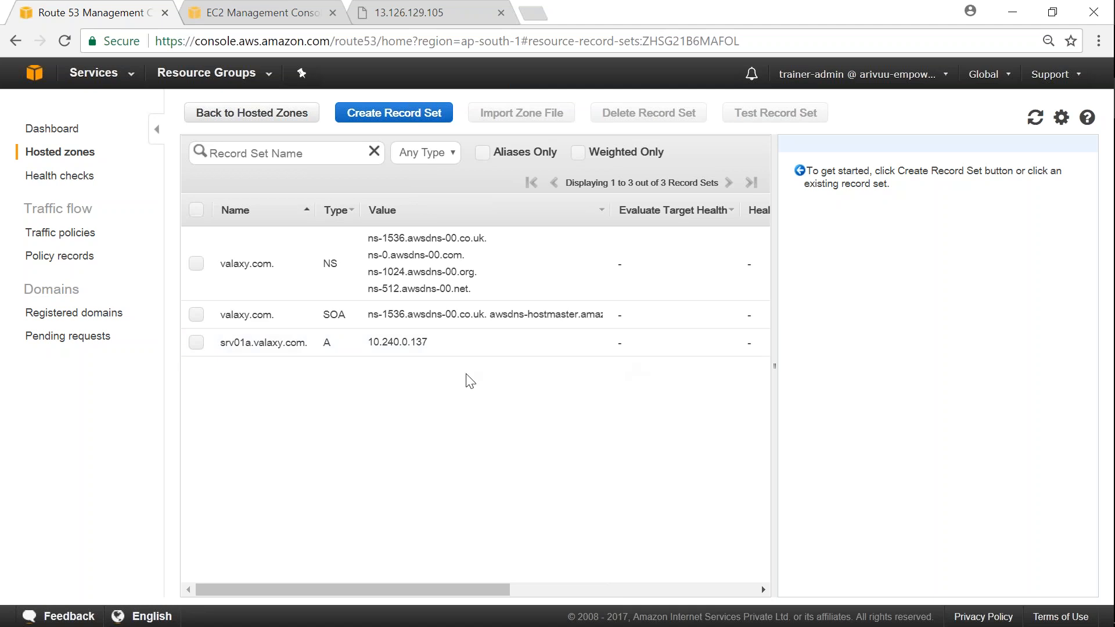
# Step: Start a new valaxy.com record set for srv01b
pyautogui.click(247, 264)
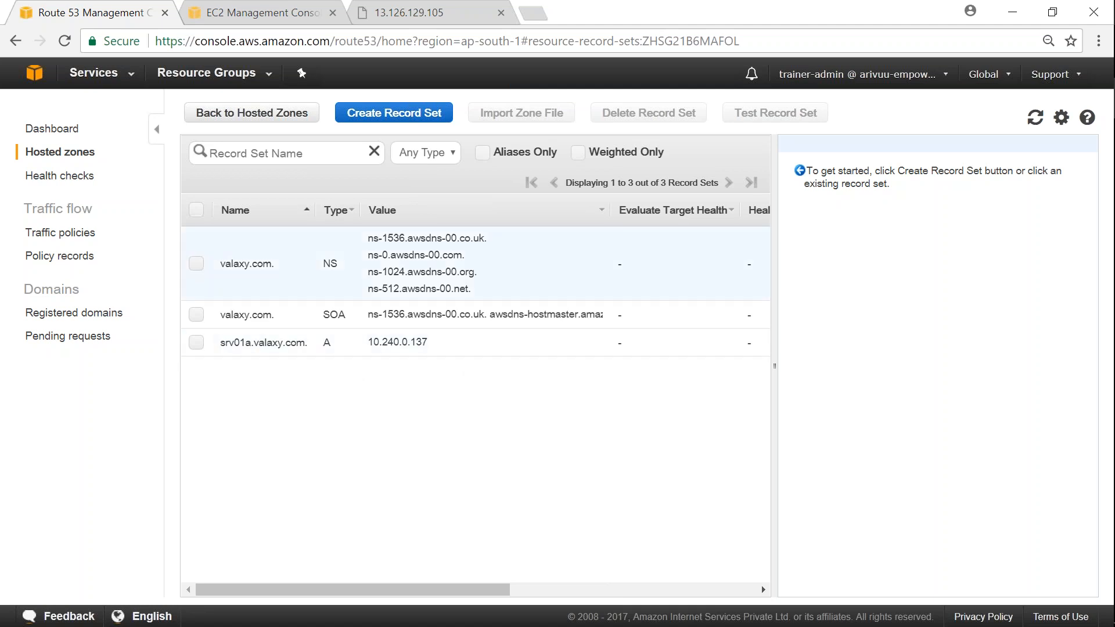
pyautogui.click(393, 112)
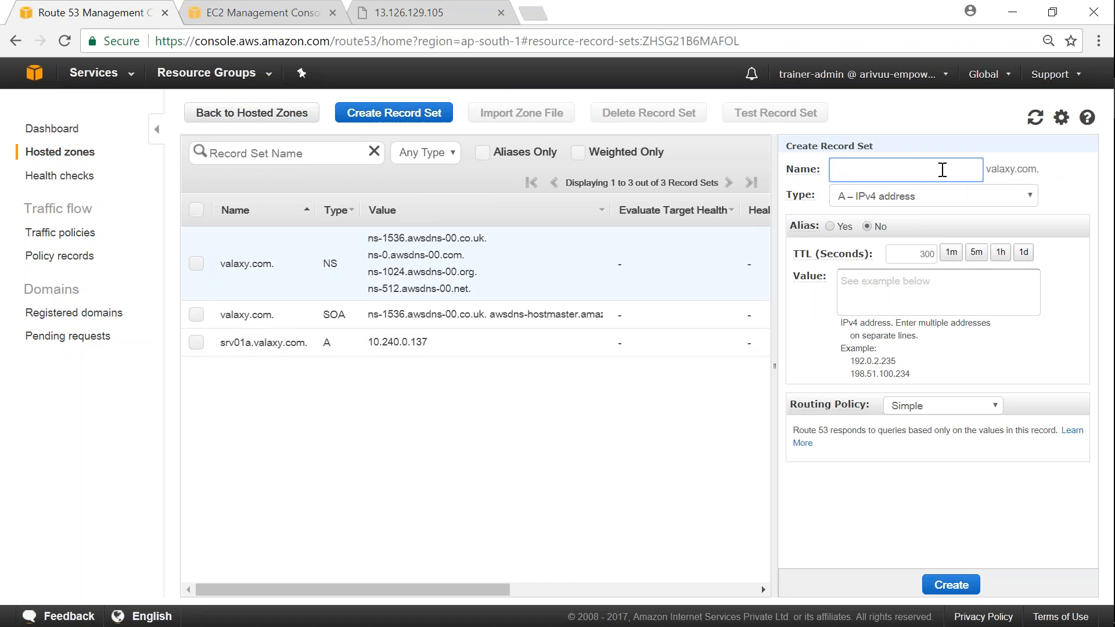
pyautogui.write('srv01b')
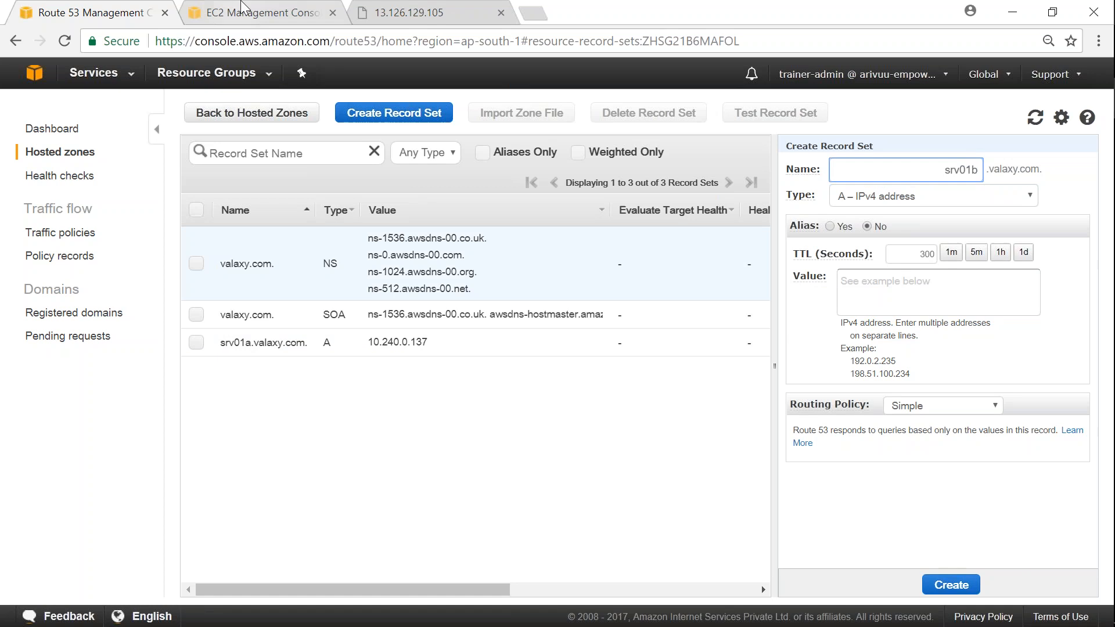
# Step: Copy srv01b's private IP 10.240.1.140 from EC2 back into the record form
pyautogui.click(259, 13)
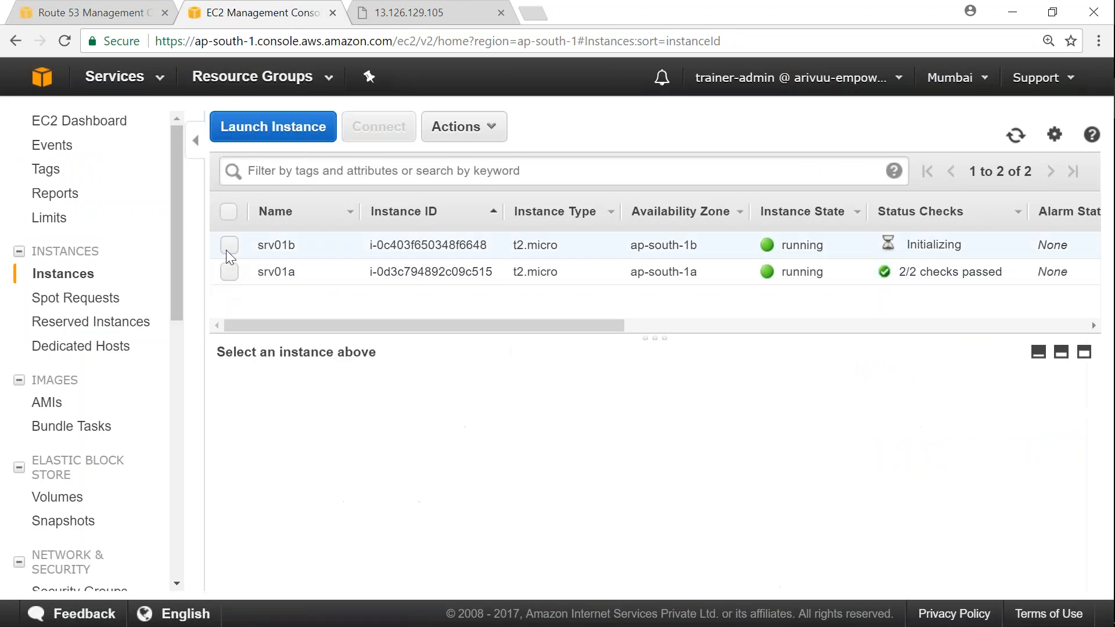
pyautogui.click(228, 245)
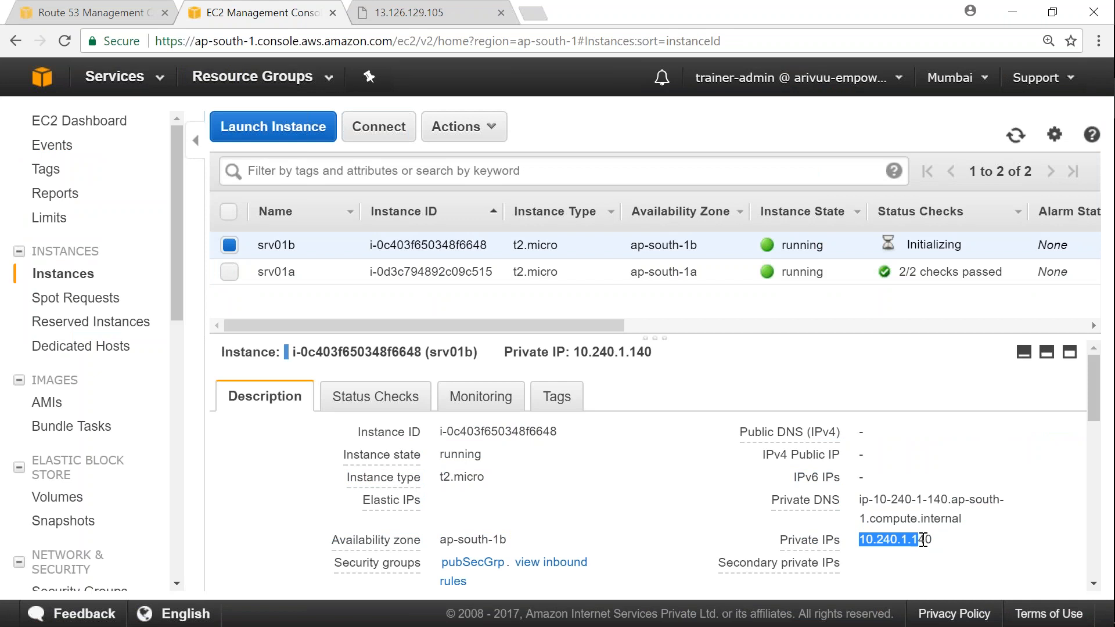
pyautogui.doubleClick(894, 540)
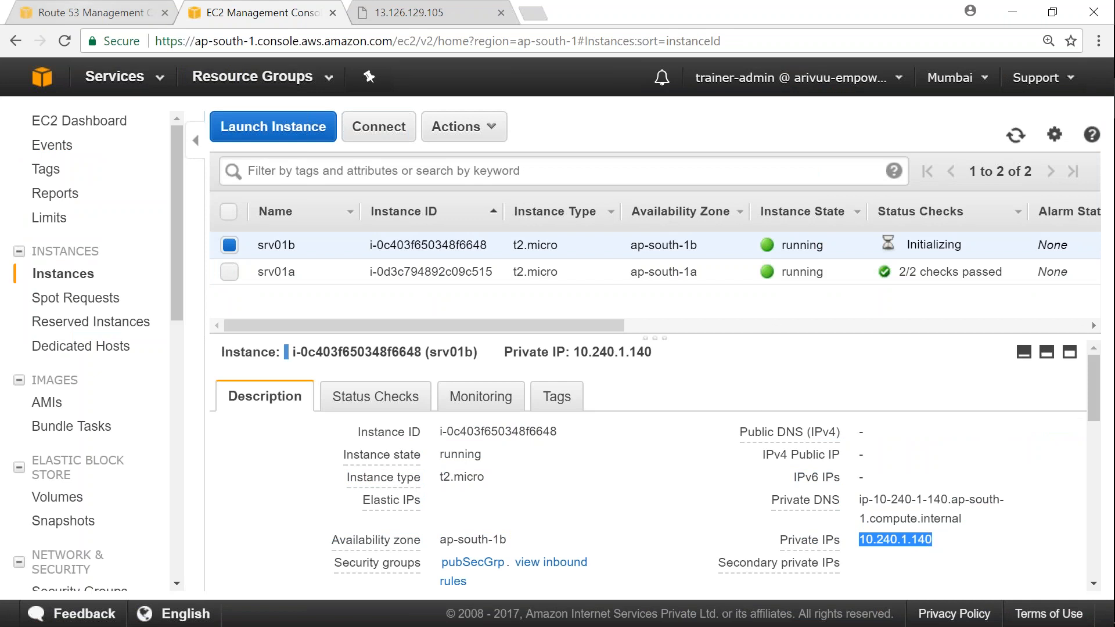
pyautogui.click(90, 13)
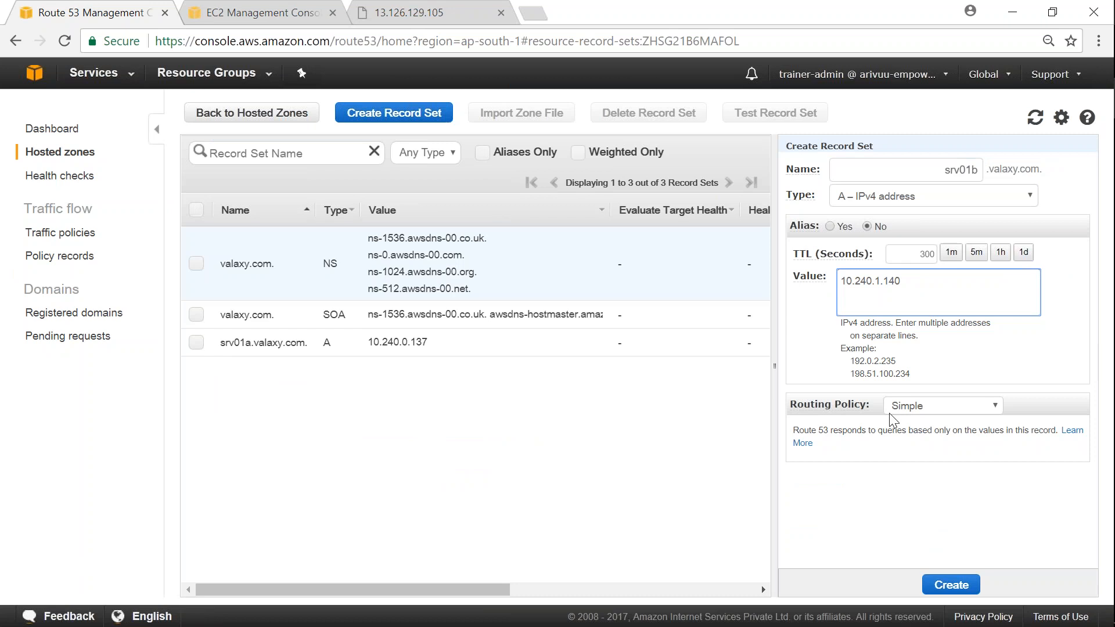
pyautogui.click(943, 406)
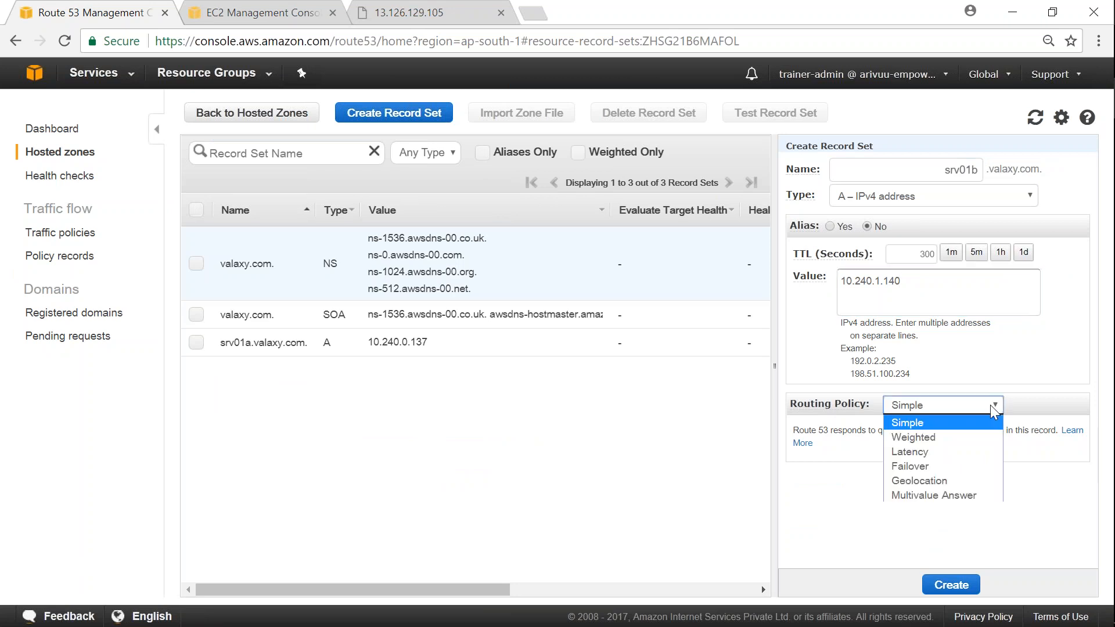
pyautogui.moveTo(949, 503)
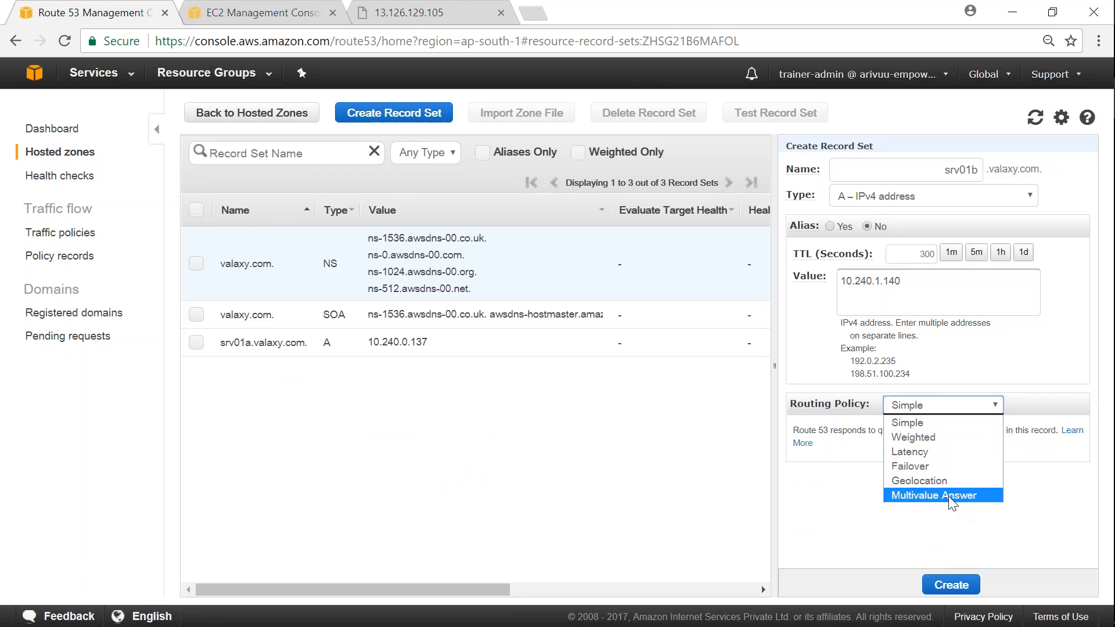
pyautogui.moveTo(929, 436)
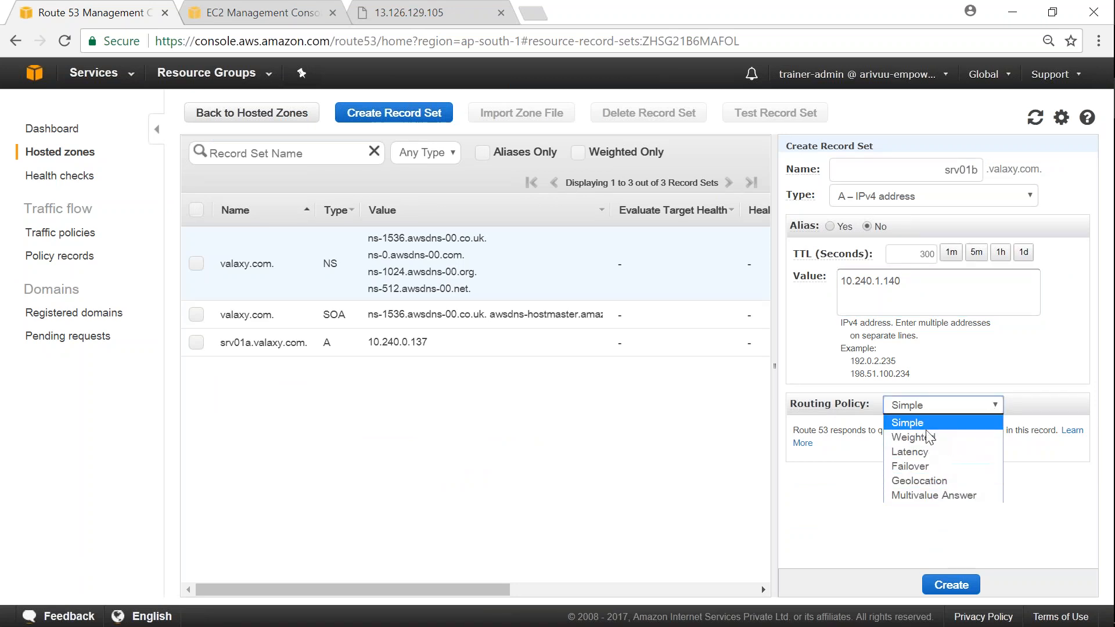
pyautogui.click(907, 422)
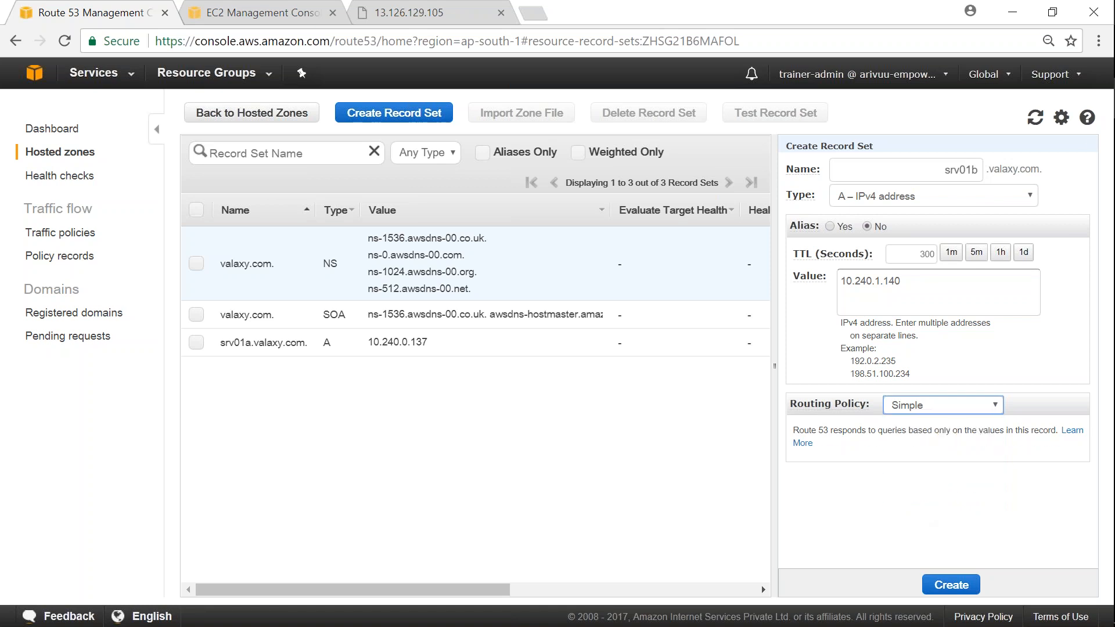
pyautogui.click(942, 405)
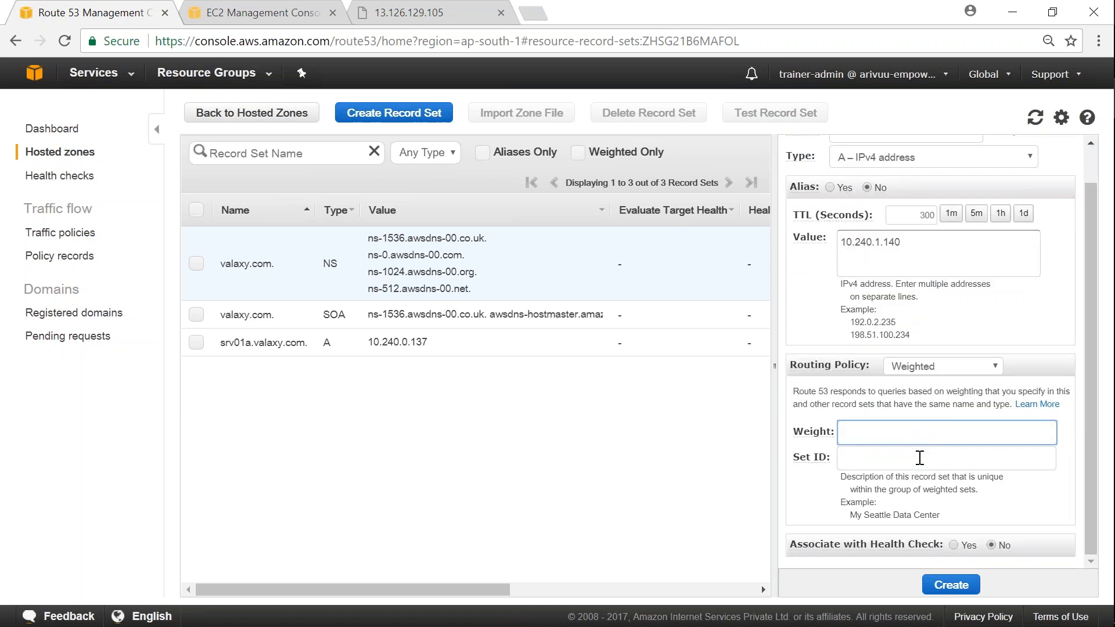
pyautogui.click(942, 366)
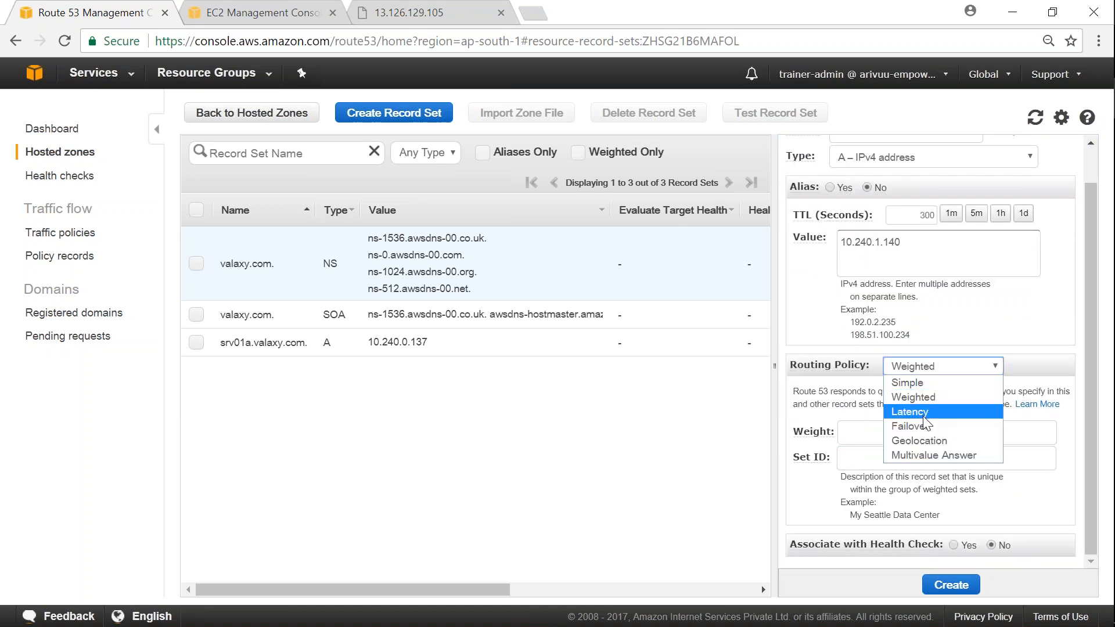
pyautogui.click(909, 412)
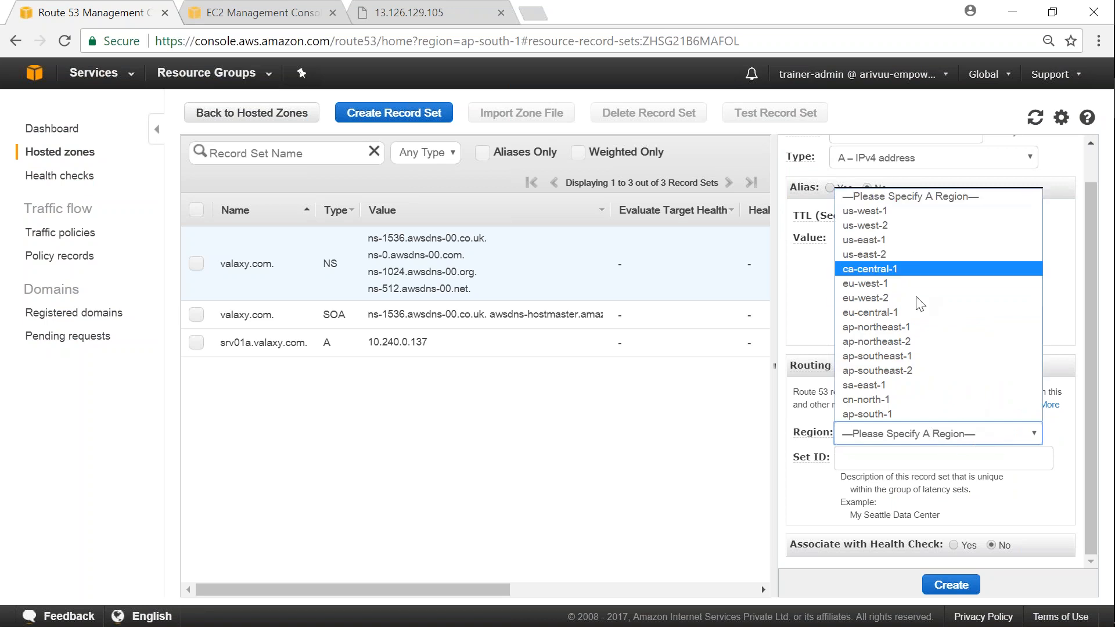
pyautogui.moveTo(915, 388)
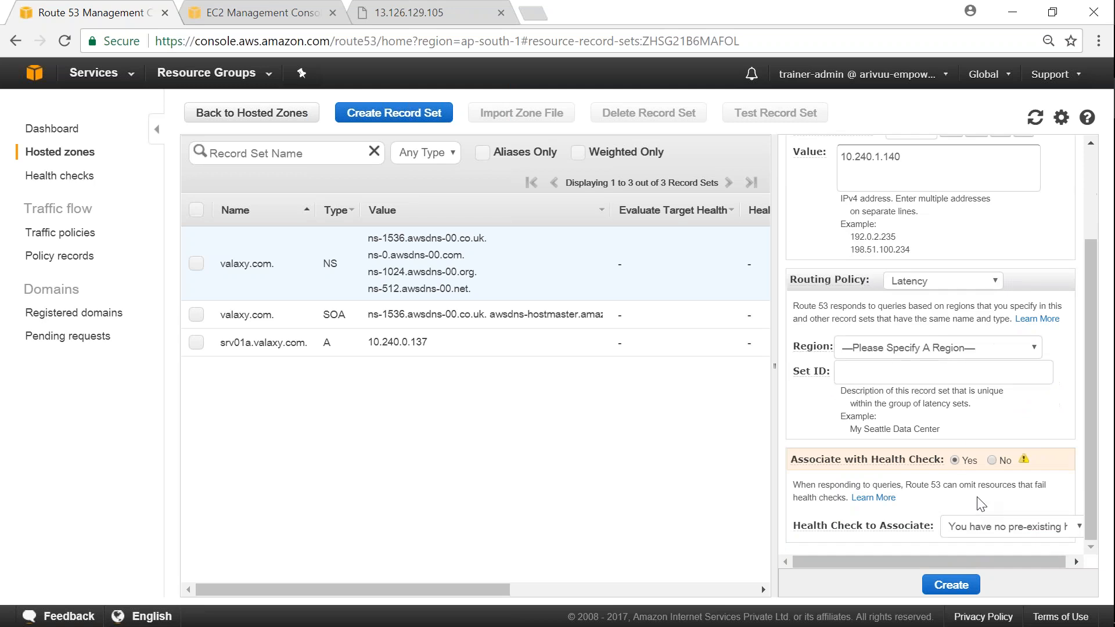
pyautogui.click(1009, 526)
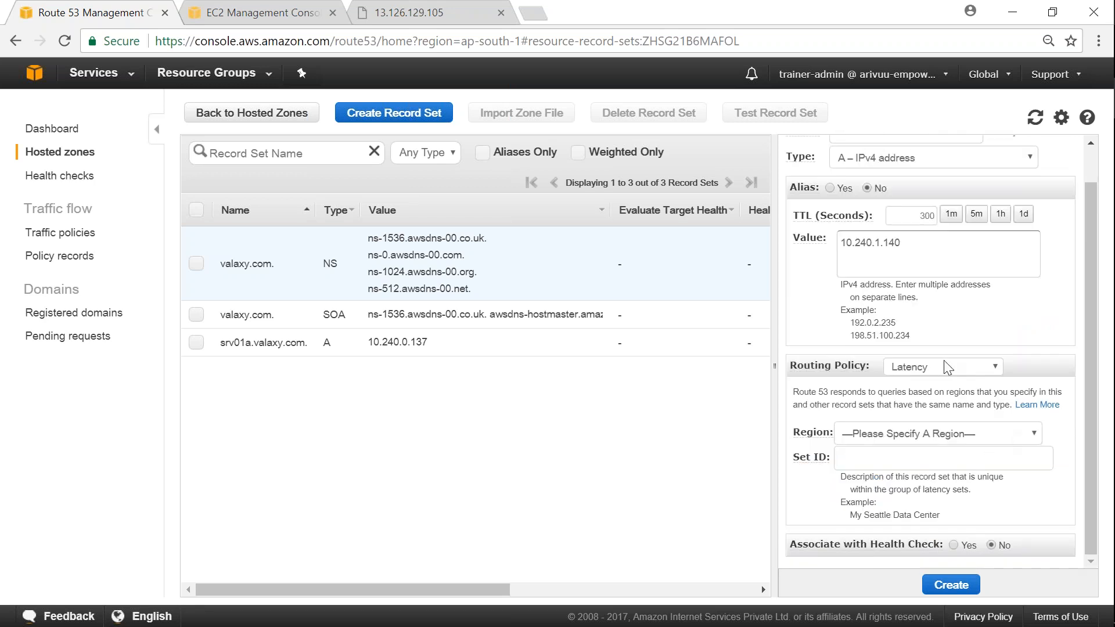
pyautogui.click(942, 366)
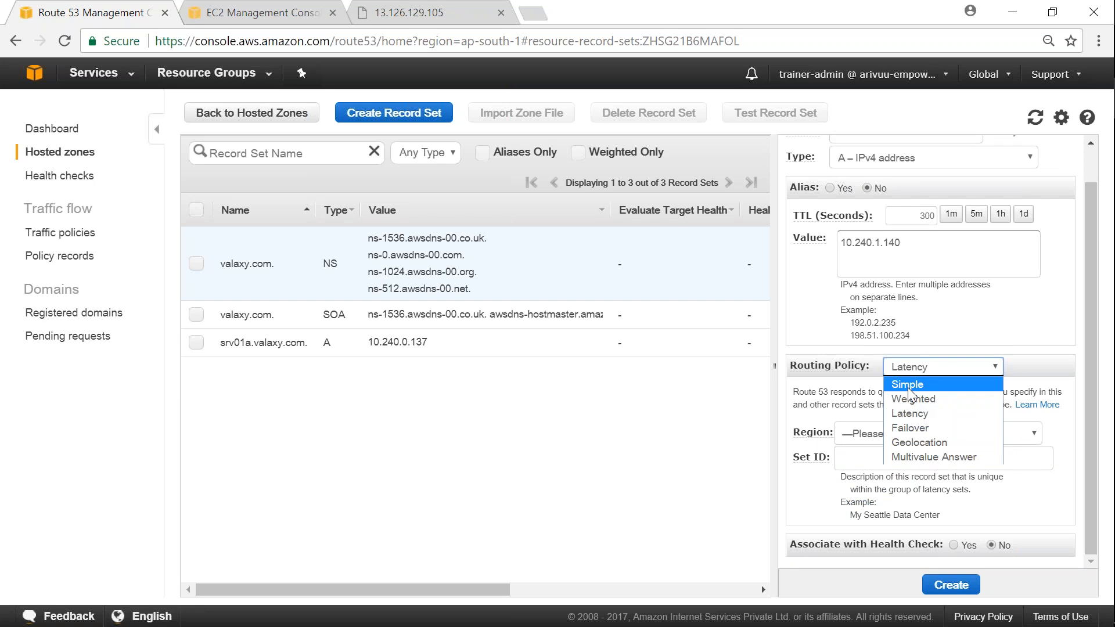
pyautogui.click(907, 384)
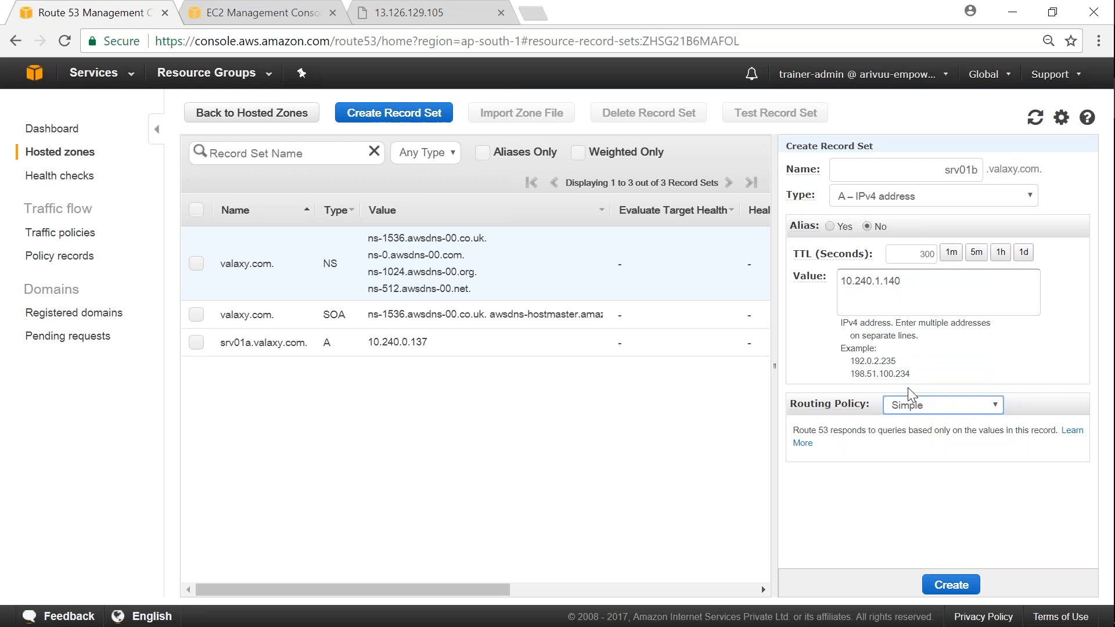
pyautogui.moveTo(916, 409)
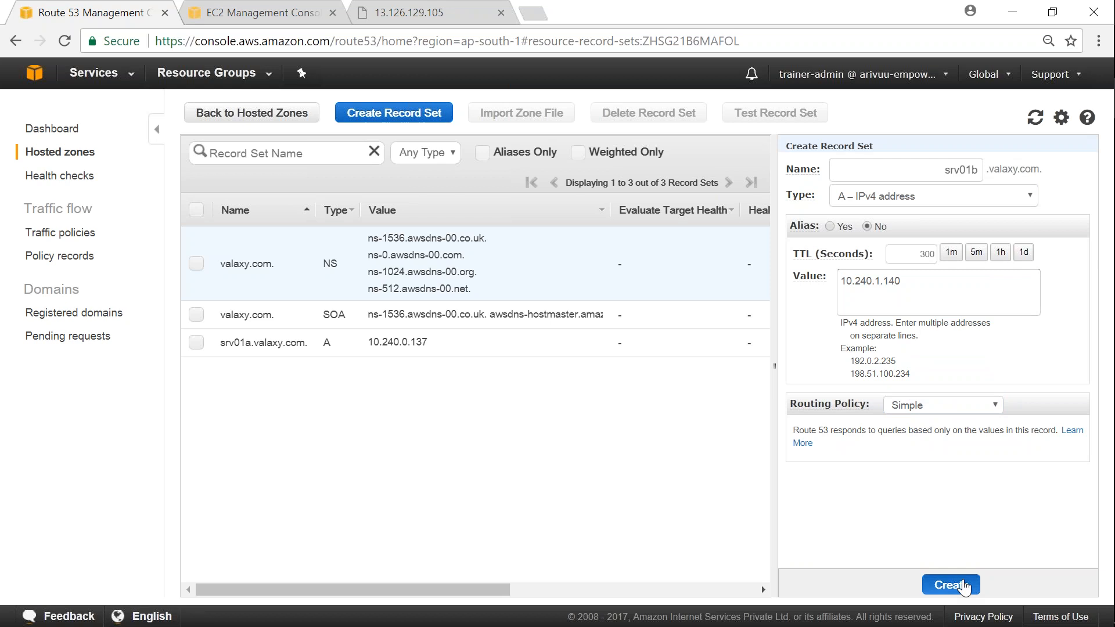
# Step: Create the srv01b.valaxy.com A record pointing to 10.240.1.140
pyautogui.click(950, 584)
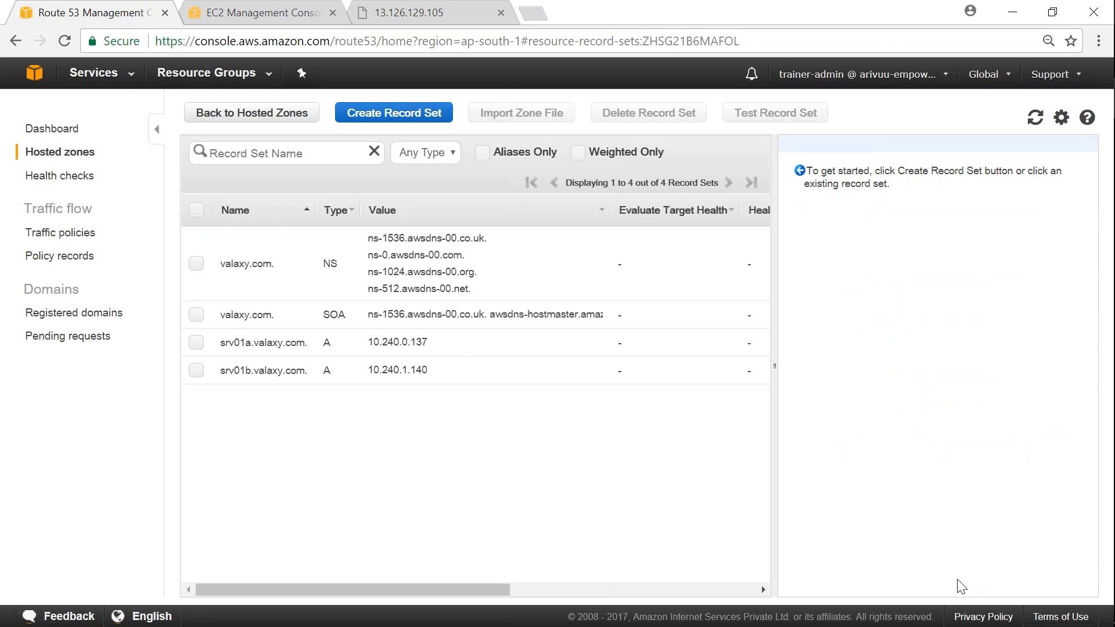
pyautogui.moveTo(275, 400)
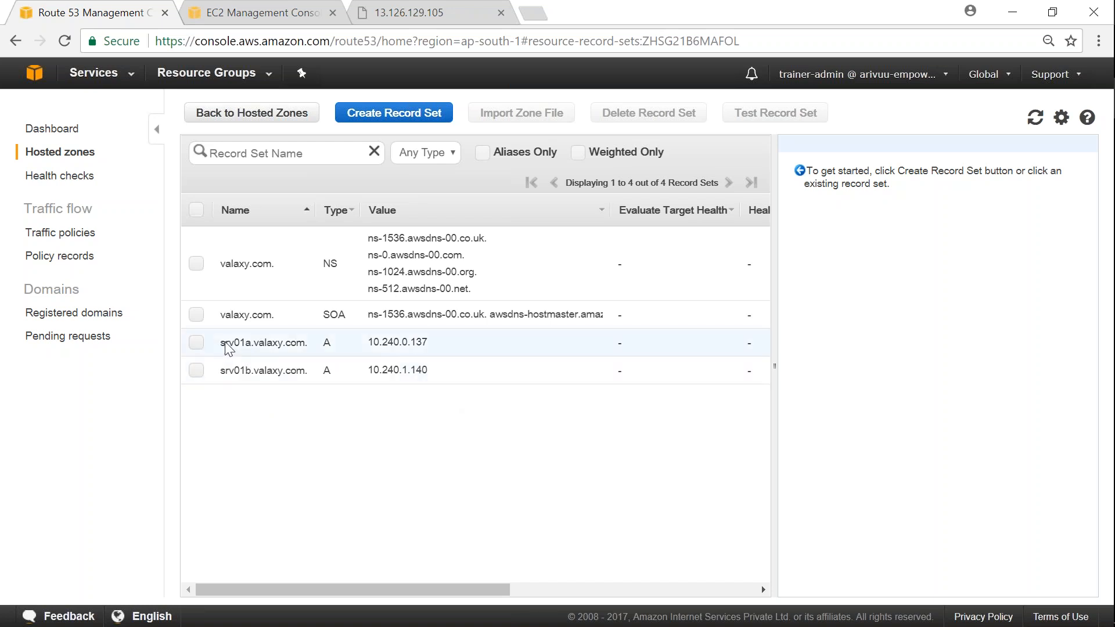
# Step: Review the srv01a and srv01b record sets, note srv01b.valaxy.com, and return to EC2 instances
pyautogui.click(195, 343)
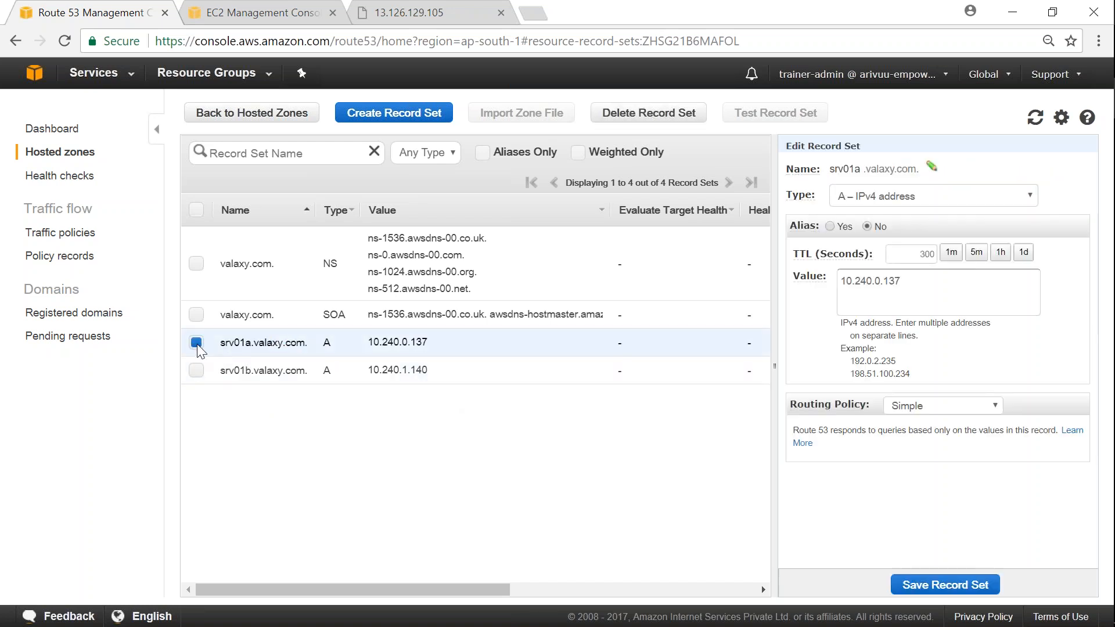
pyautogui.click(197, 343)
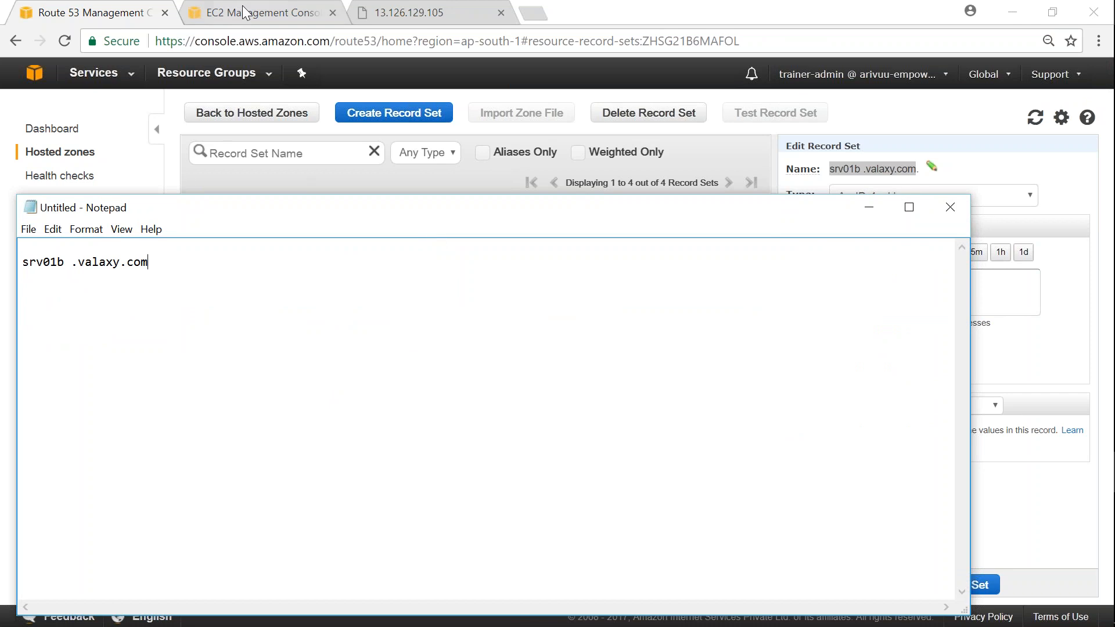
pyautogui.click(949, 207)
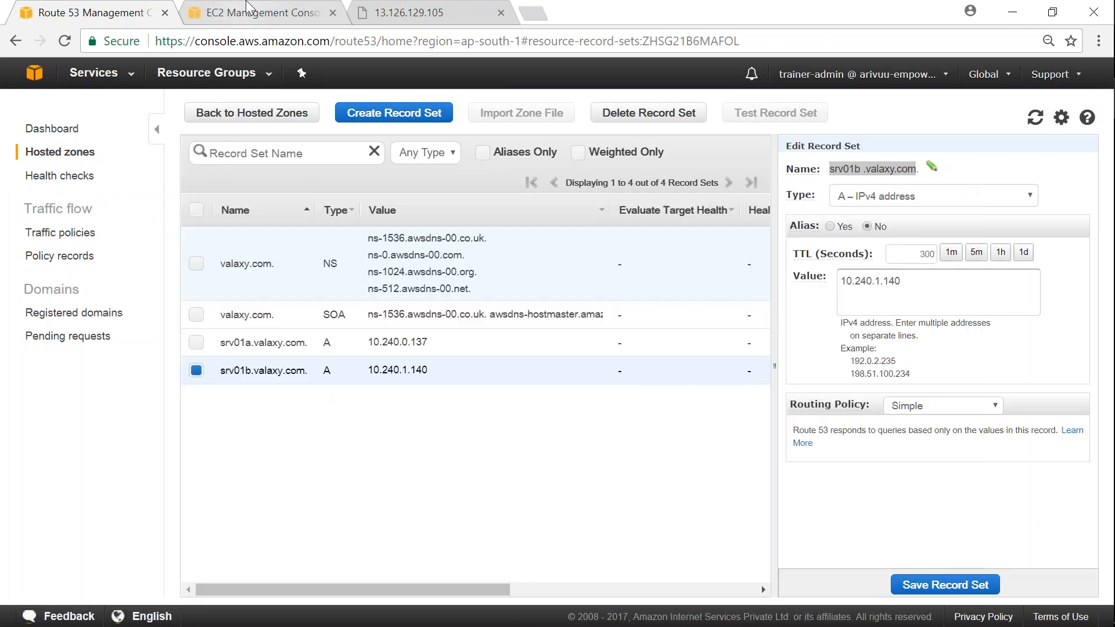
pyautogui.click(261, 13)
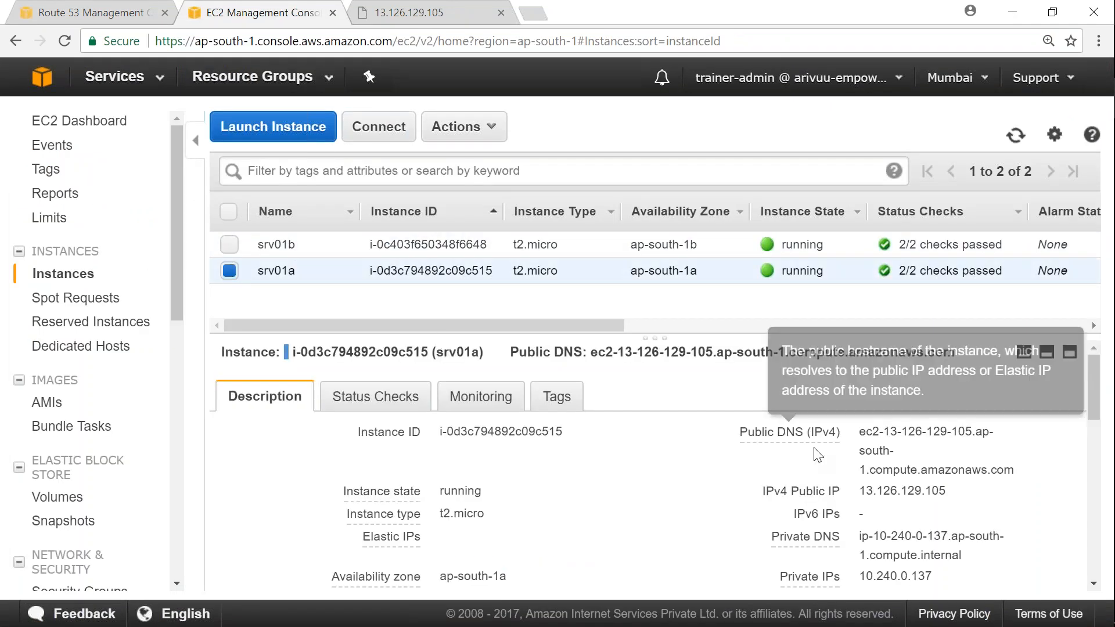
# Step: Update the srv01a MobaXterm session settings with its public address and connect over SSH
pyautogui.doubleClick(902, 491)
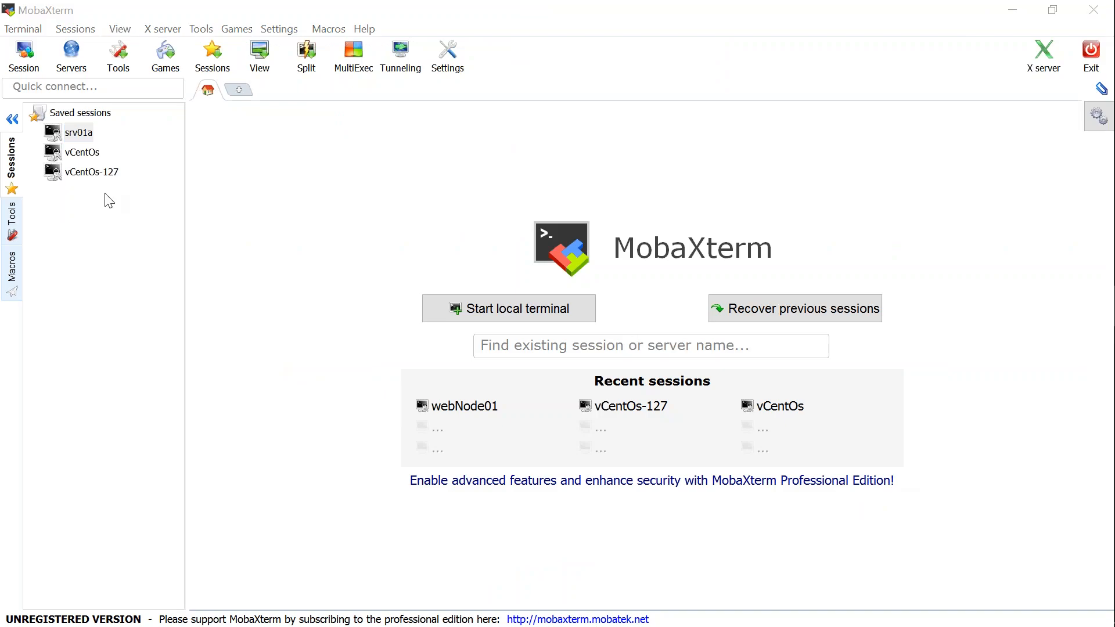
pyautogui.rightClick(79, 132)
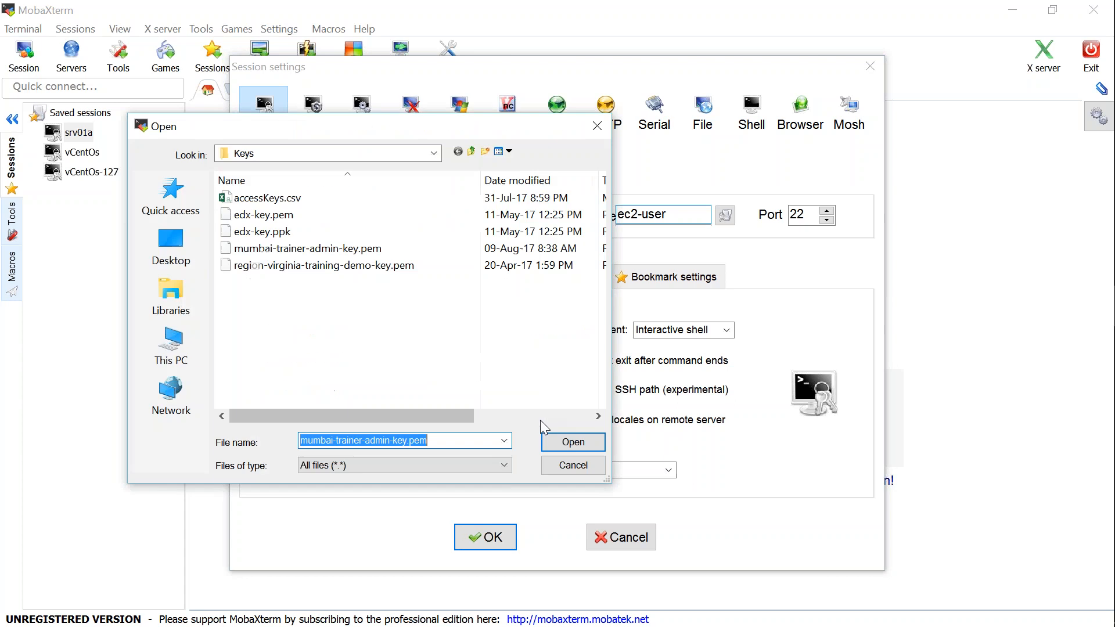
pyautogui.click(307, 249)
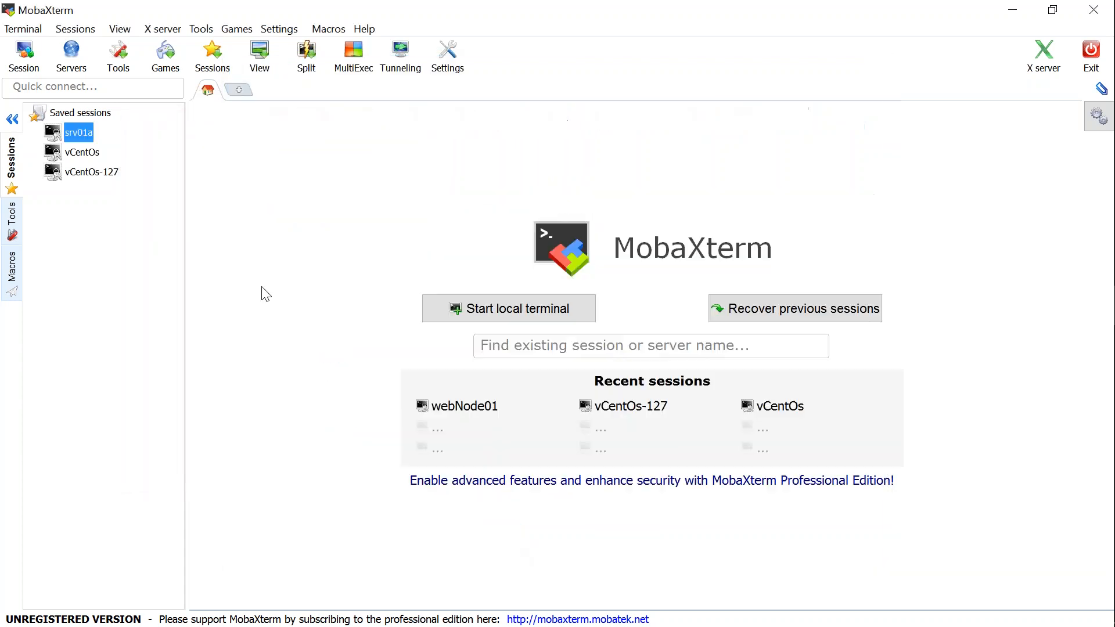
pyautogui.doubleClick(78, 132)
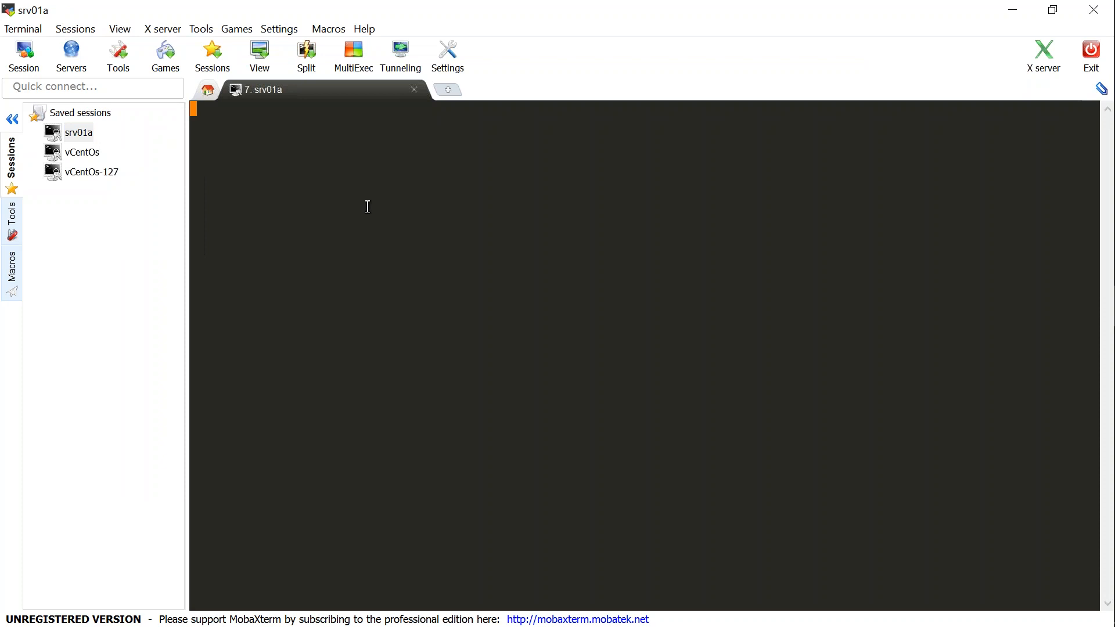
pyautogui.moveTo(386, 172)
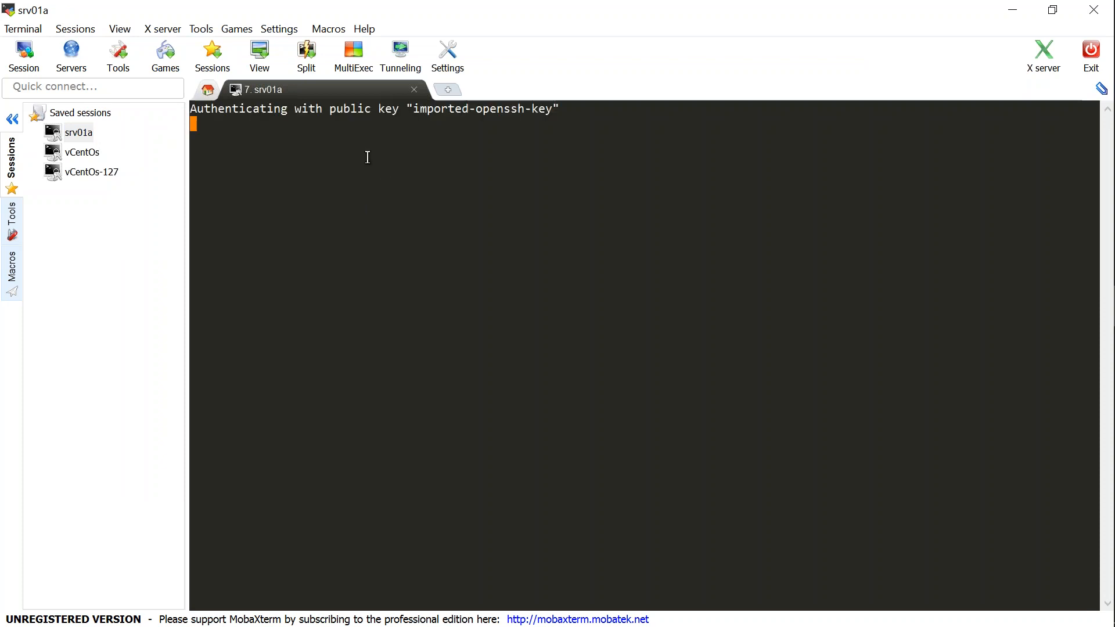
# Step: In the srv01a terminal, run a mistyped ssh, then nslookup srv01b.valaxy.com
pyautogui.click(11, 310)
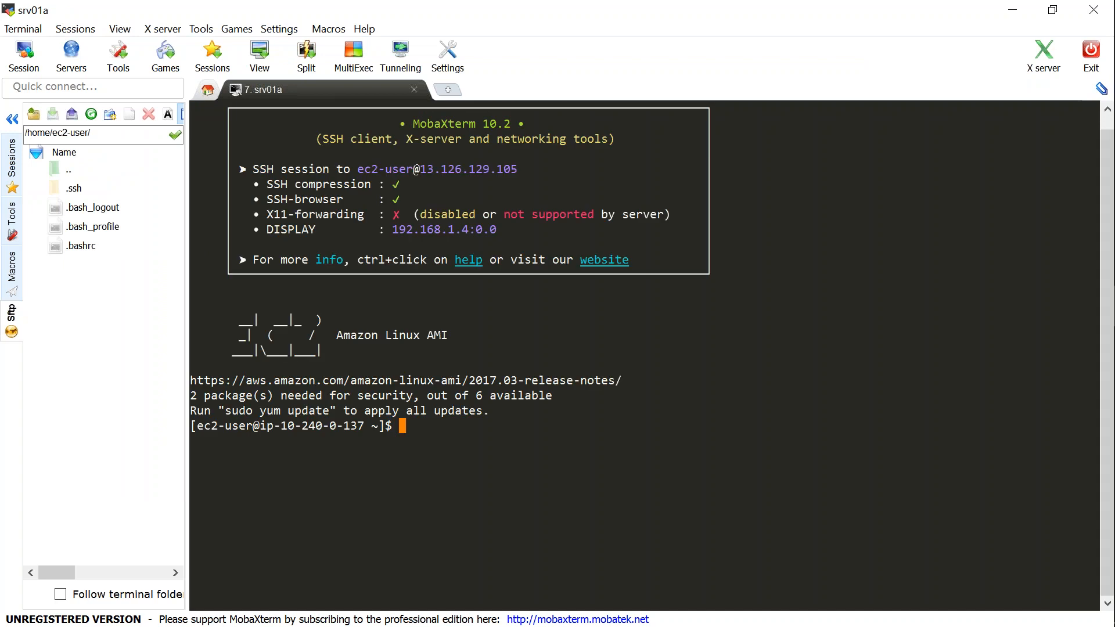
pyautogui.write('sudo su -')
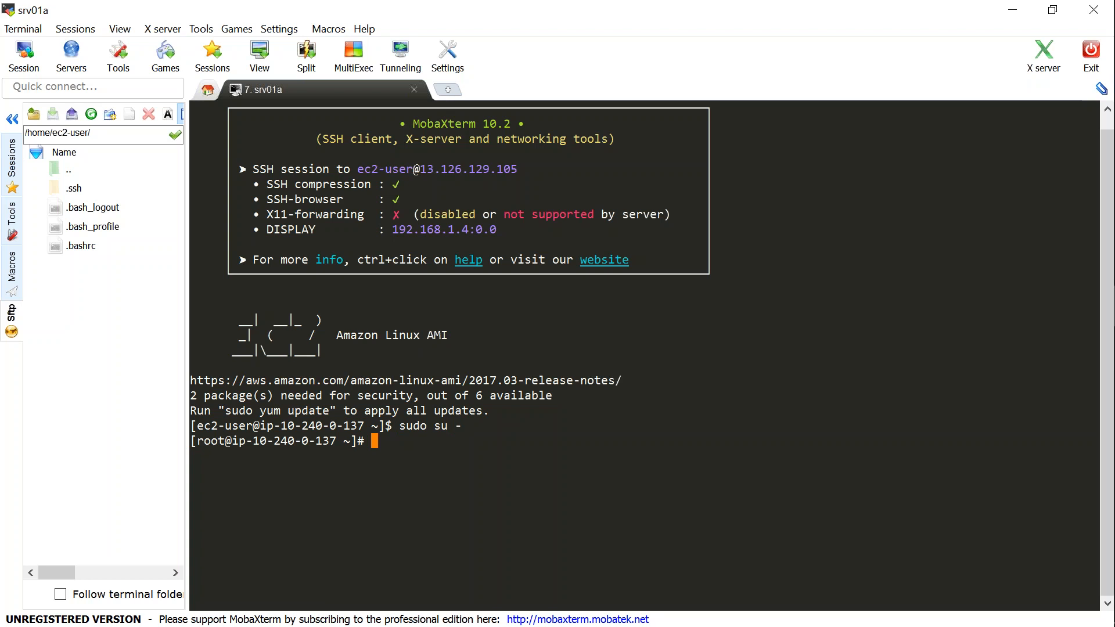
pyautogui.write('ssh sr')
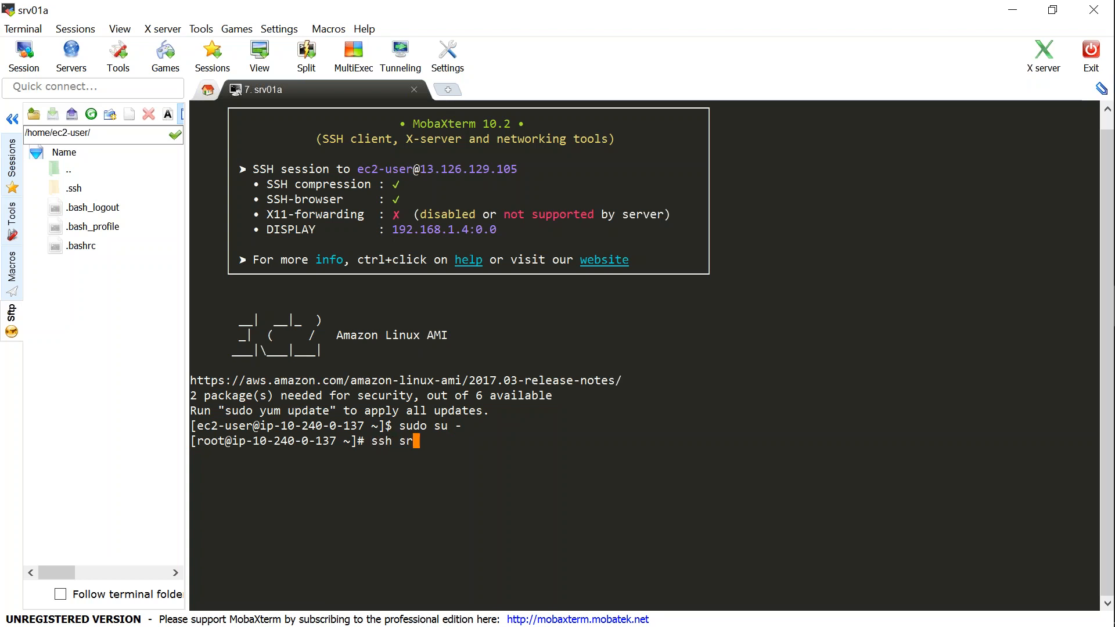
pyautogui.write('v02a')
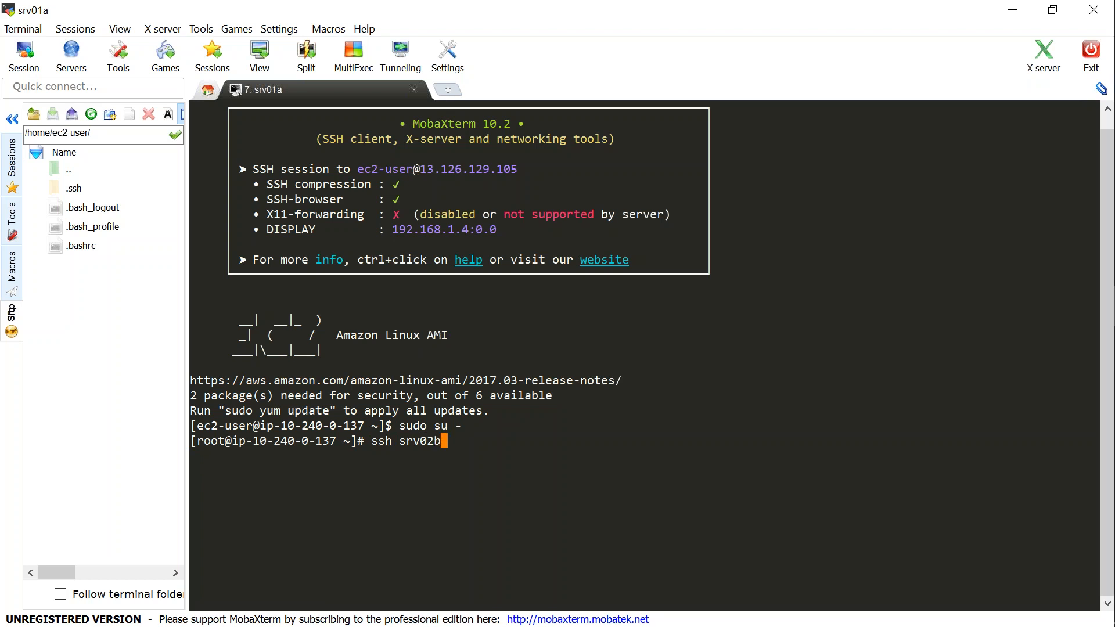
pyautogui.write('.valaxy.com')
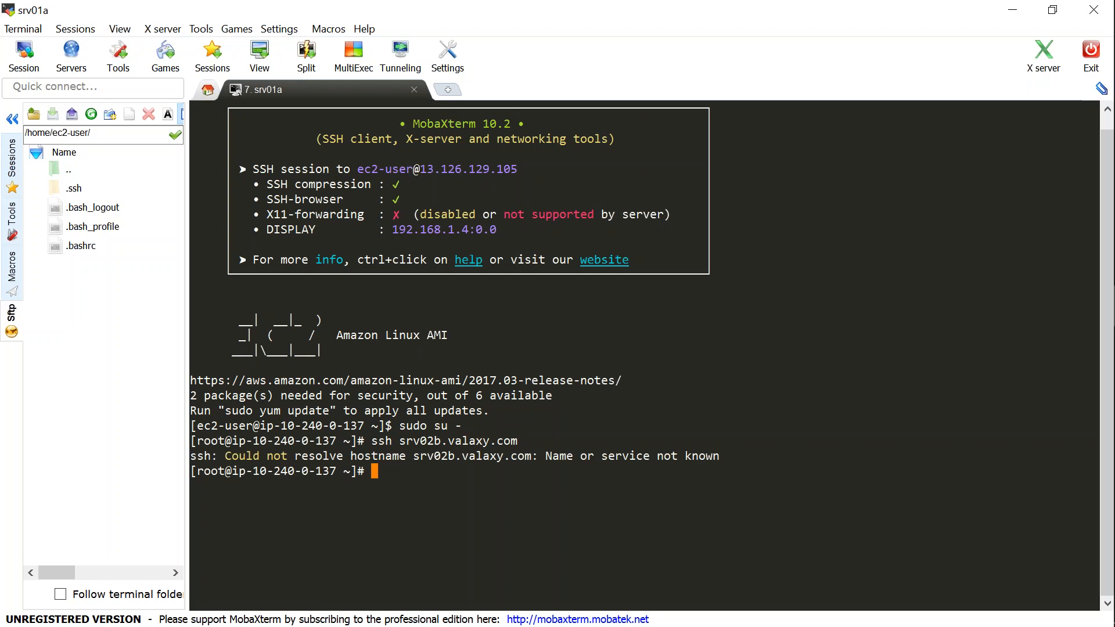
pyautogui.write('ns')
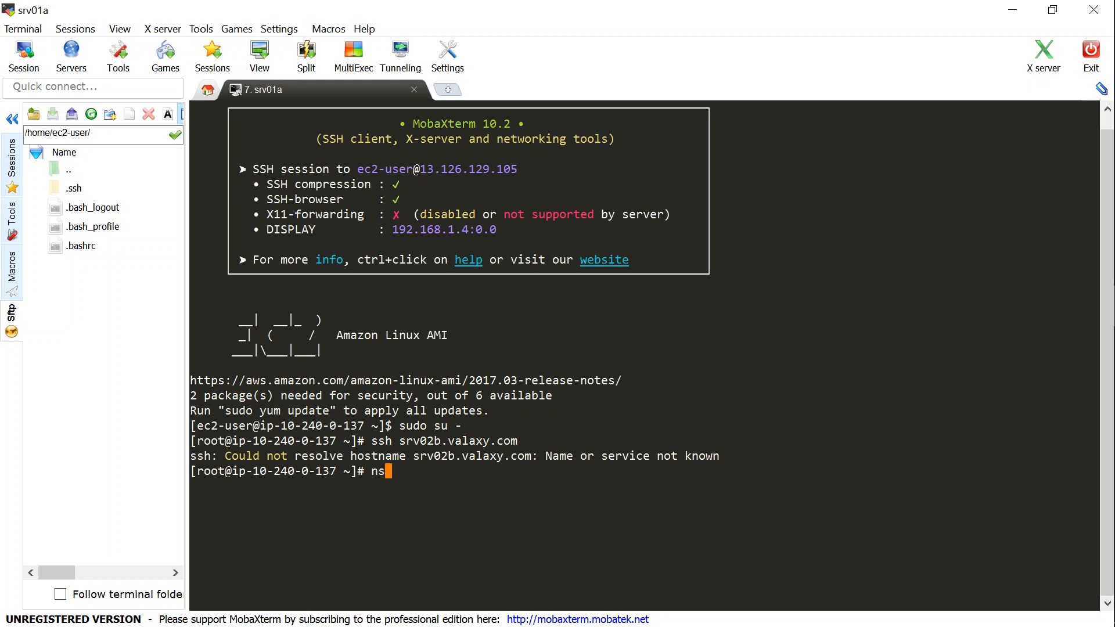
pyautogui.write('lookup')
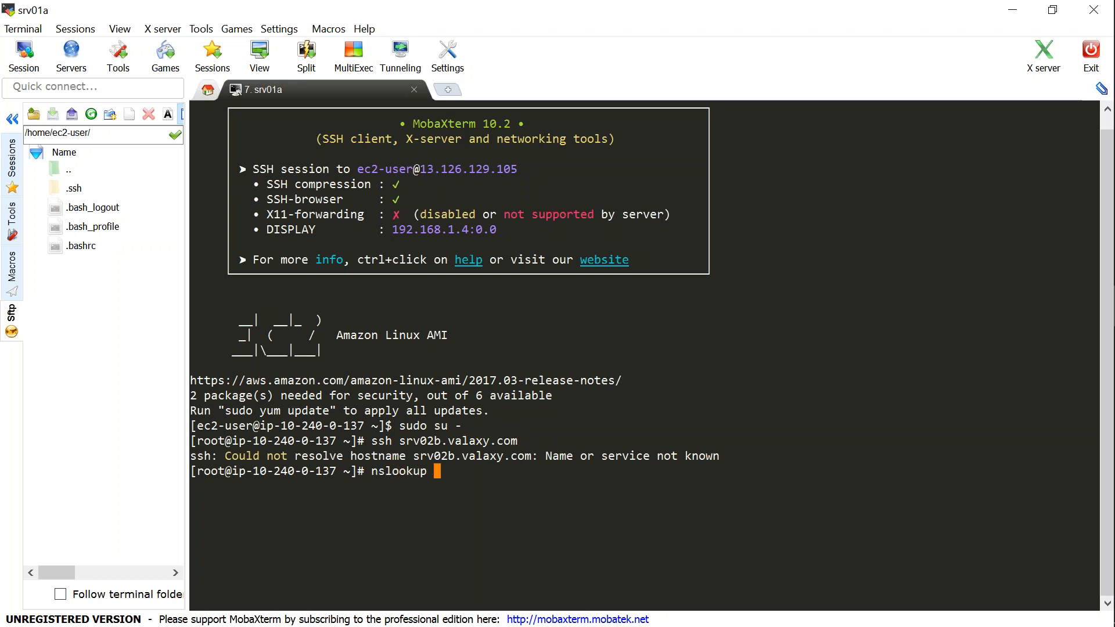
pyautogui.moveTo(835, 459)
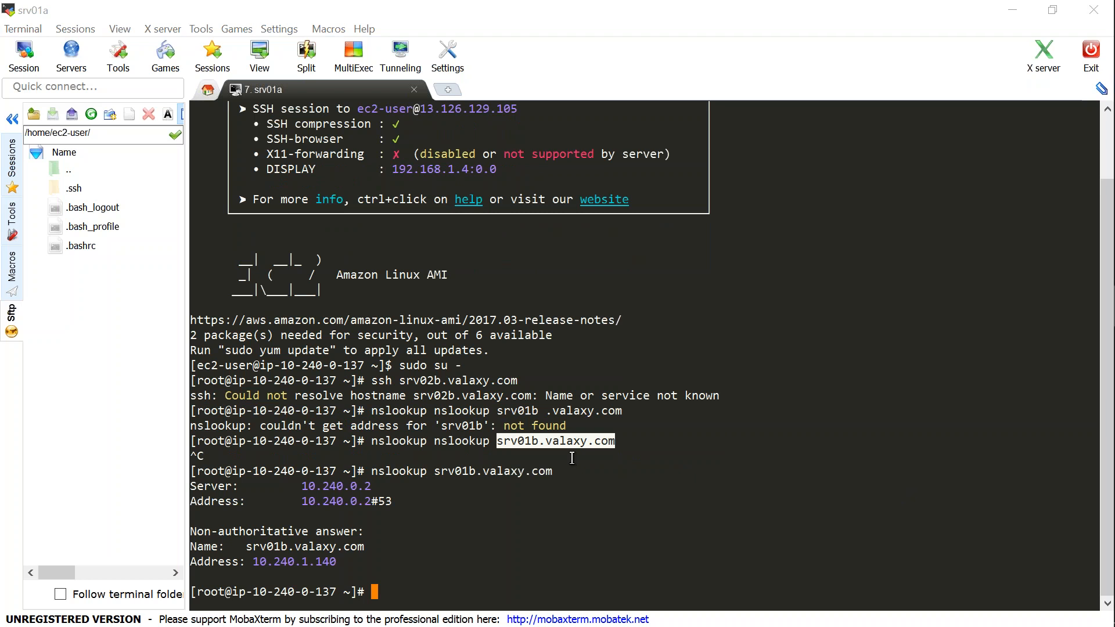
# Step: SSH to srv01b.valaxy.com and accept the host key, ending in permission denied
pyautogui.write('s')
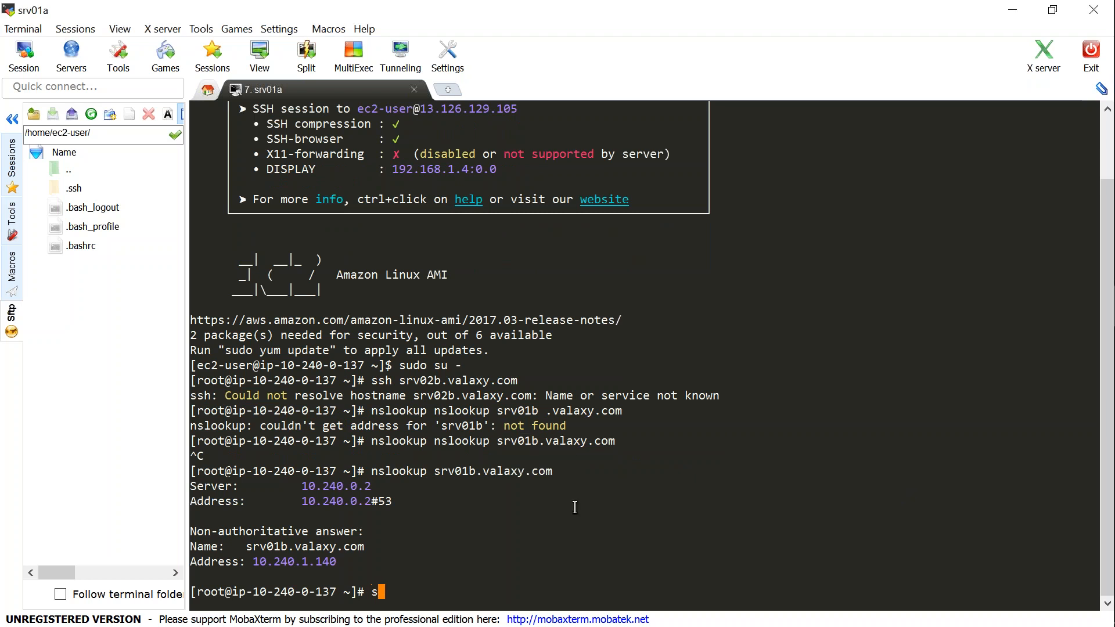
pyautogui.write('sh')
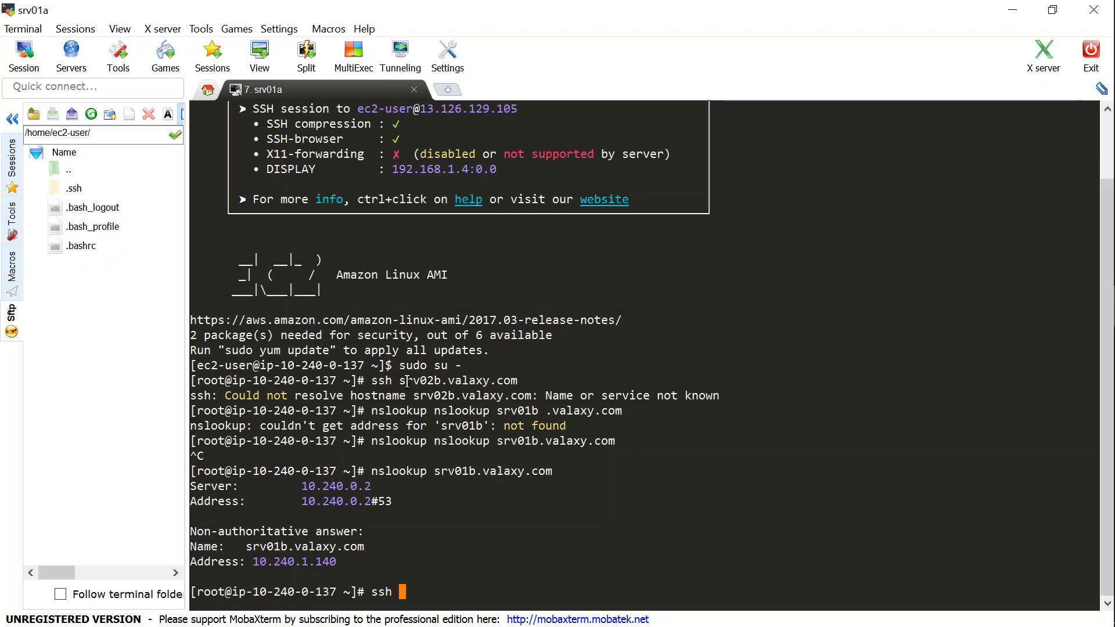
pyautogui.doubleClick(418, 380)
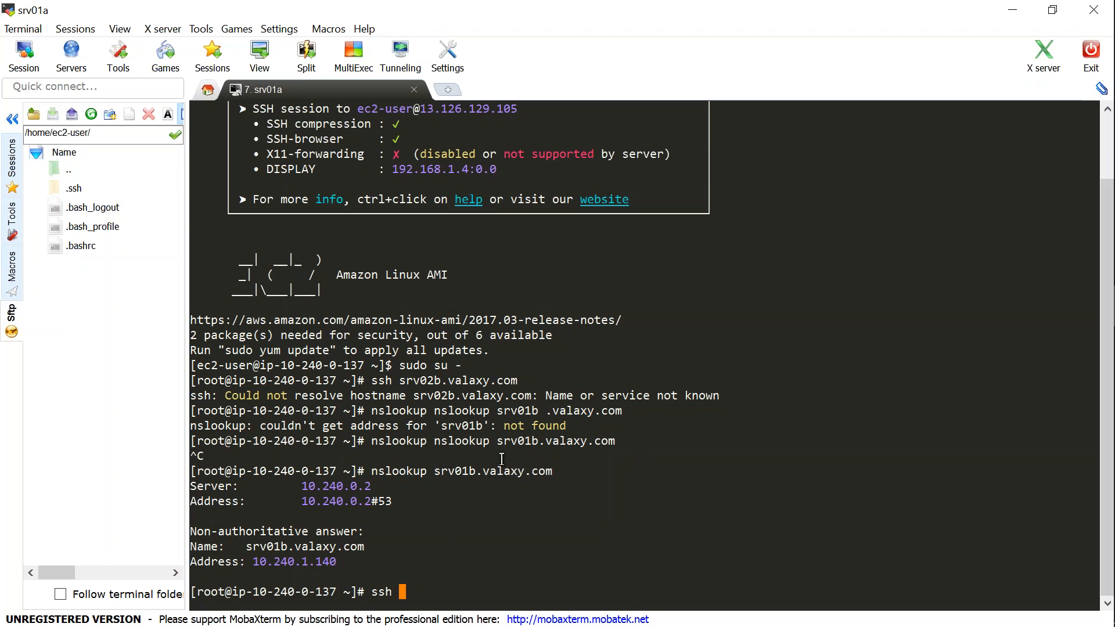
pyautogui.doubleClick(554, 441)
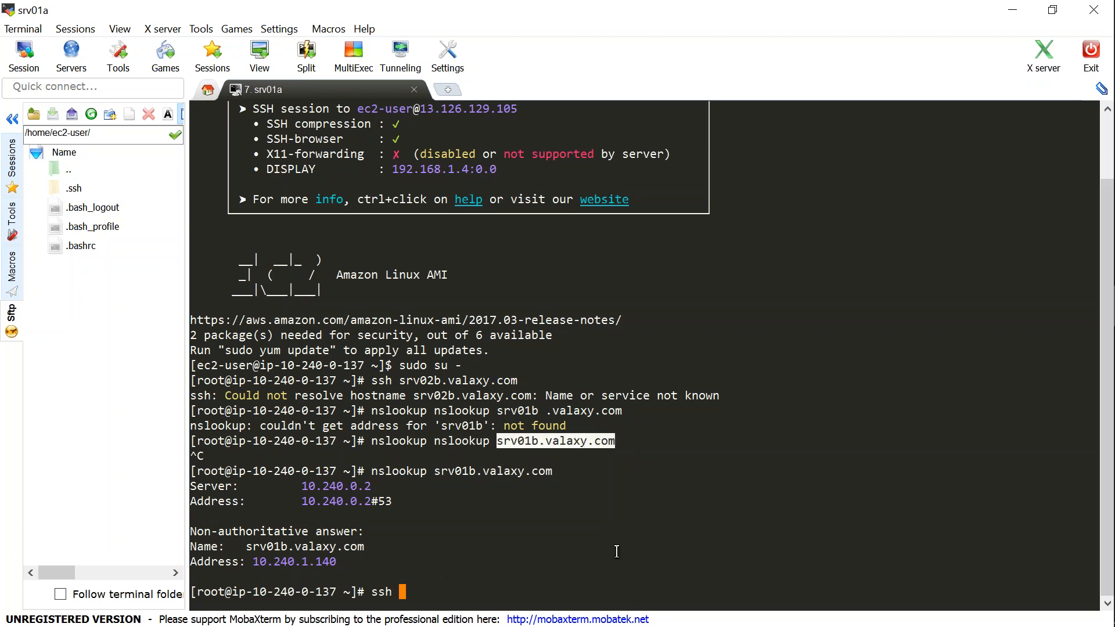
pyautogui.write('srv01b.valaxy.com')
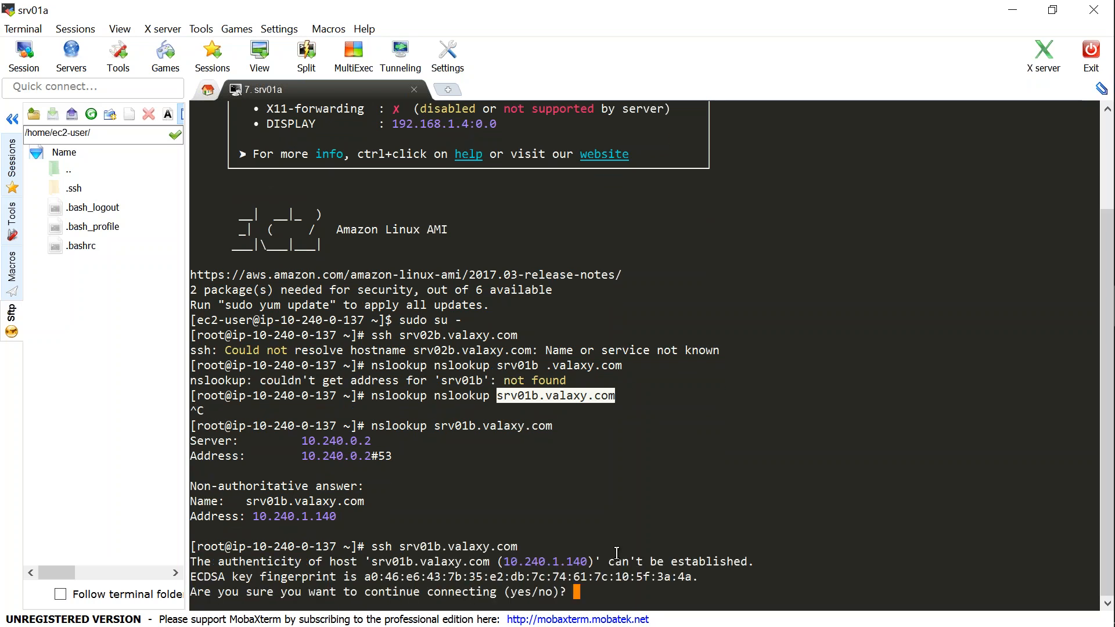
pyautogui.write('yes')
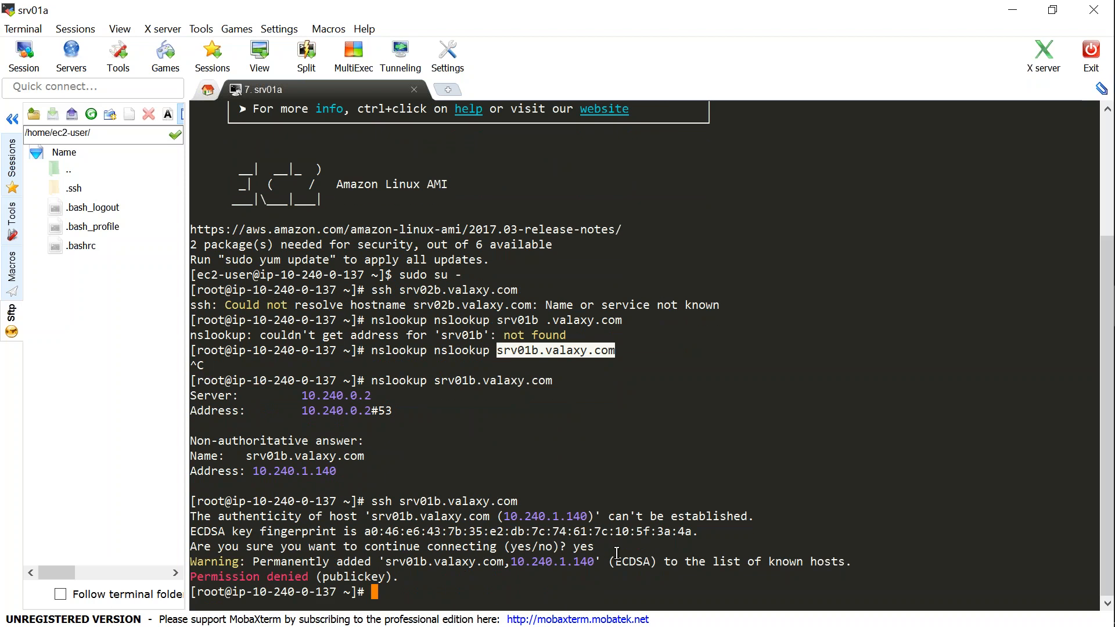
pyautogui.moveTo(890, 497)
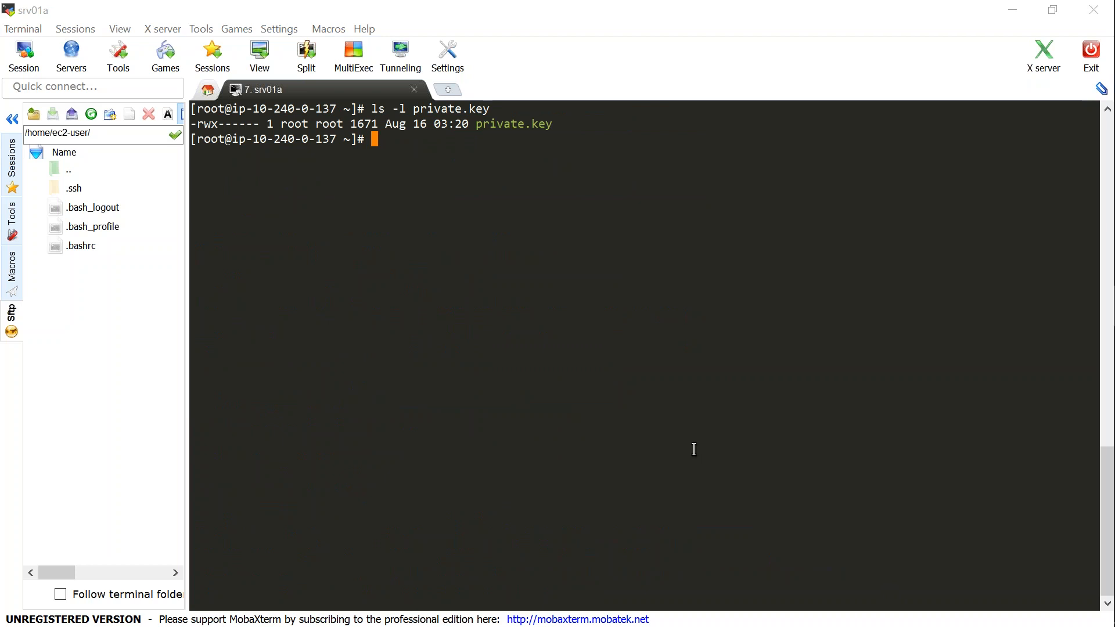
pyautogui.moveTo(657, 408)
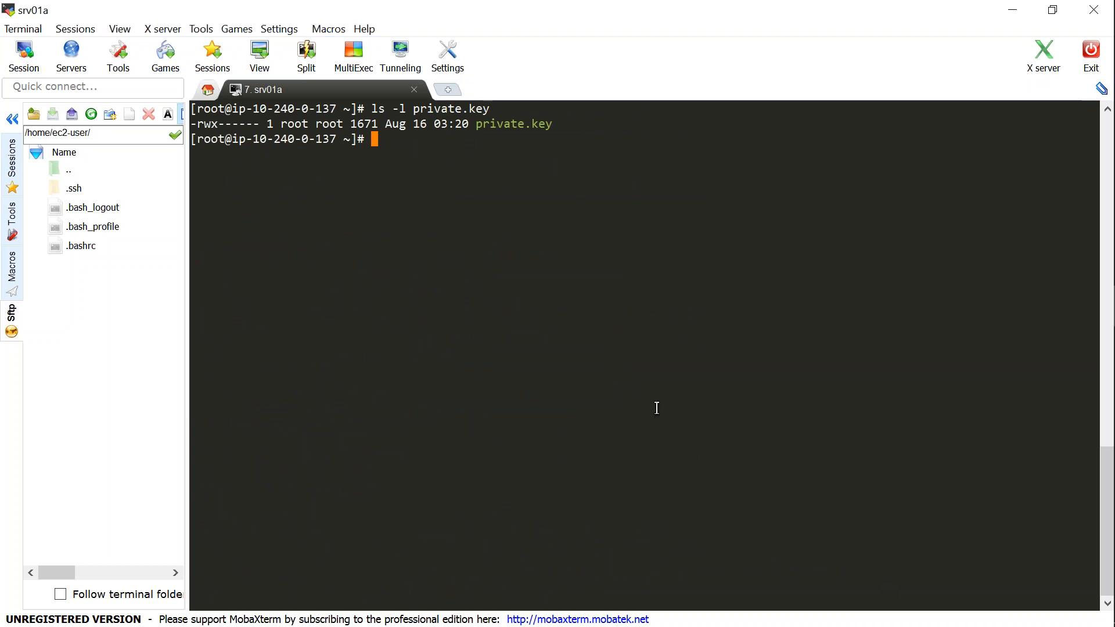
pyautogui.write('ssh srv01b.valaxy.com')
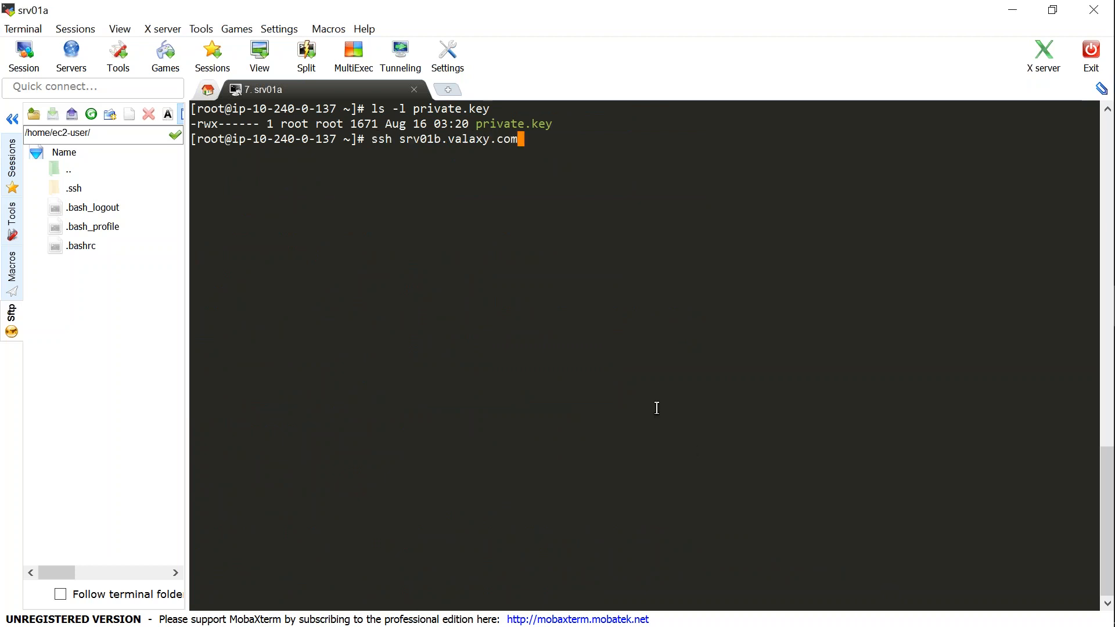
pyautogui.write('-i private.key')
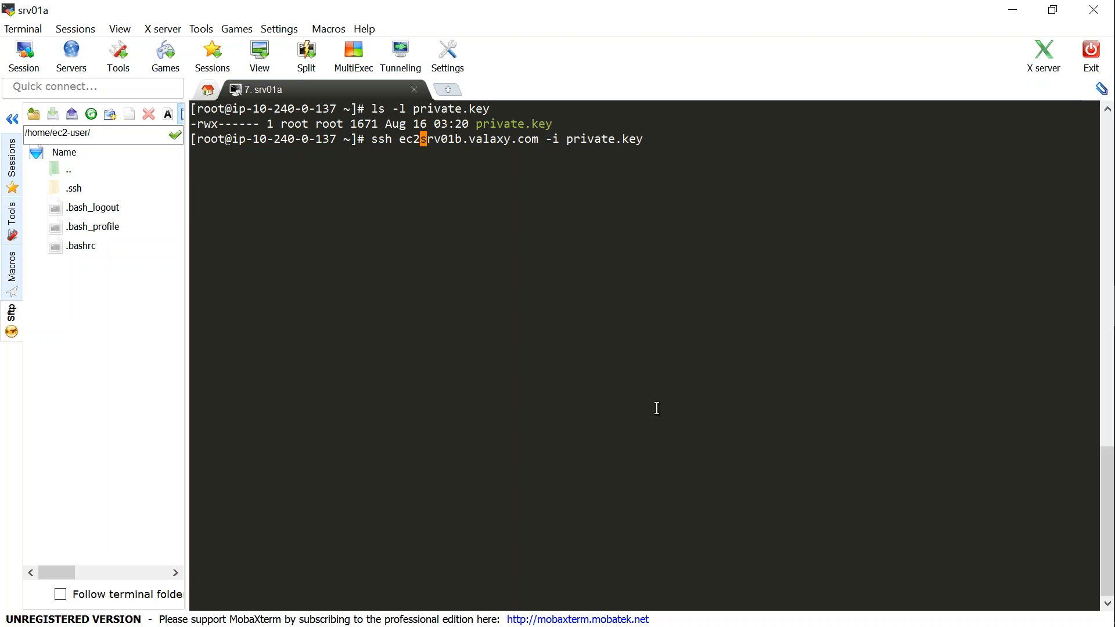
pyautogui.write('-user@')
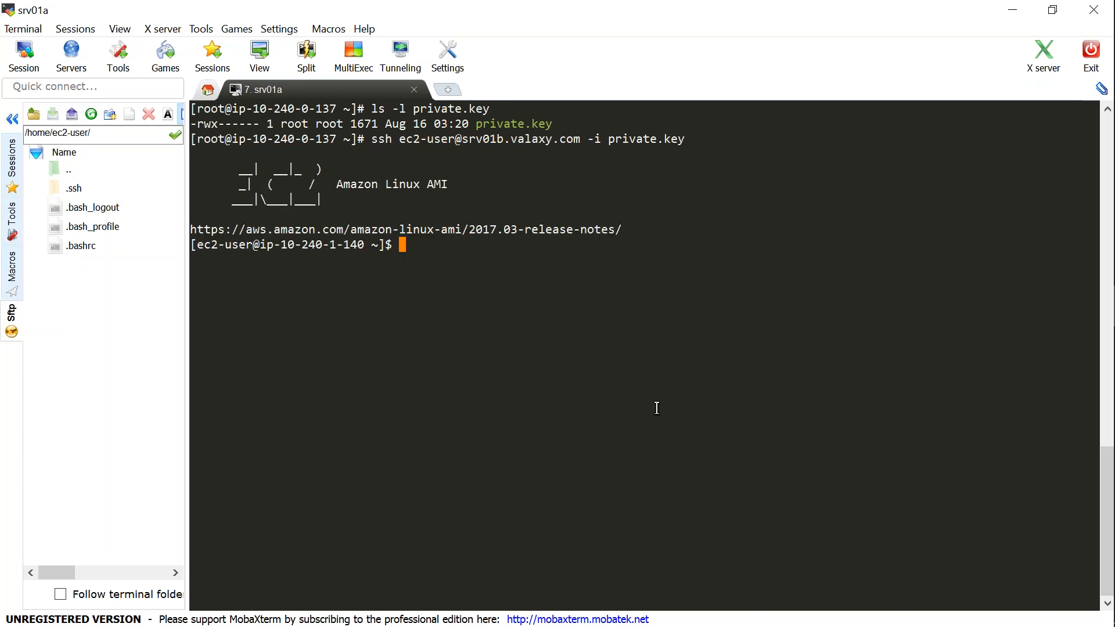
pyautogui.moveTo(576, 326)
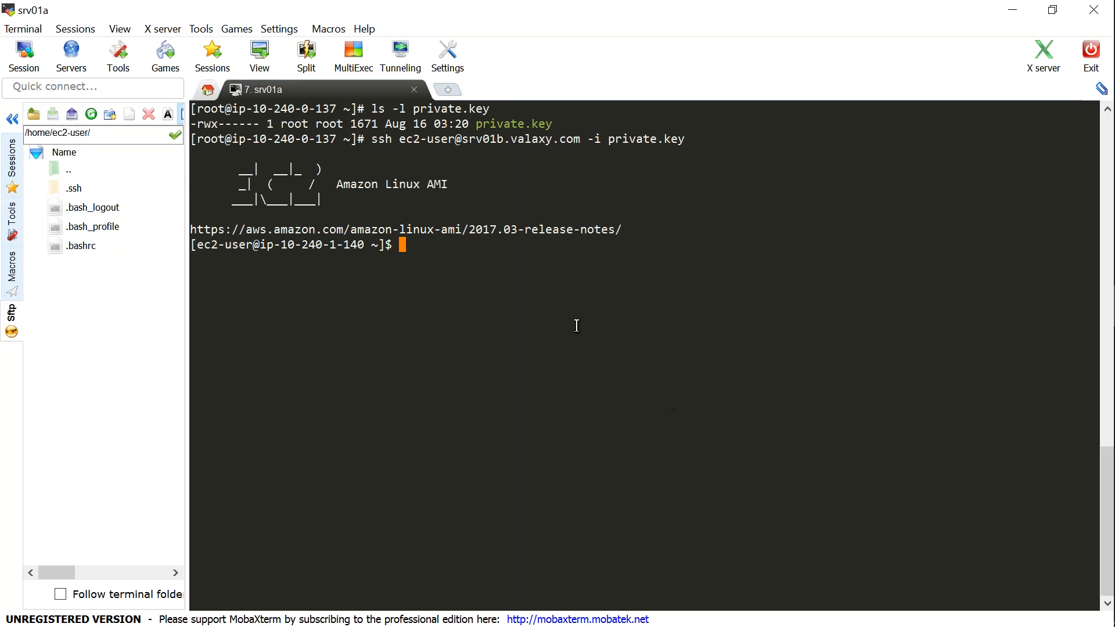
# Step: On srv01b, resolve srv01a.valaxy.com to 10.240.0.137 and run ssh srv01a.valaxy.com
pyautogui.doubleClick(288, 139)
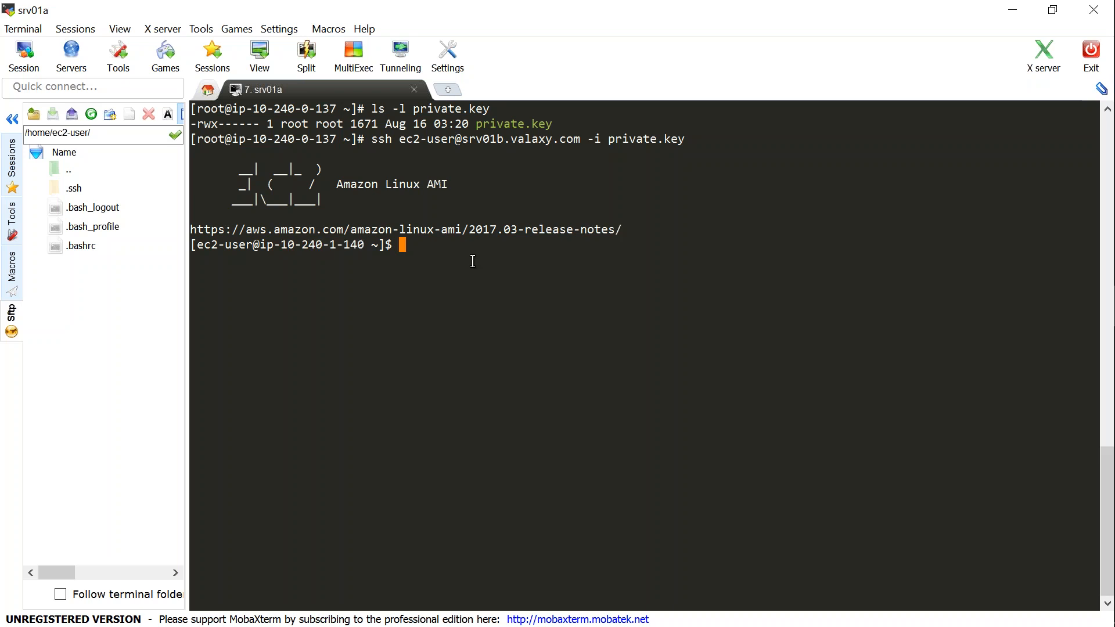
pyautogui.write('ns')
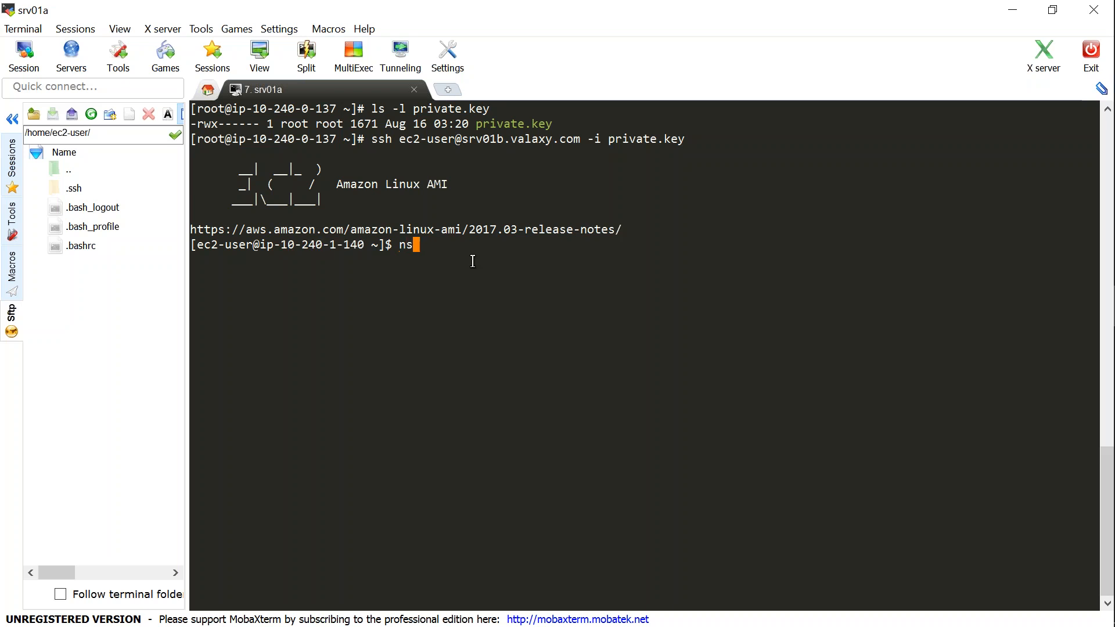
pyautogui.write('lookup')
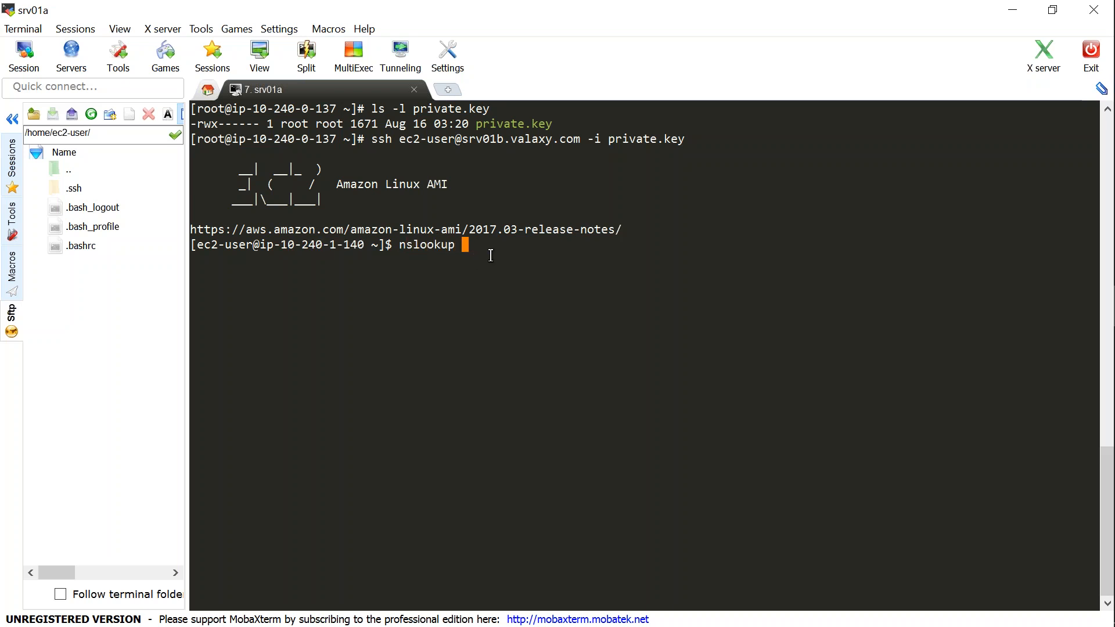
pyautogui.write('srv01a.valaxy.com')
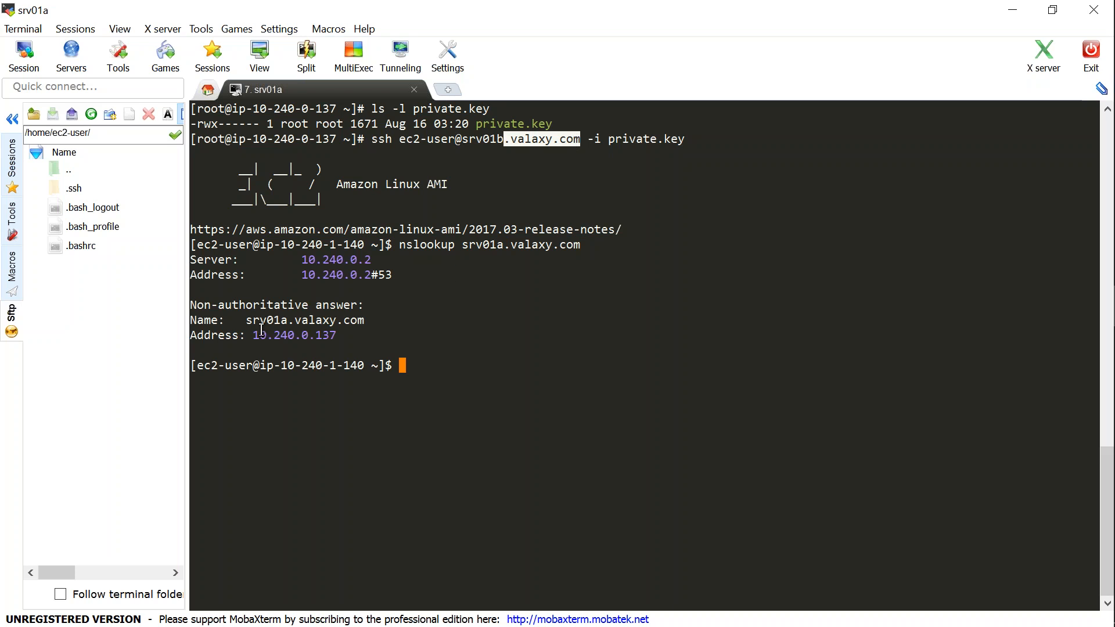
pyautogui.doubleClick(293, 335)
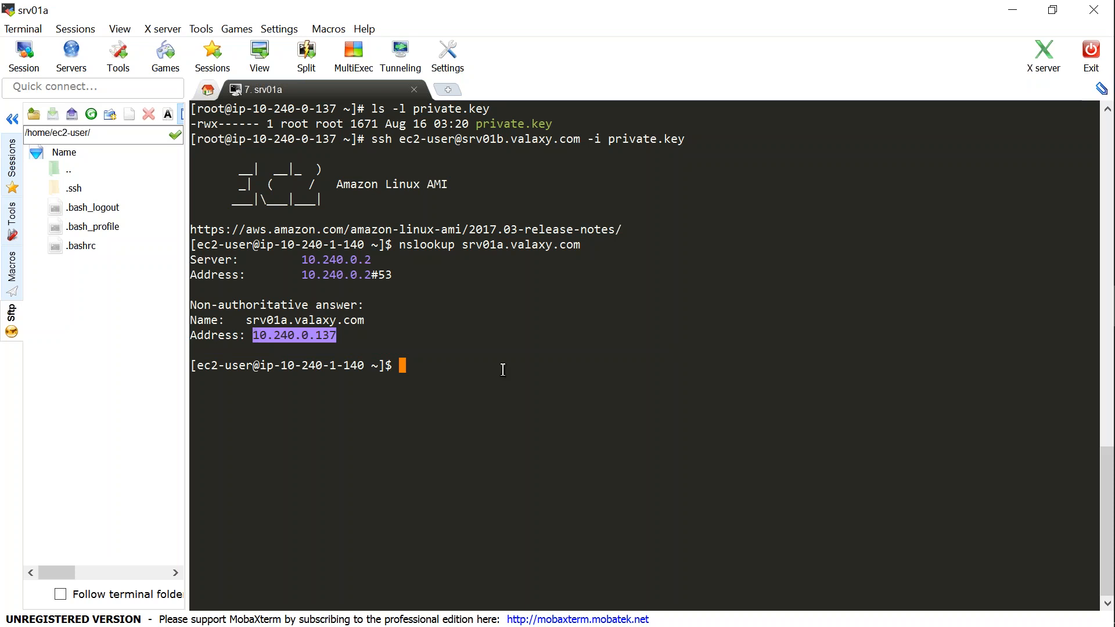
pyautogui.moveTo(533, 418)
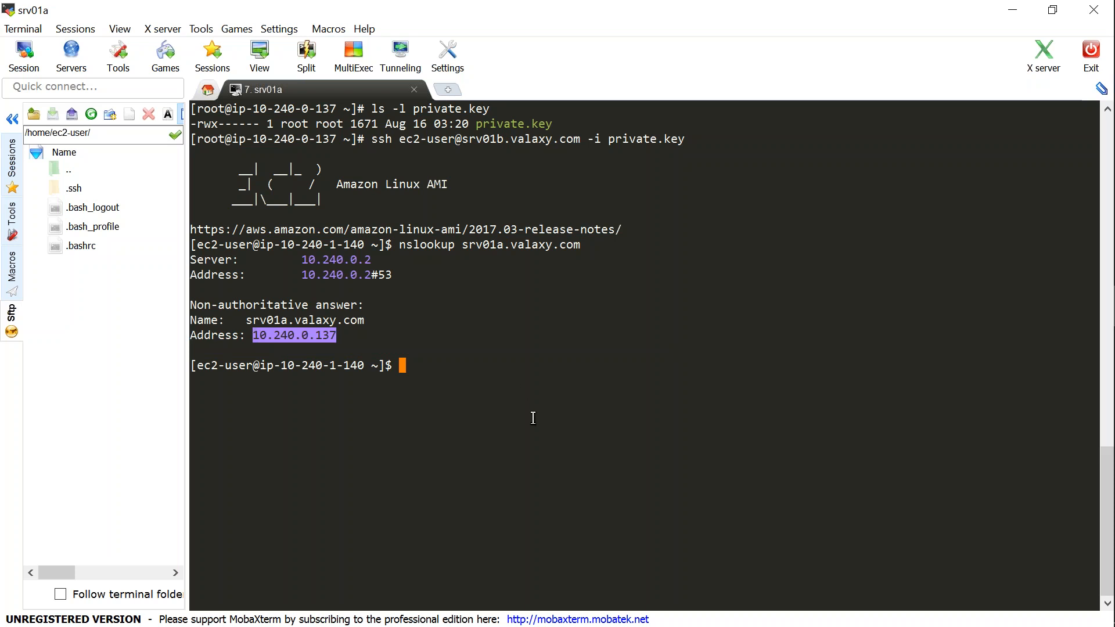
pyautogui.write('ssh')
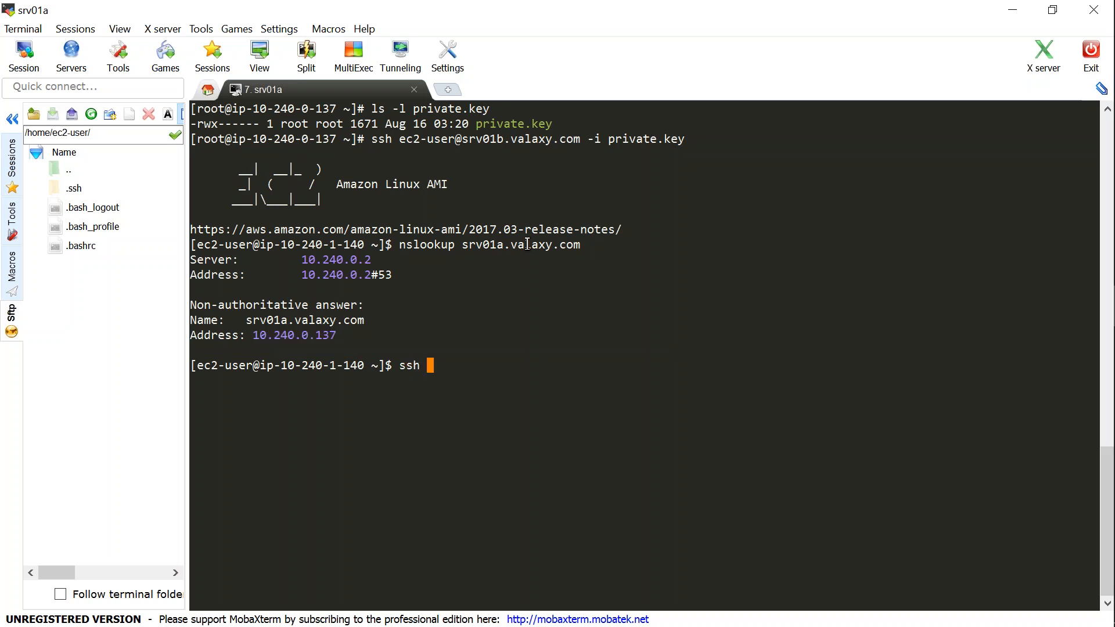
pyautogui.write('srv01a.valaxy.com')
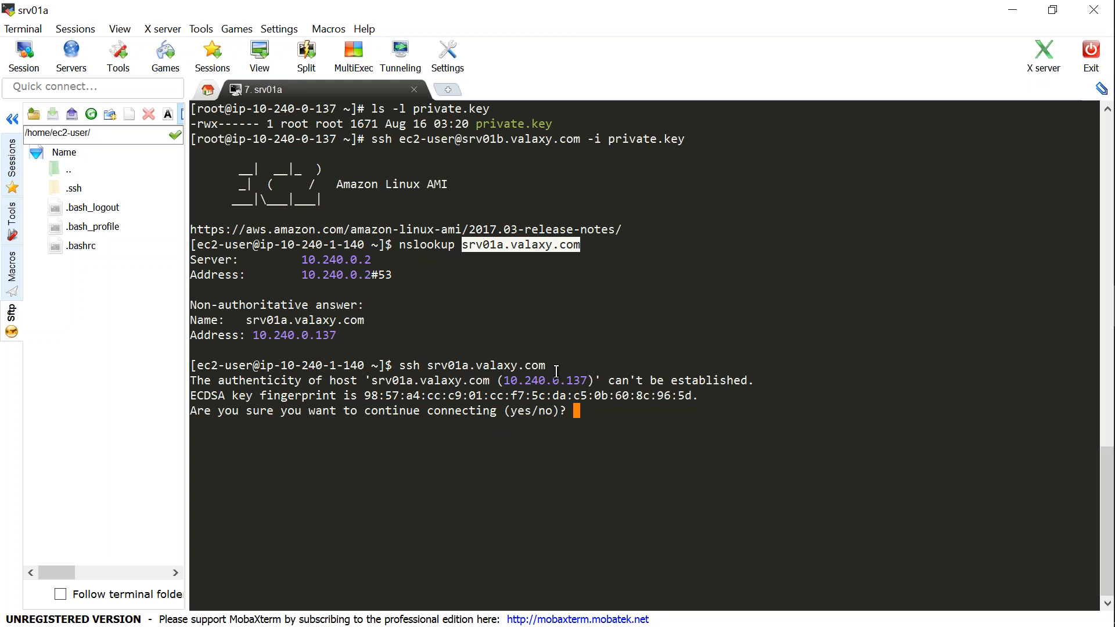
pyautogui.moveTo(449, 410)
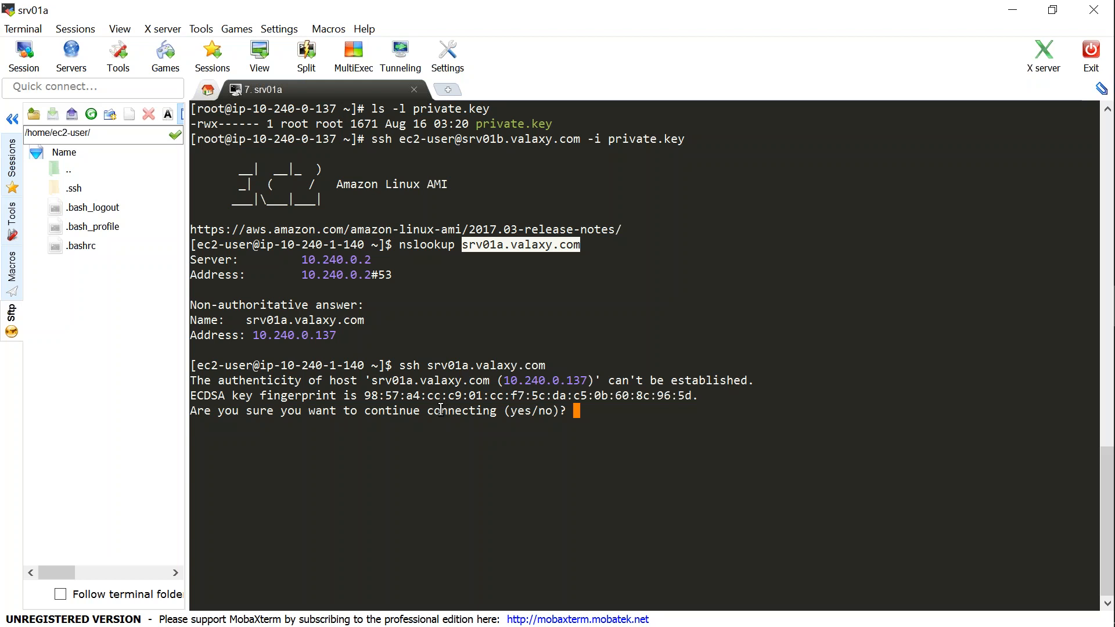
pyautogui.moveTo(861, 400)
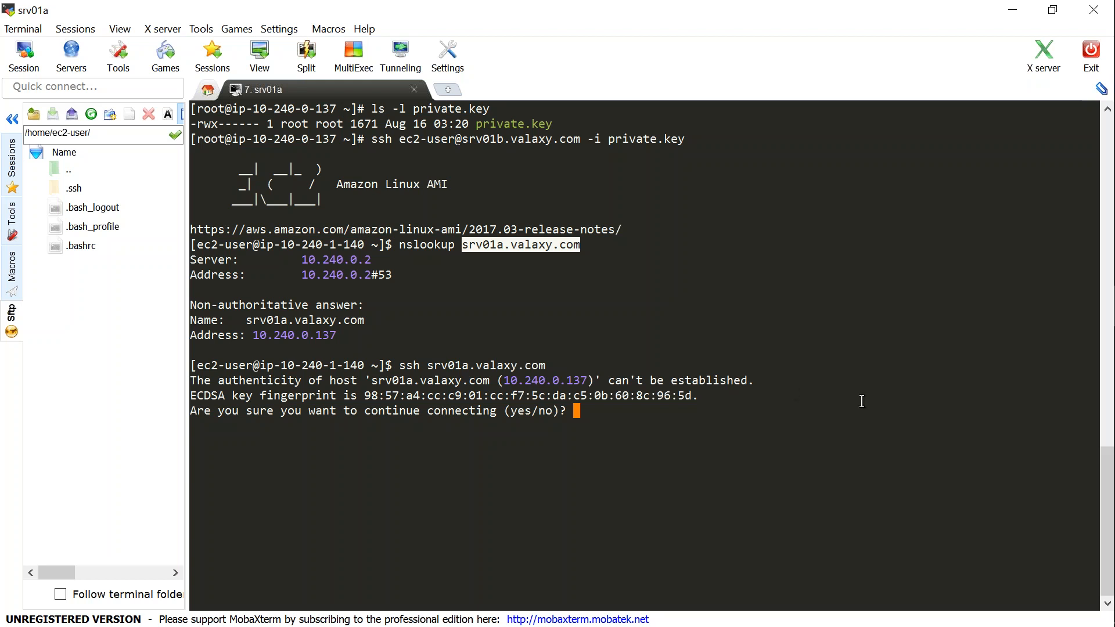
pyautogui.moveTo(866, 397)
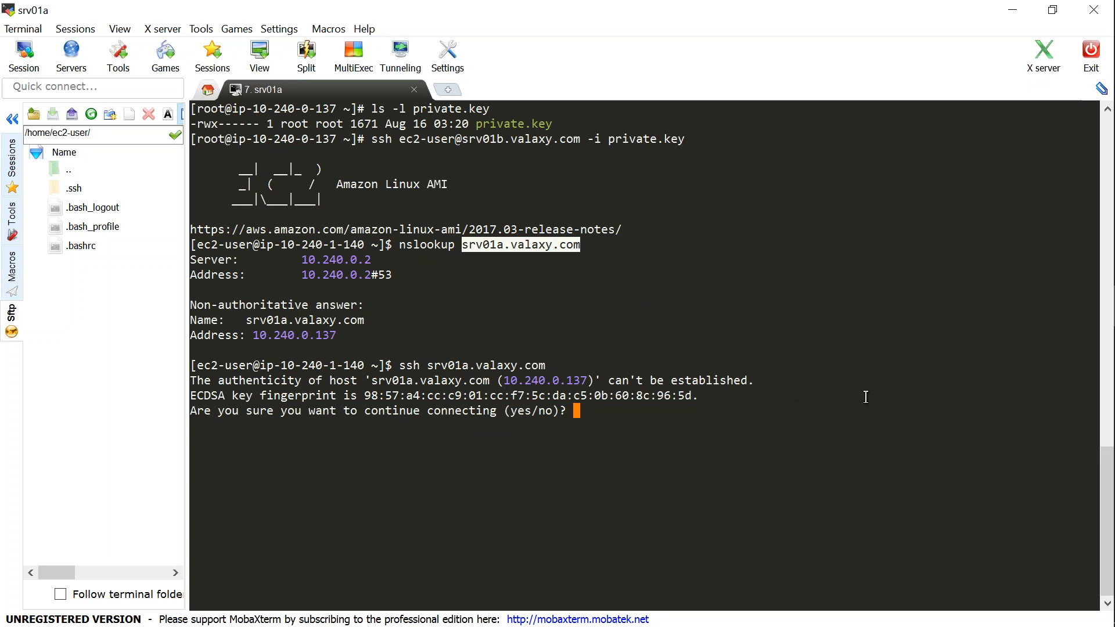
pyautogui.moveTo(901, 498)
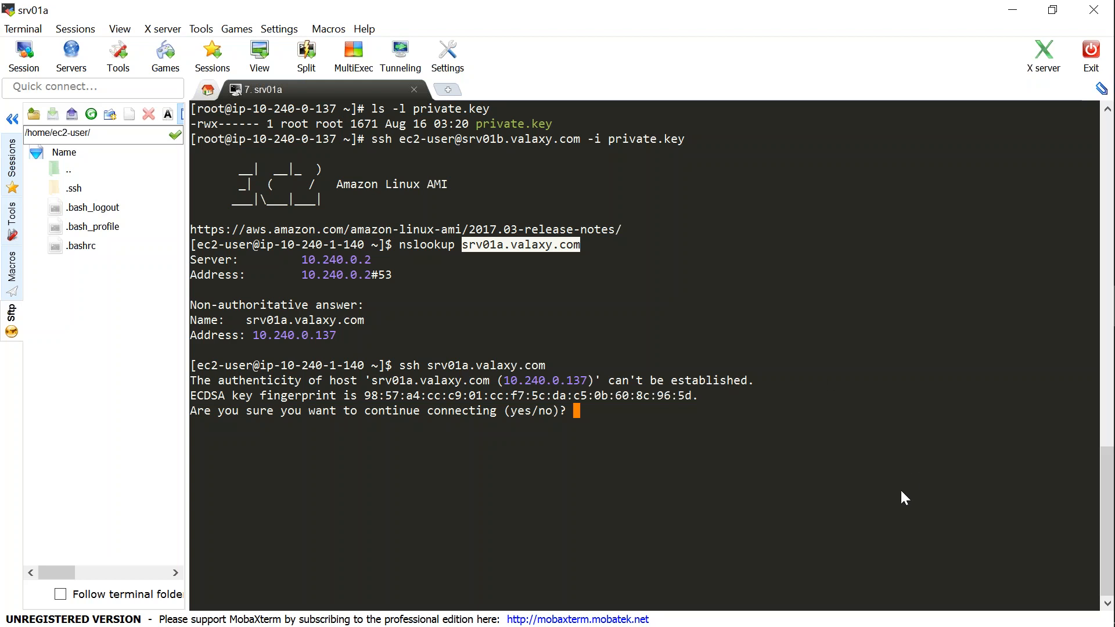